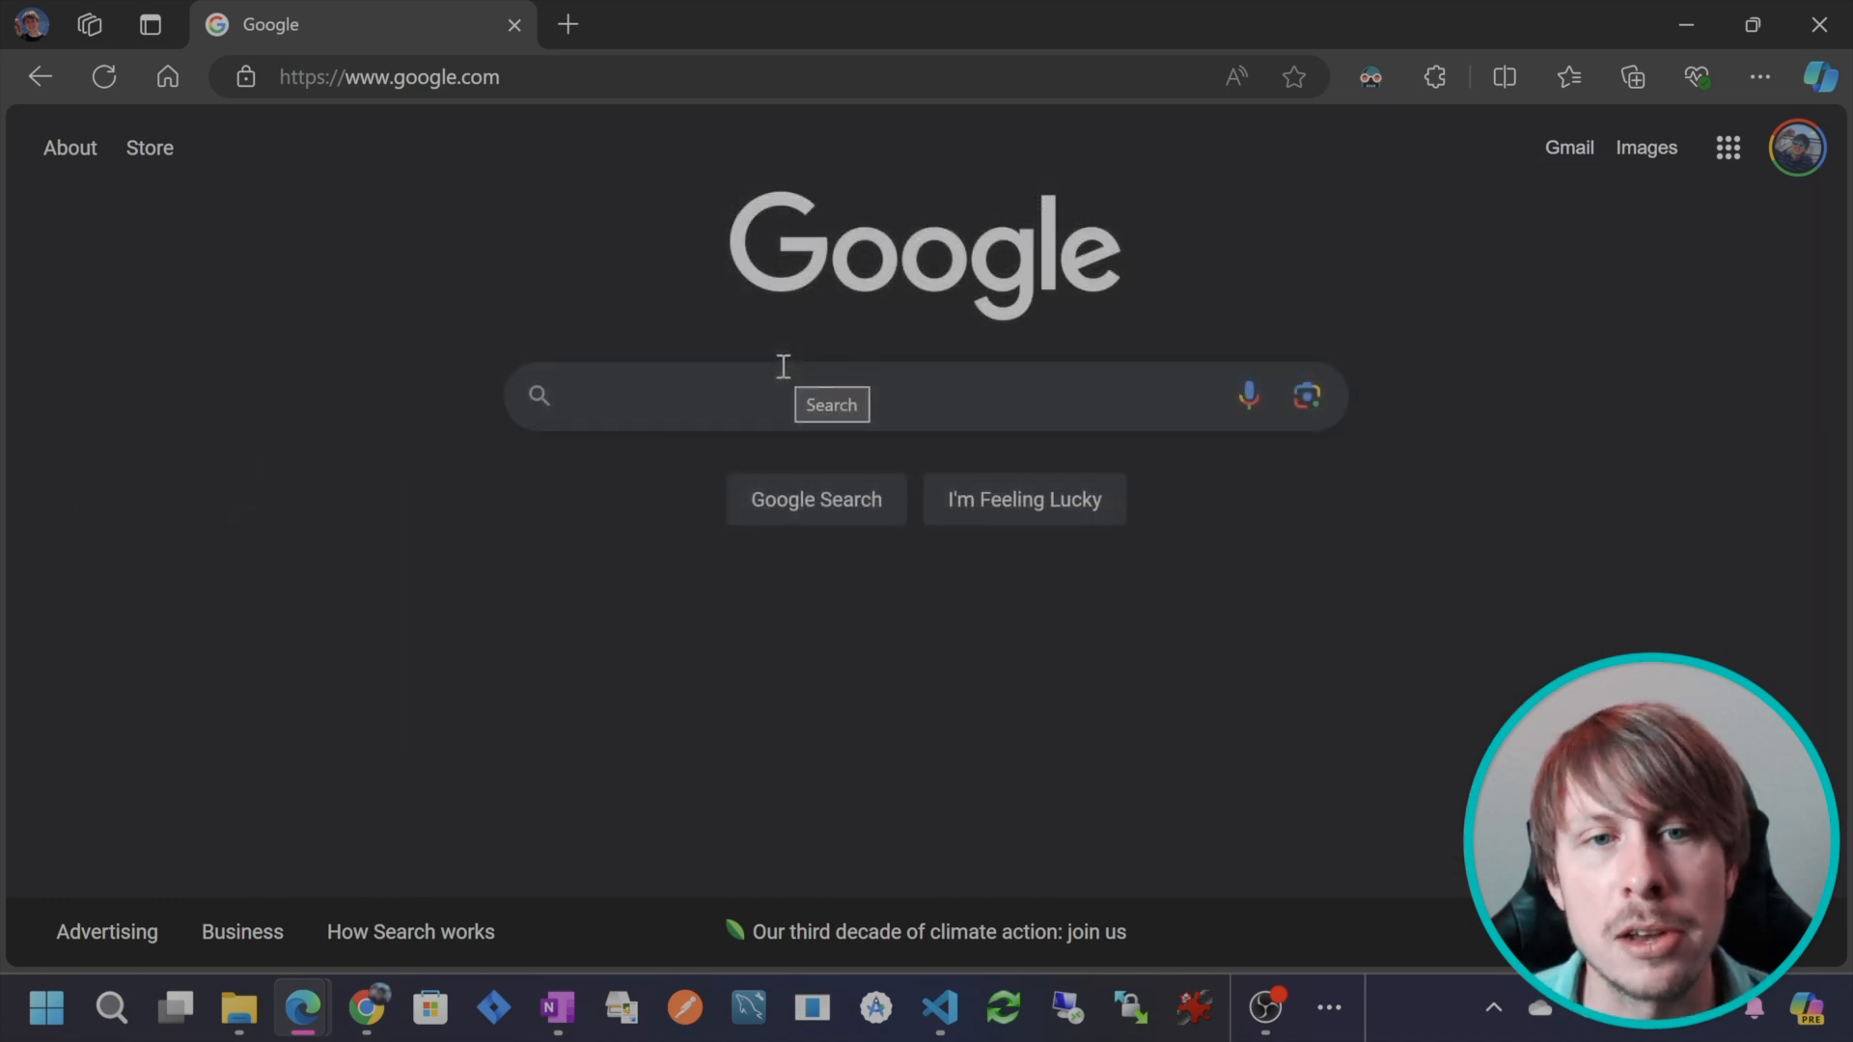
Search Google for 'cloudflar' and follow the Cloudflare suggestion to the account dashboard.
text(cloudflar)
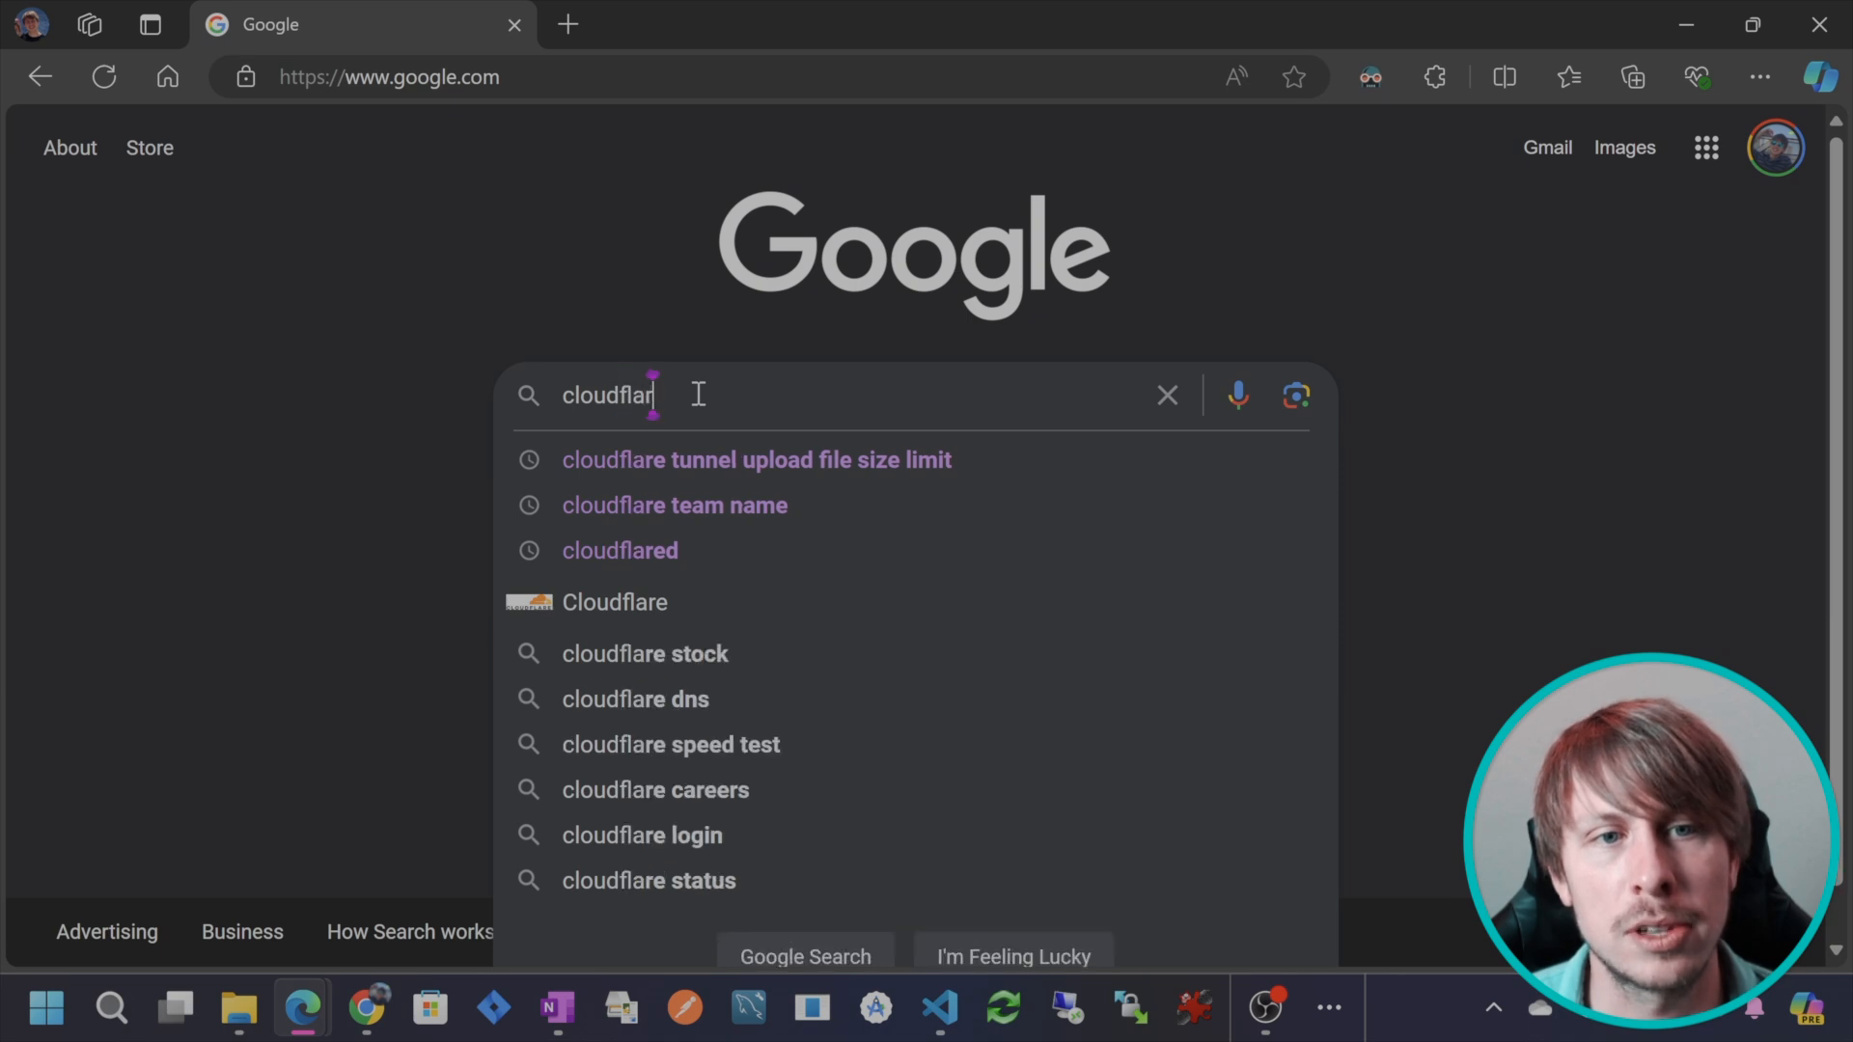
click(614, 601)
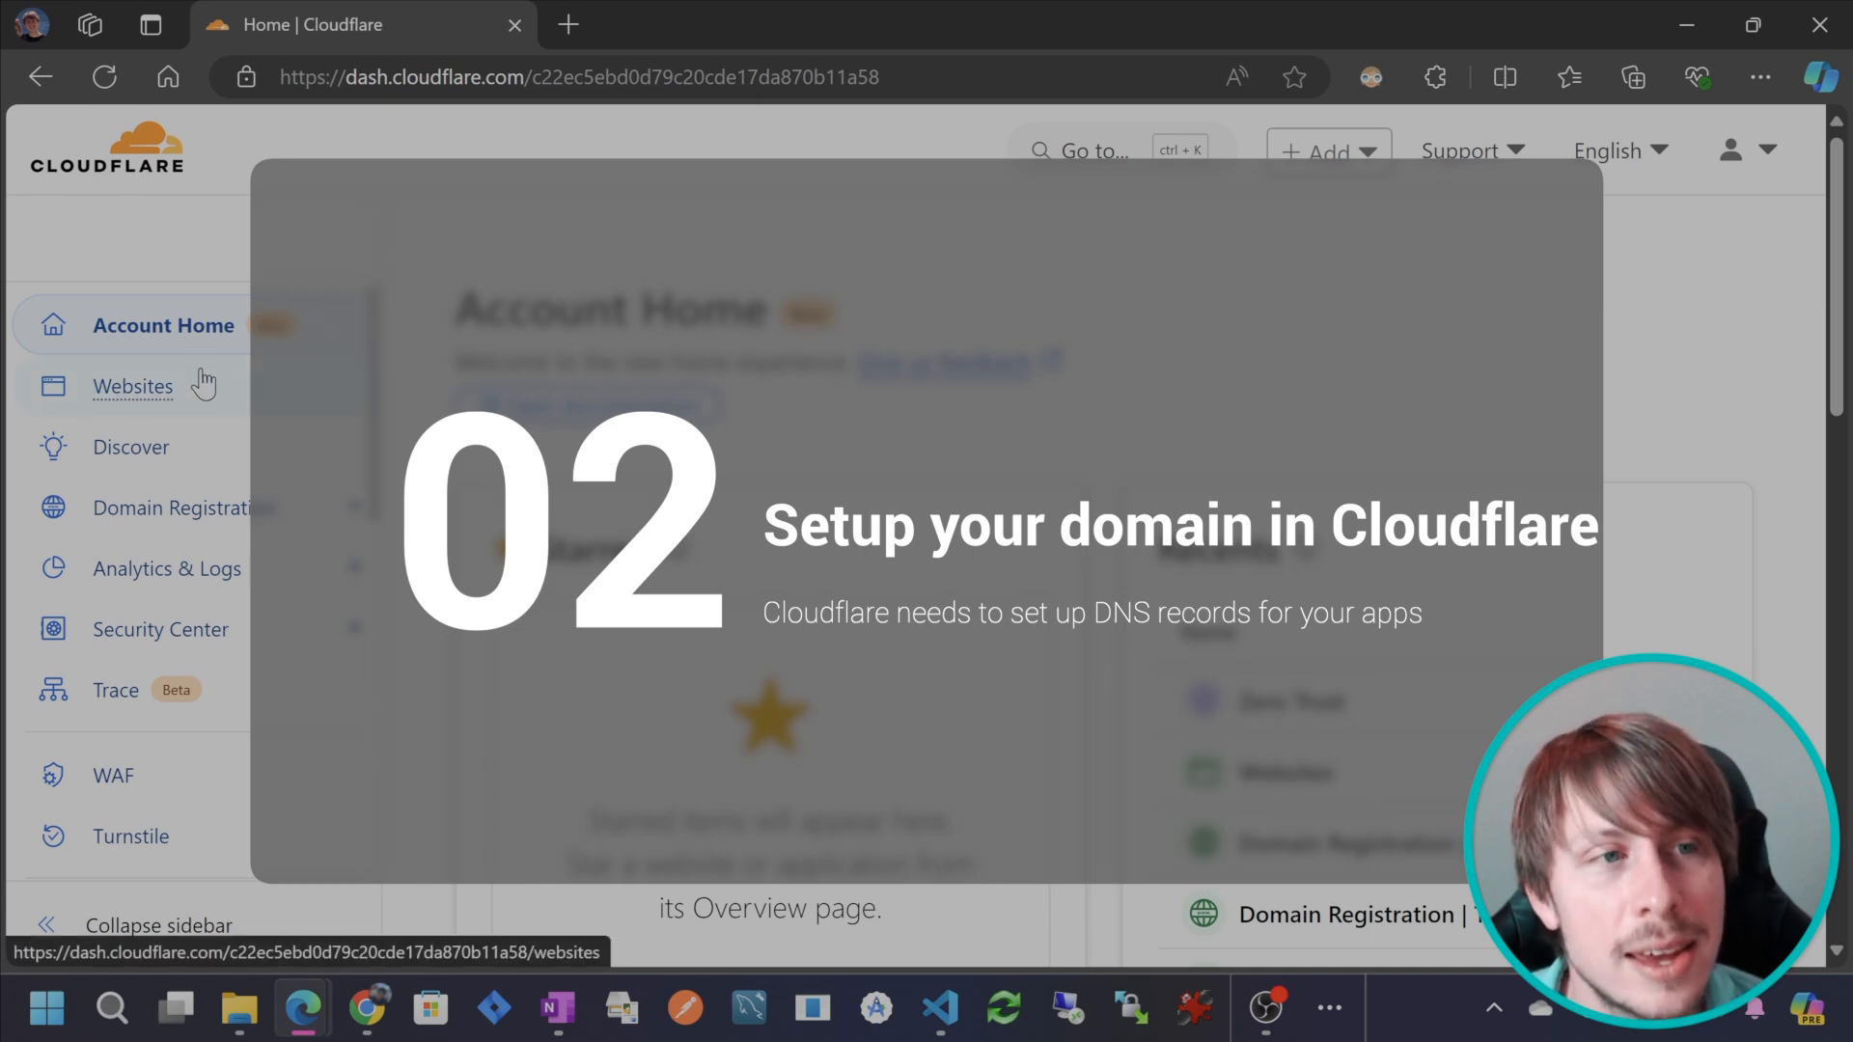
From Websites, start '+ Add a domain' and focus the existing-domain field.
click(132, 385)
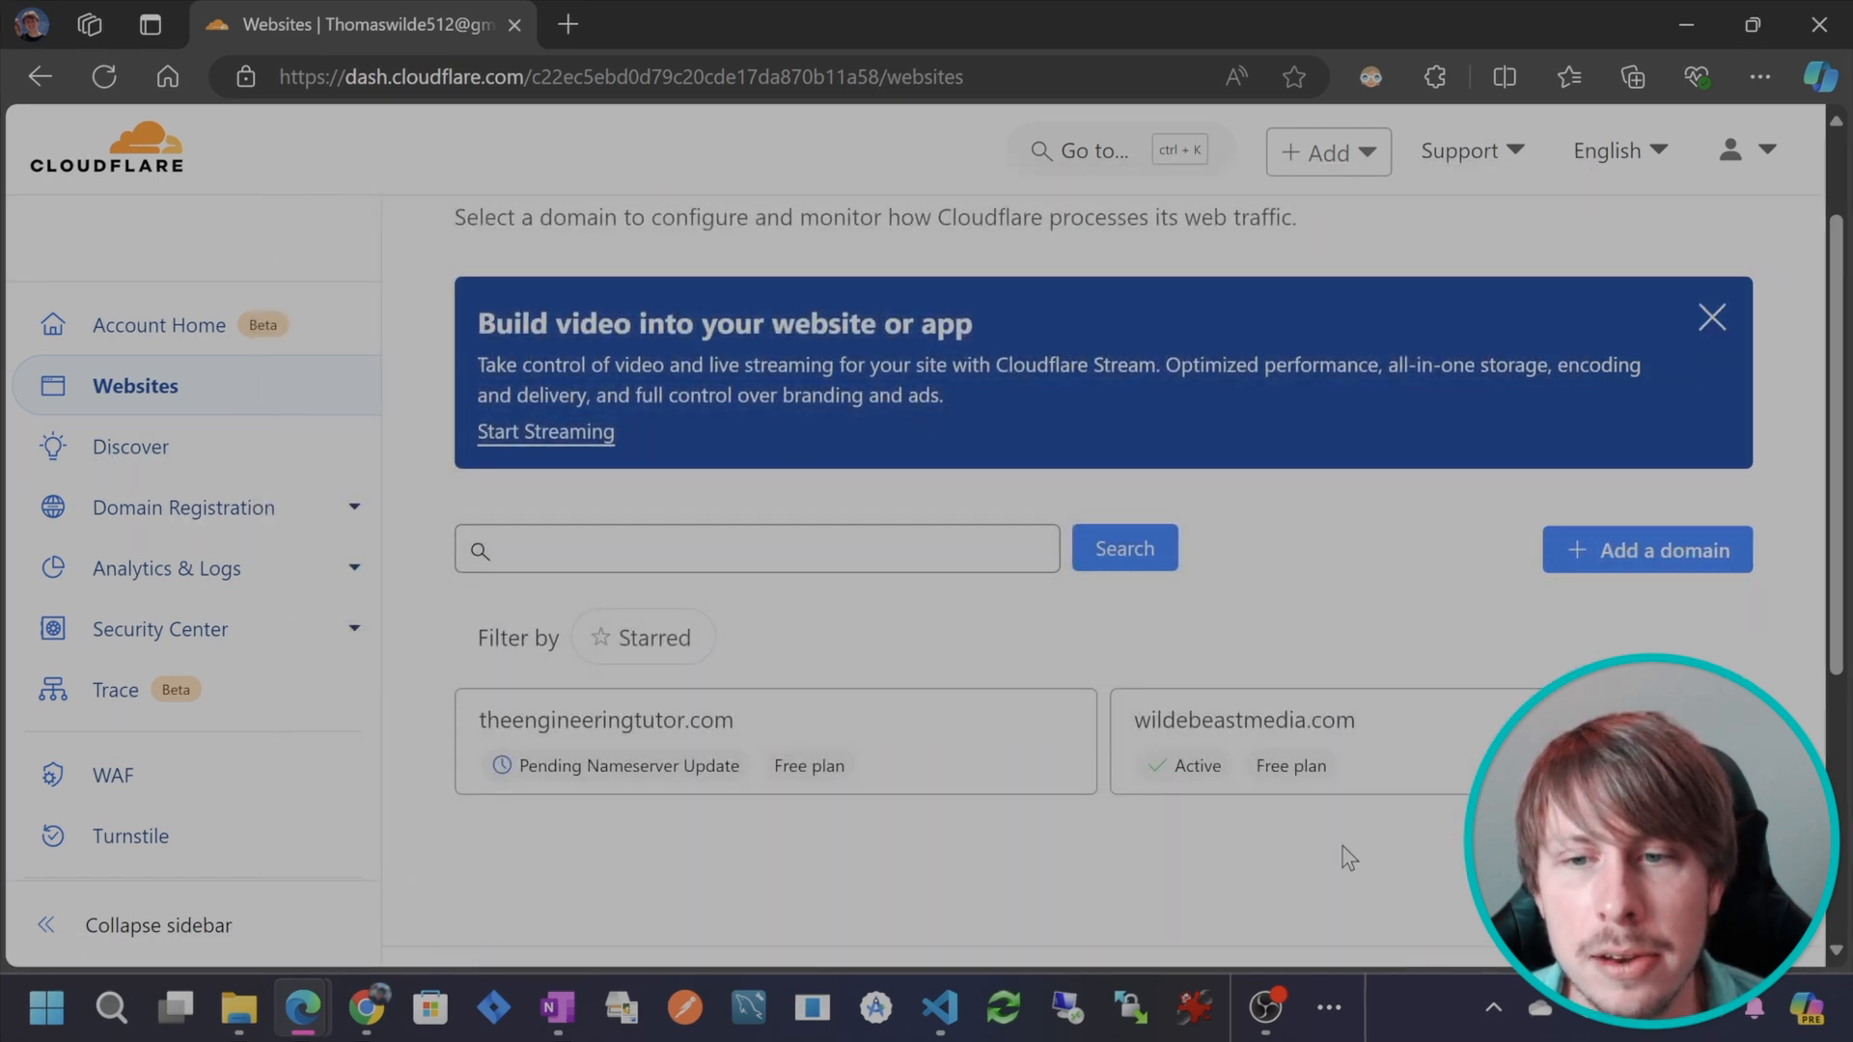
mouse_move(1679, 548)
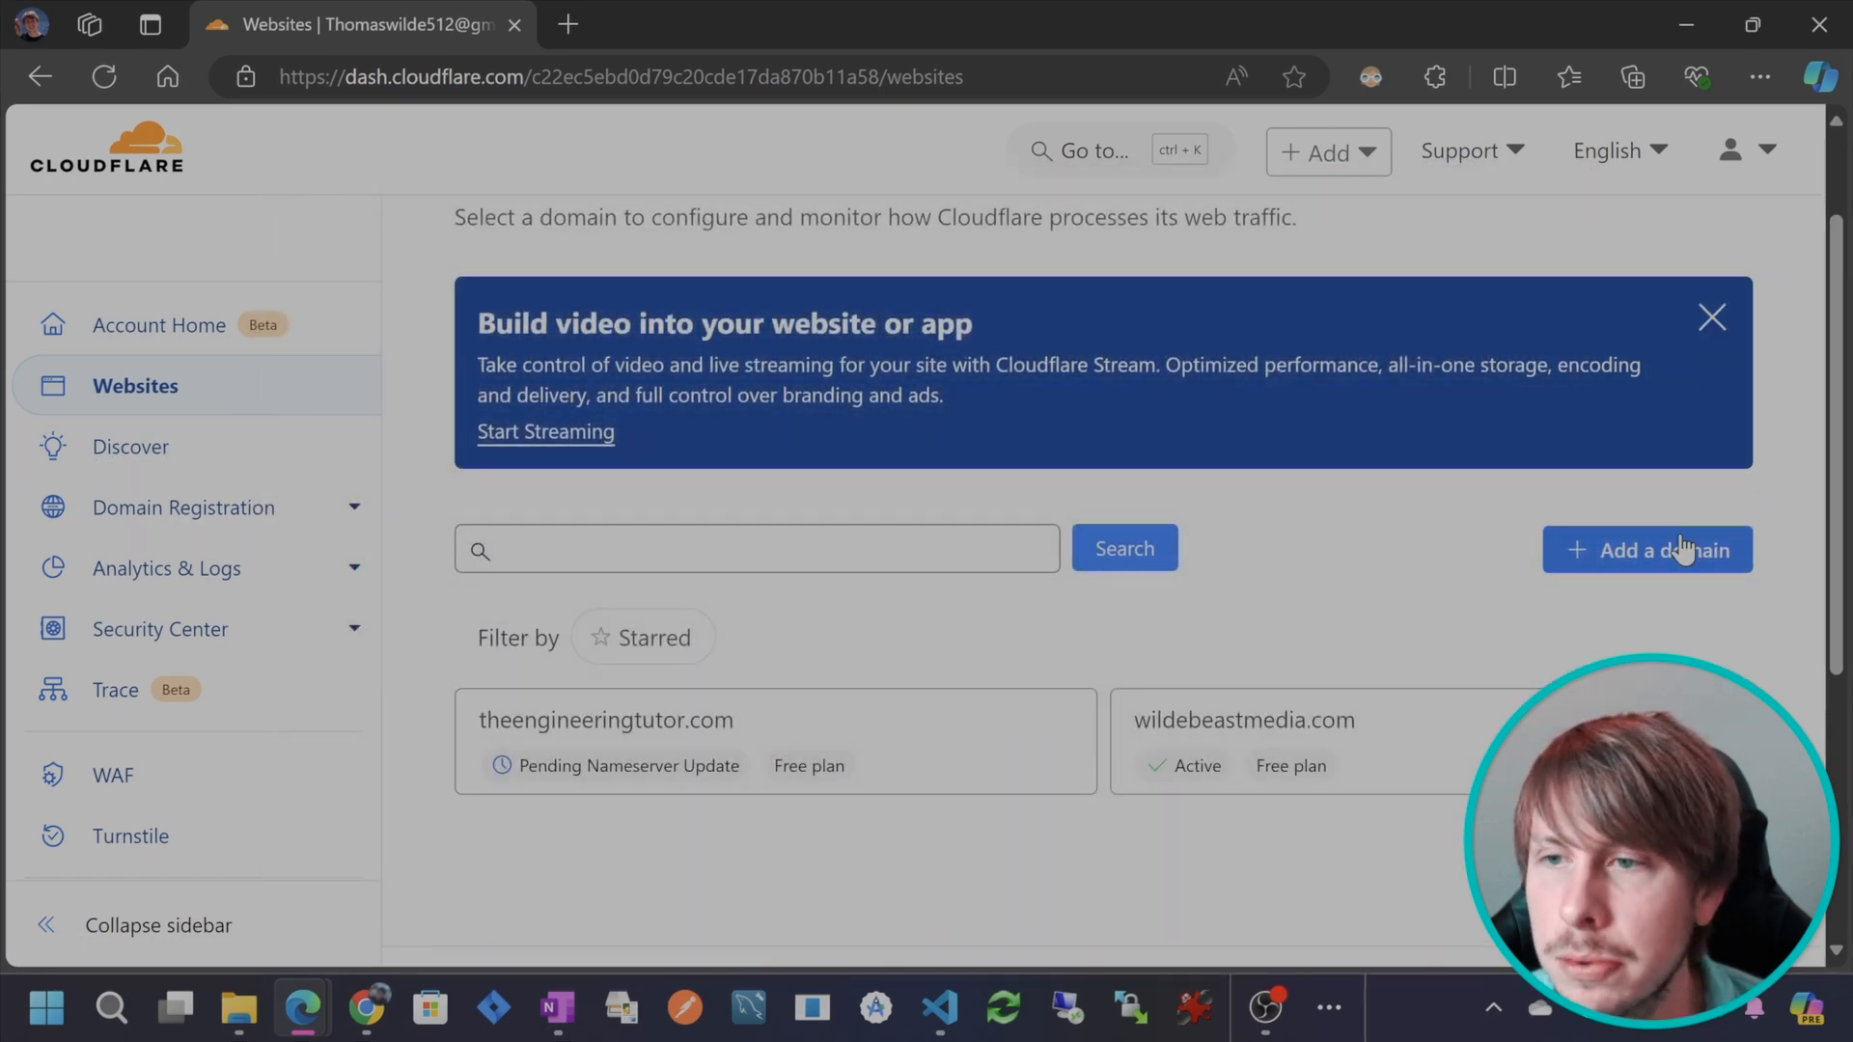
click(1646, 548)
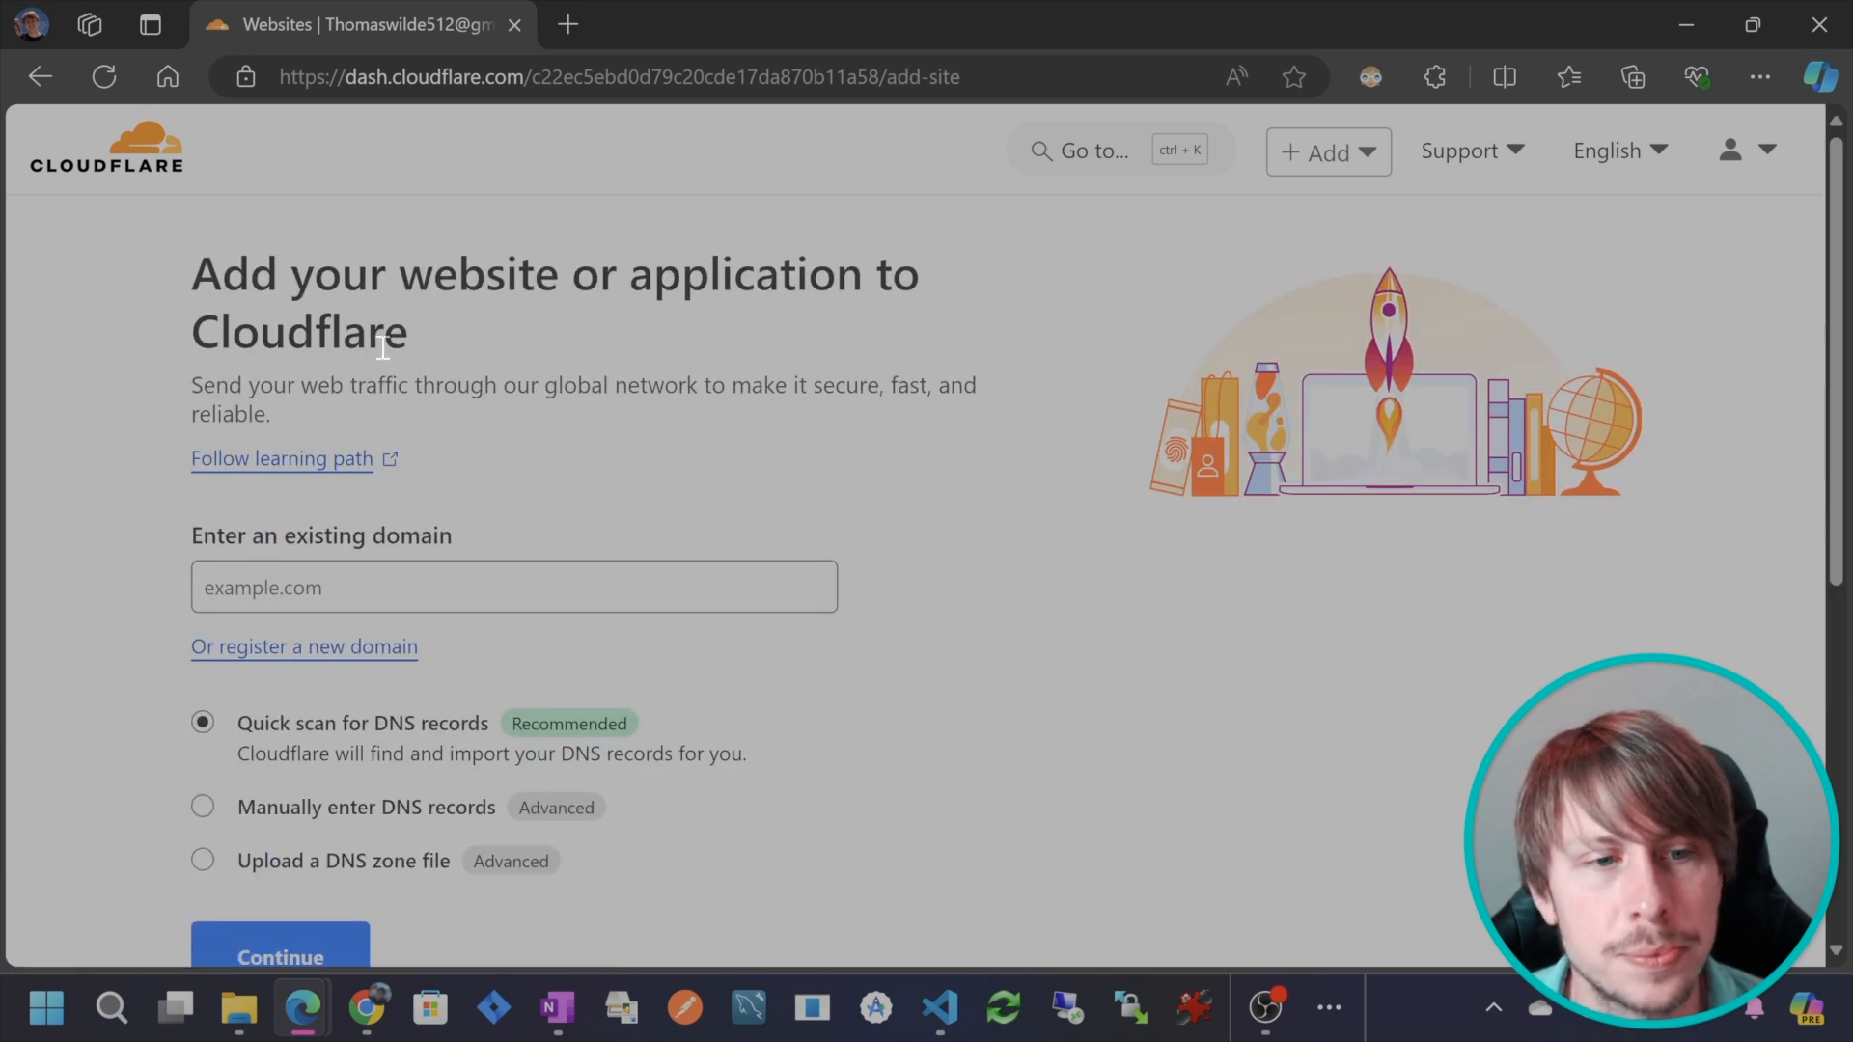
click(512, 587)
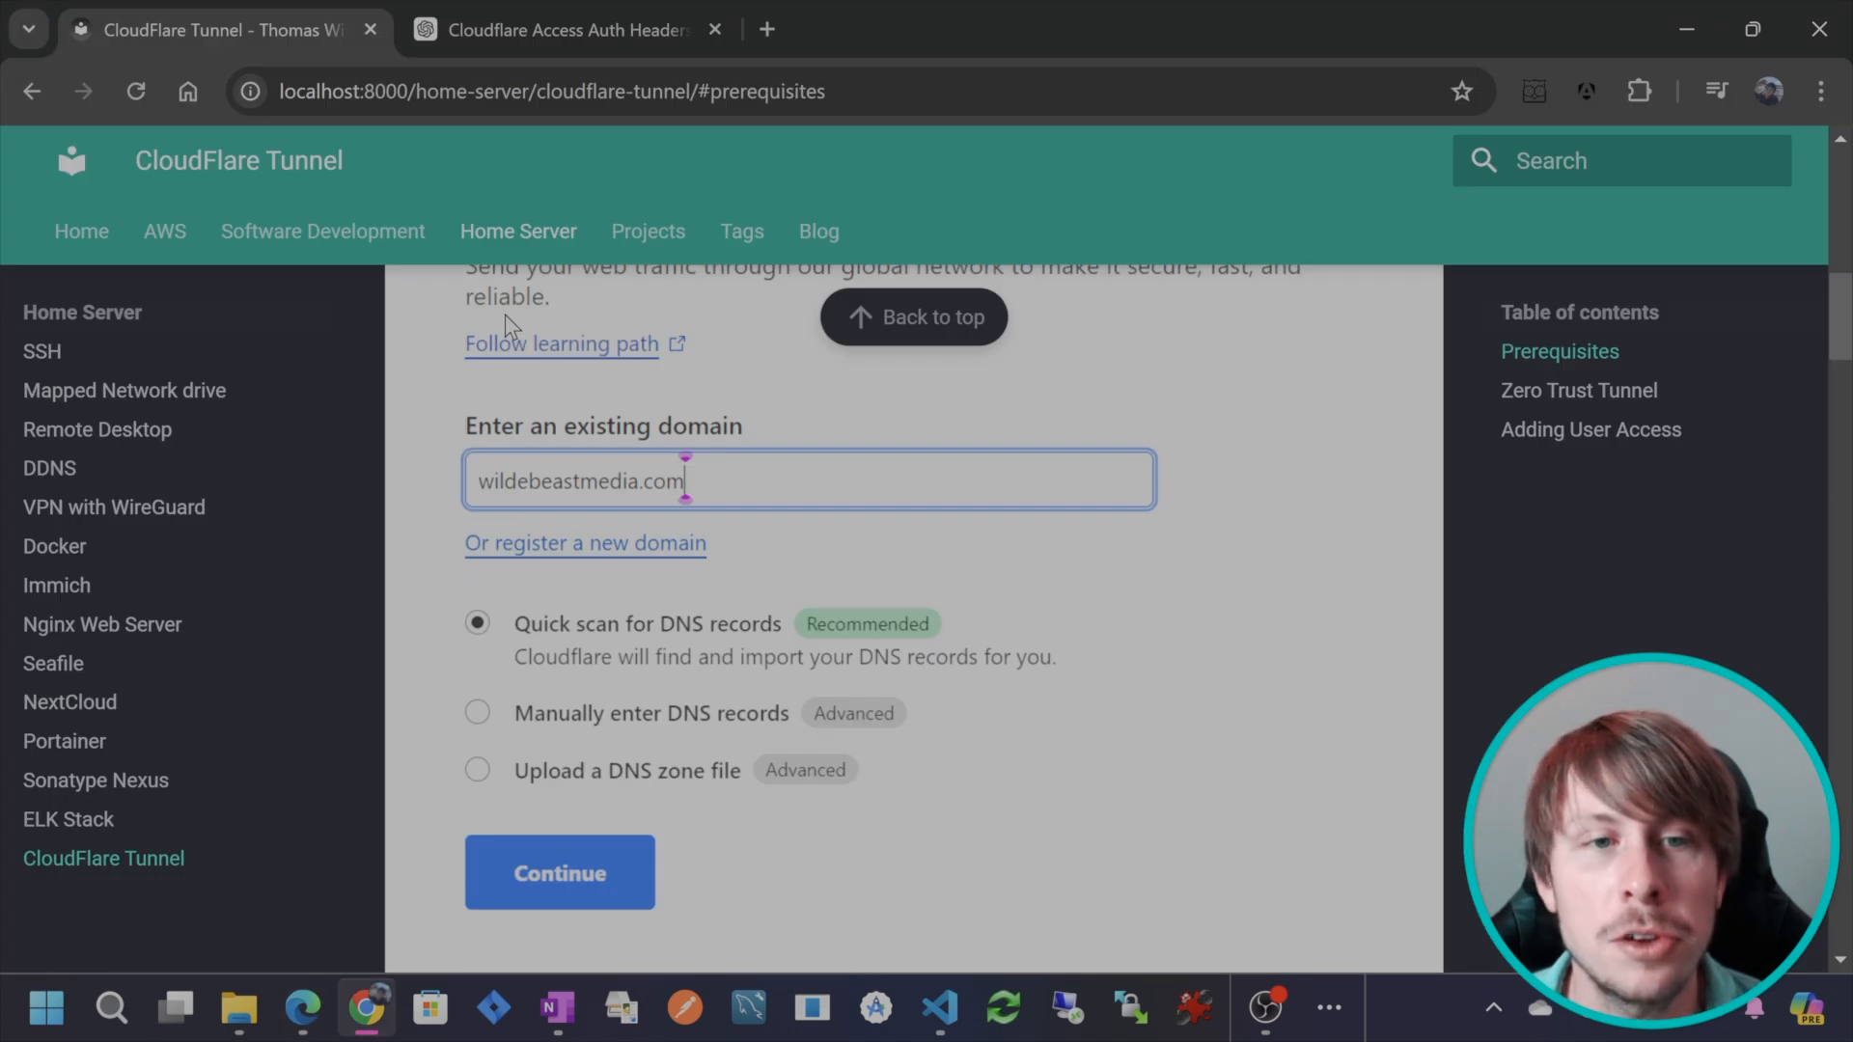
Scroll the Tunnel guide past the free-plan screenshots to the Route 53 nameserver instructions.
scroll(down, 3)
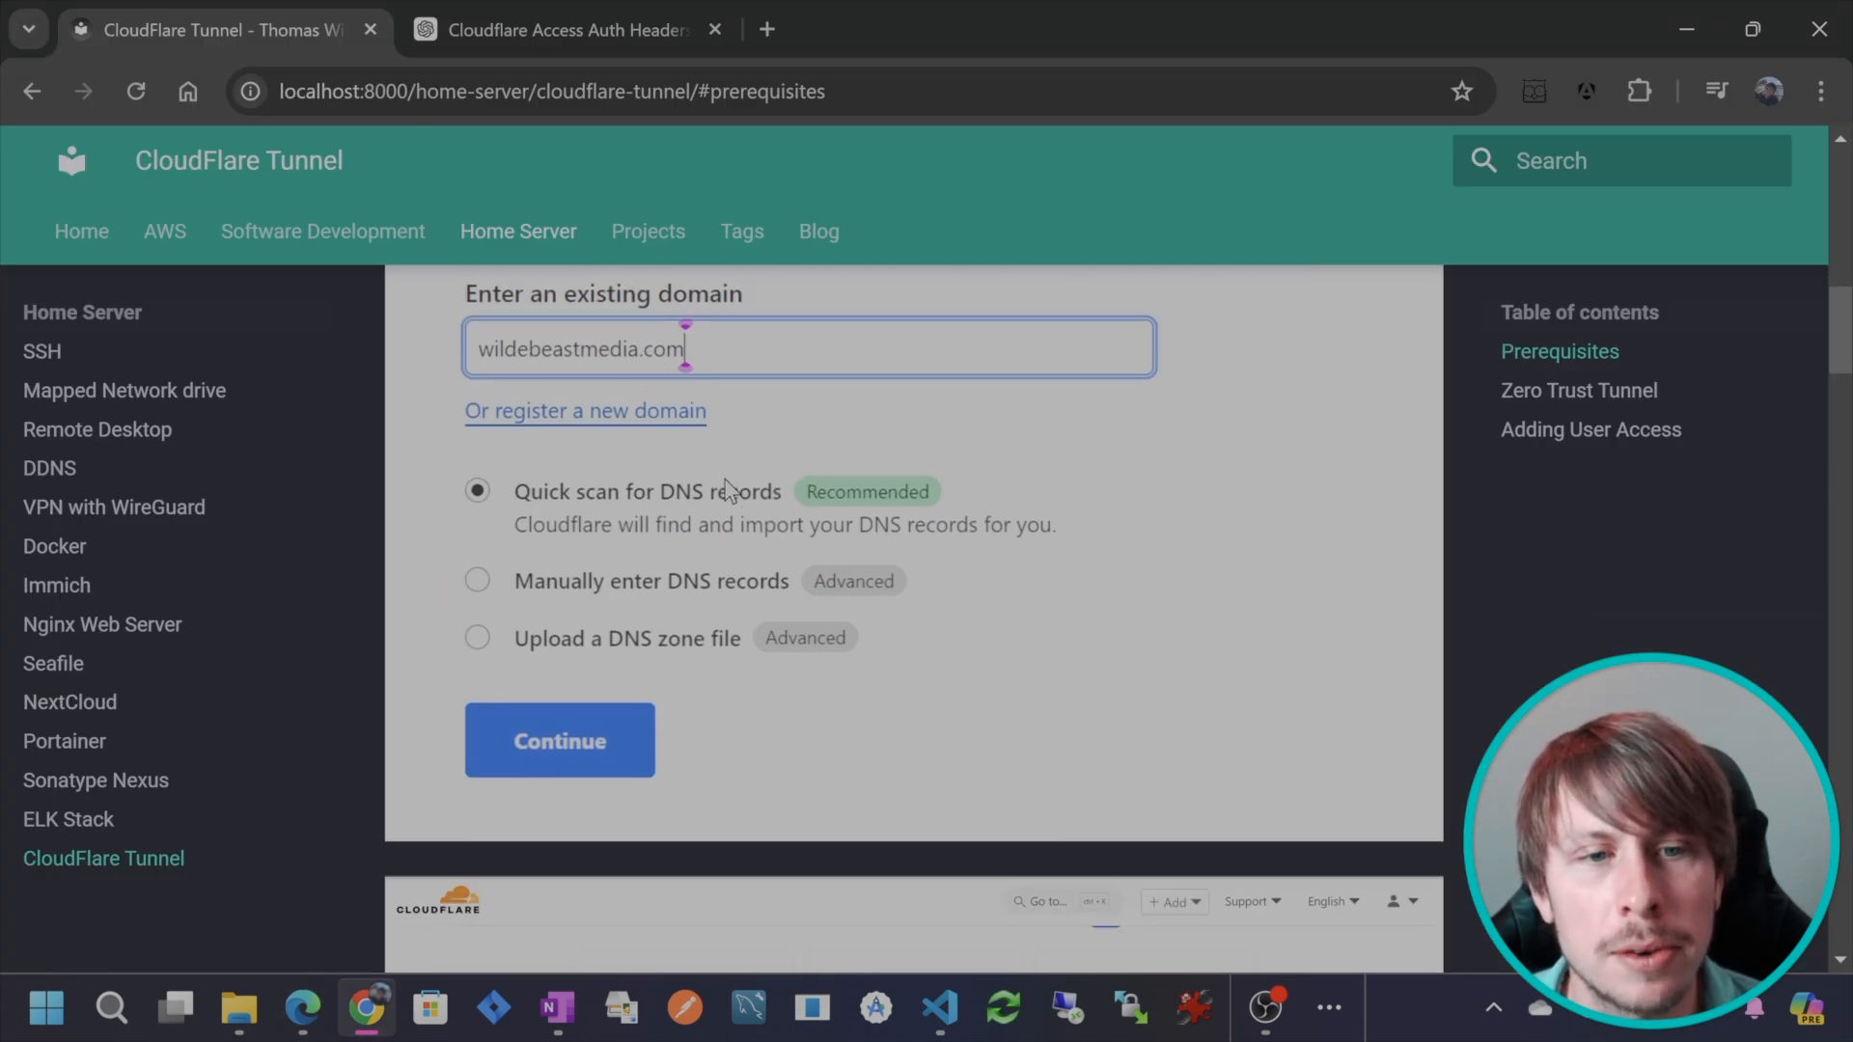
scroll(down, 3)
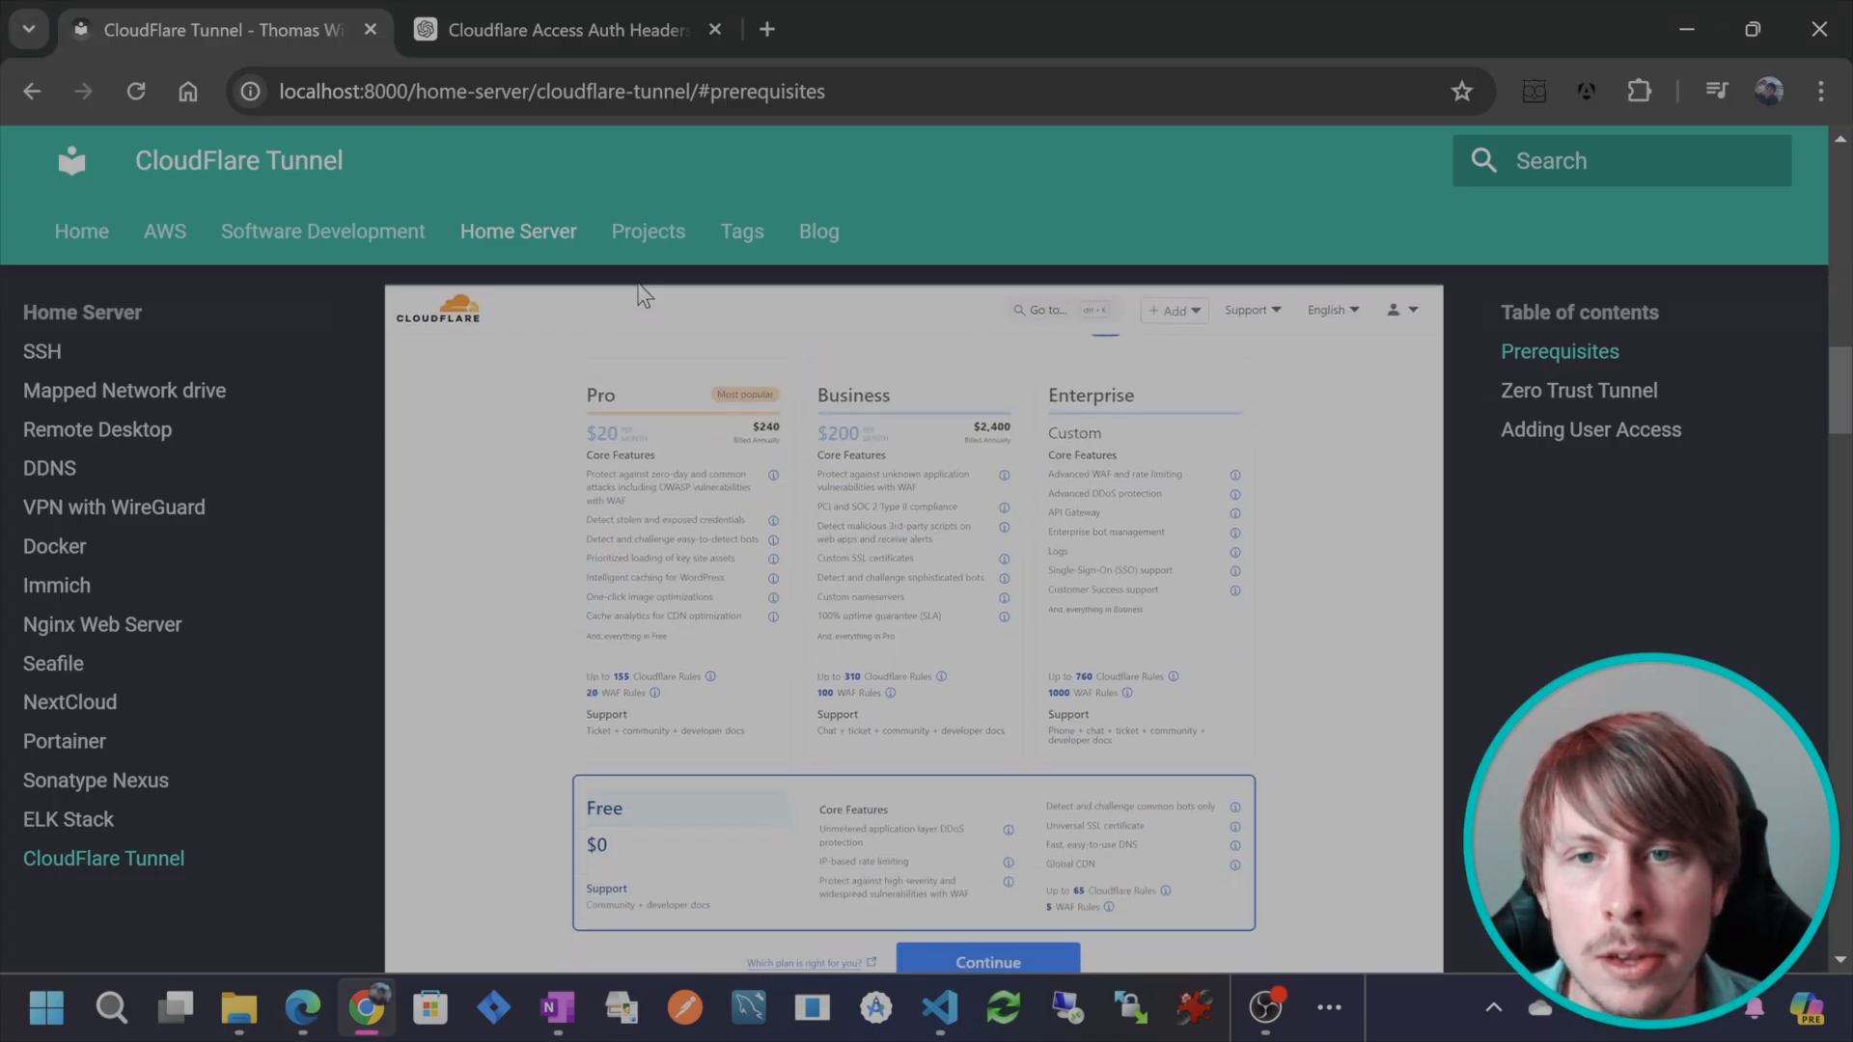
scroll(down, 3)
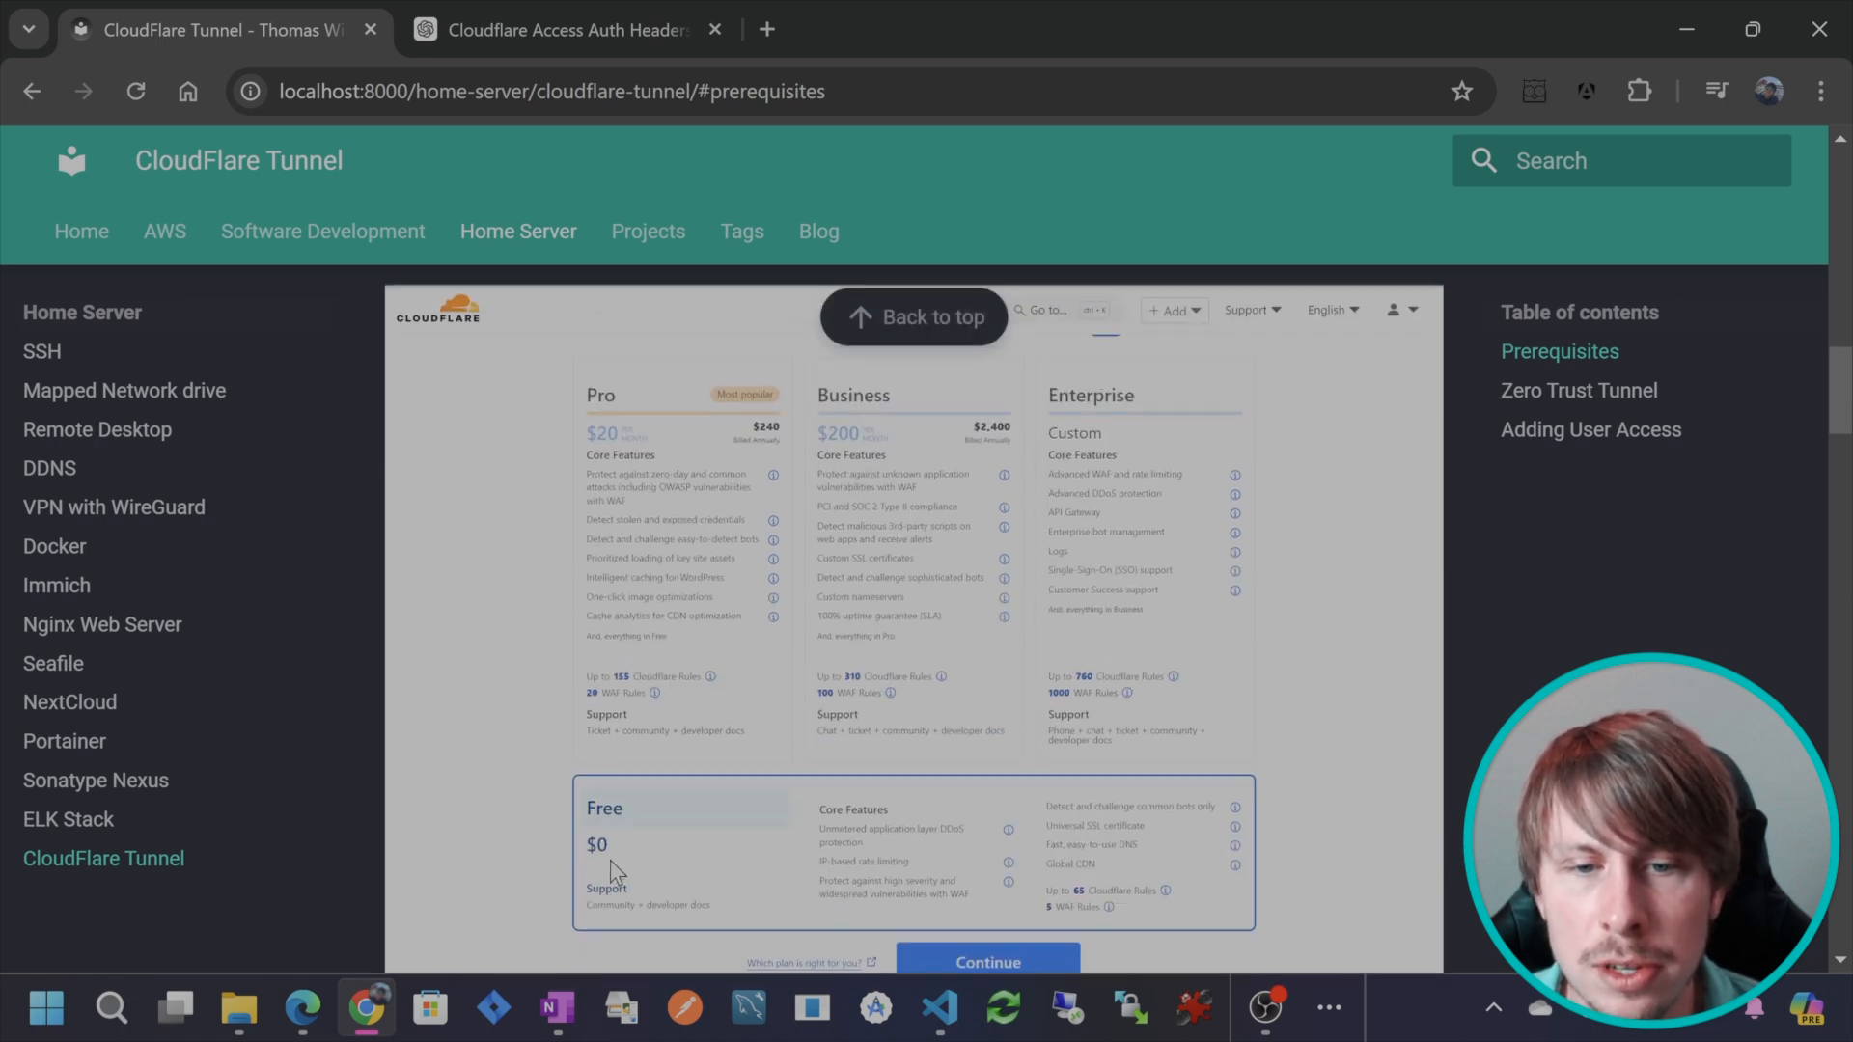
mouse_move(972, 838)
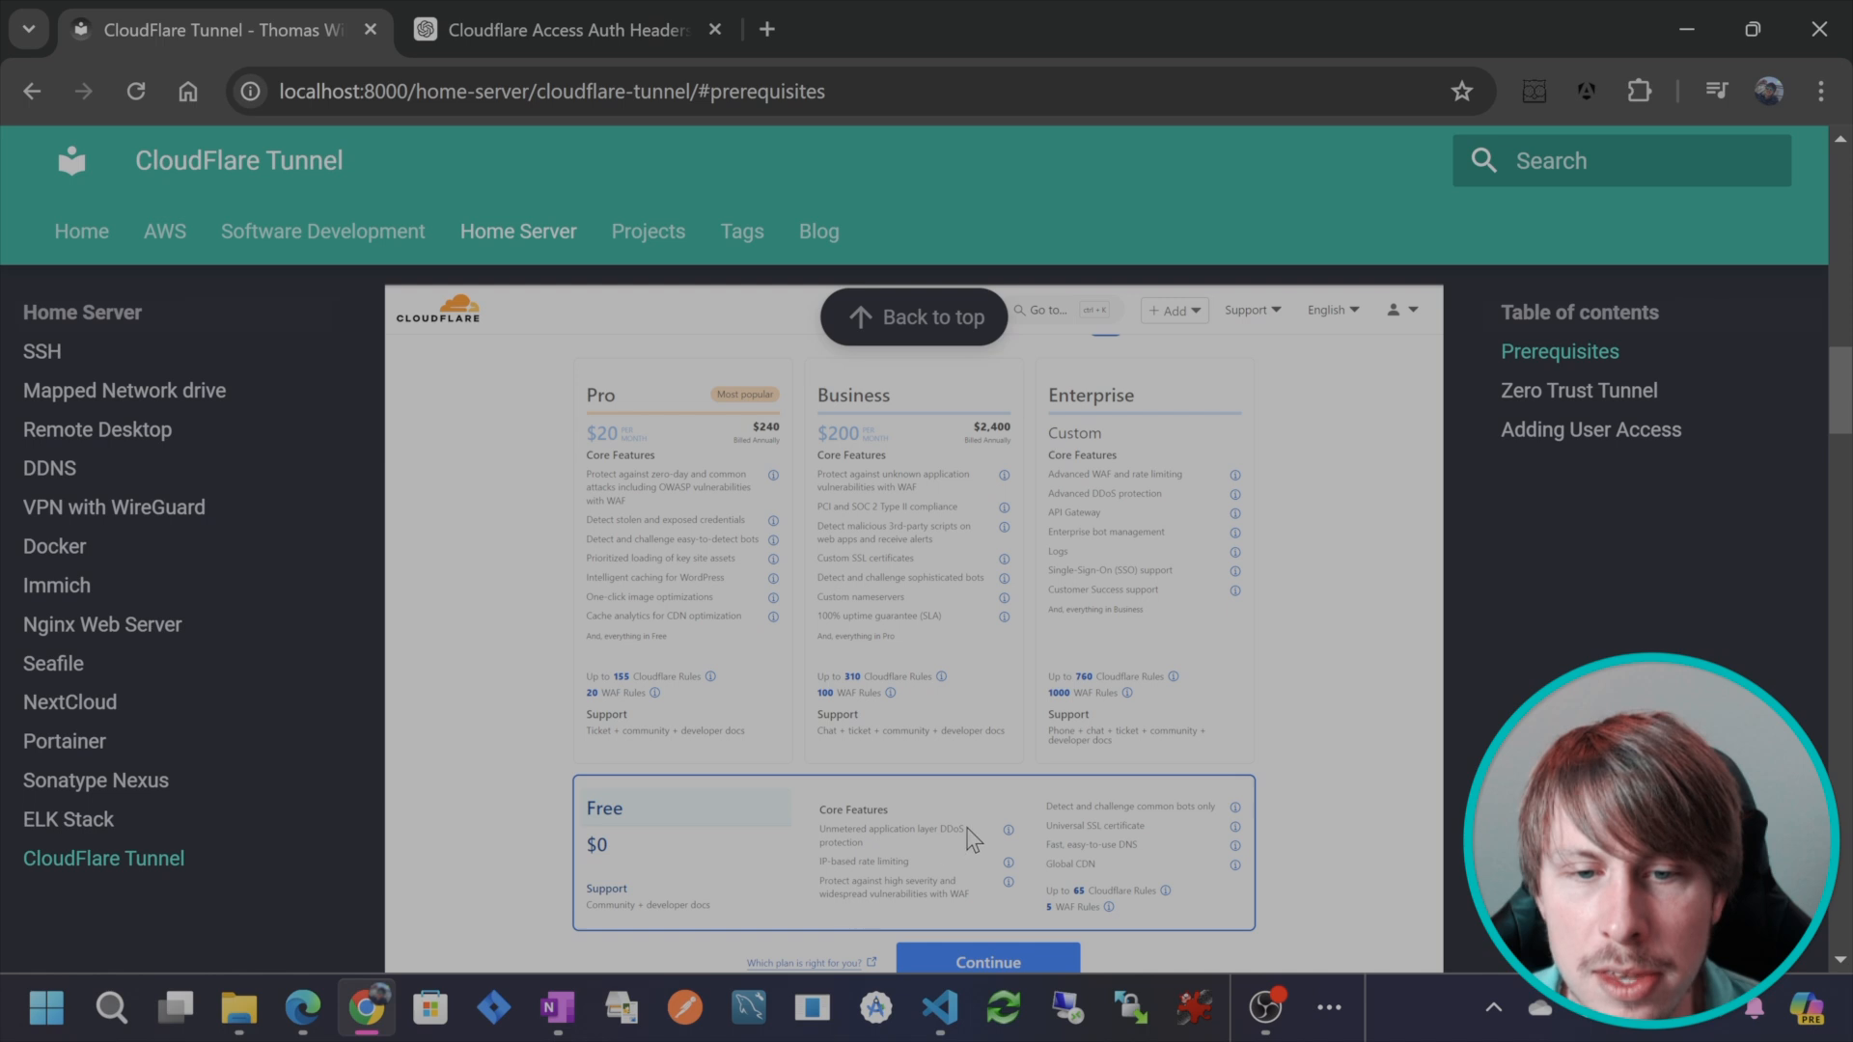
mouse_move(958, 844)
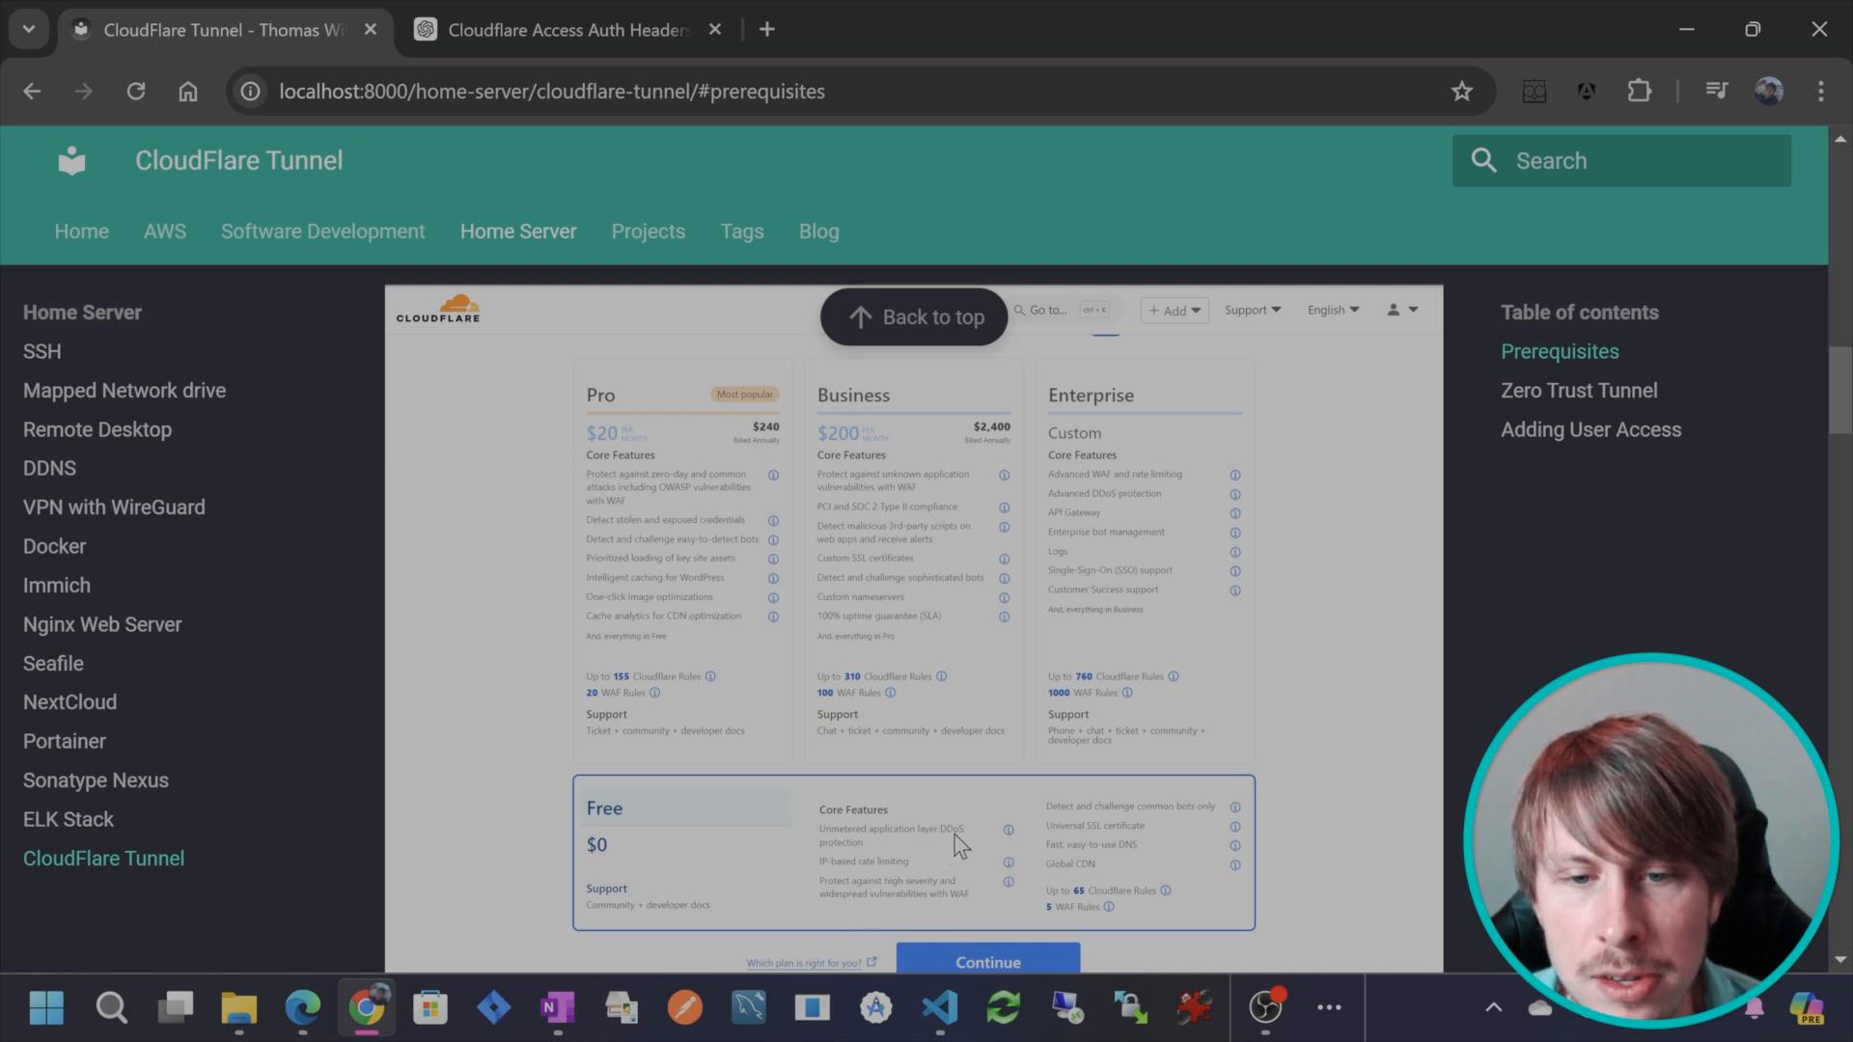
scroll(down, 3)
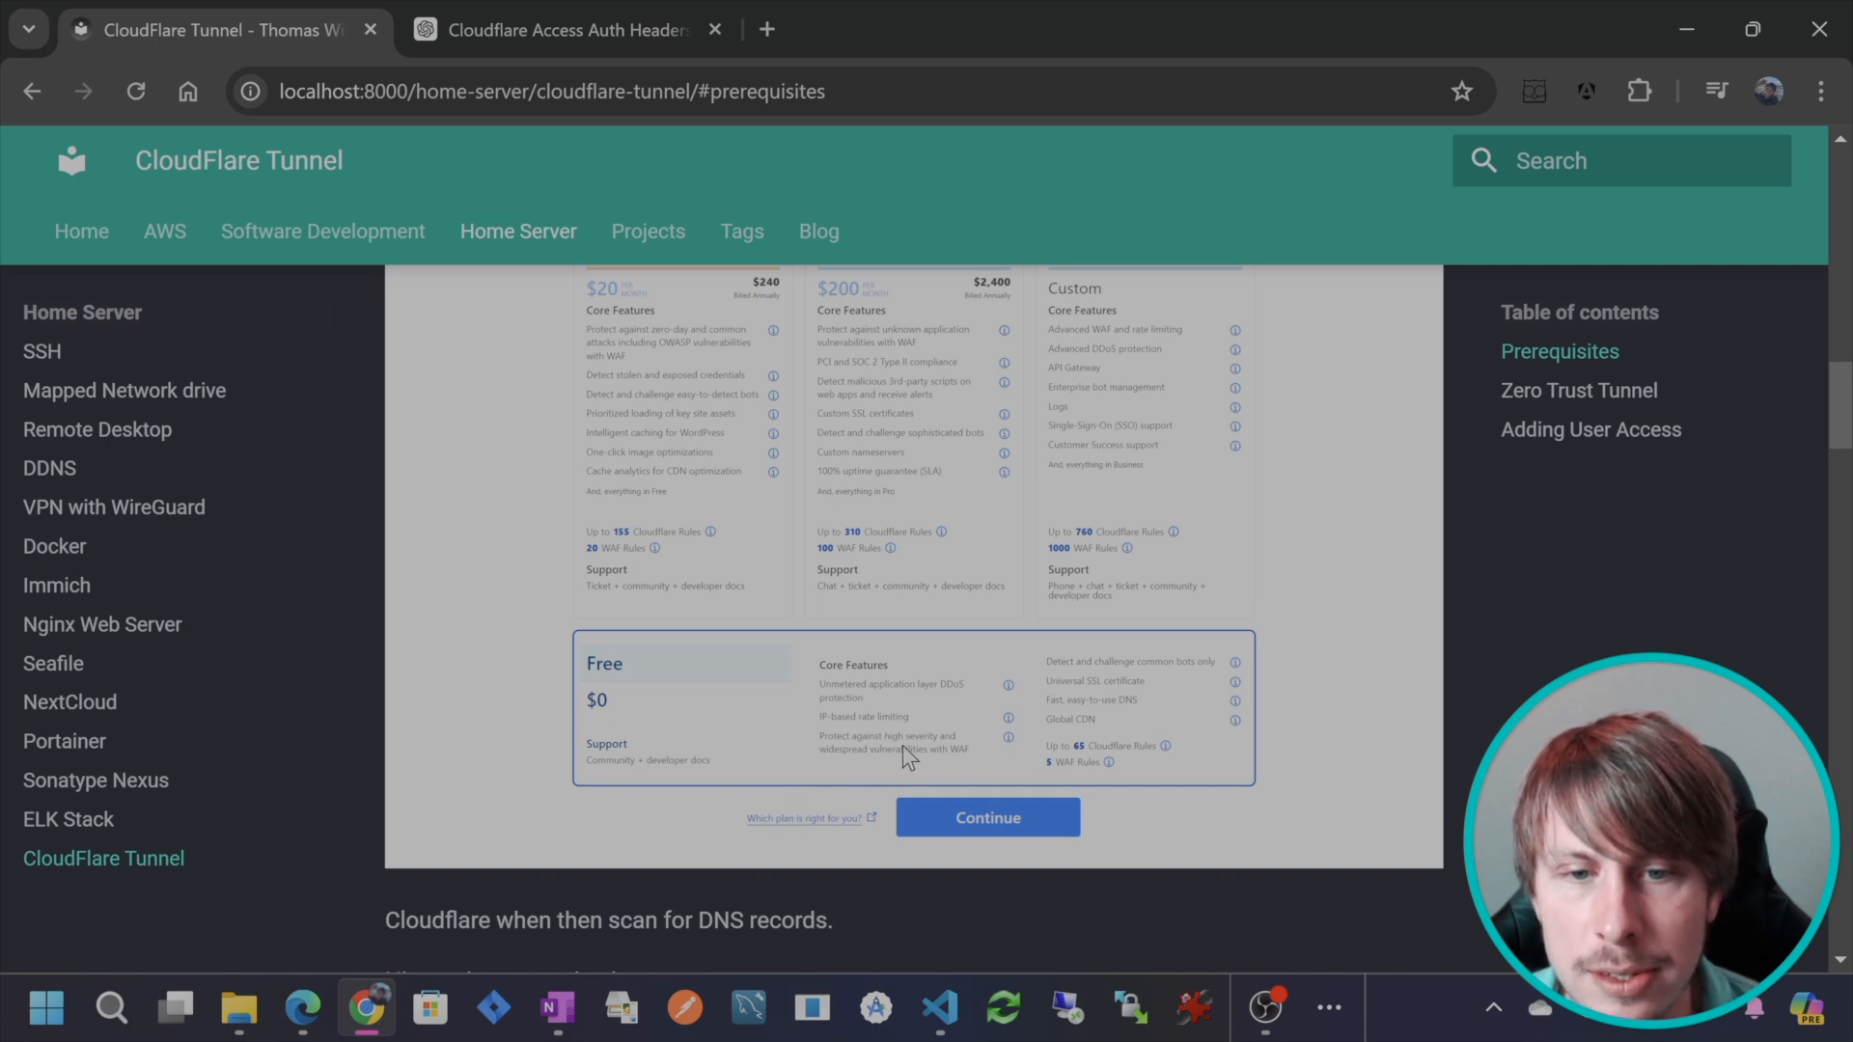
mouse_move(968, 769)
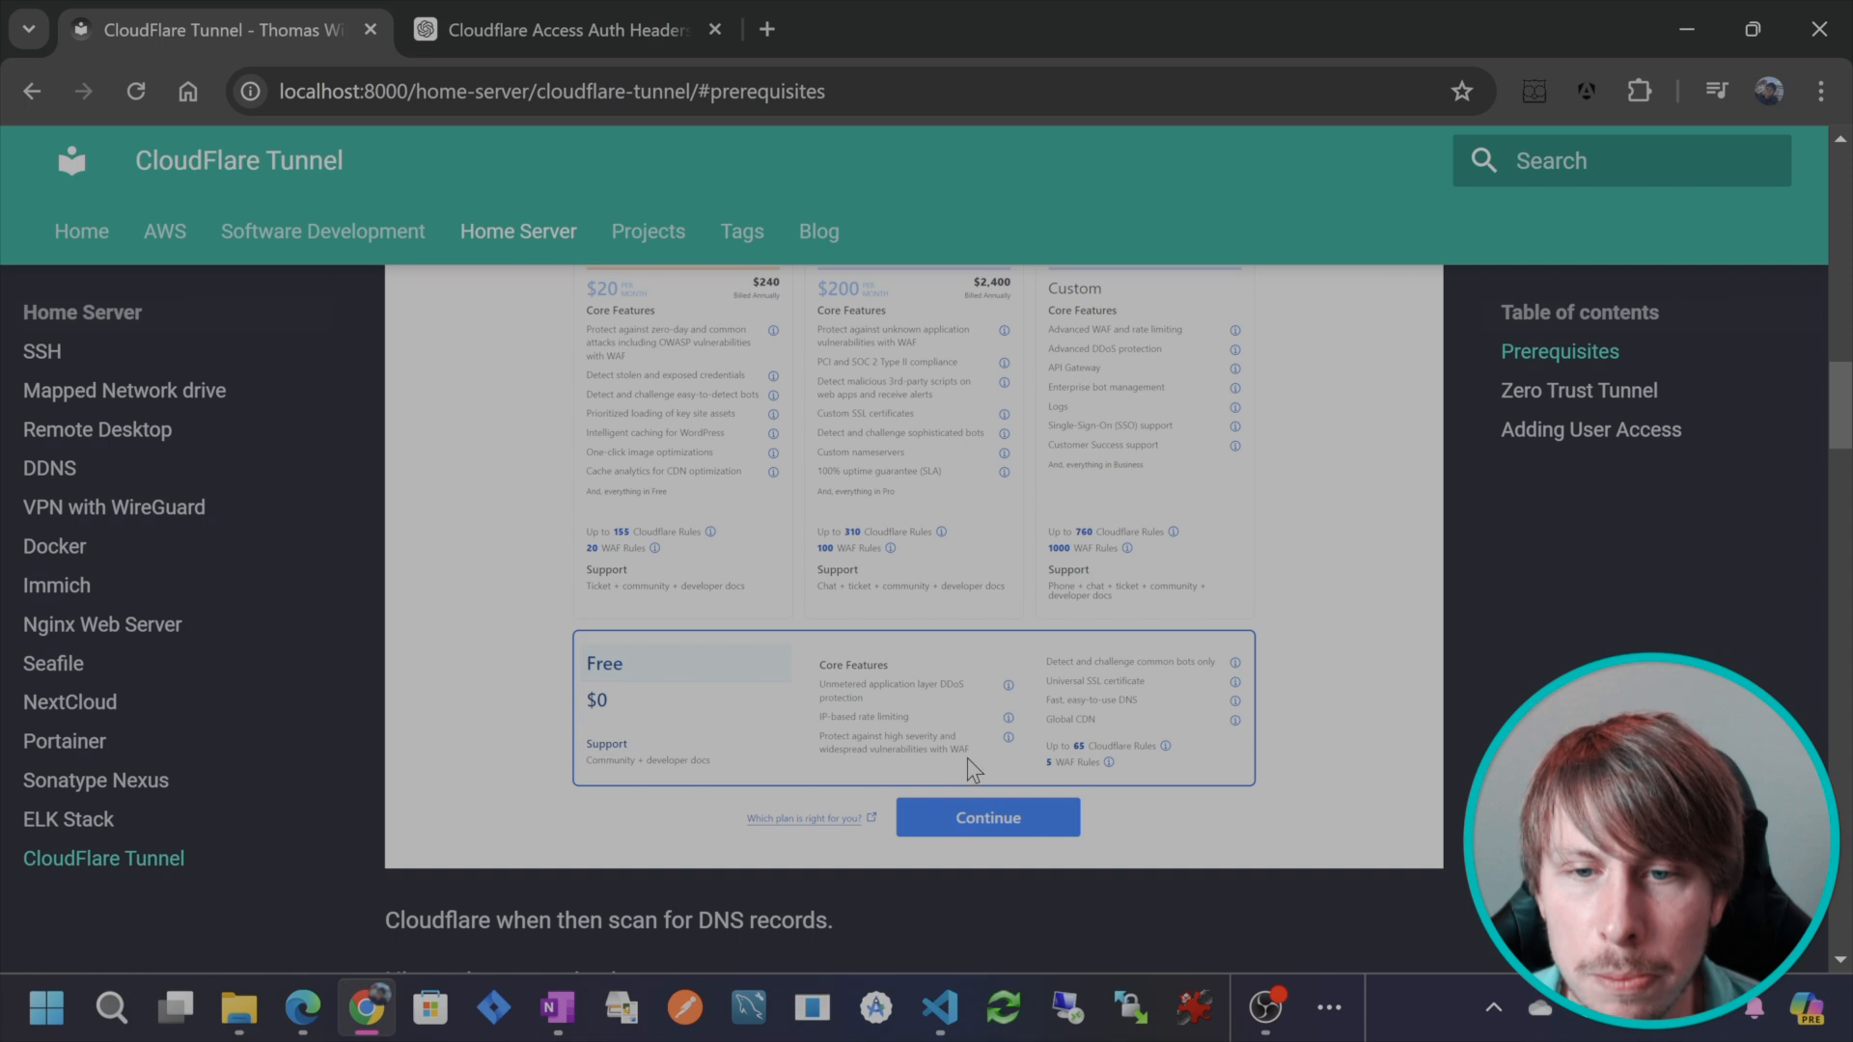
mouse_move(1156, 715)
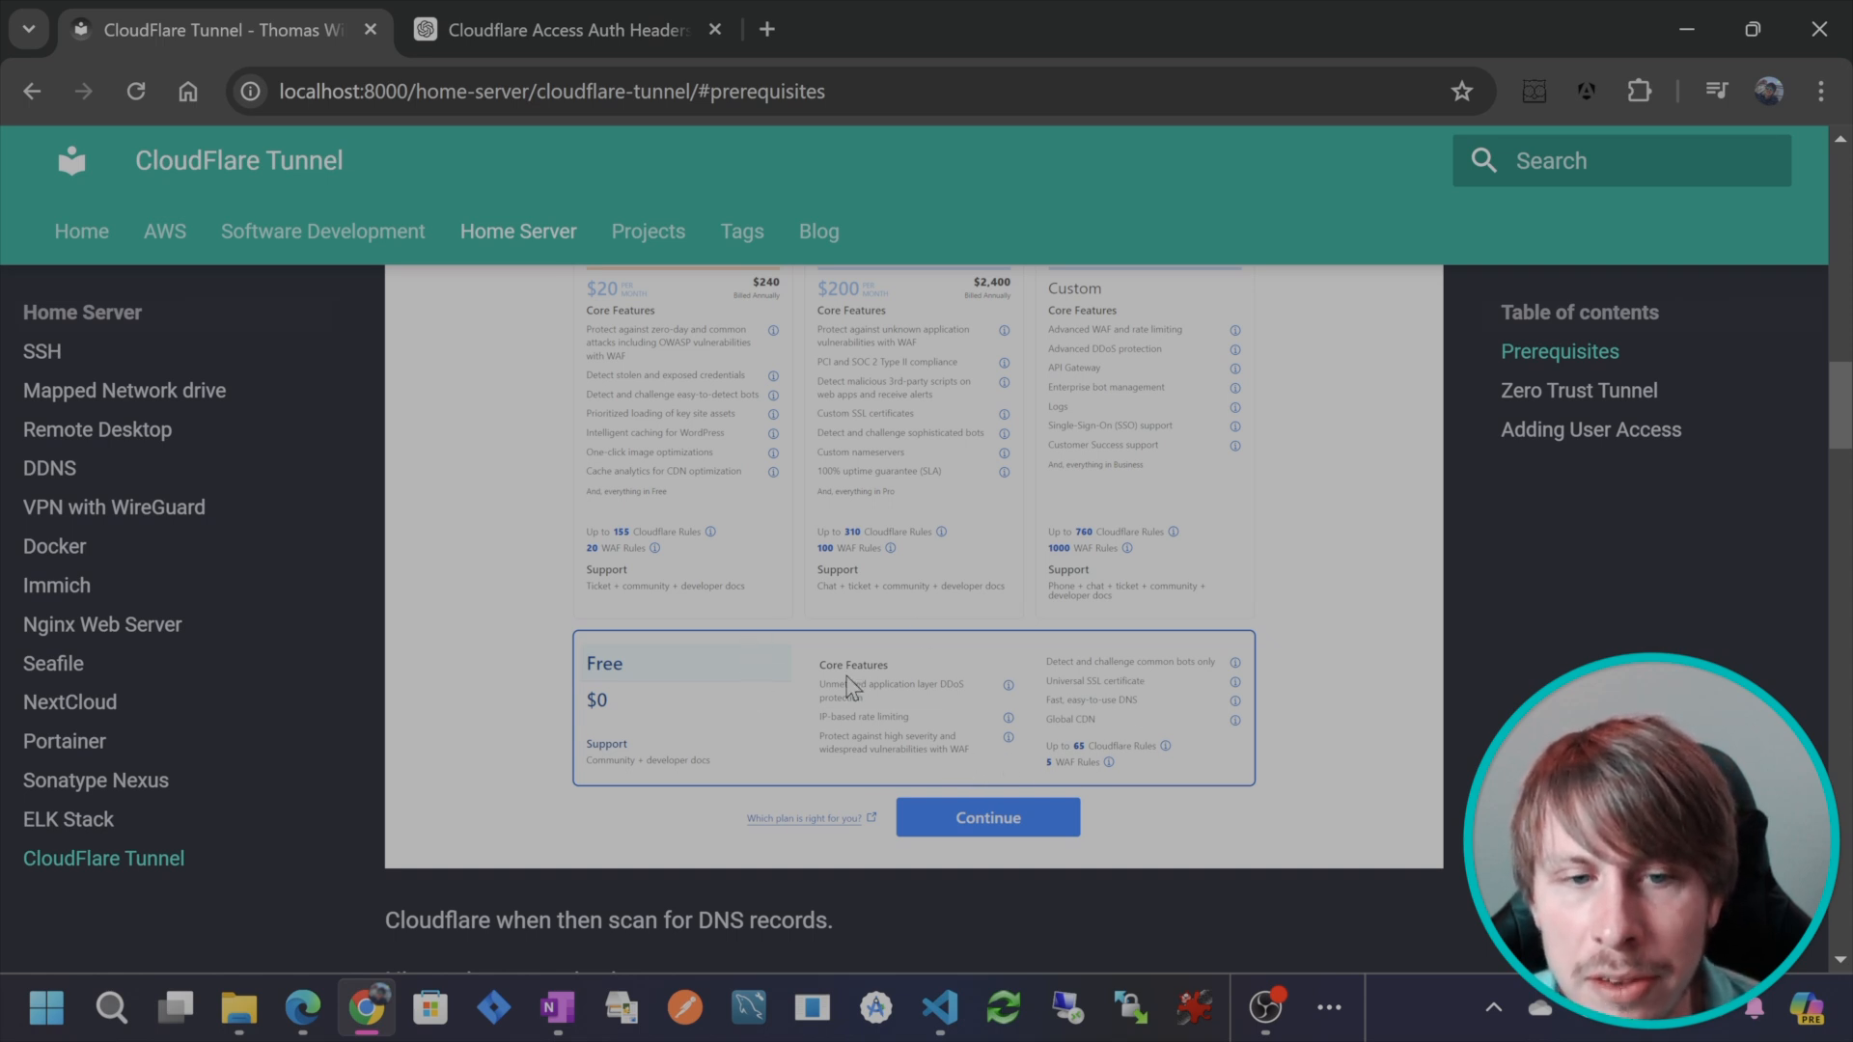
scroll(down, 3)
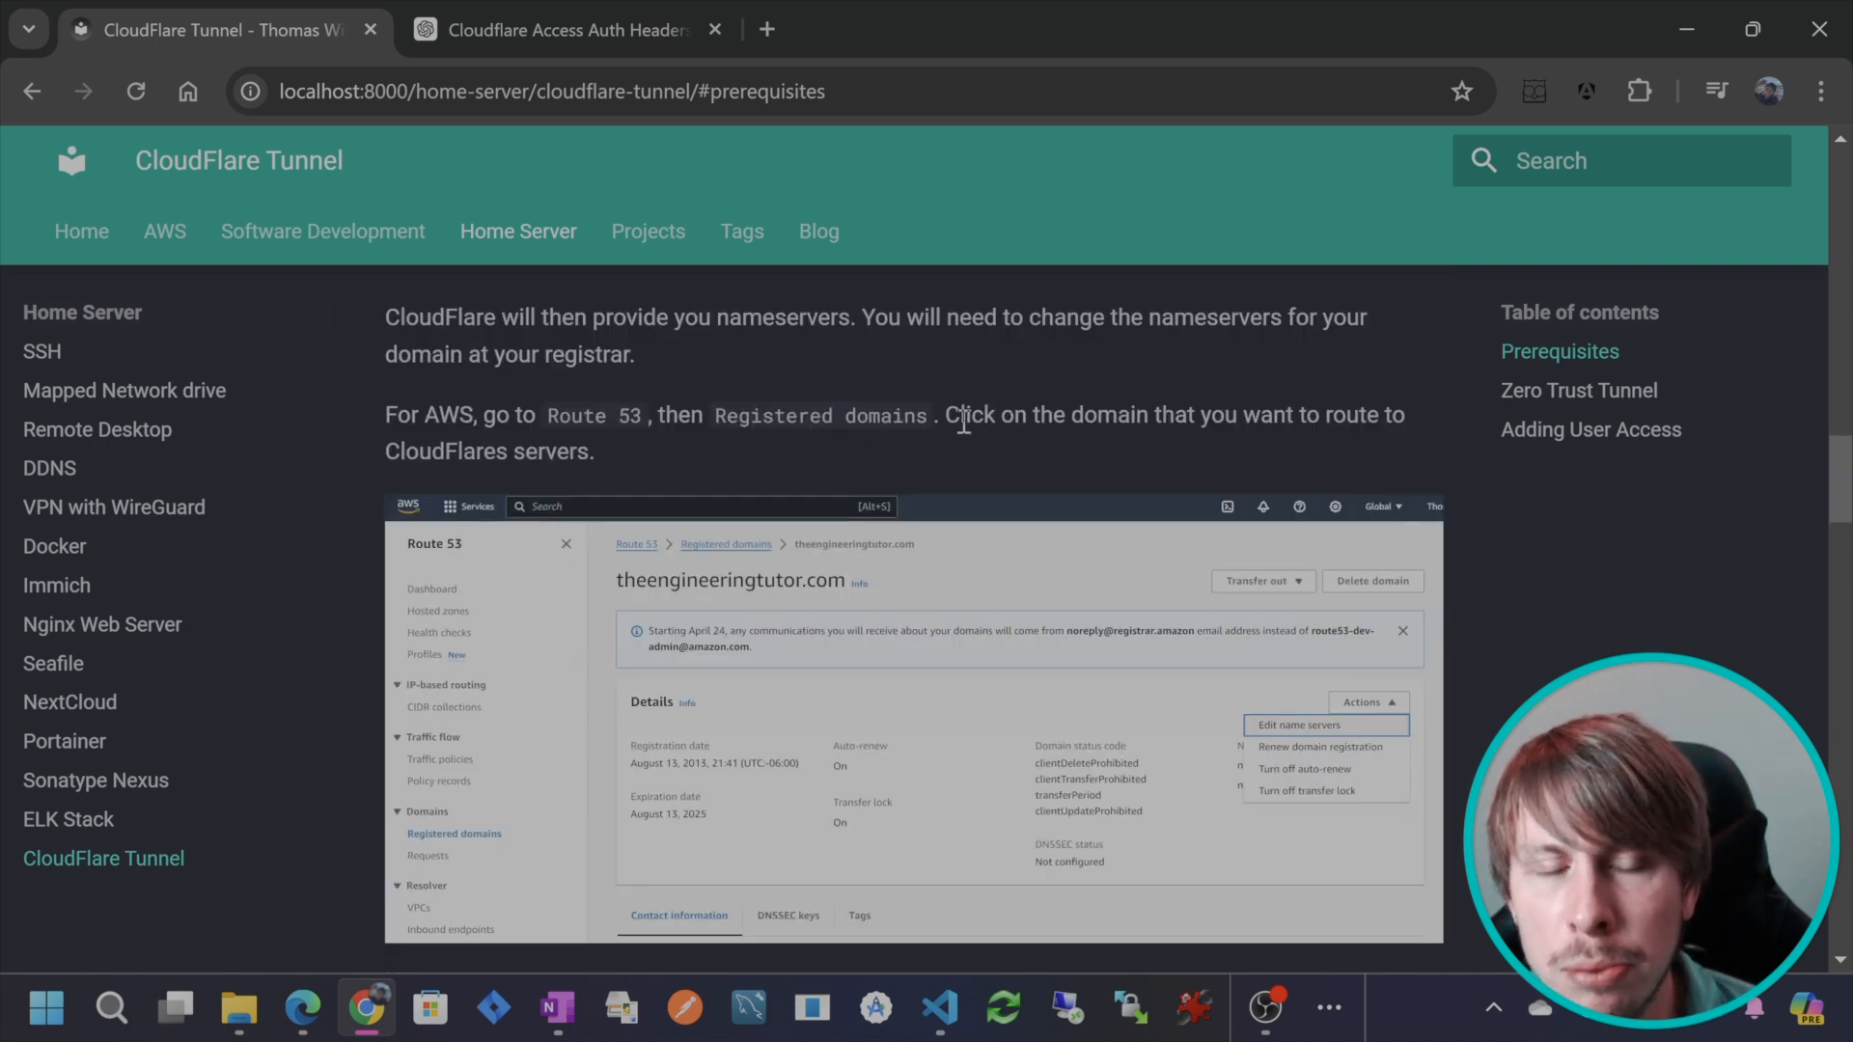
mouse_move(791, 443)
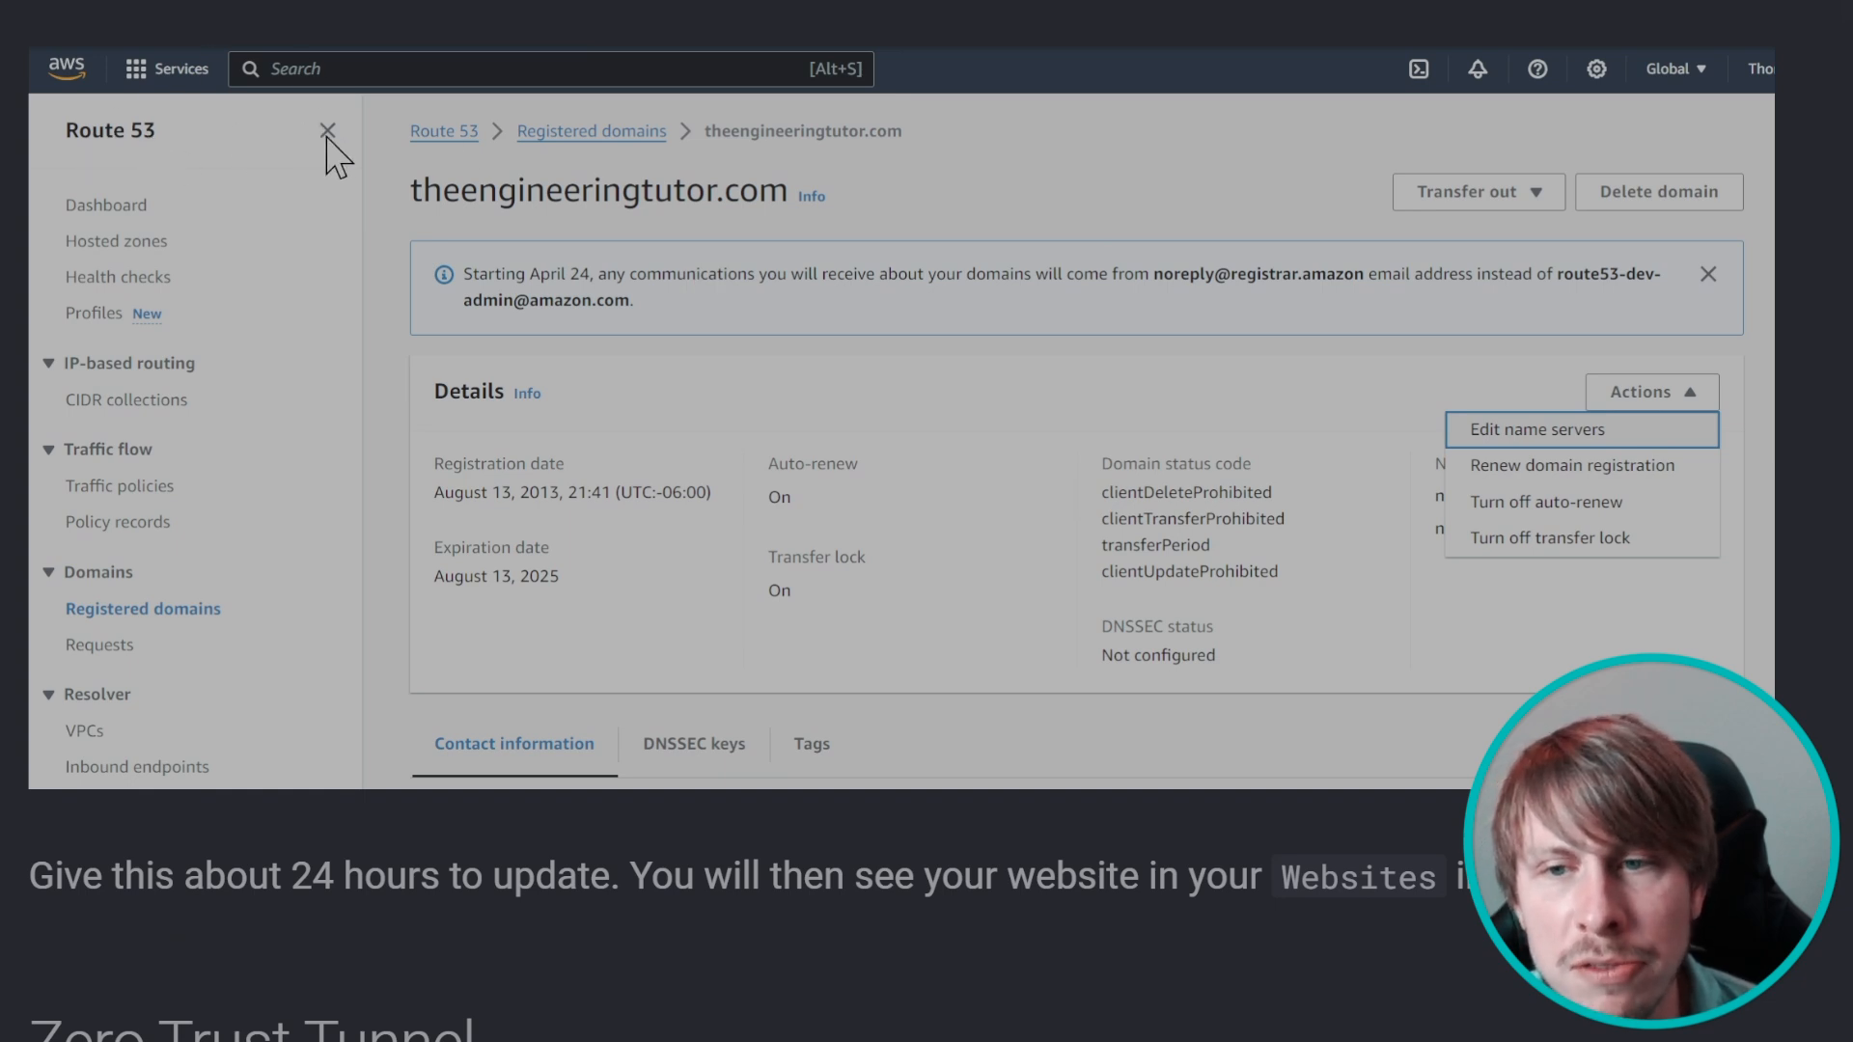
mouse_move(112, 112)
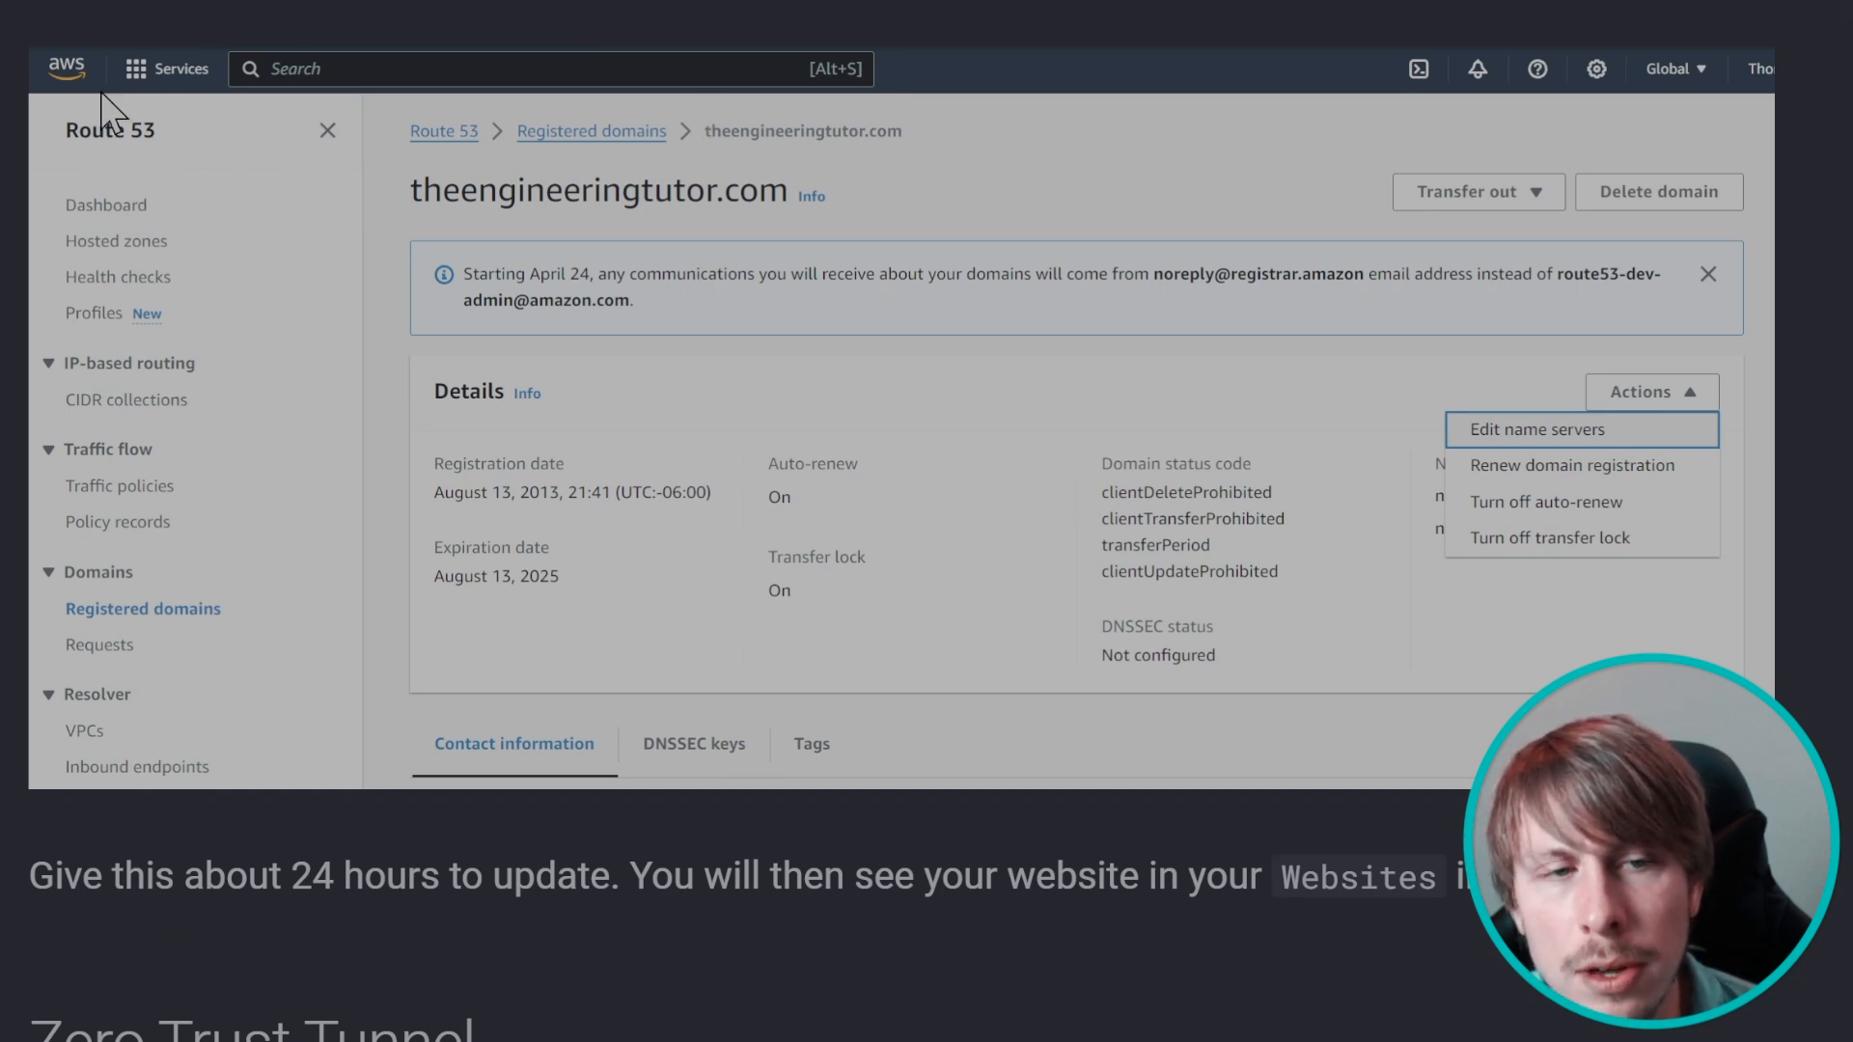
mouse_move(164, 173)
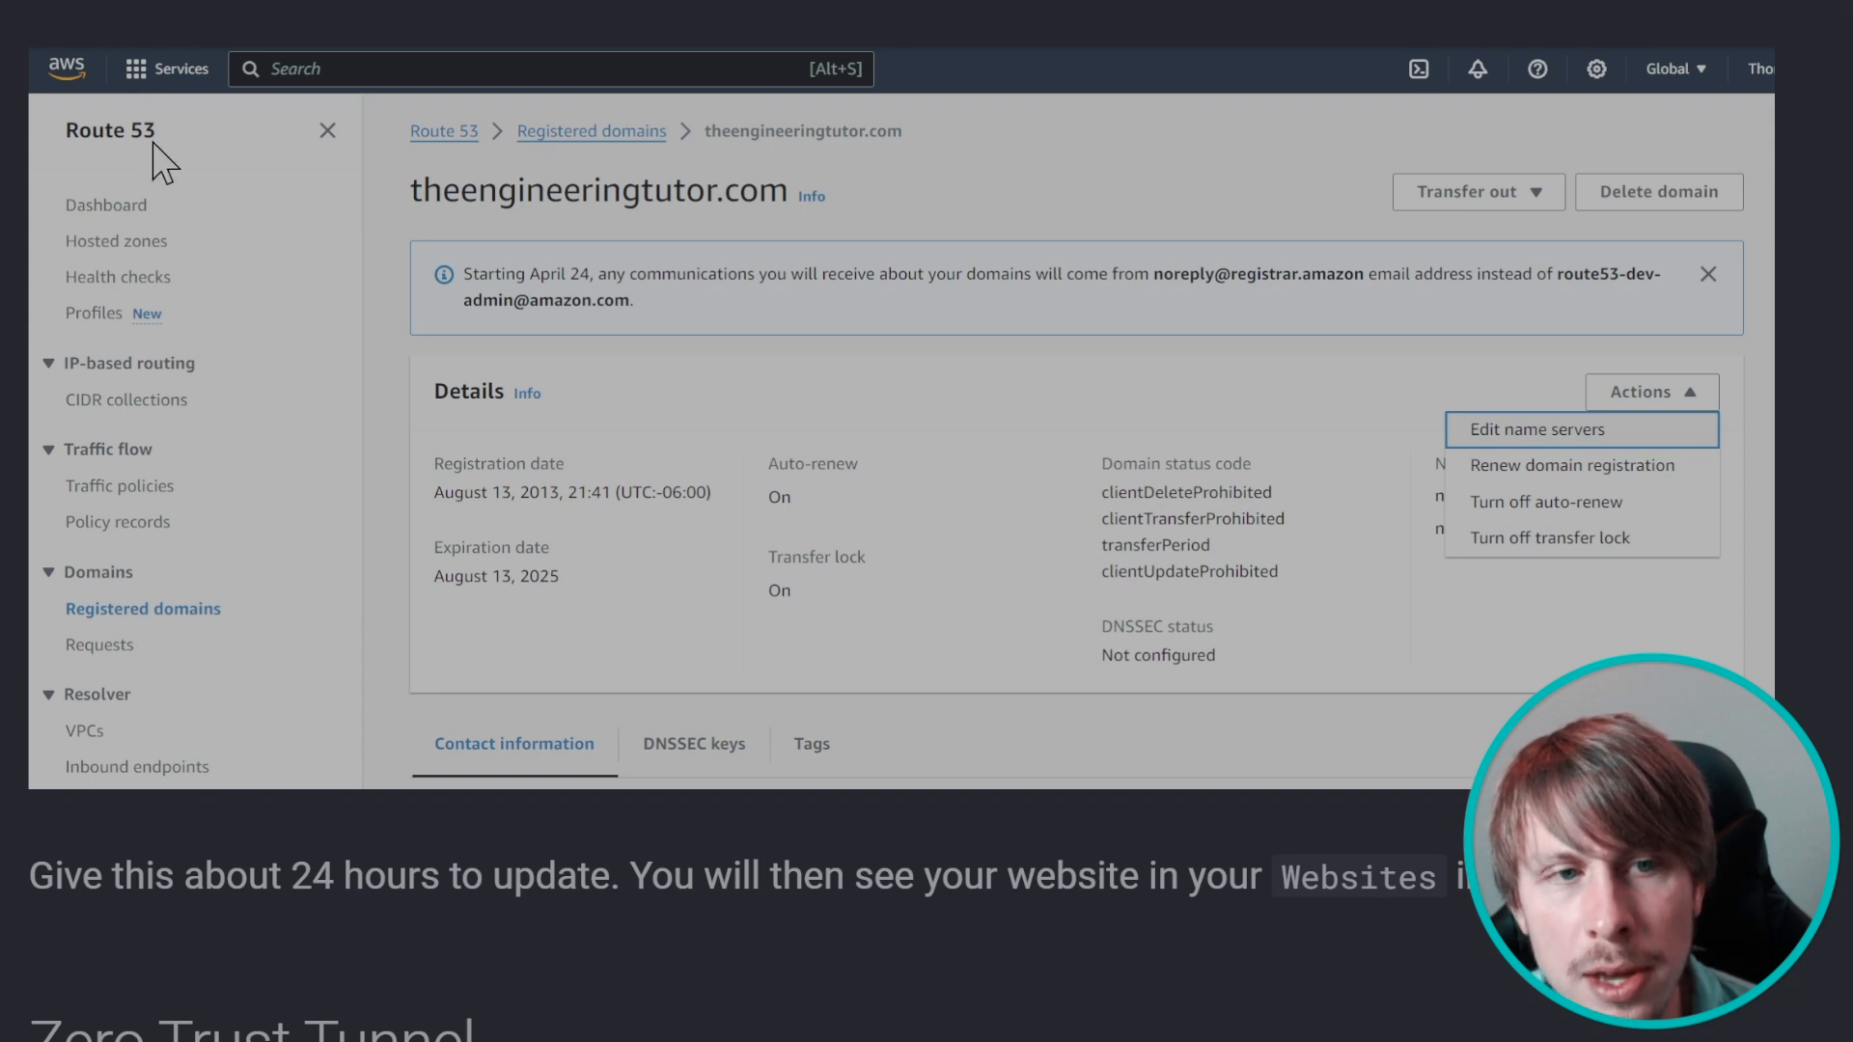
mouse_move(1179, 437)
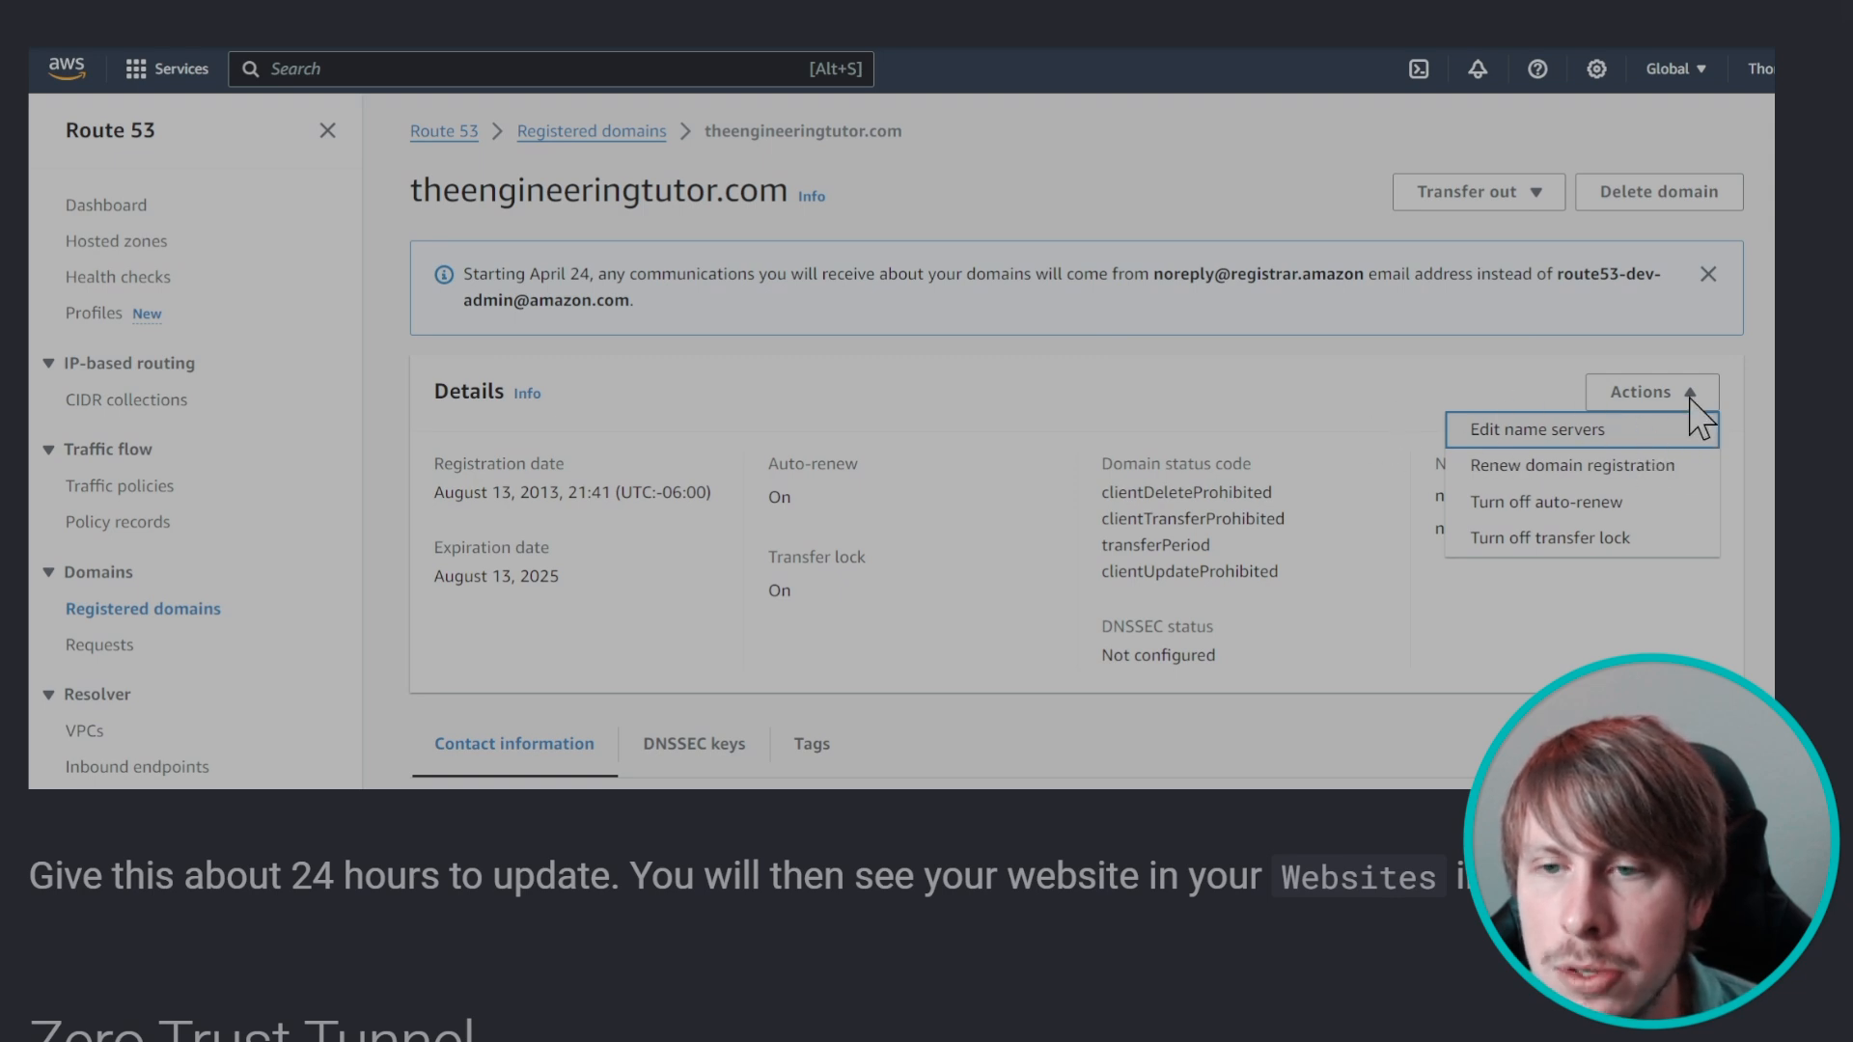
mouse_move(1429, 411)
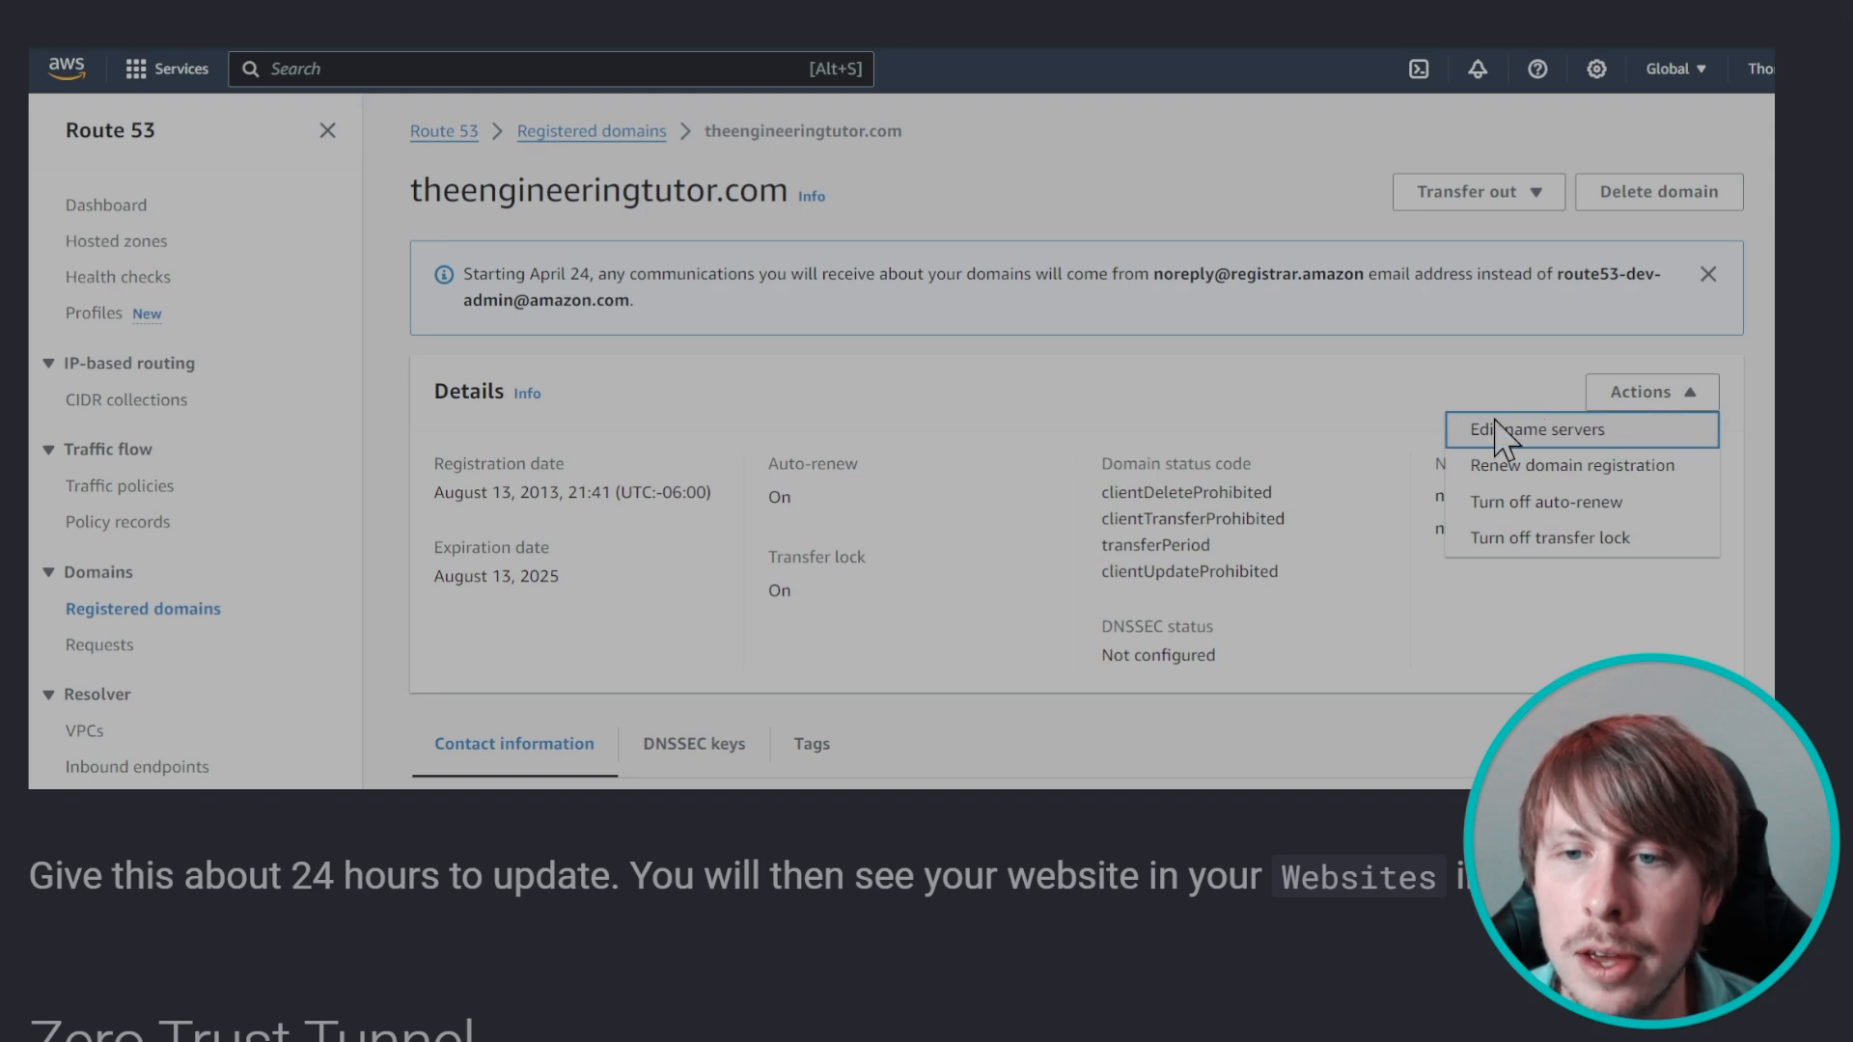
mouse_move(1558, 469)
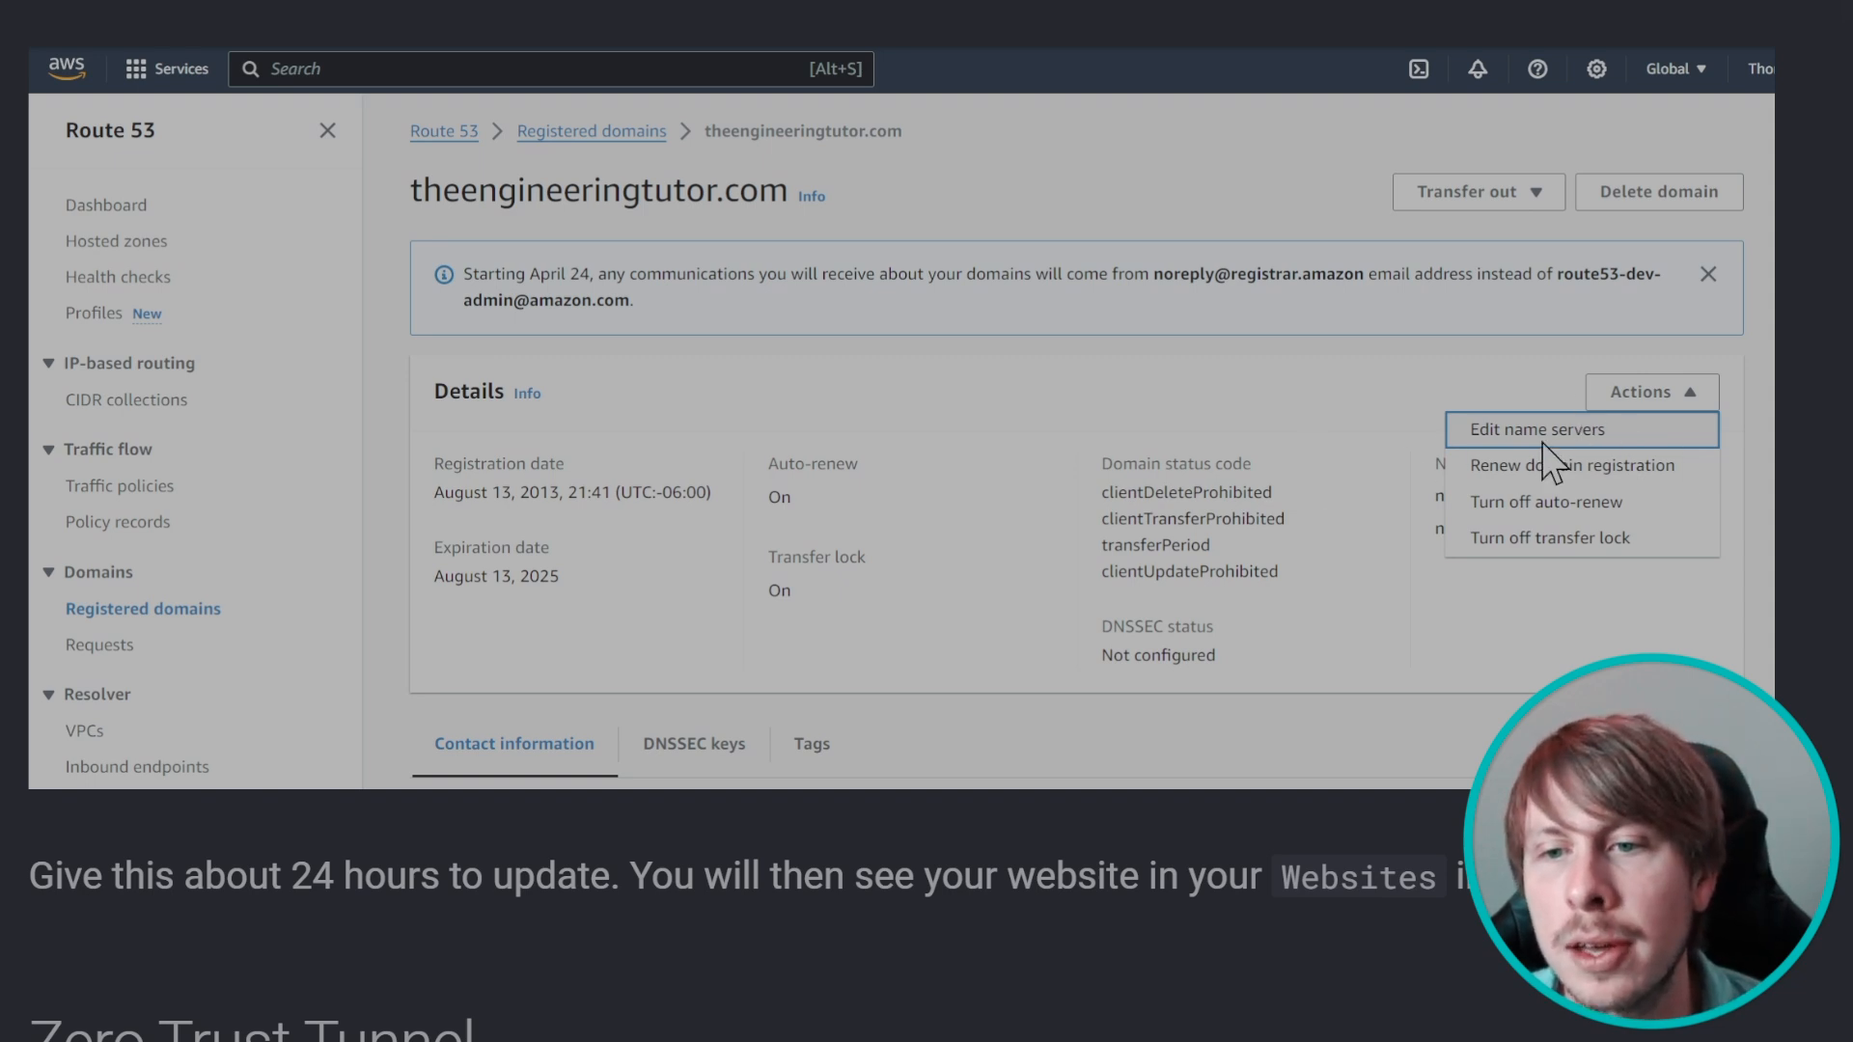
mouse_move(1148, 97)
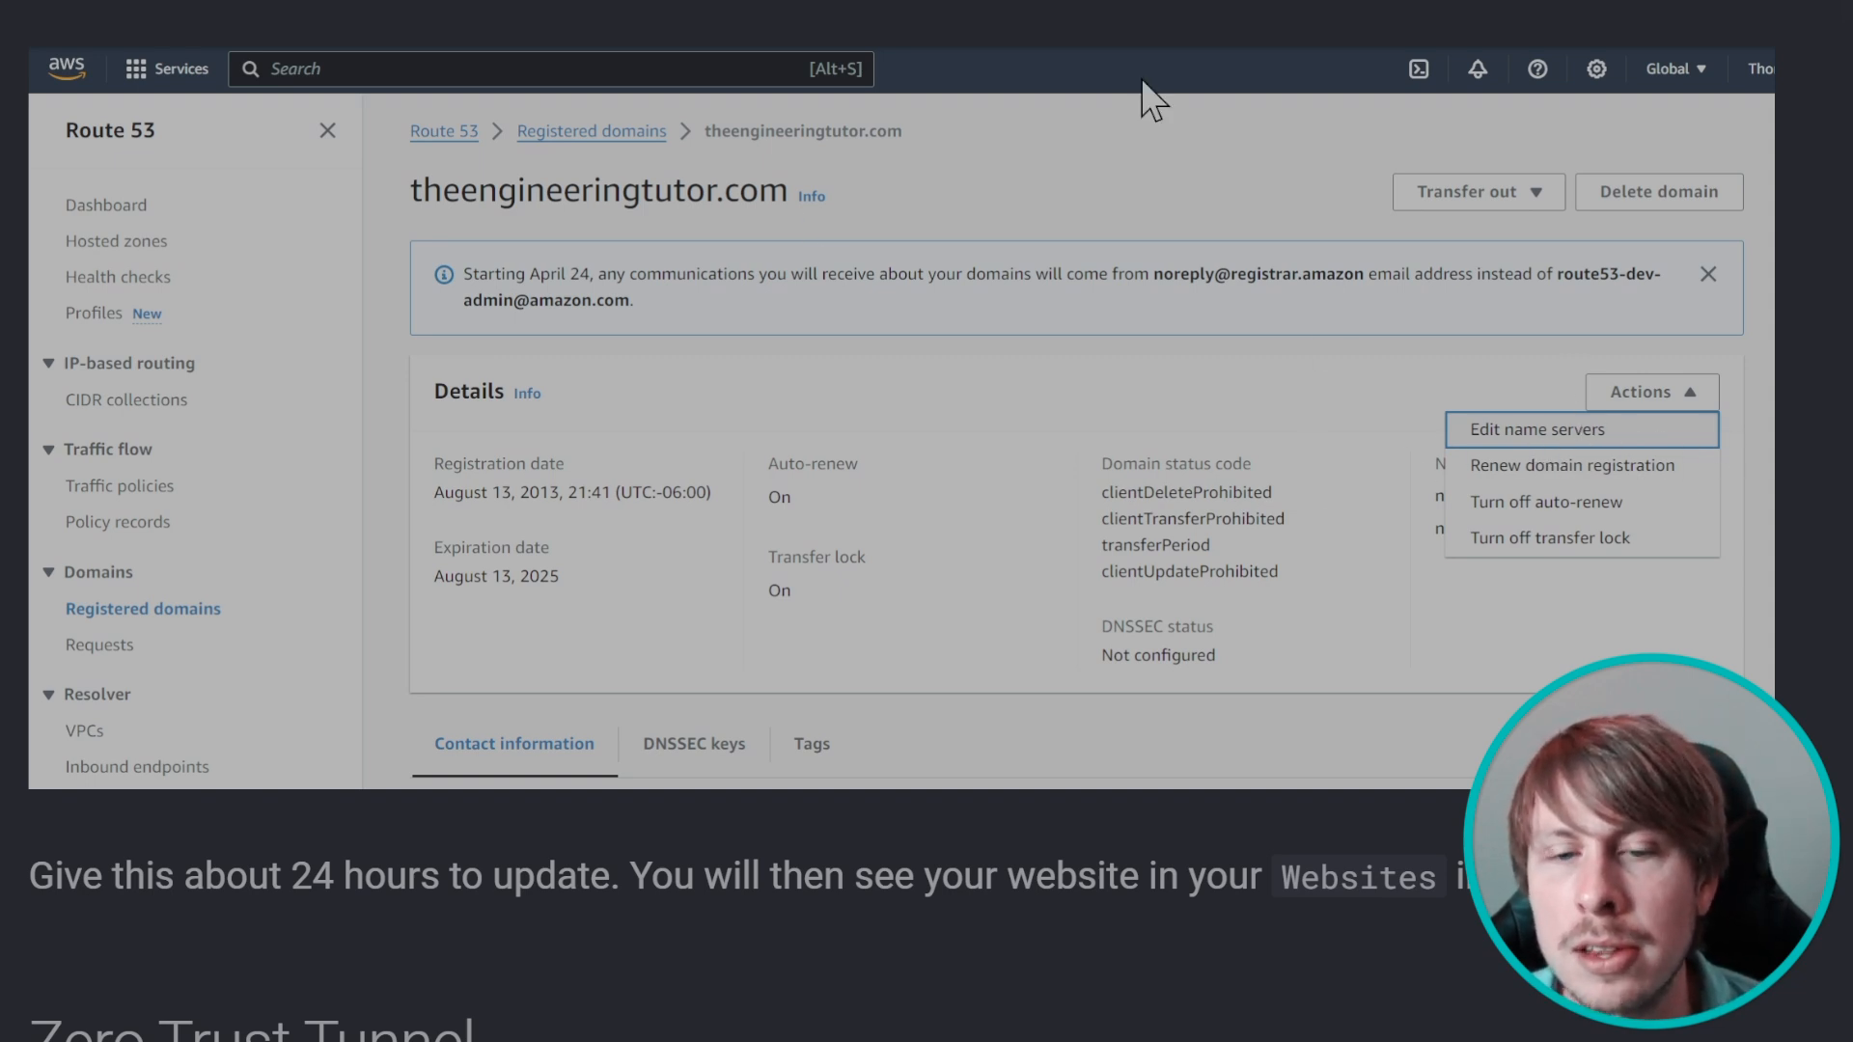
mouse_move(679, 335)
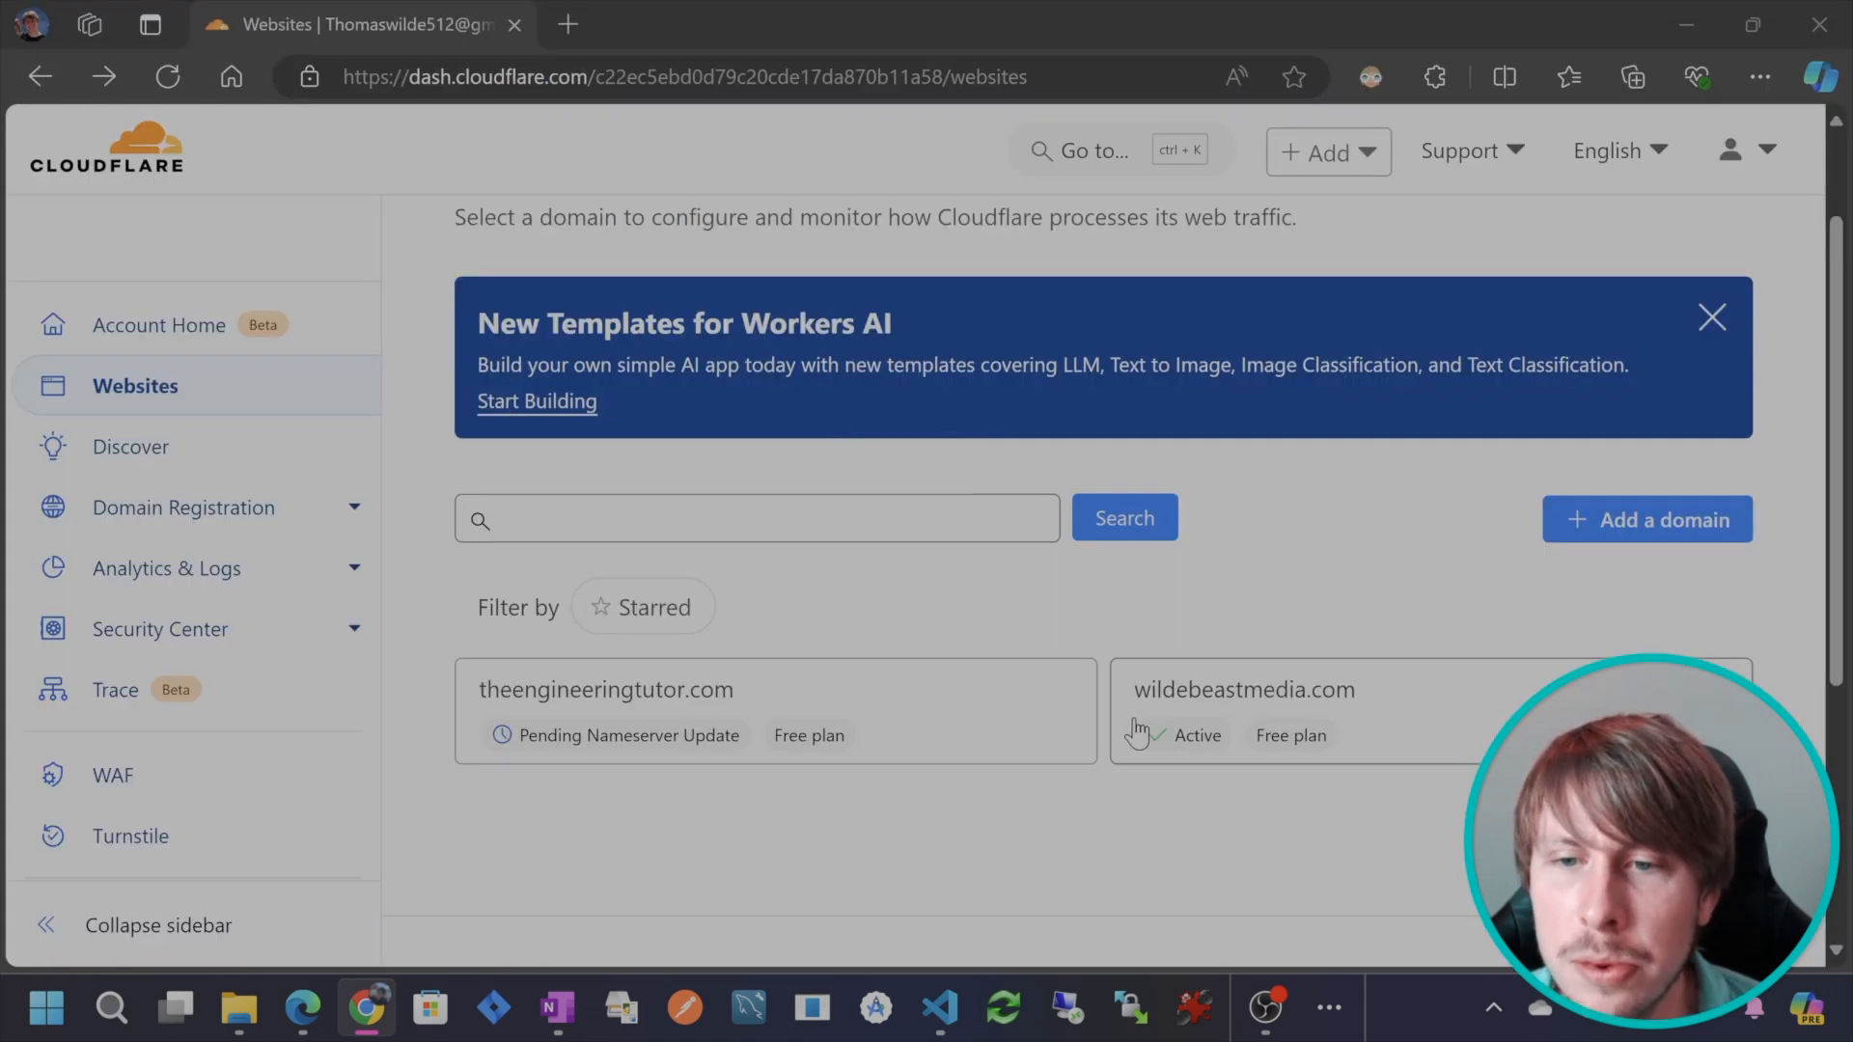
mouse_move(1370, 689)
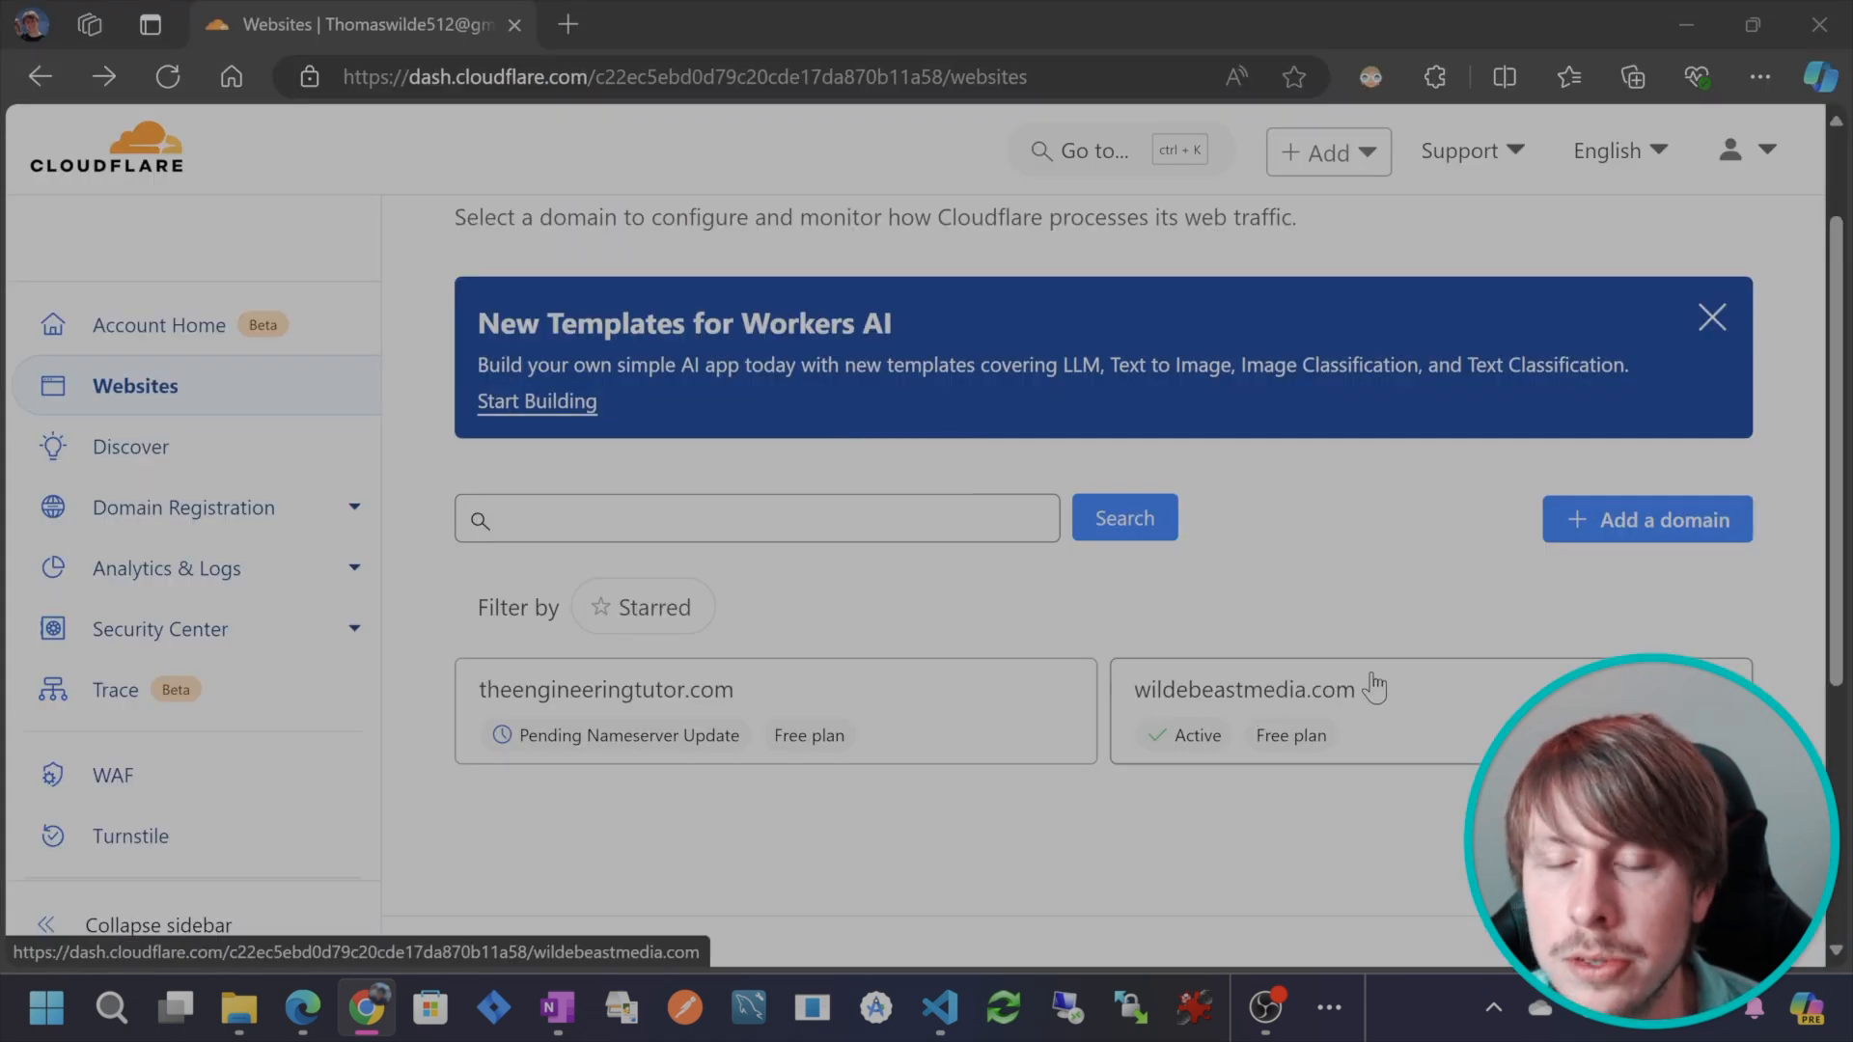
mouse_move(1190, 746)
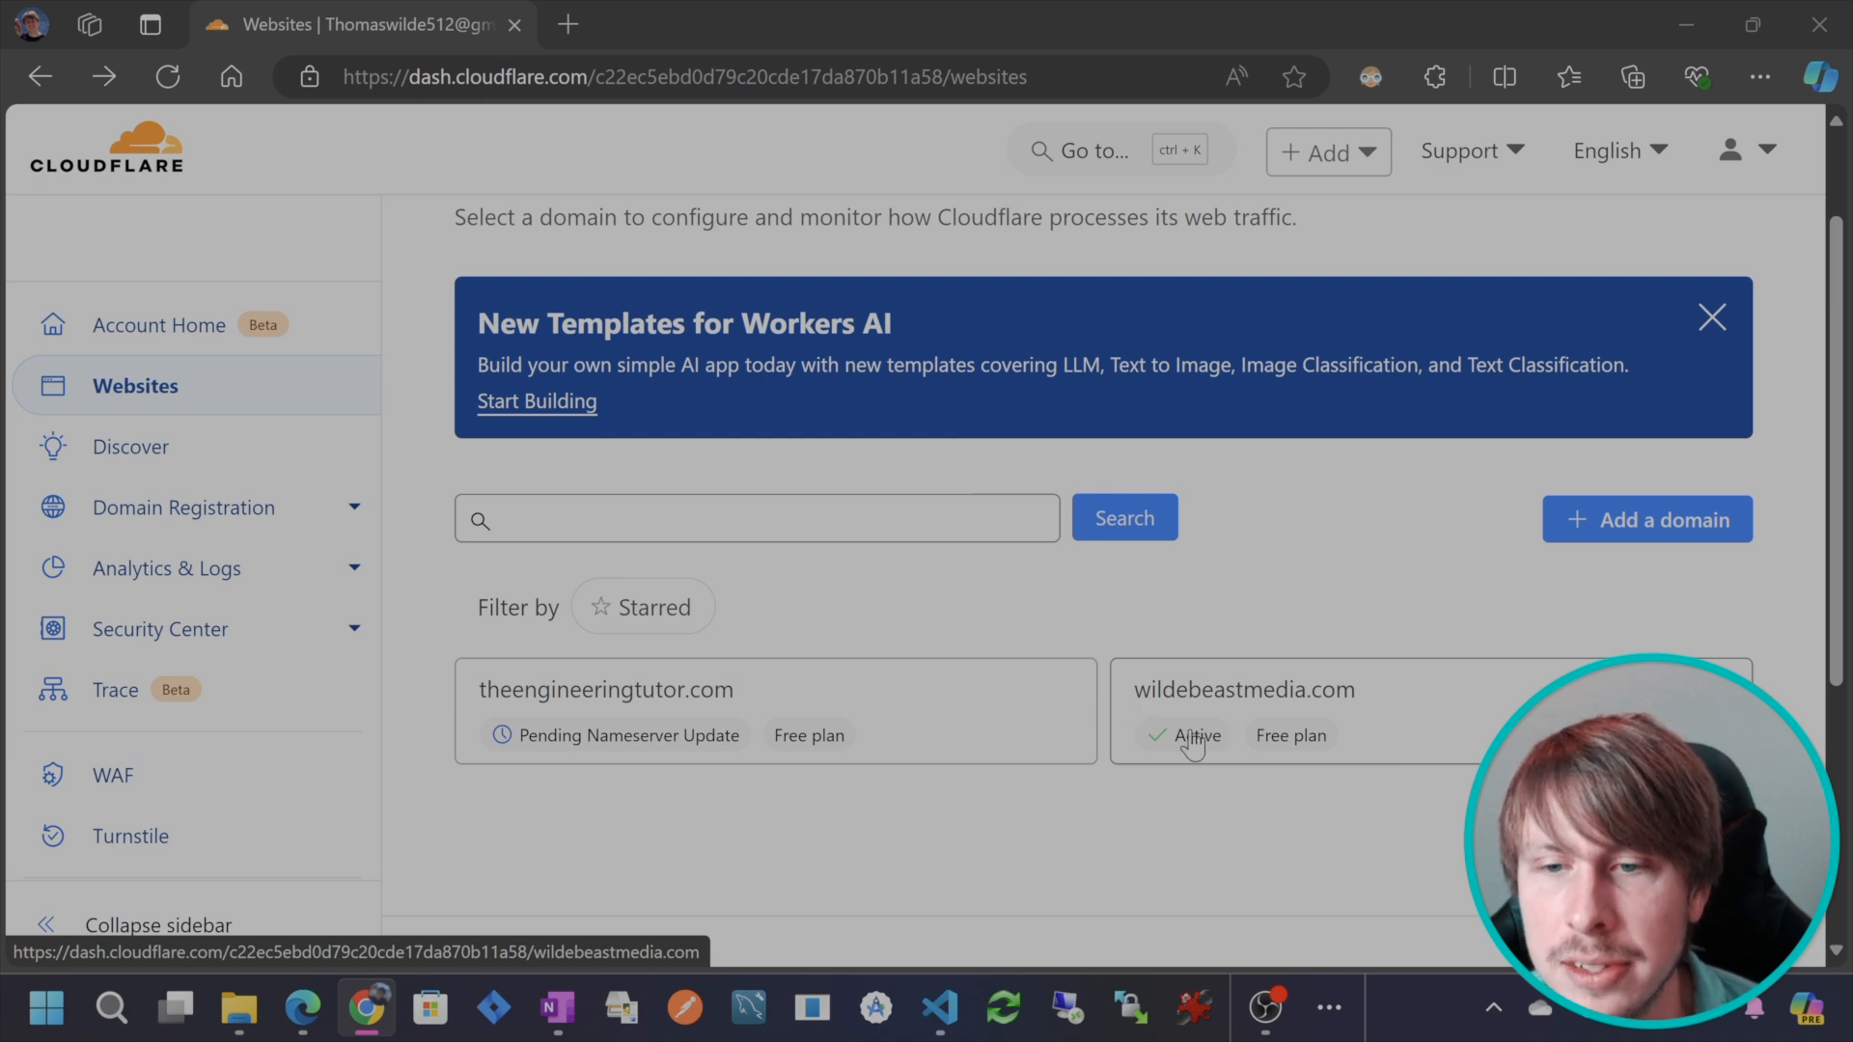
mouse_move(1355, 725)
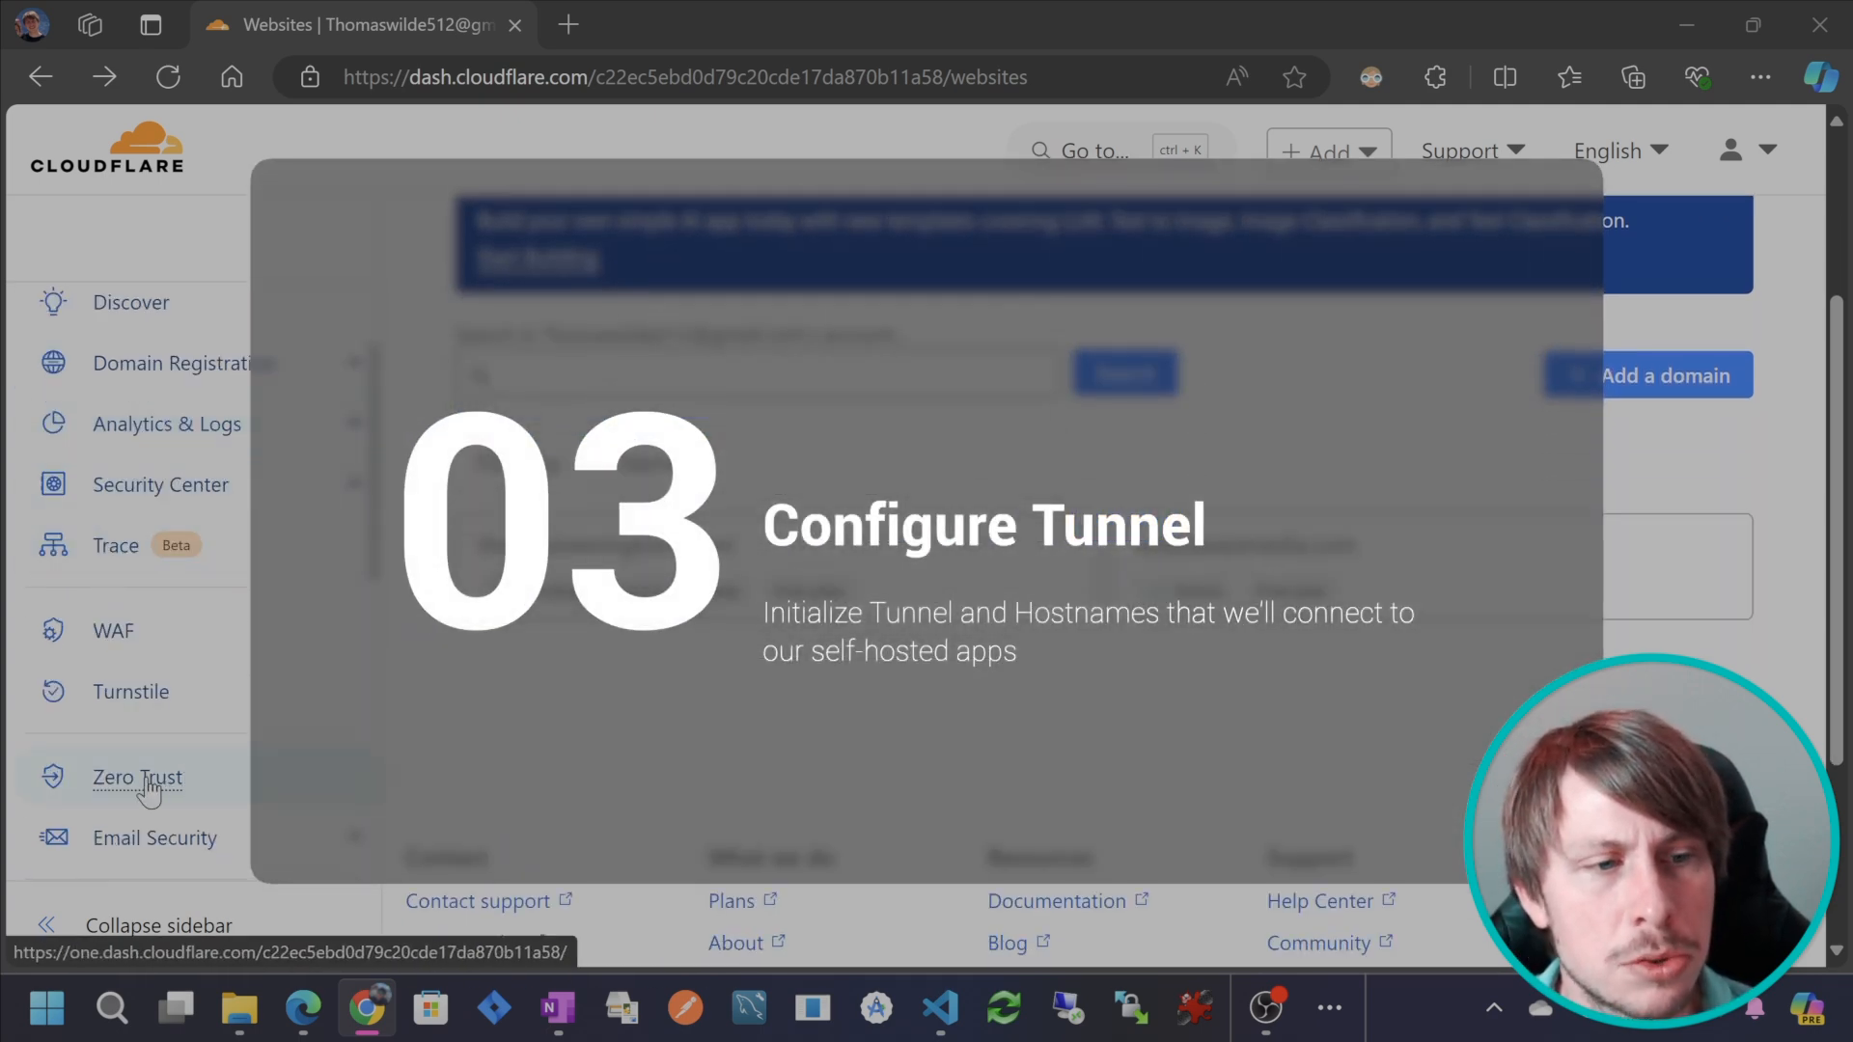
Go to the Zero Trust dashboard and start a new tunnel from Networks > Tunnels.
click(136, 778)
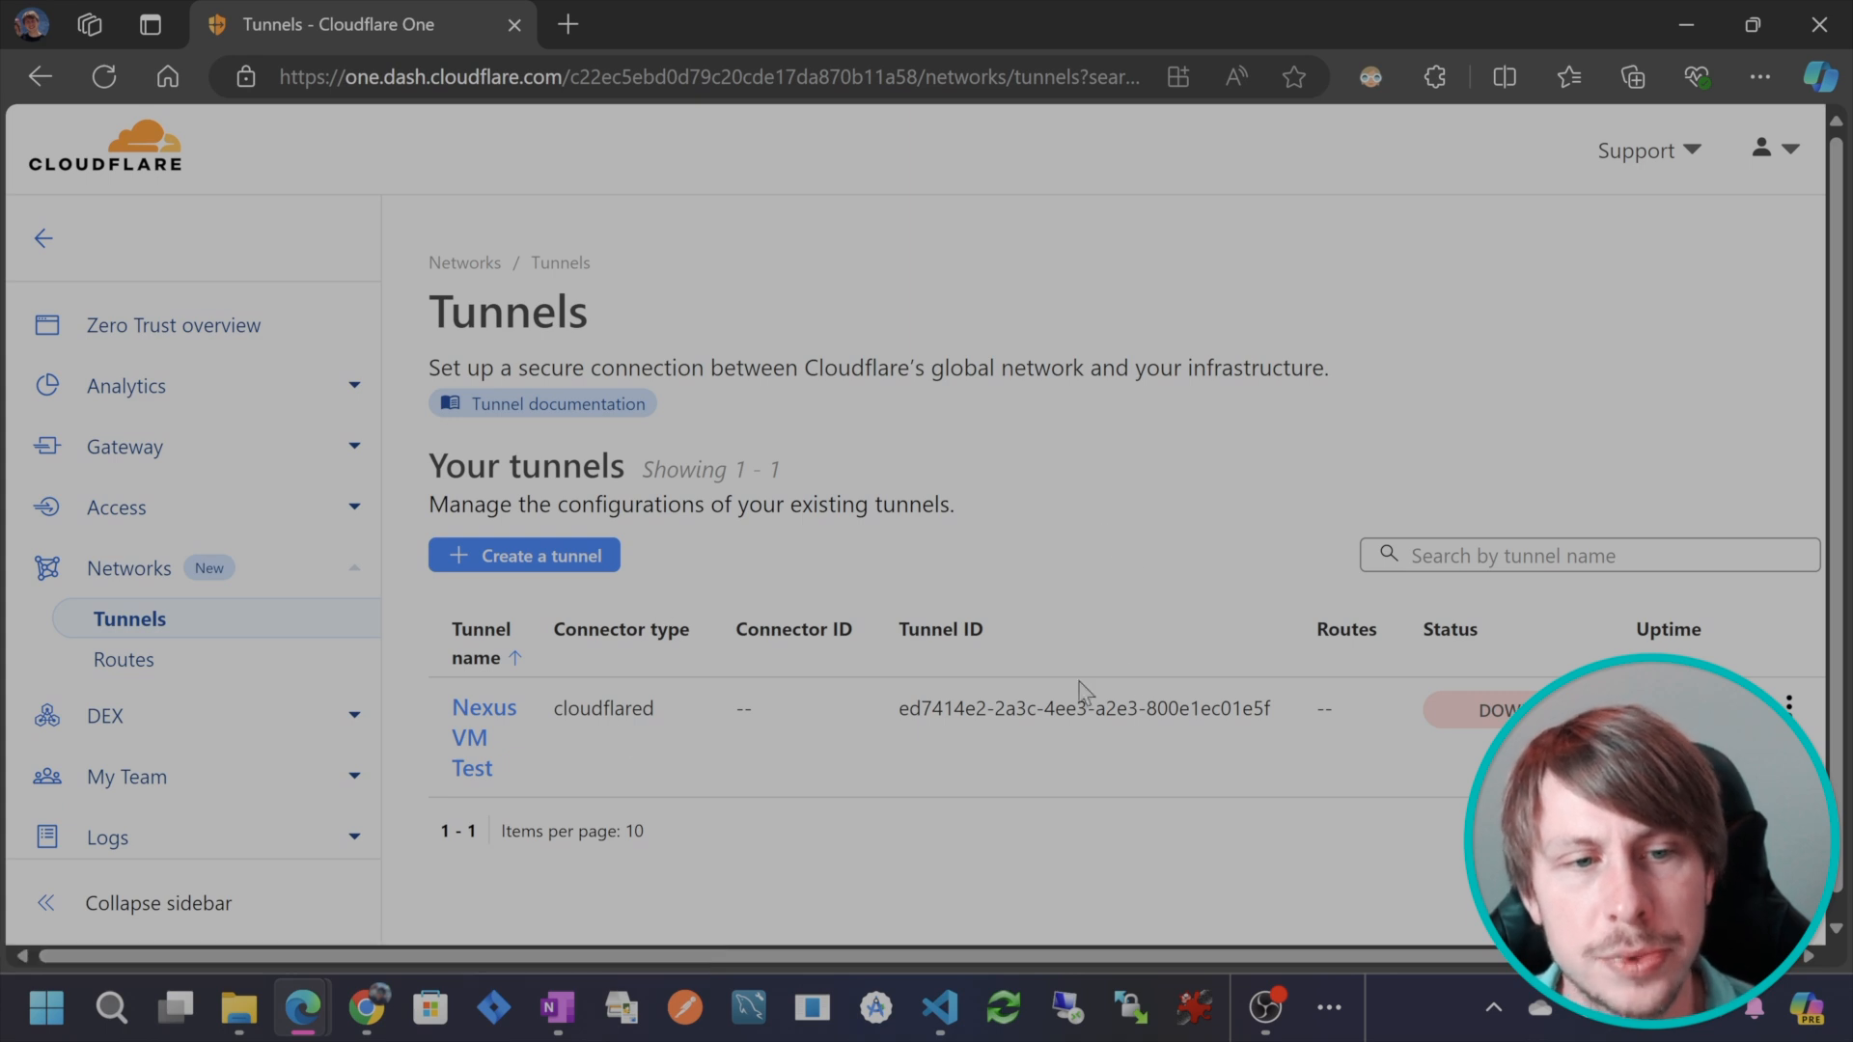
mouse_move(841, 752)
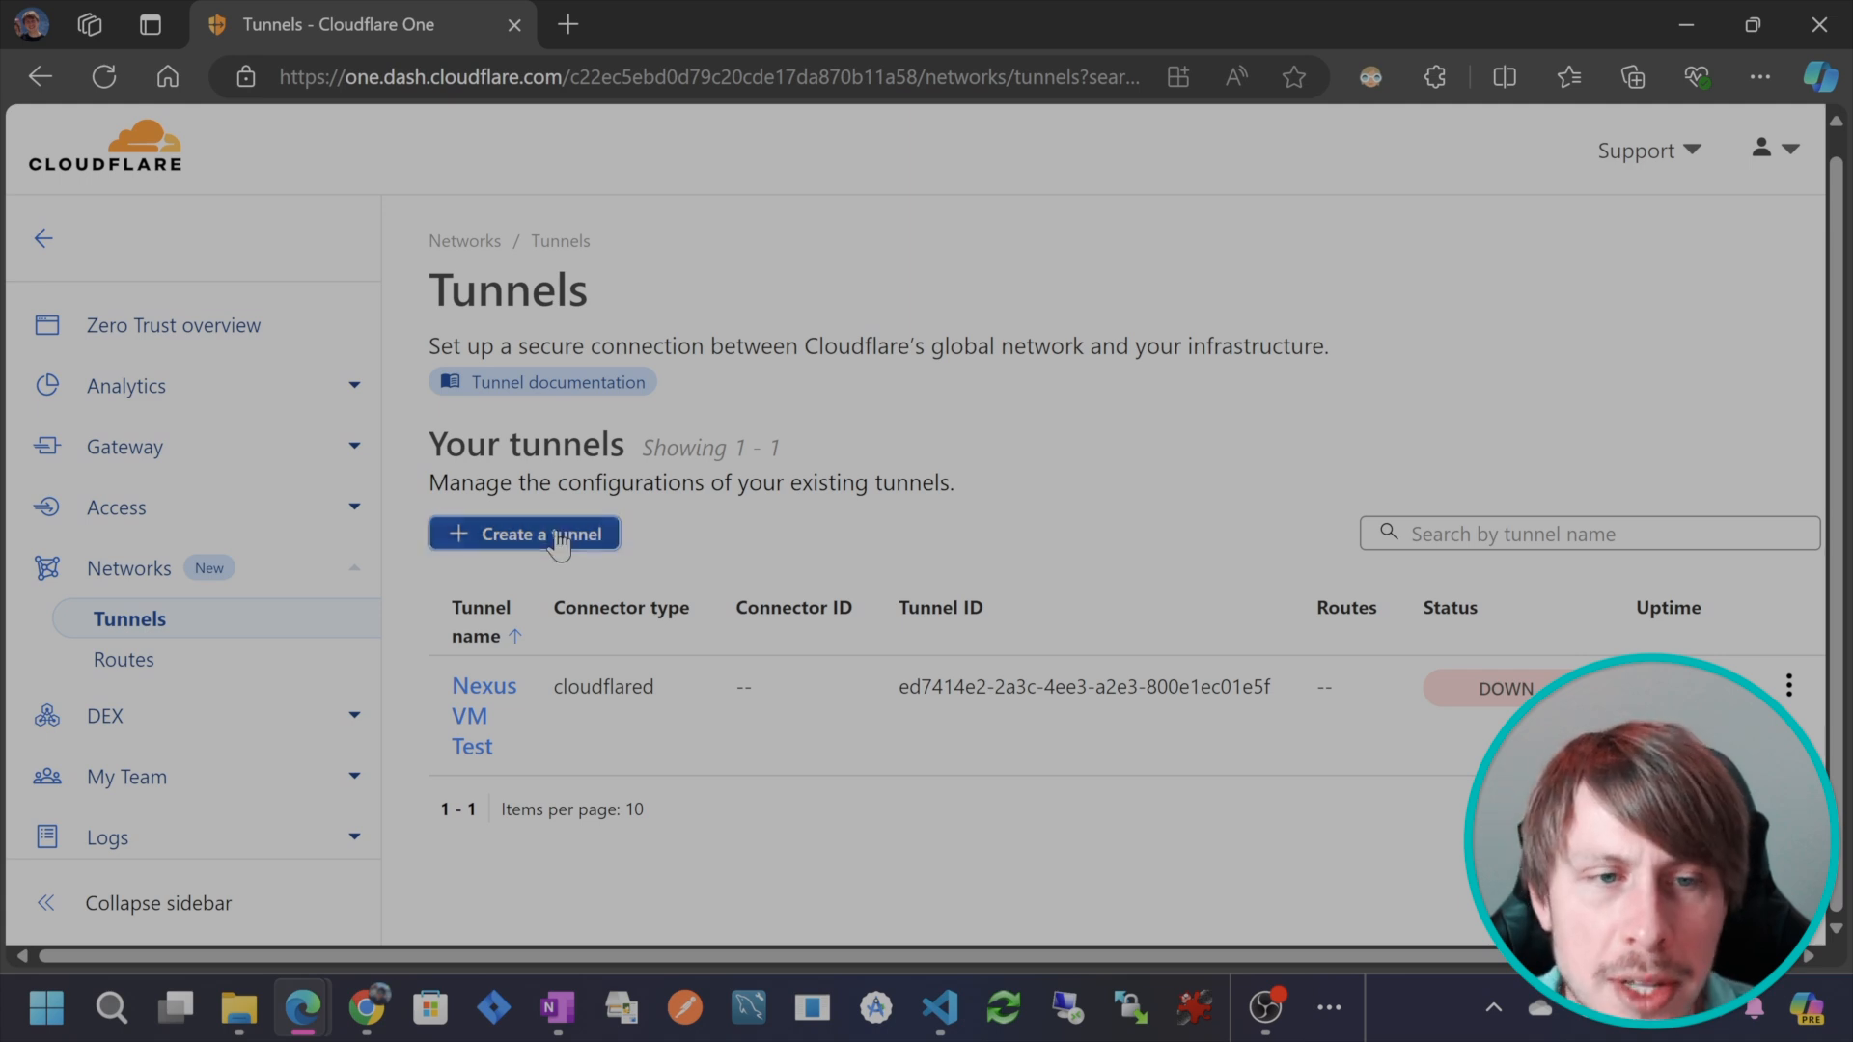
click(523, 533)
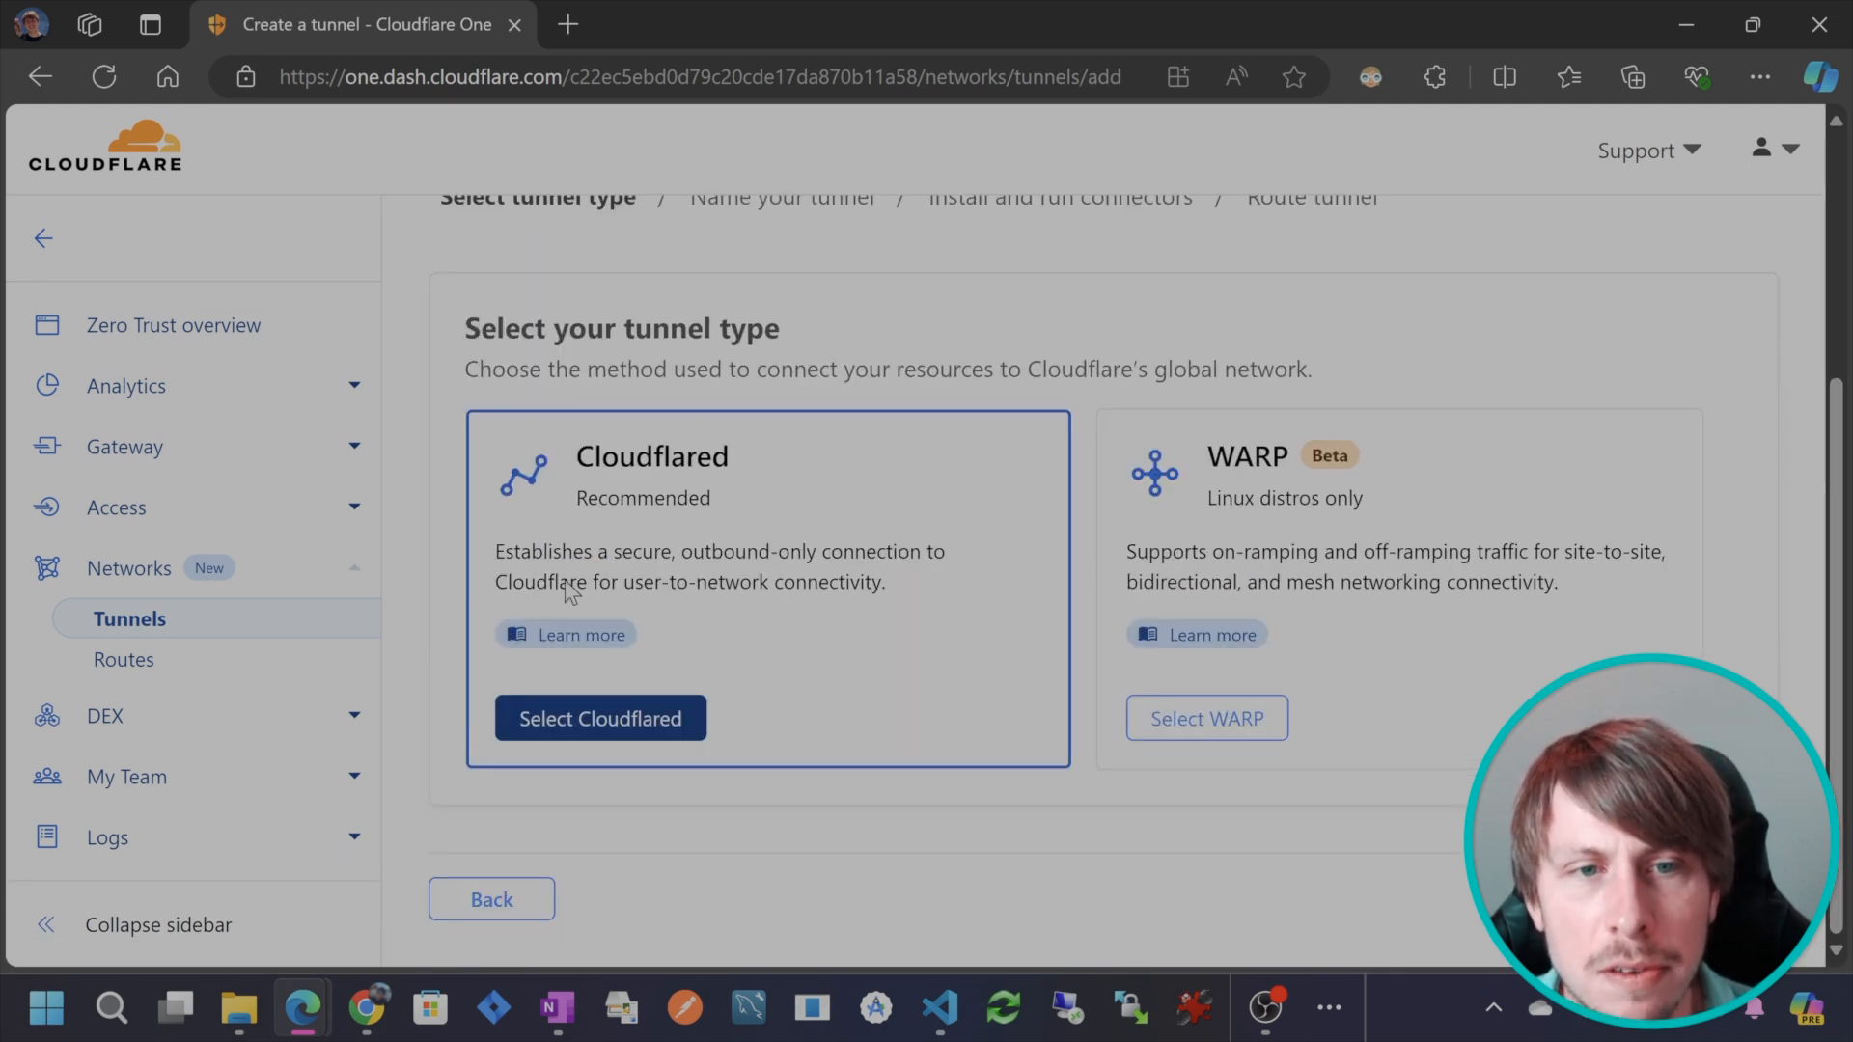
Choose Cloudflared and name the new tunnel 'Youtube demo tunnel'.
click(599, 718)
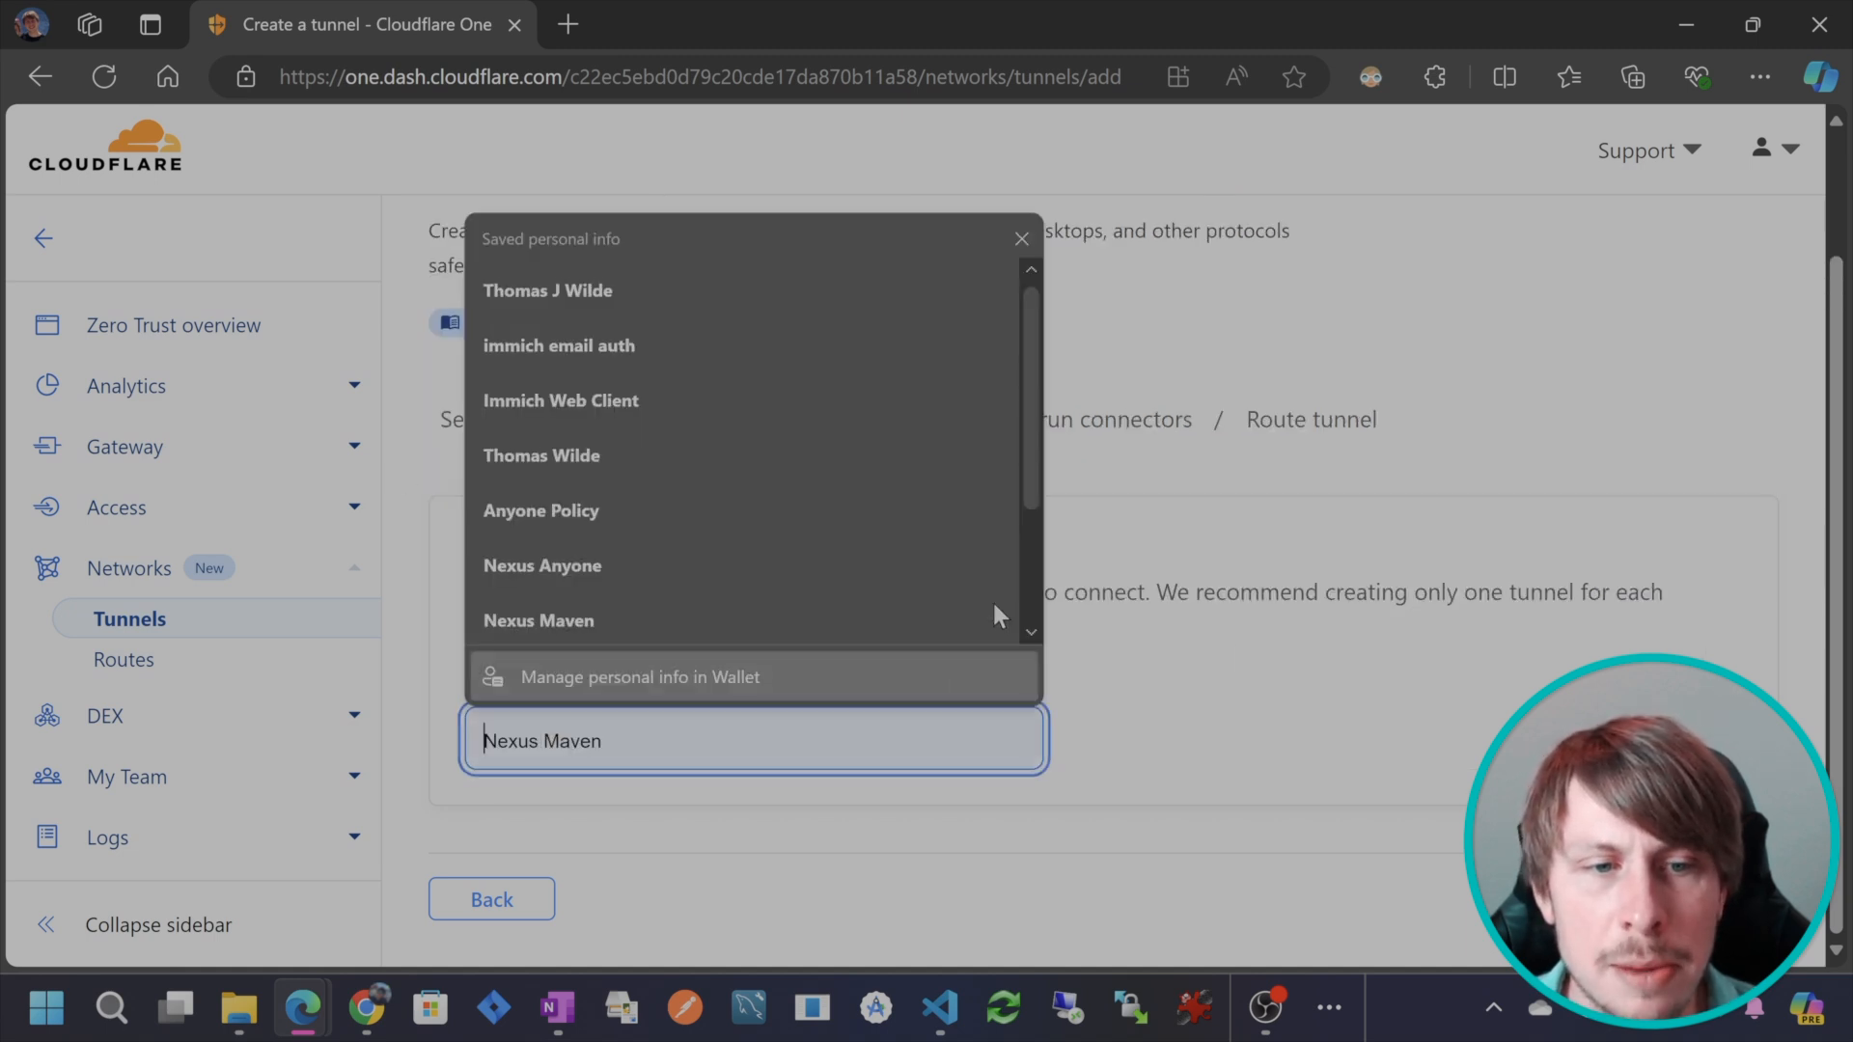
text(Youtube demo)
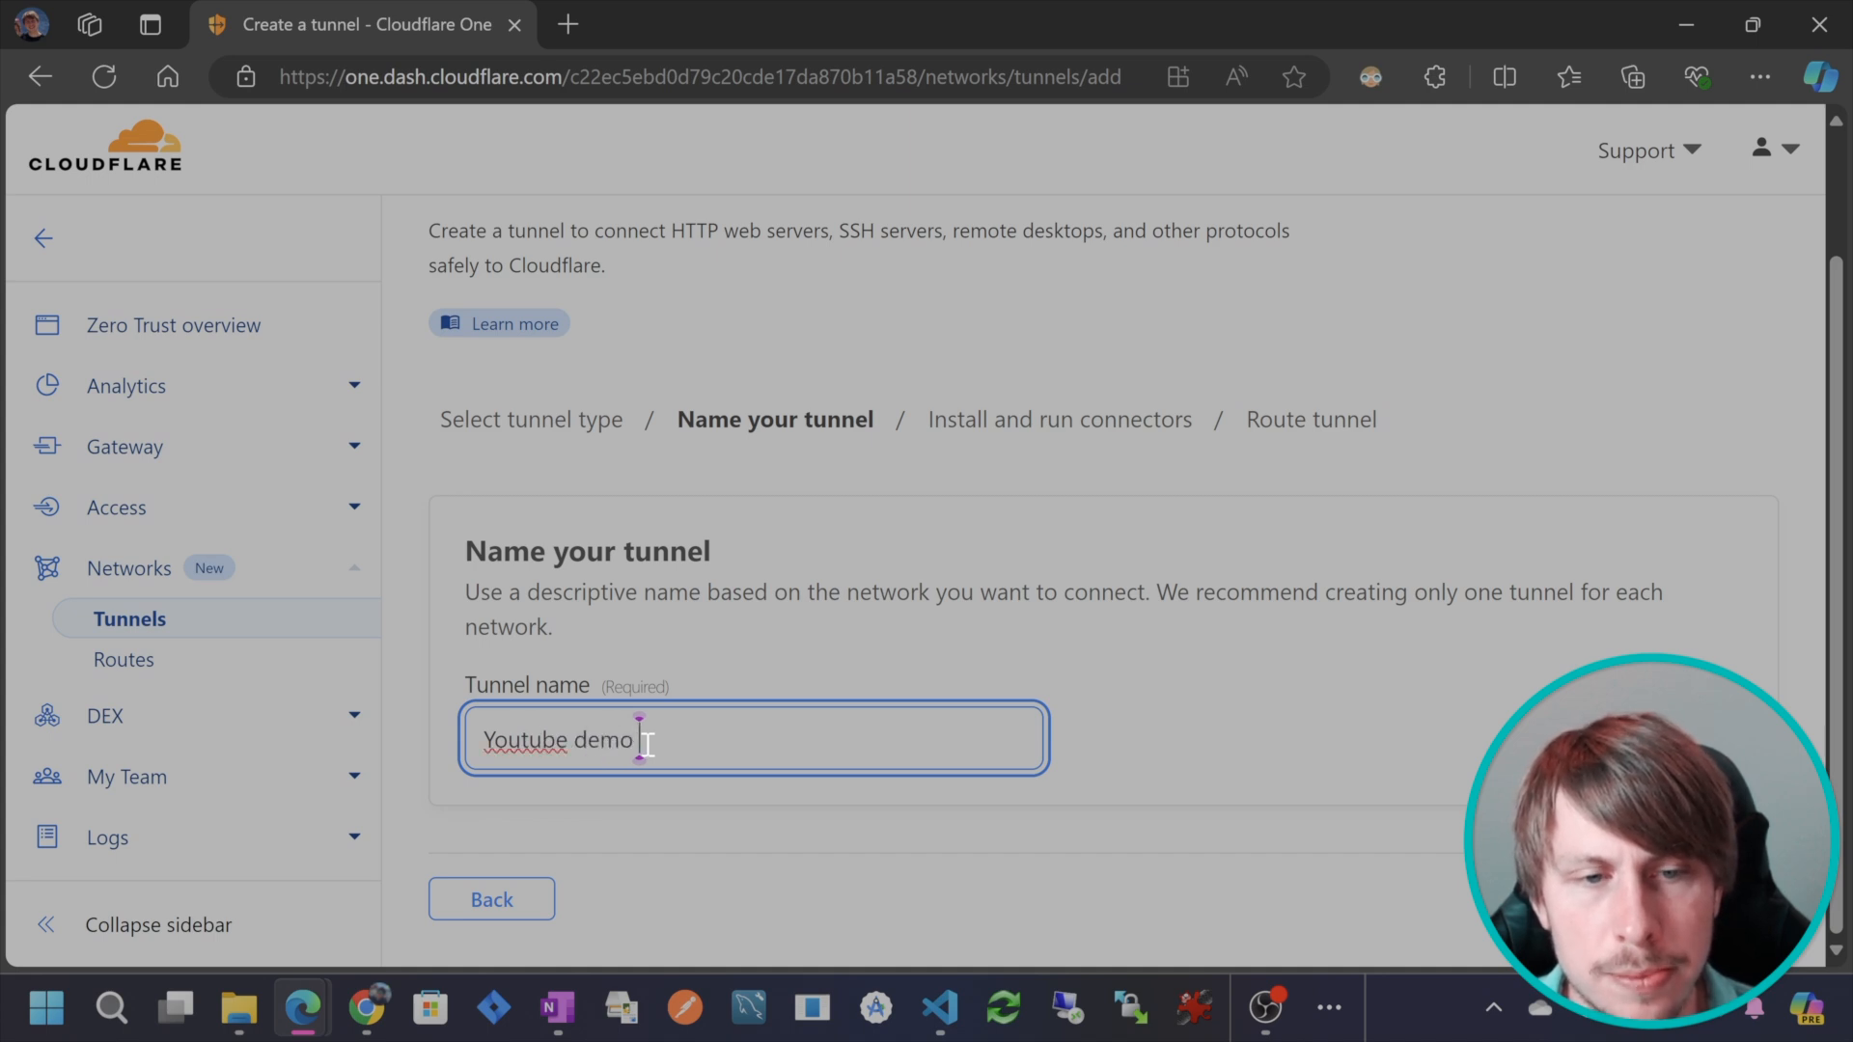
text(tunnel)
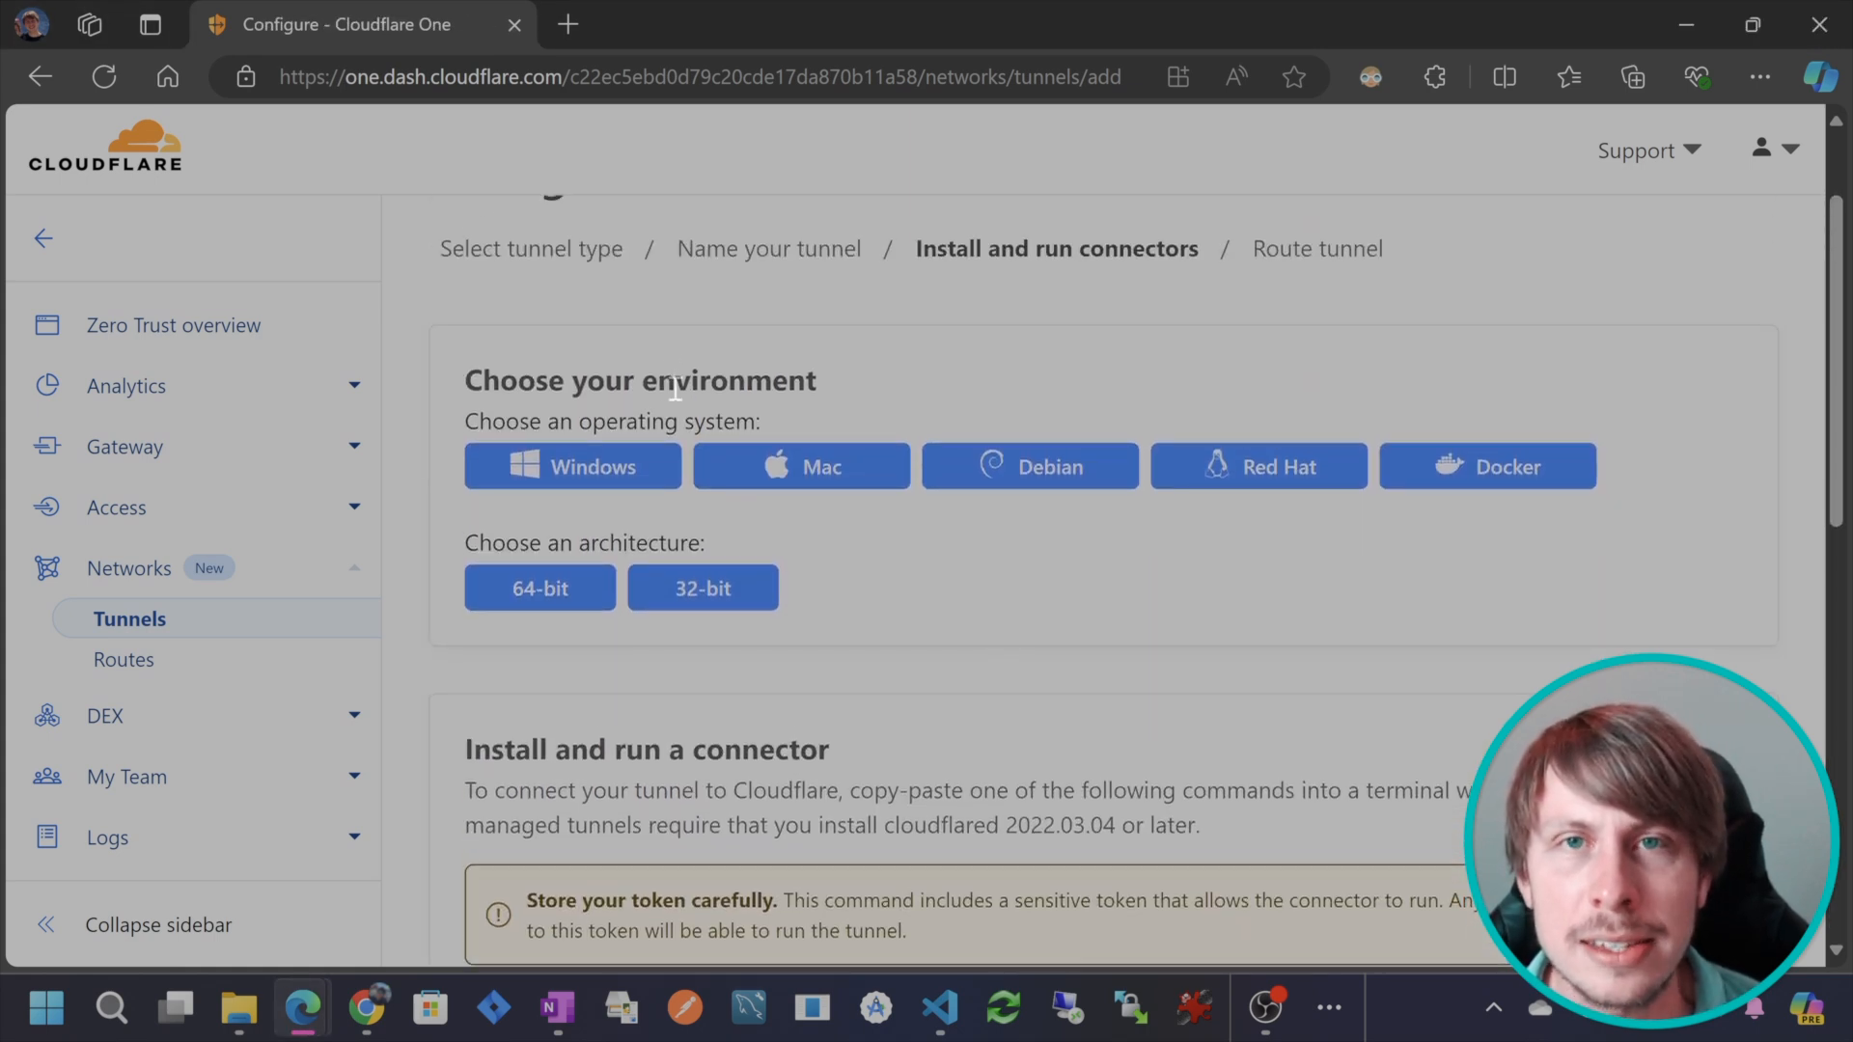
click(801, 465)
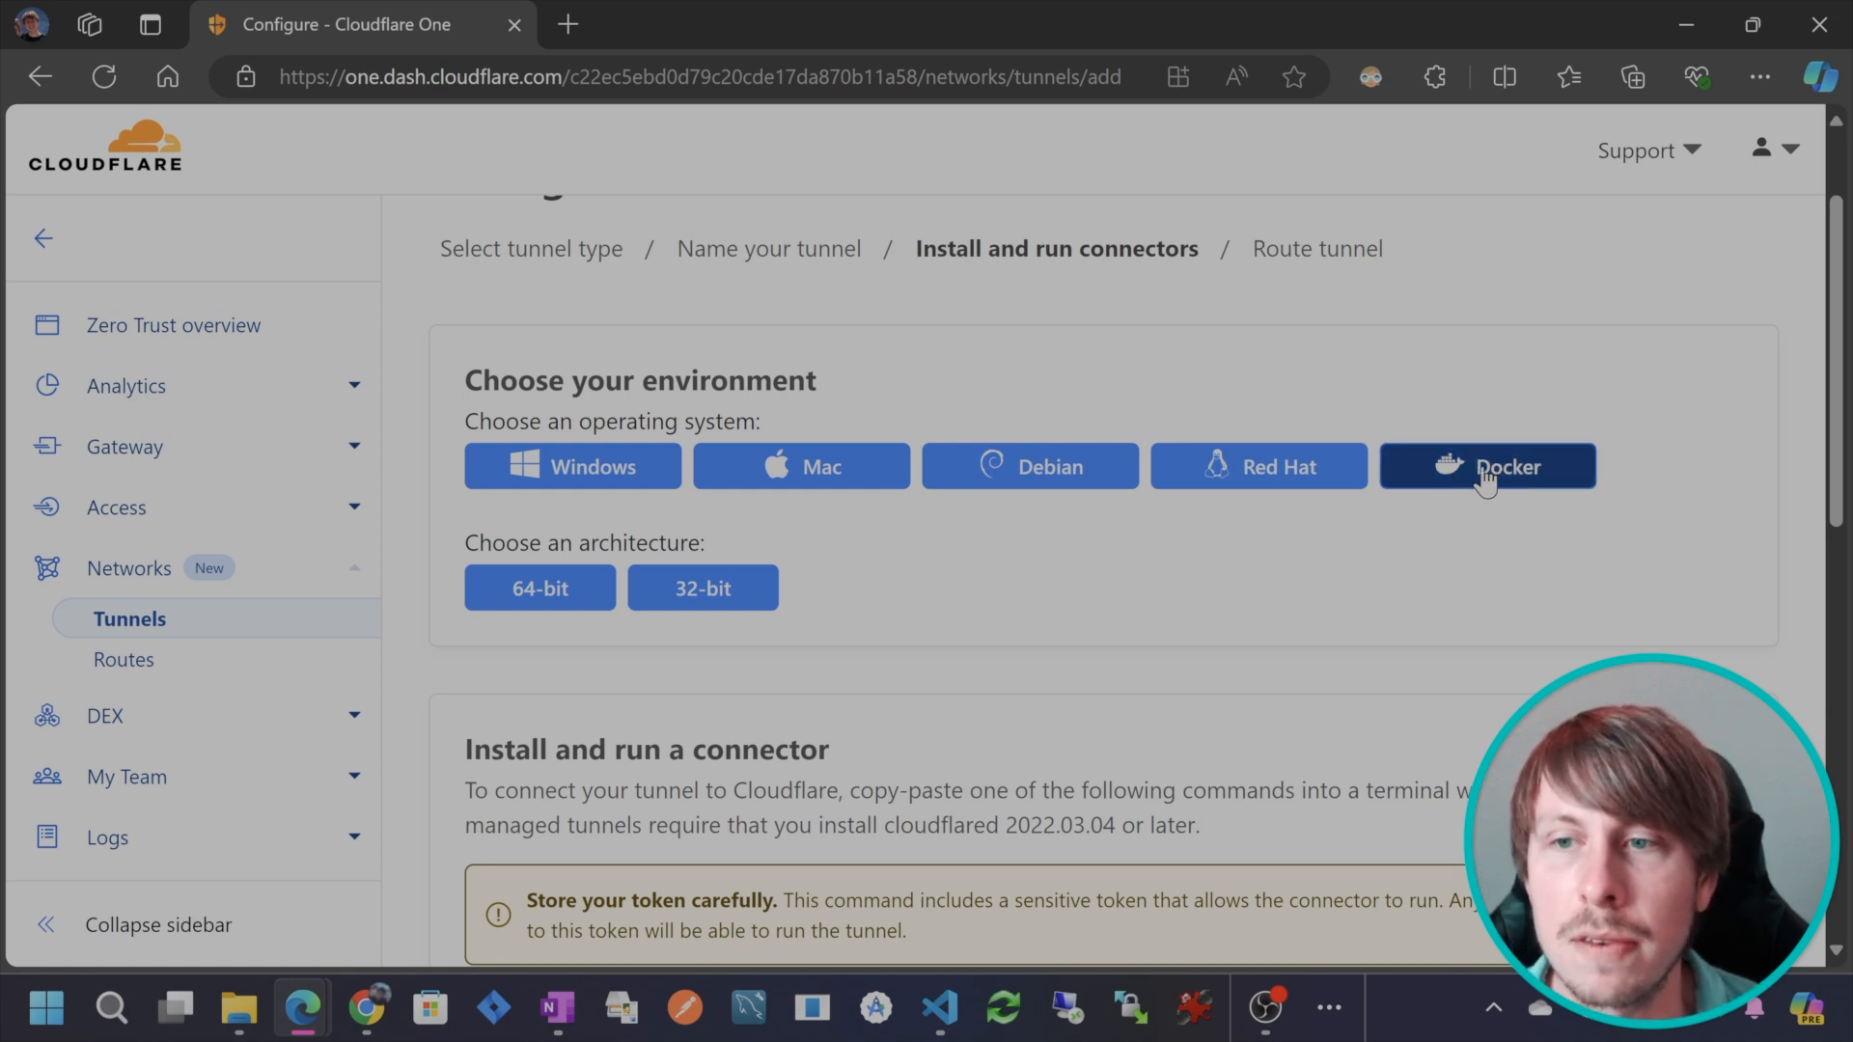
scroll(down, 3)
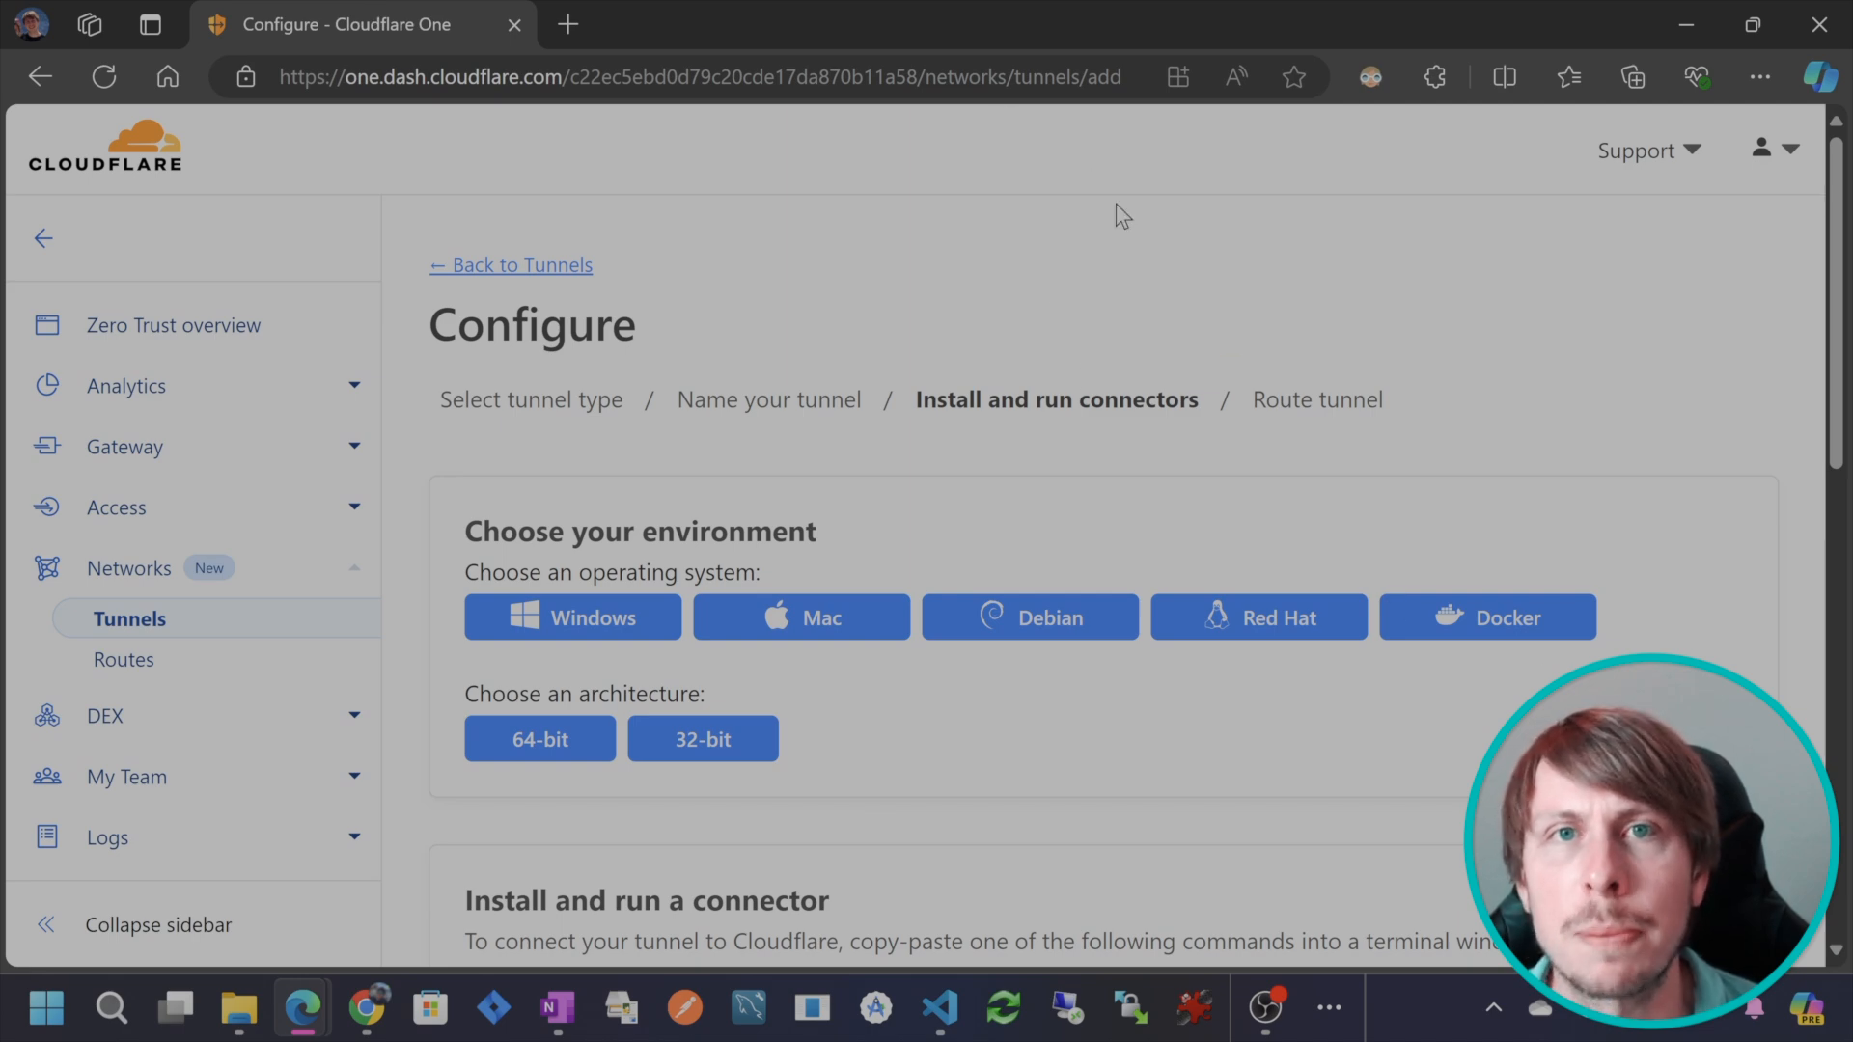
scroll(down, 3)
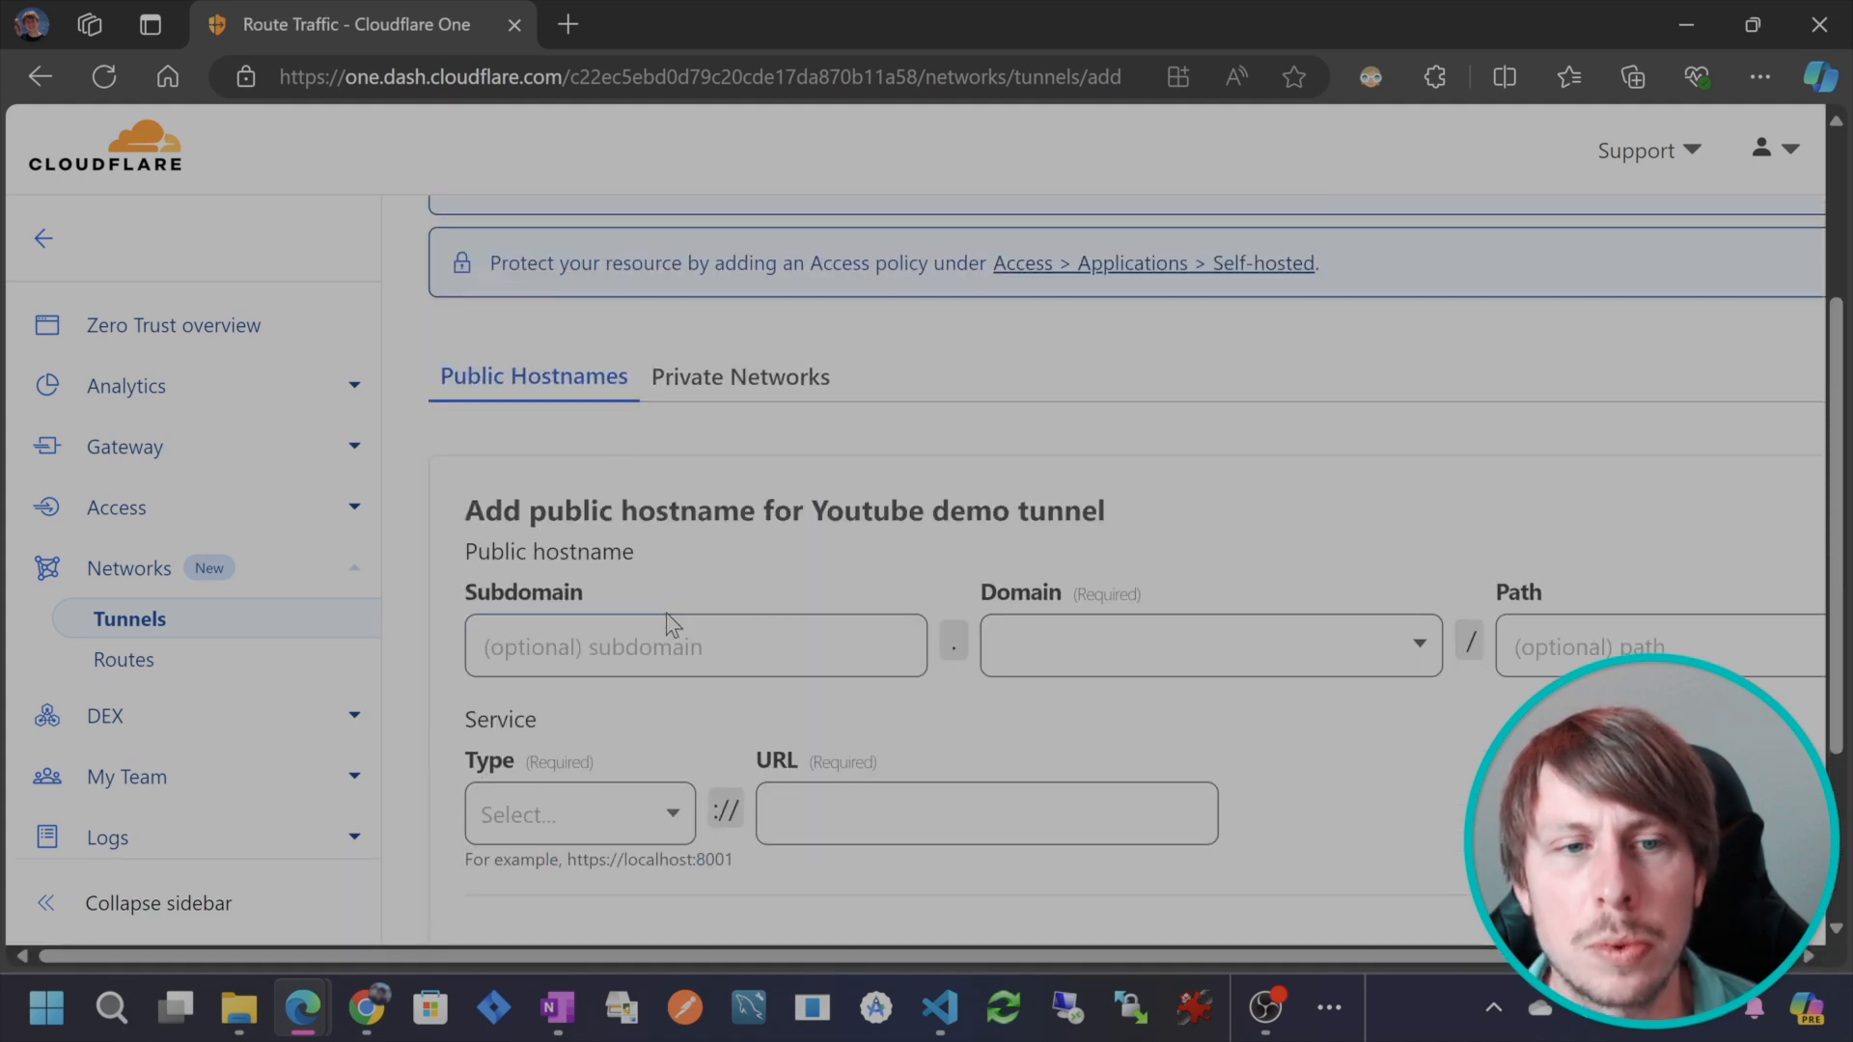
mouse_move(789, 568)
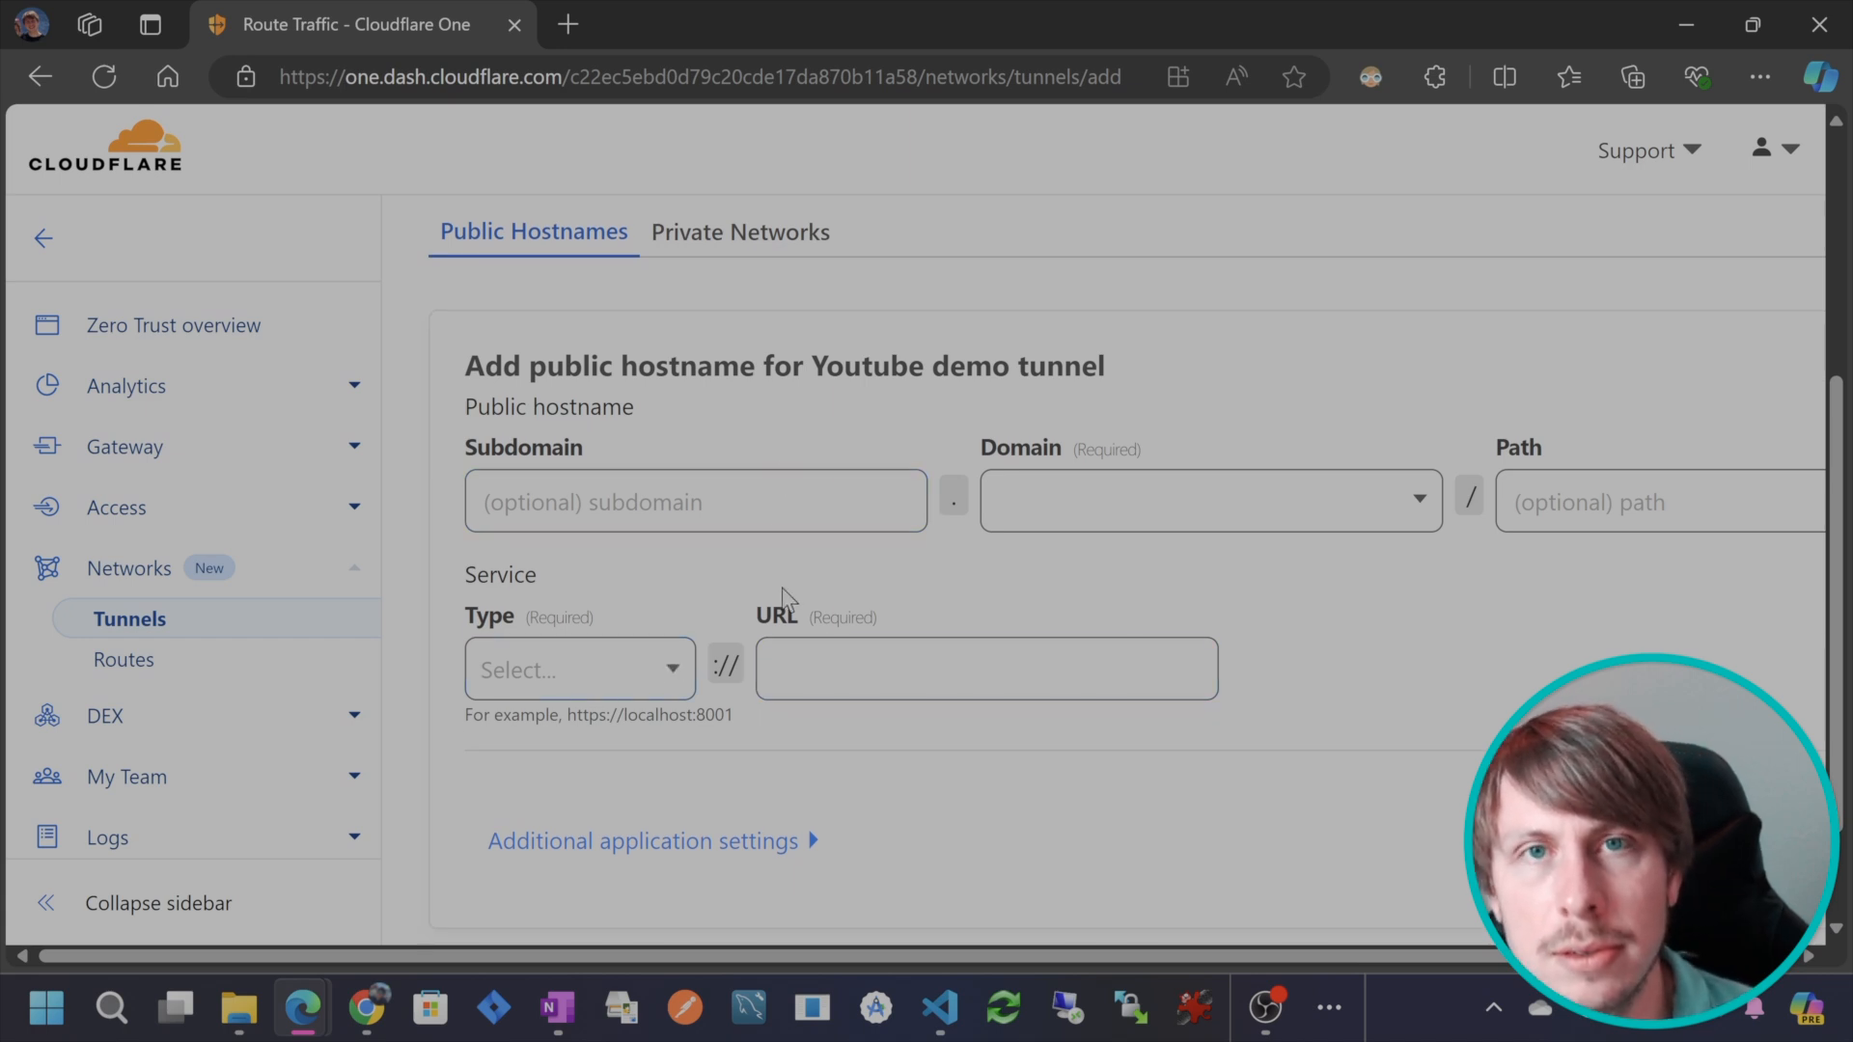
mouse_move(129, 617)
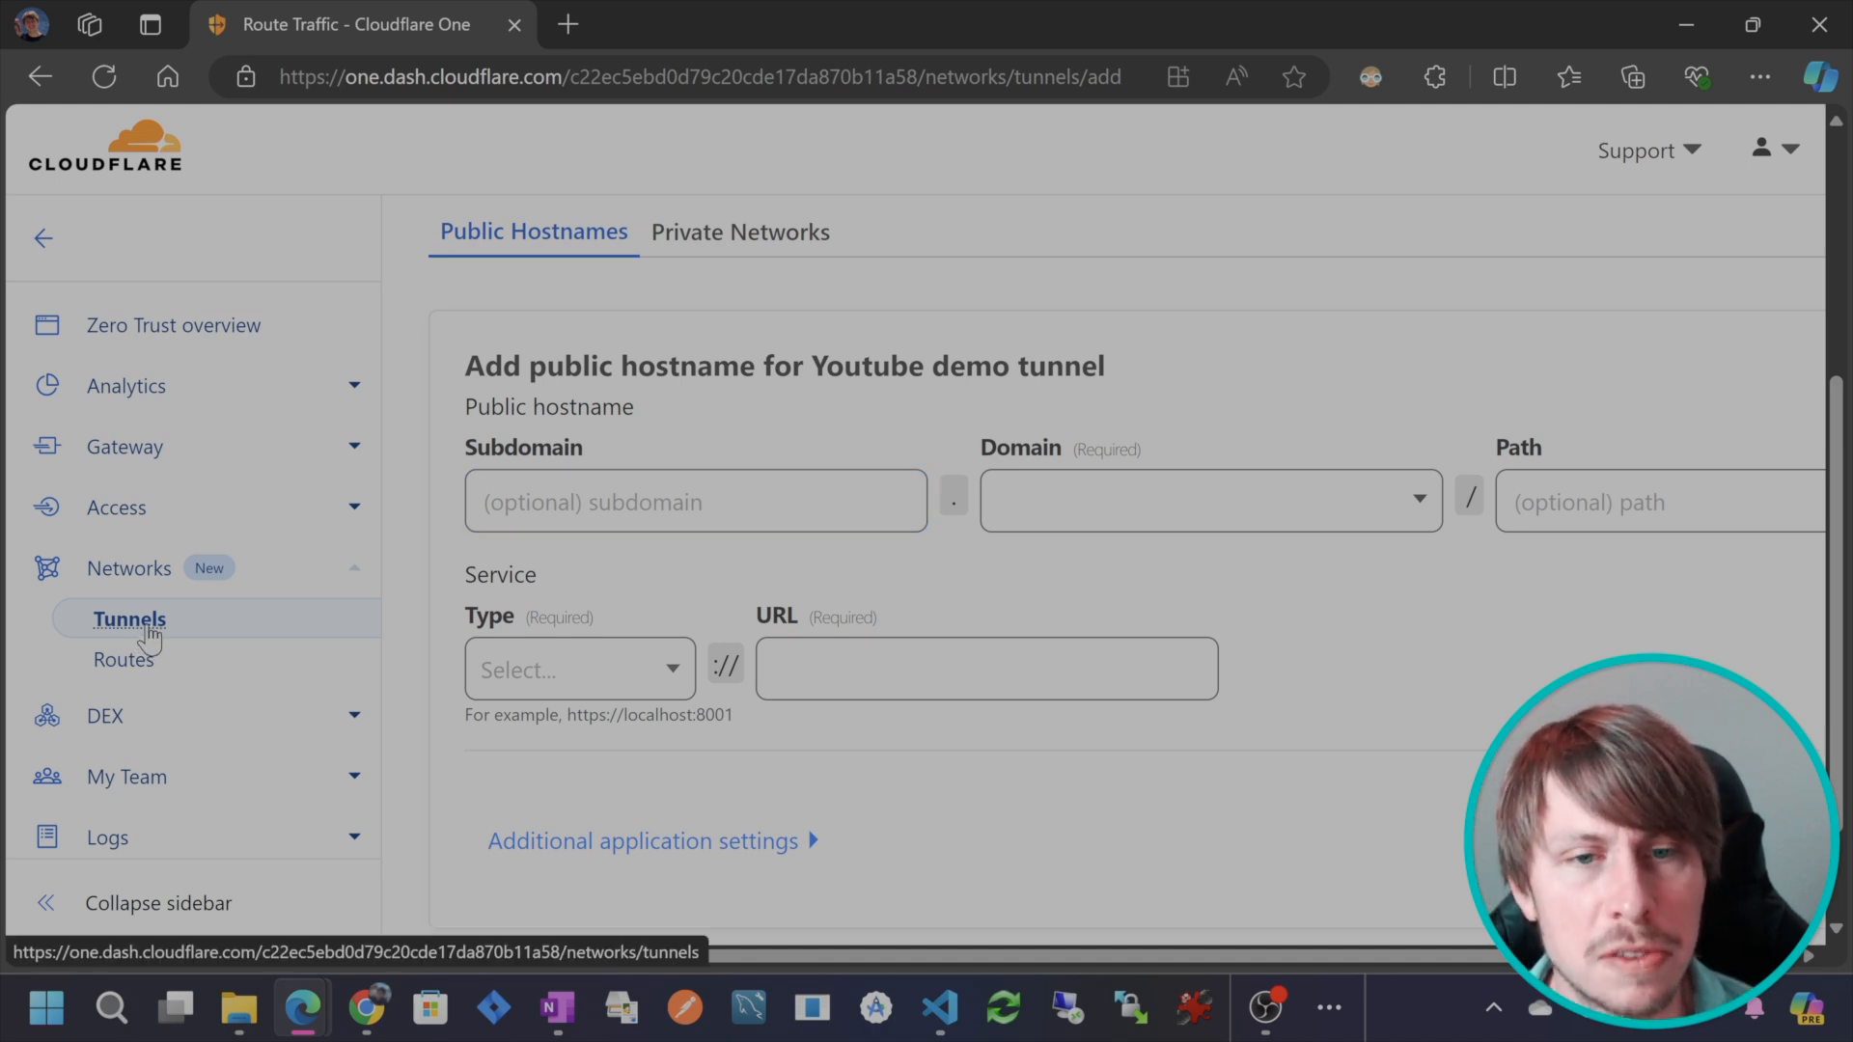
Leave the Route tunnel step and return to the Tunnels list.
click(127, 618)
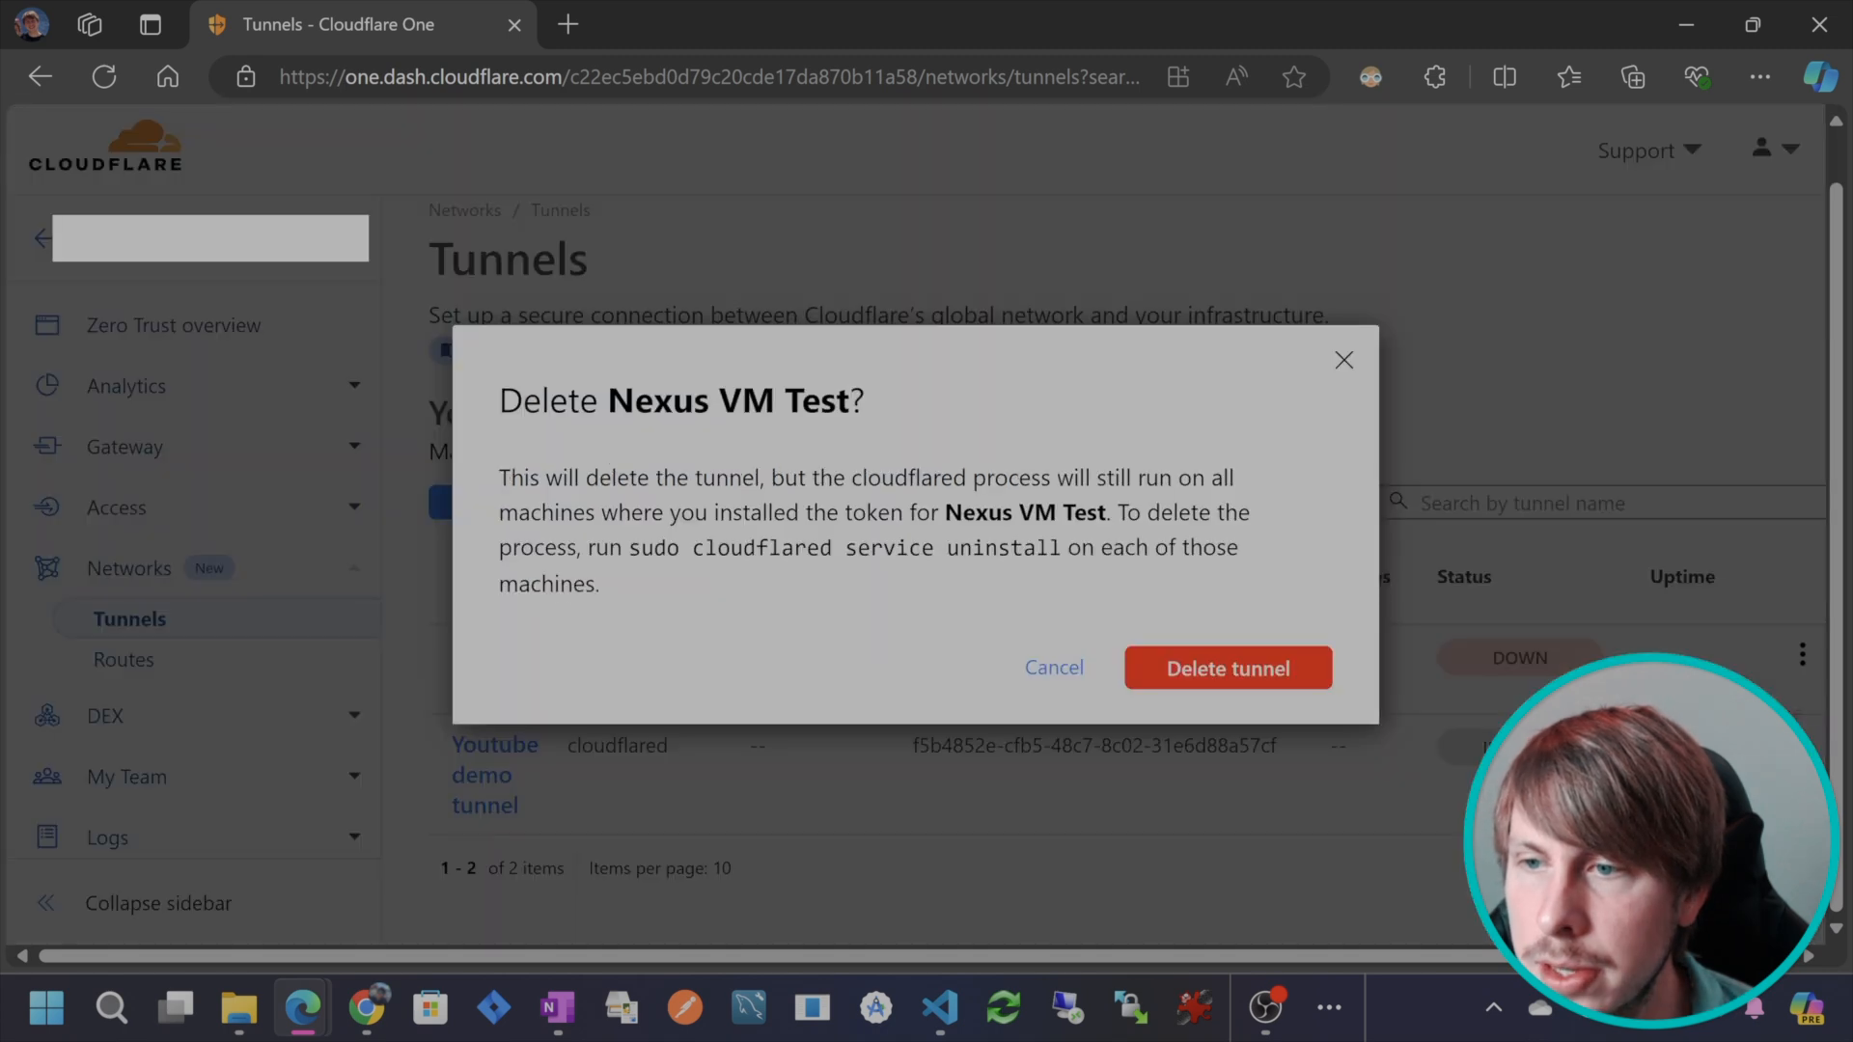
mouse_move(1251, 636)
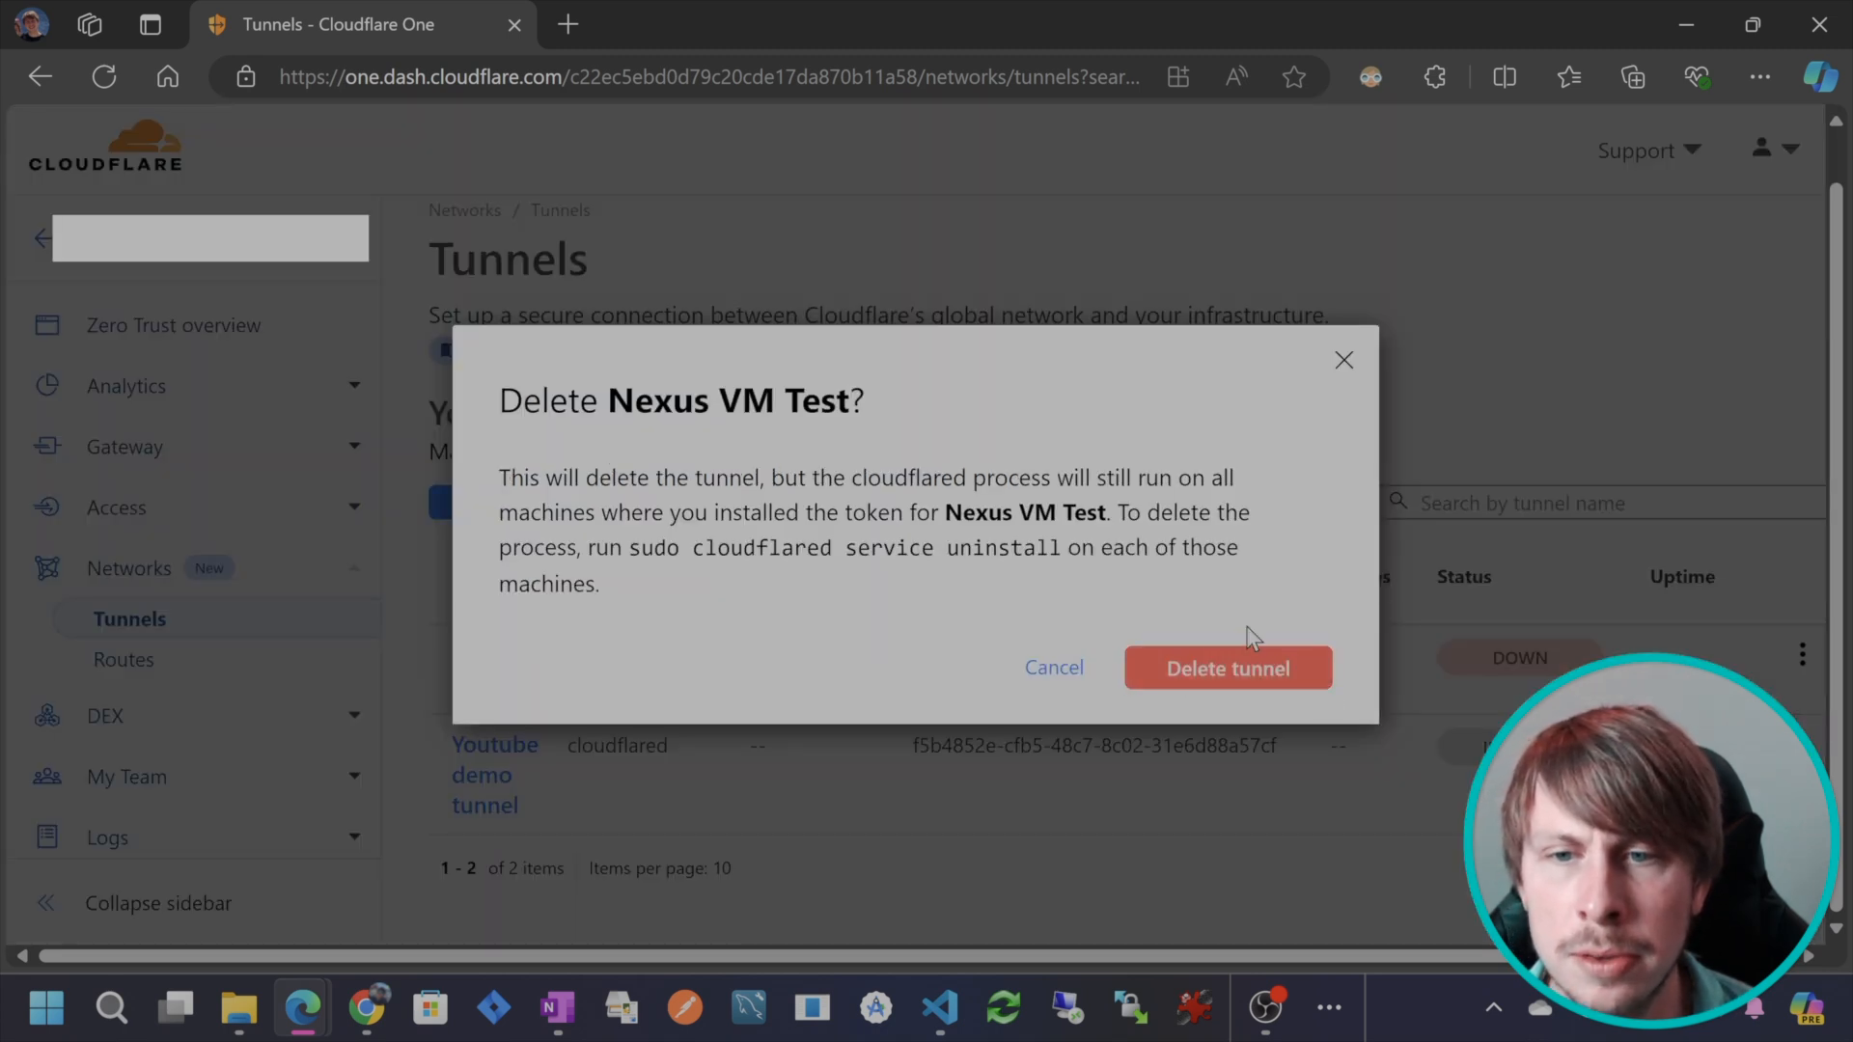
Confirm deleting the Nexus VM Test tunnel, then edit Youtube demo tunnel.
click(1227, 668)
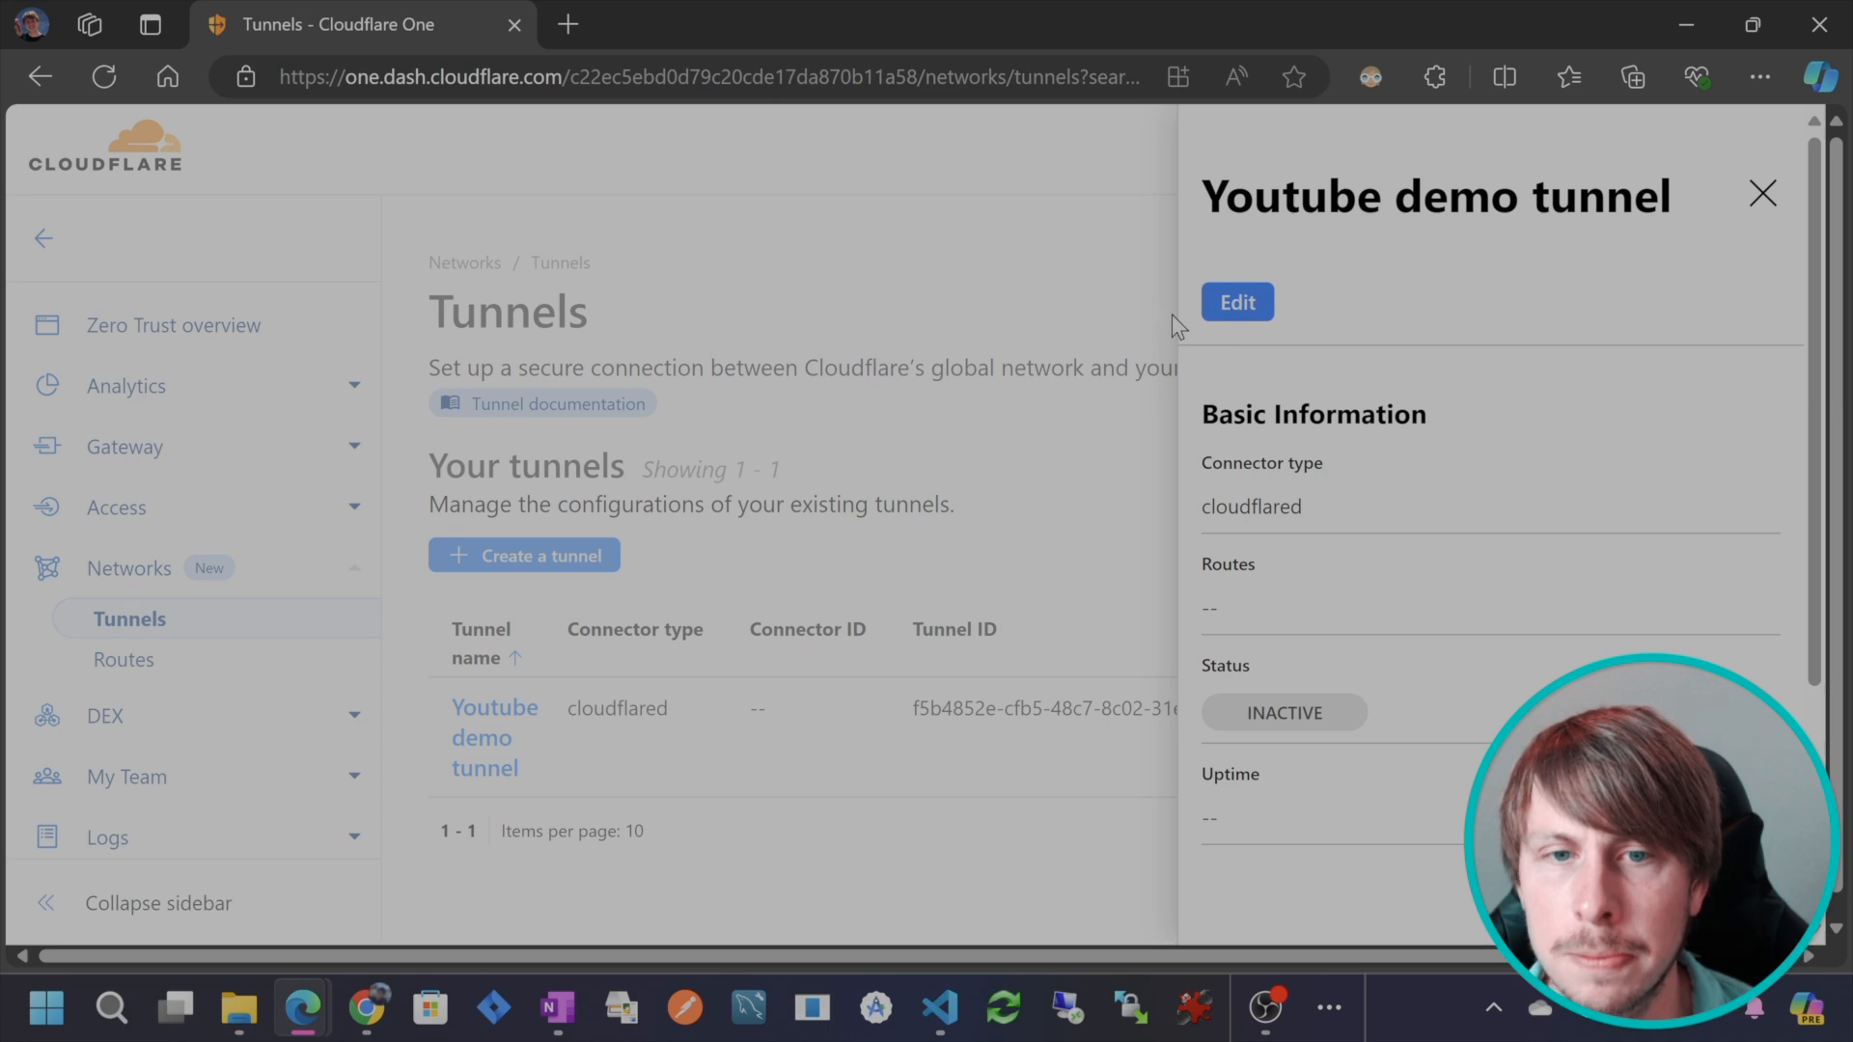
click(1236, 301)
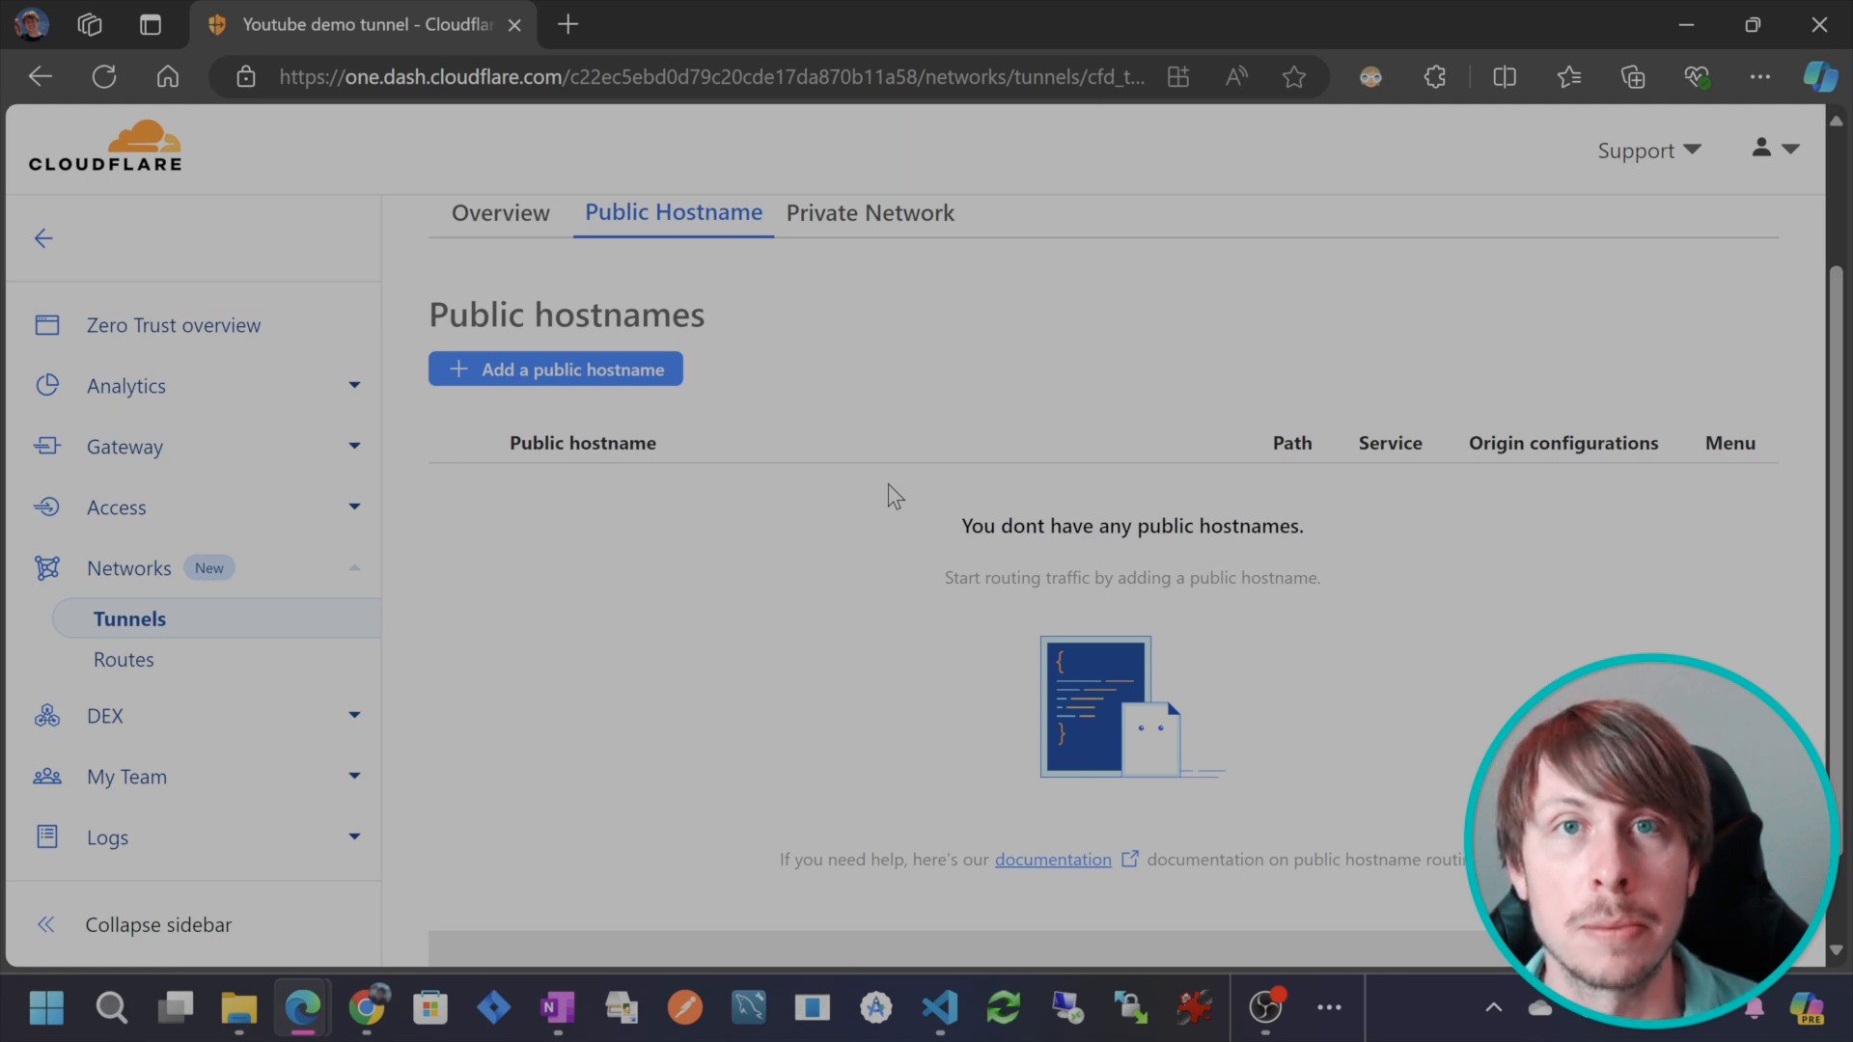
mouse_move(754, 388)
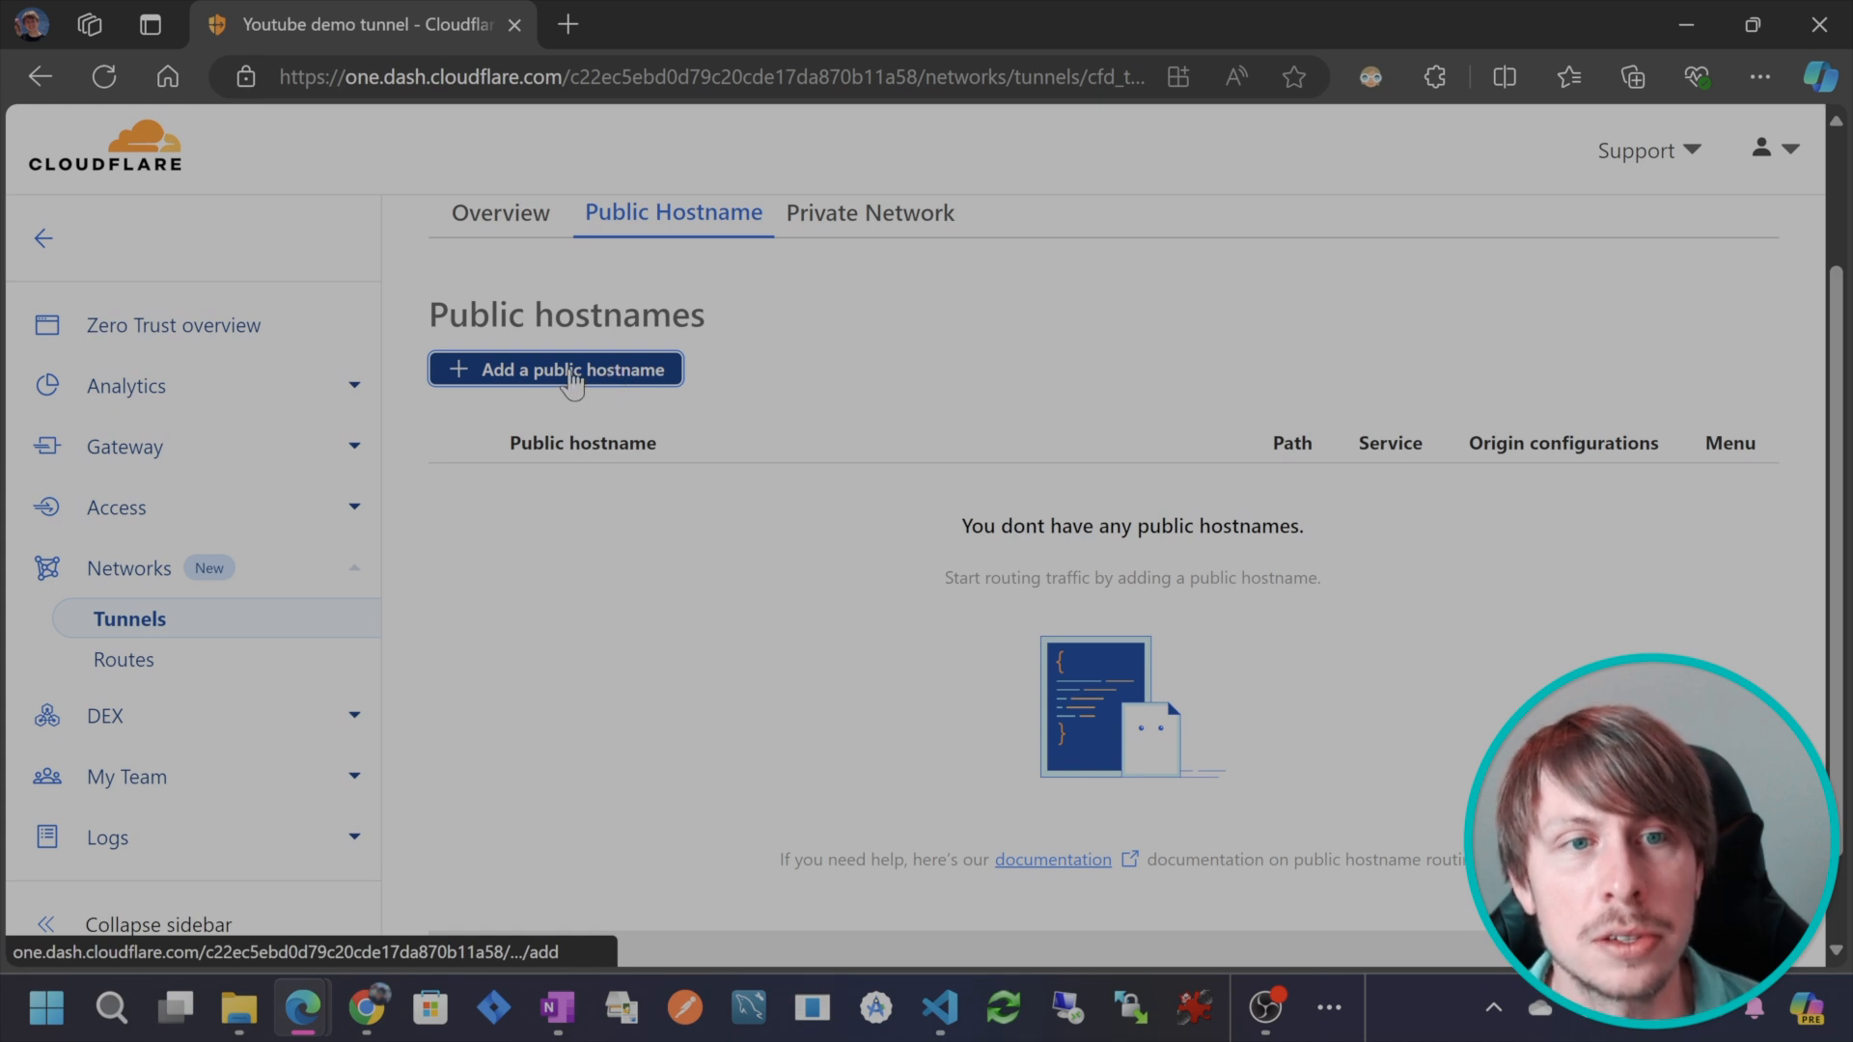
Add a public hostname: subdomain nexus, domain wildebeastmedia.com, service type HTTP.
click(556, 369)
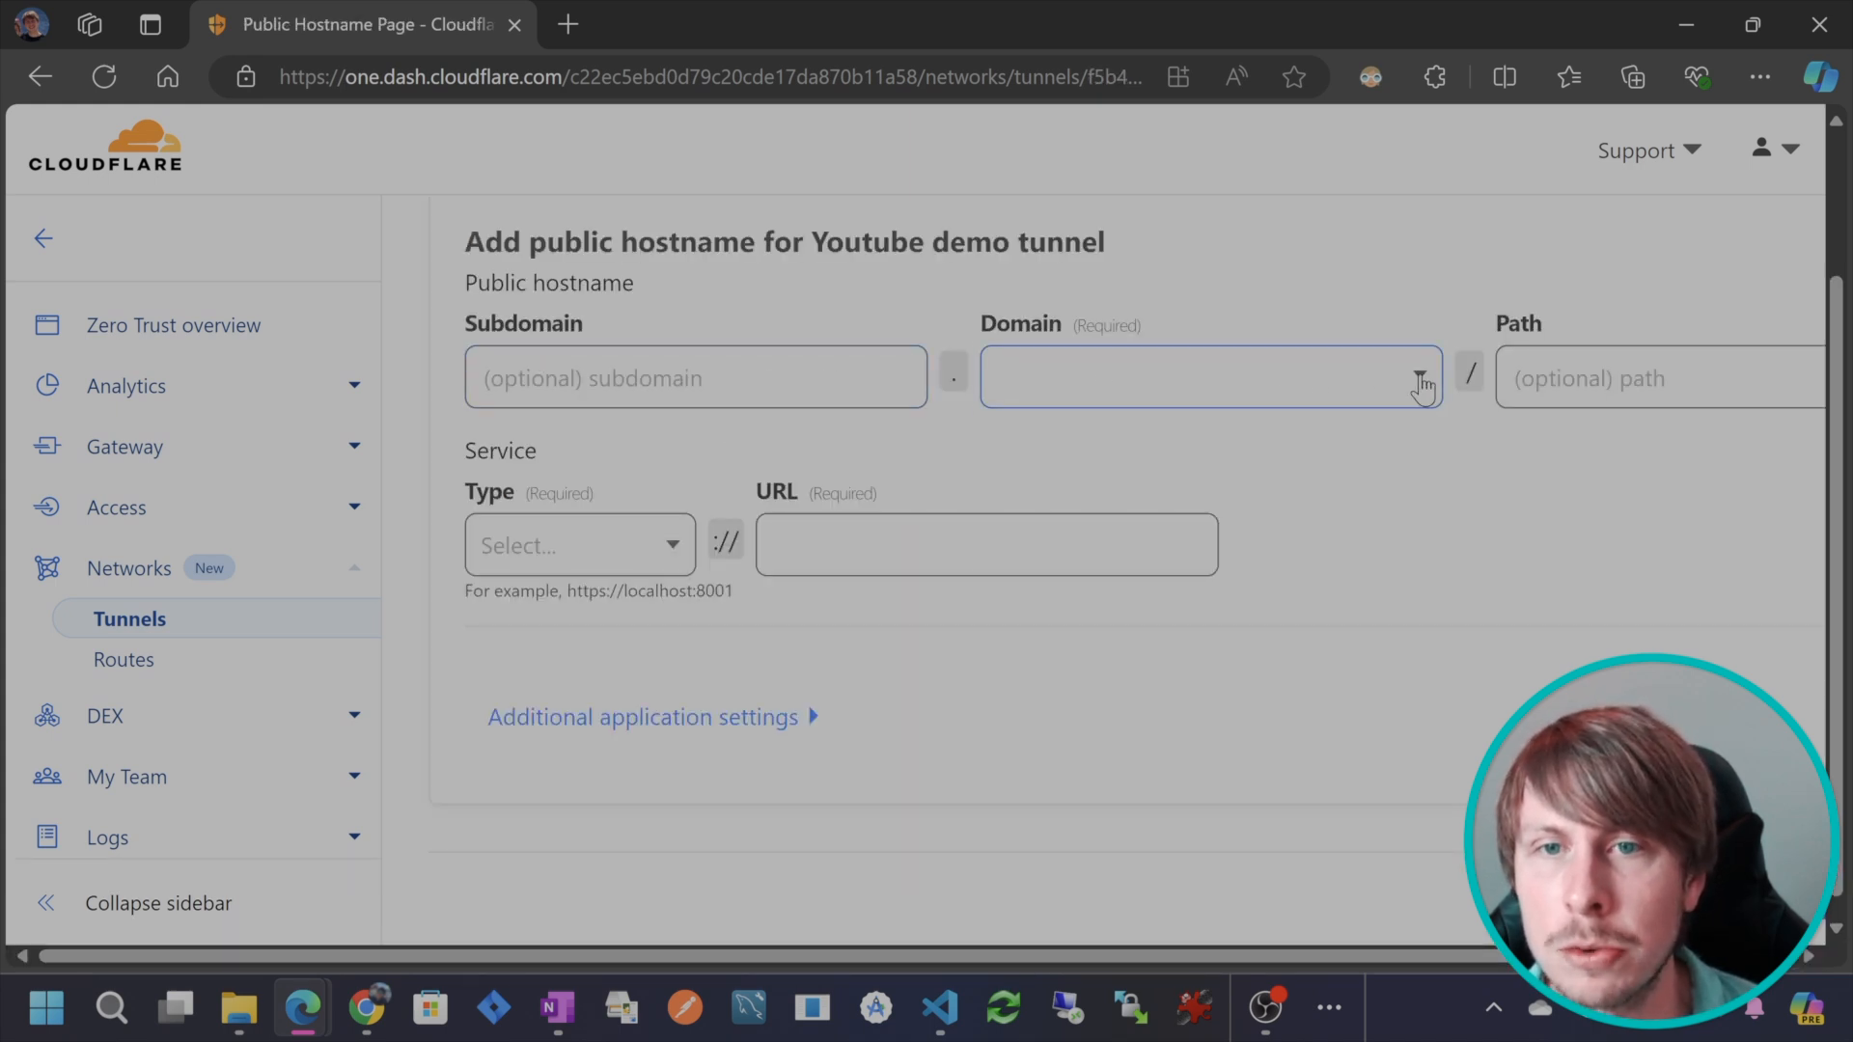
click(1205, 378)
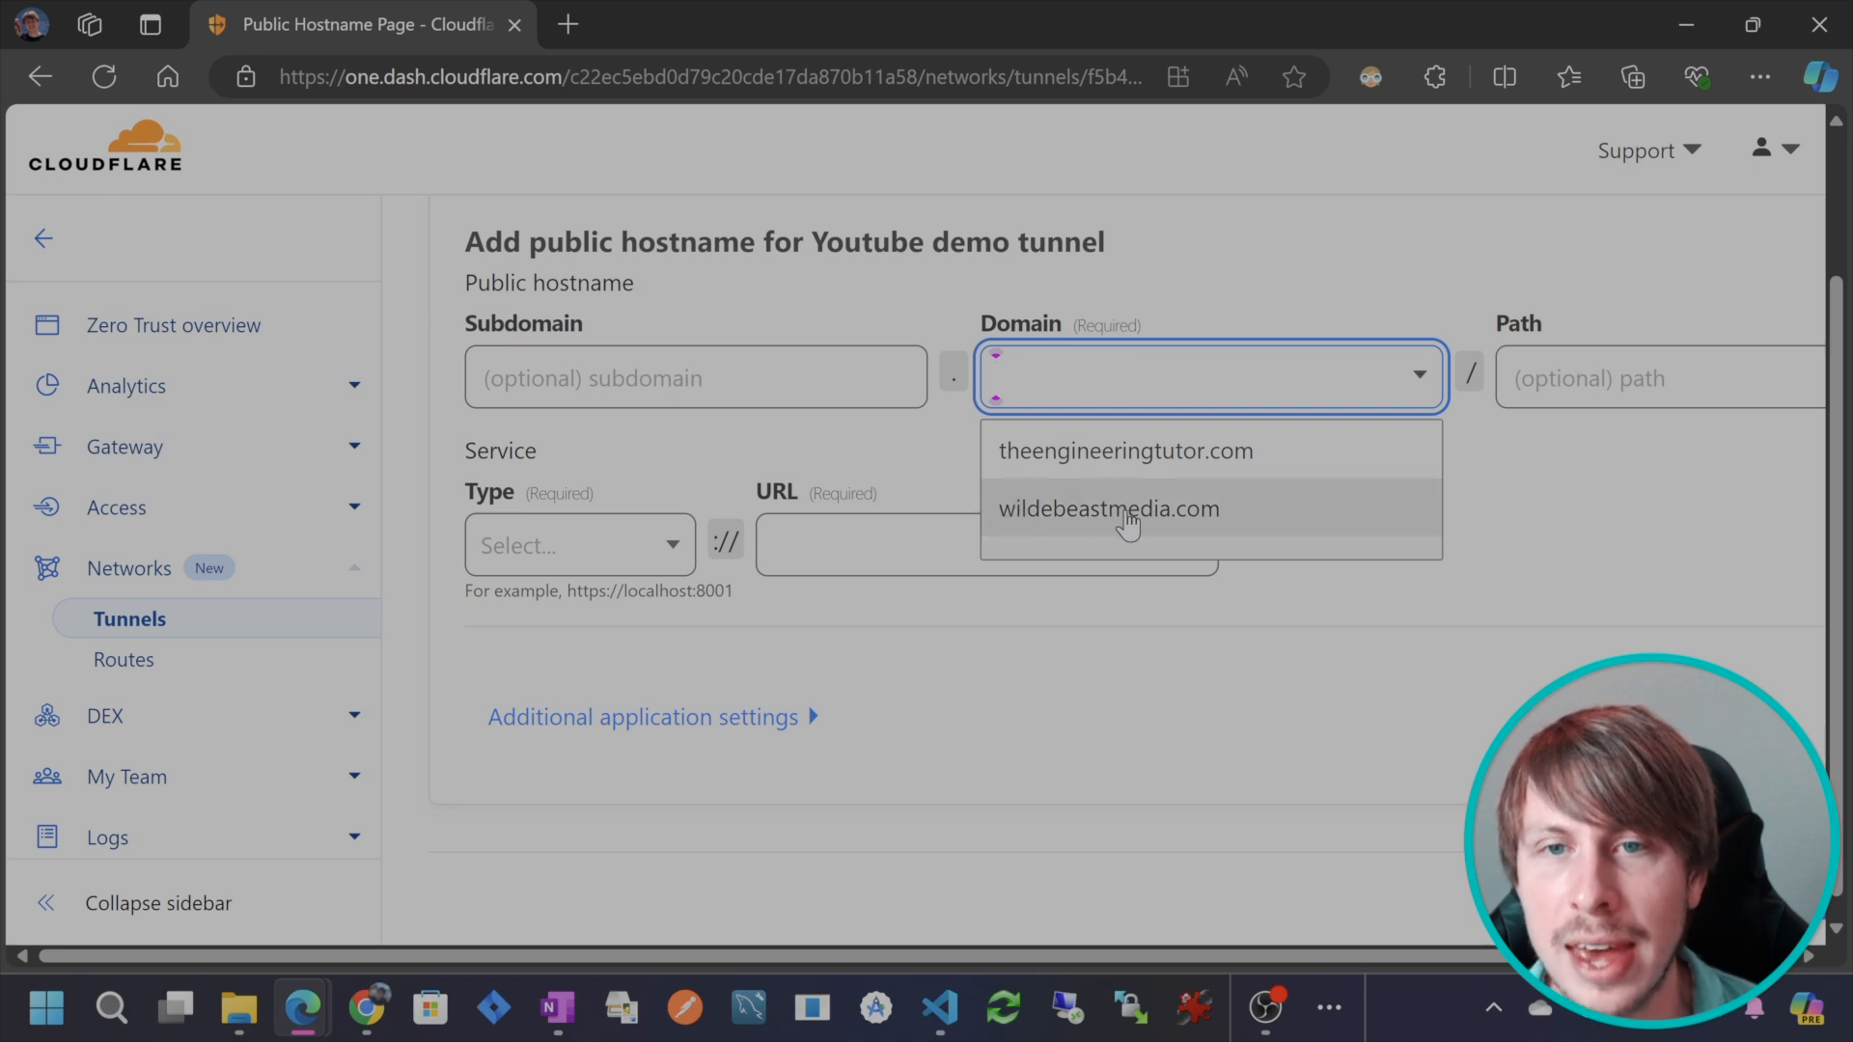
click(1106, 509)
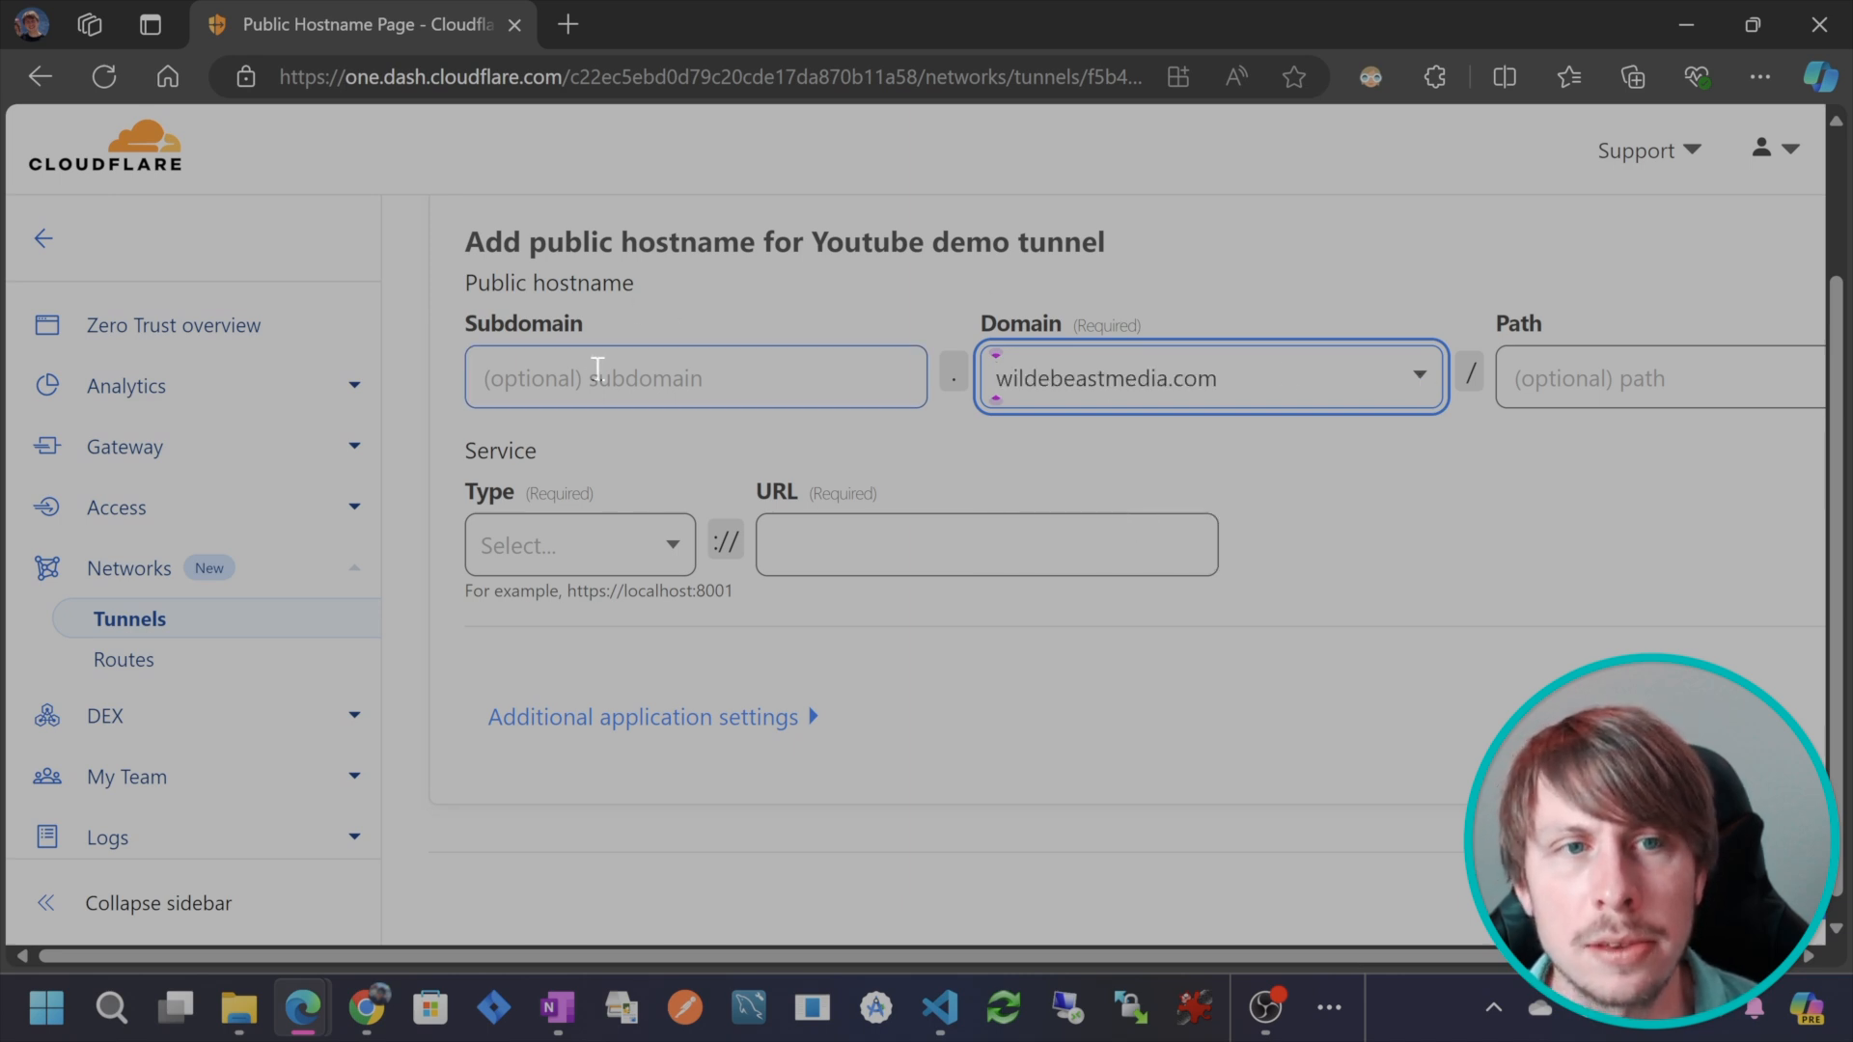
click(695, 377)
text(nexus)
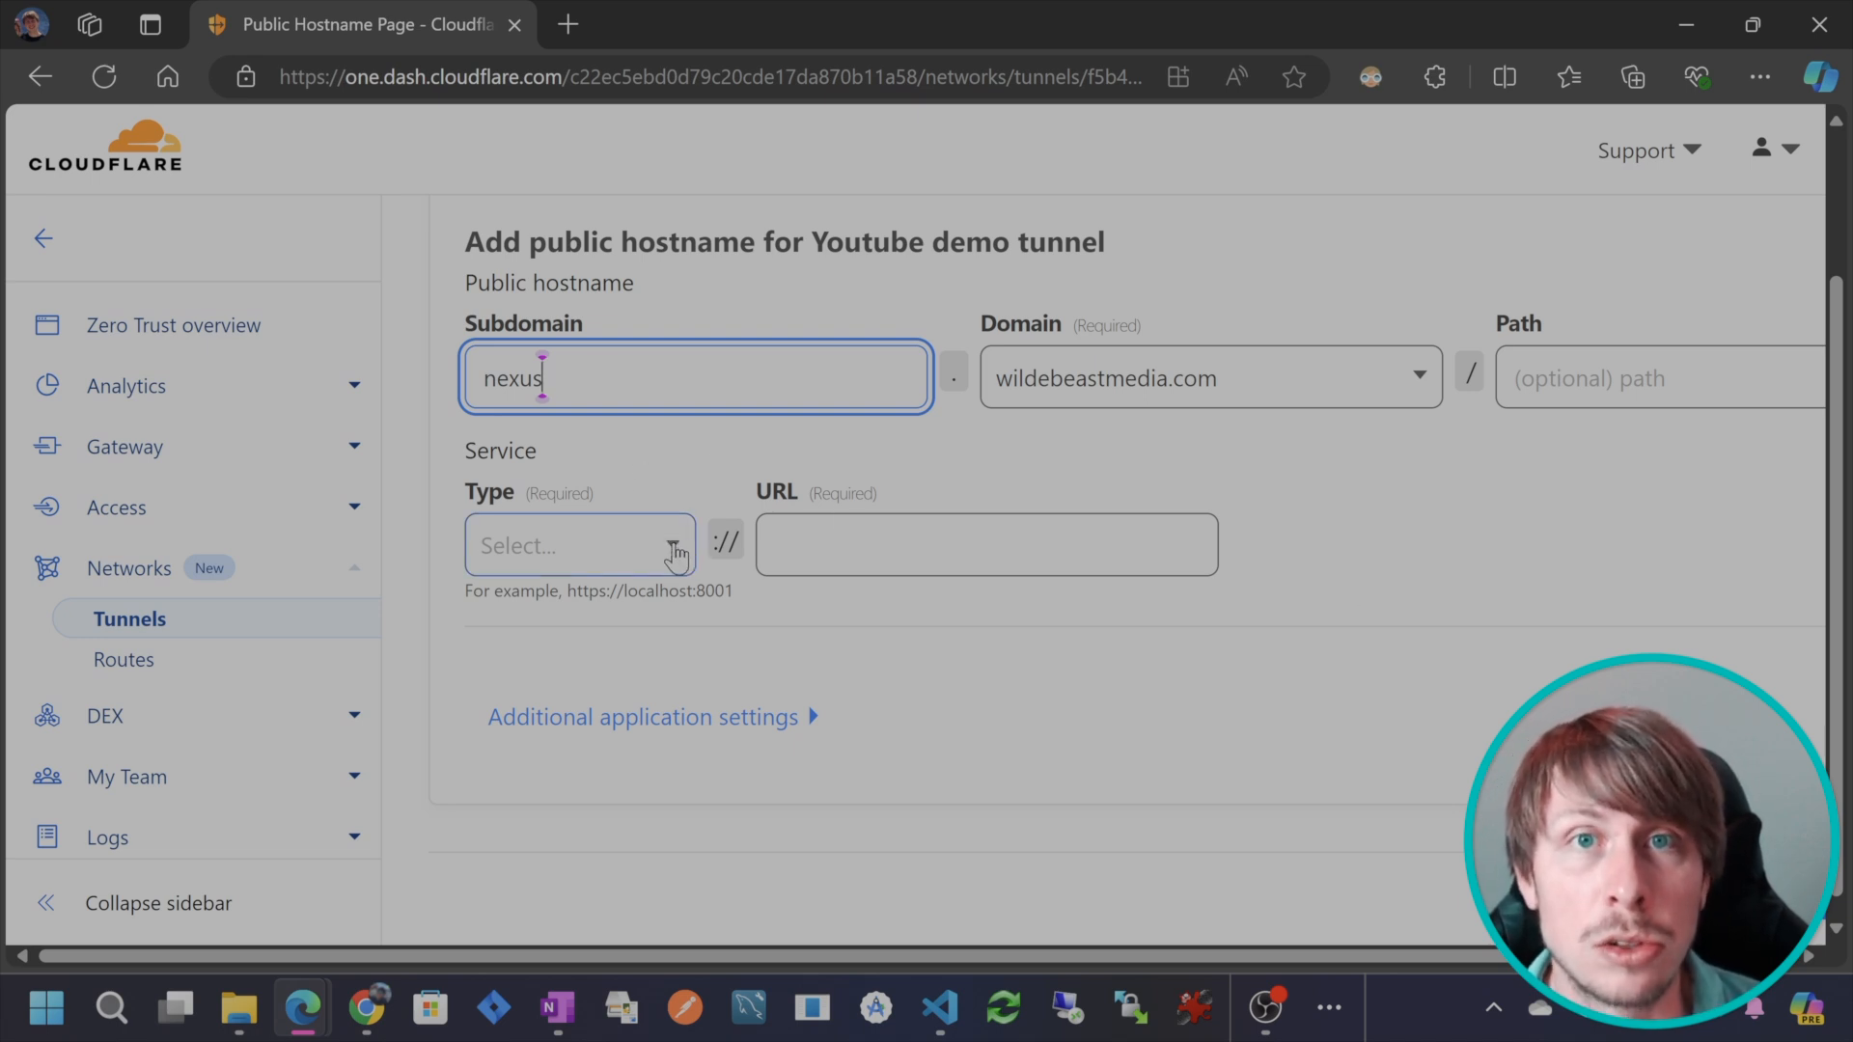
click(579, 544)
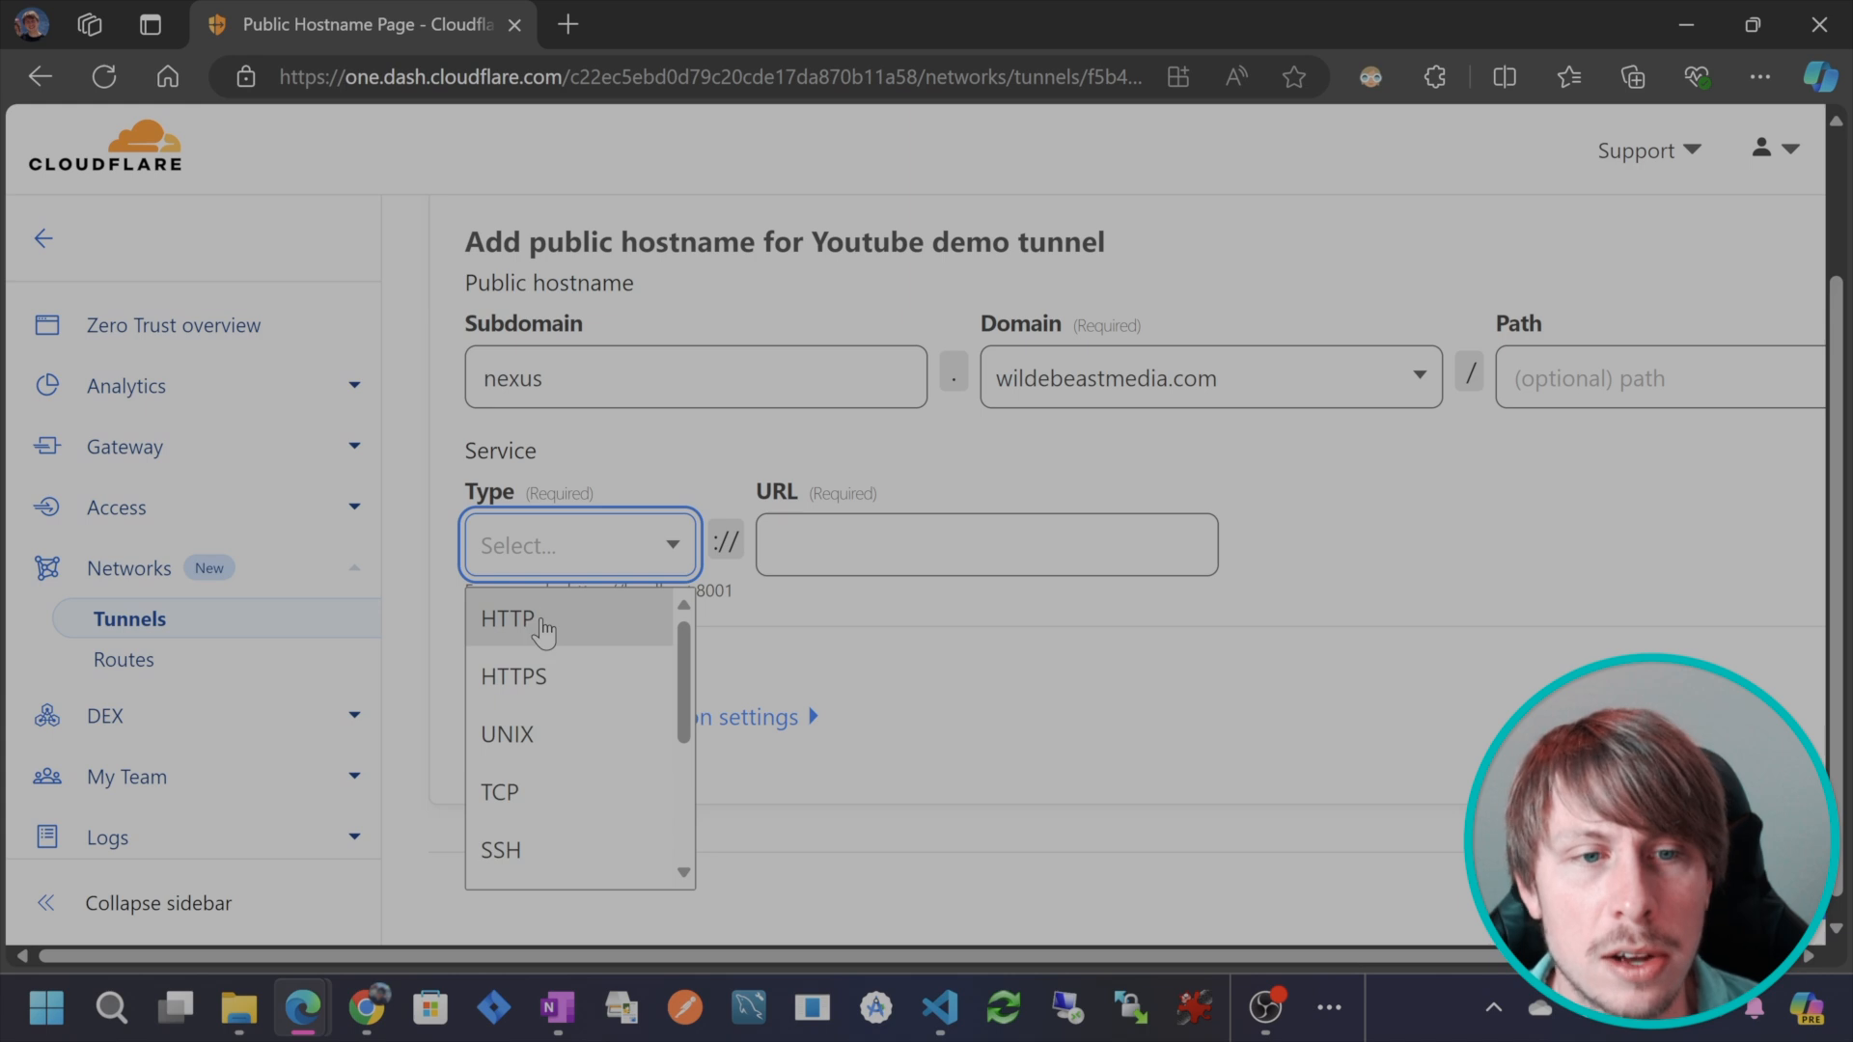
click(506, 618)
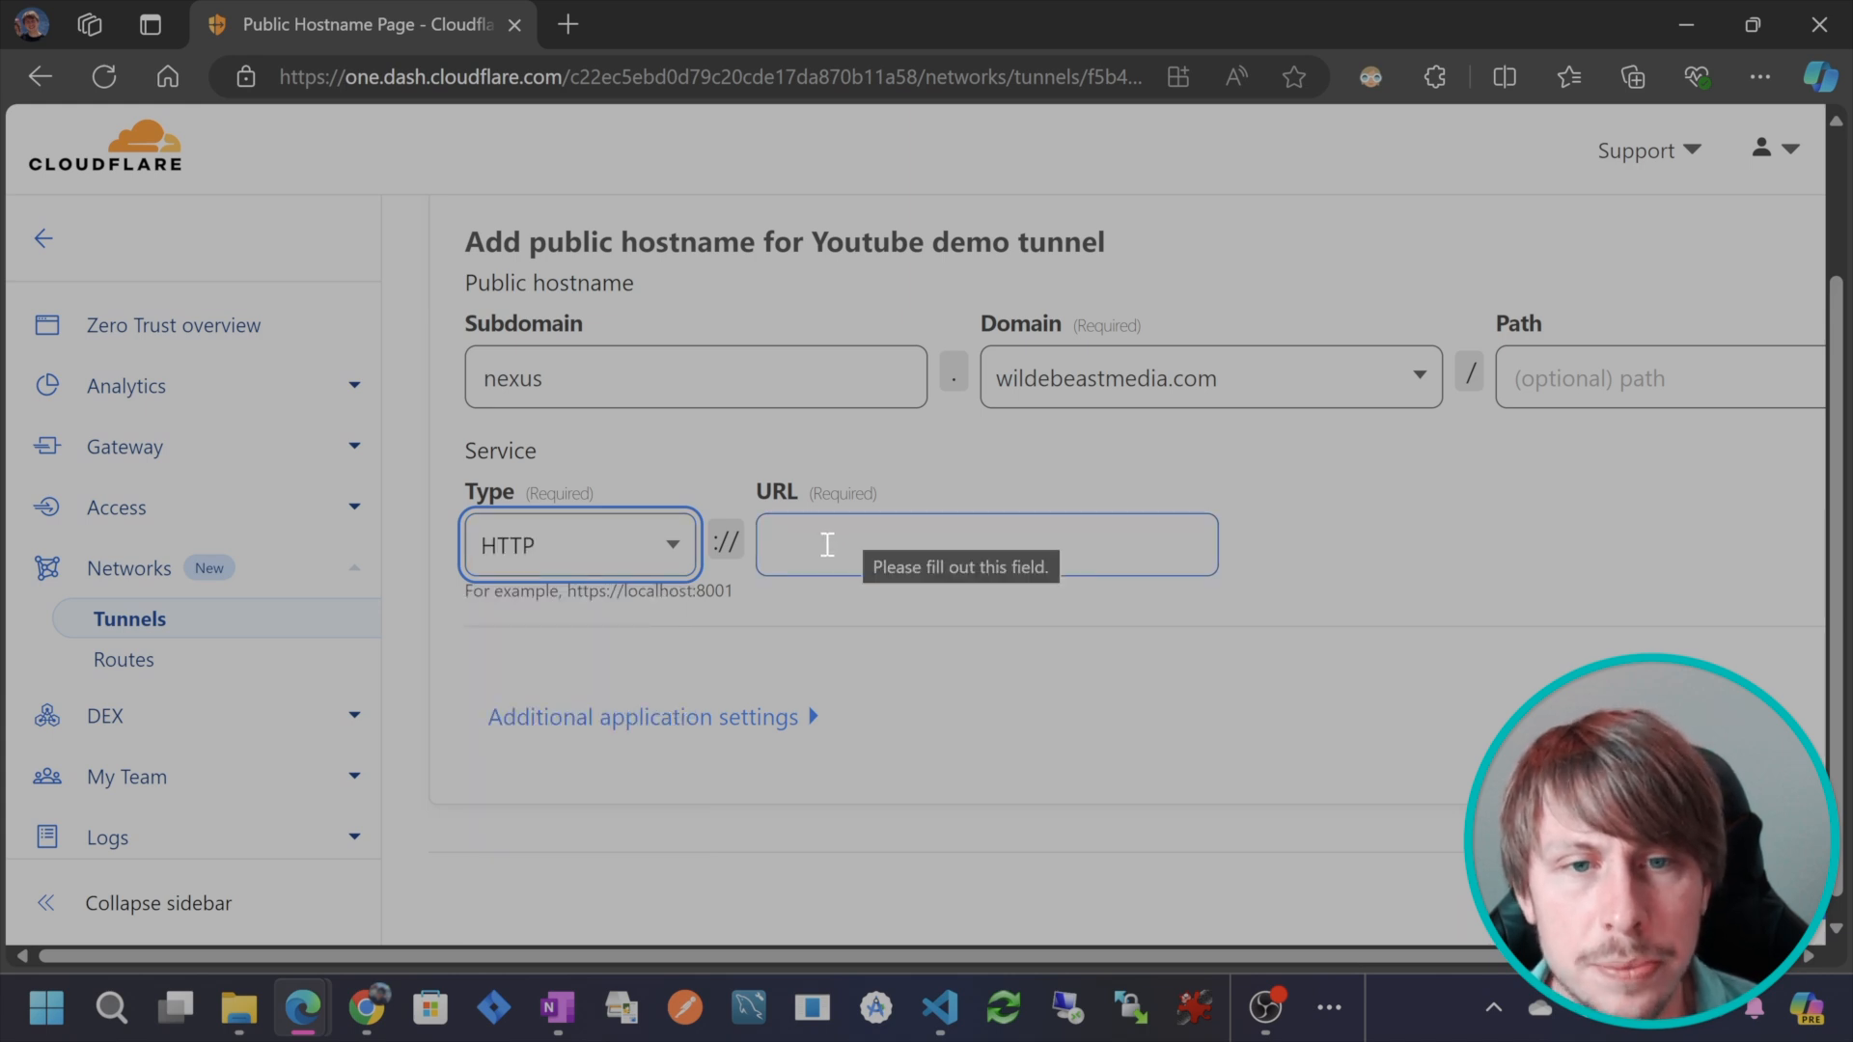
click(986, 545)
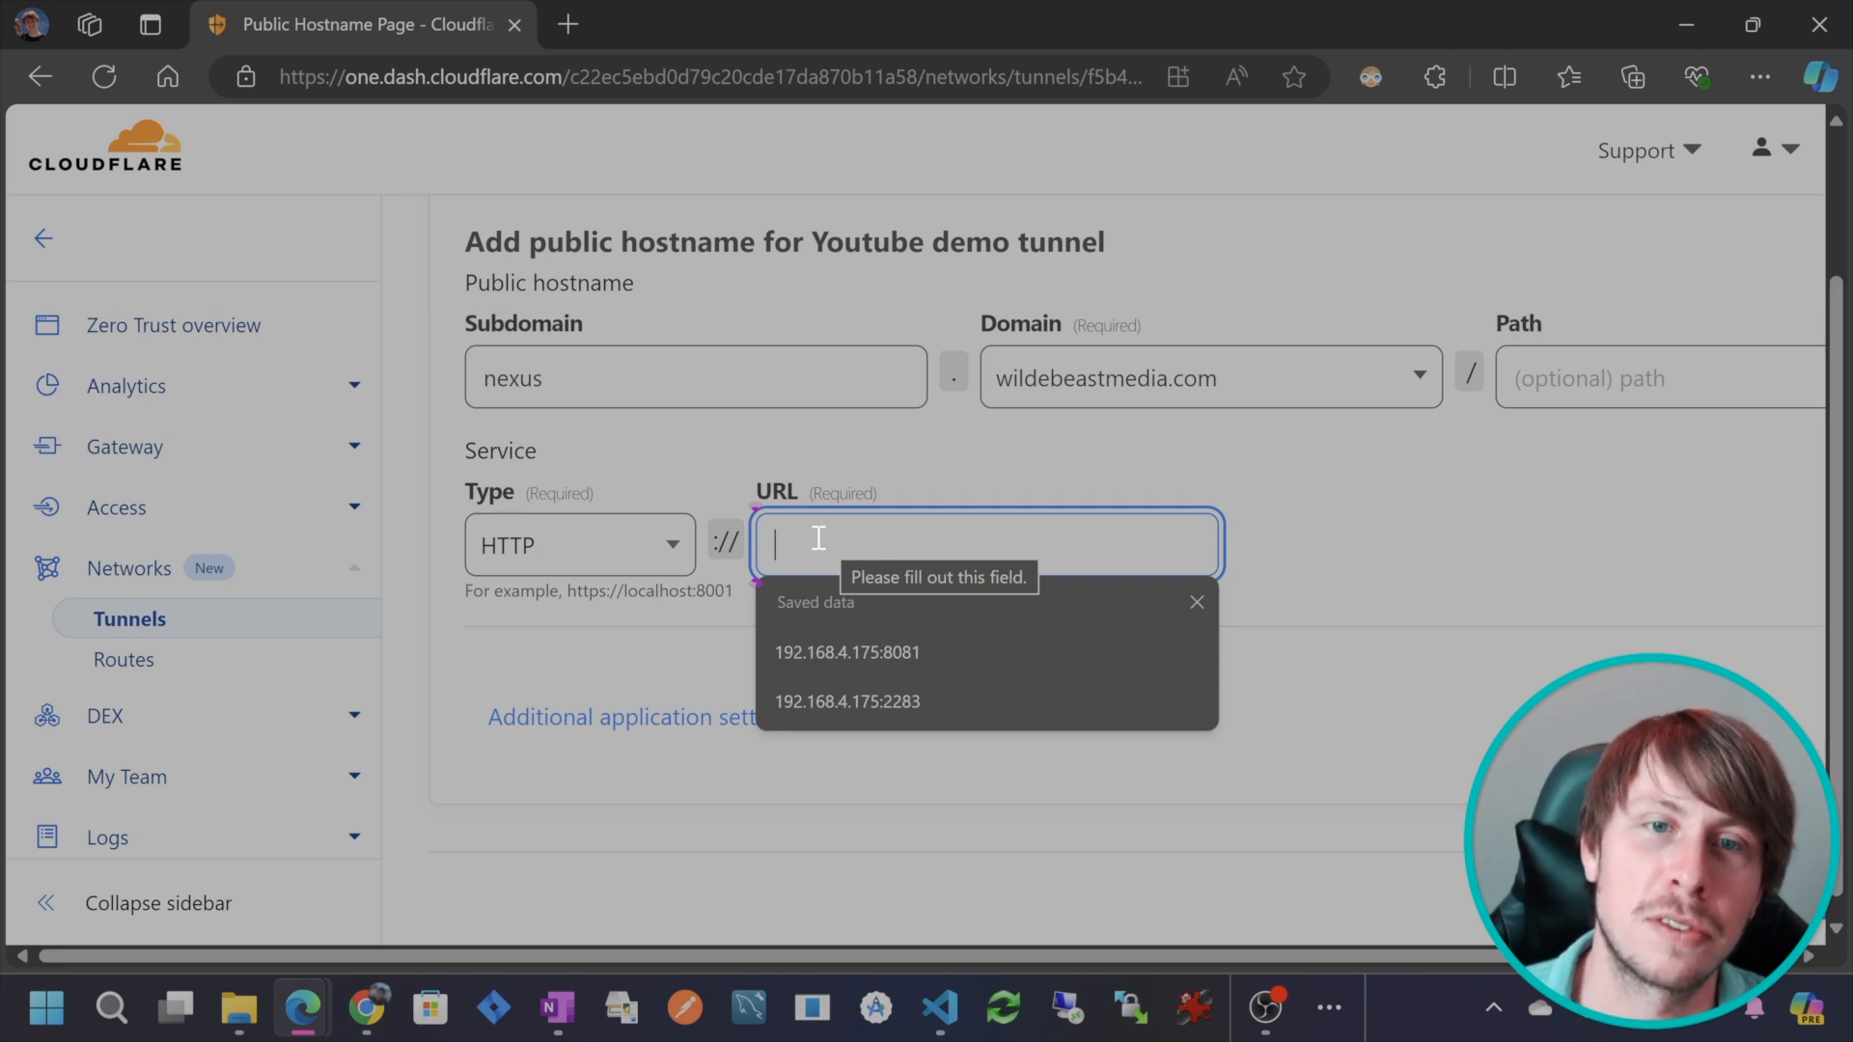
mouse_move(827, 530)
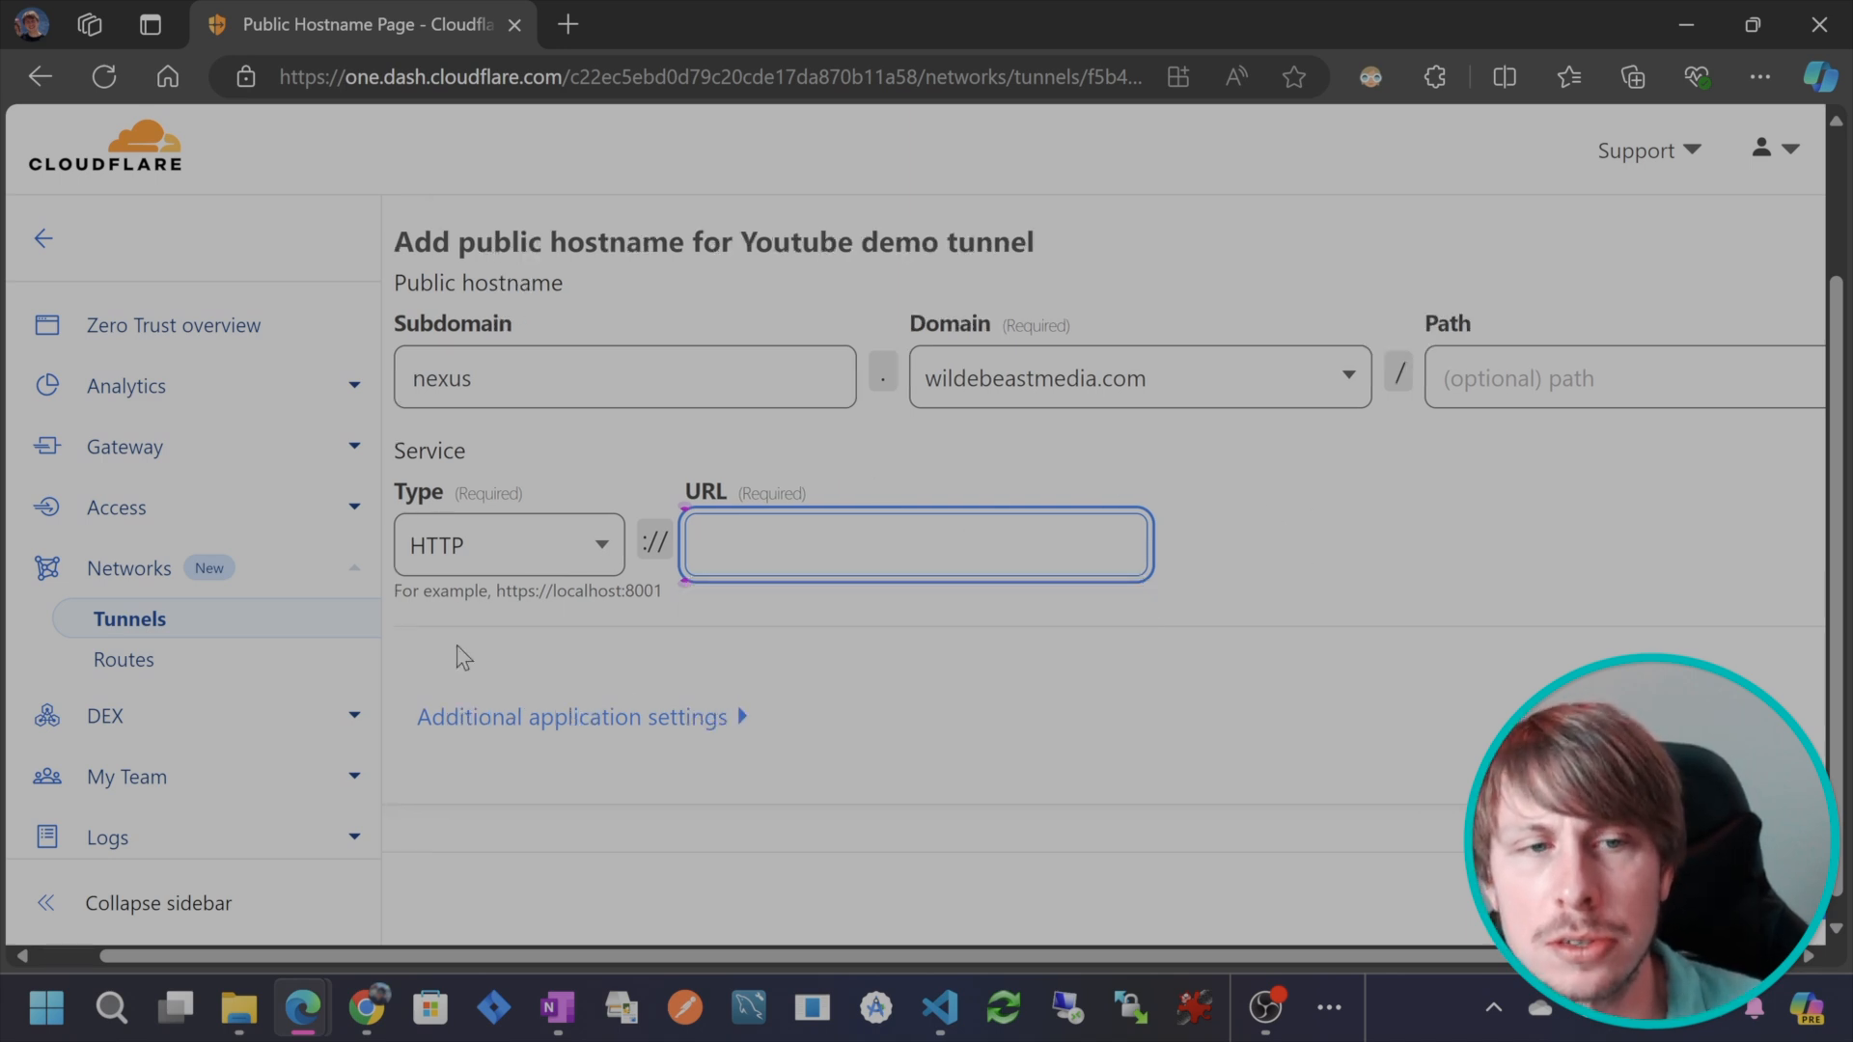
click(916, 545)
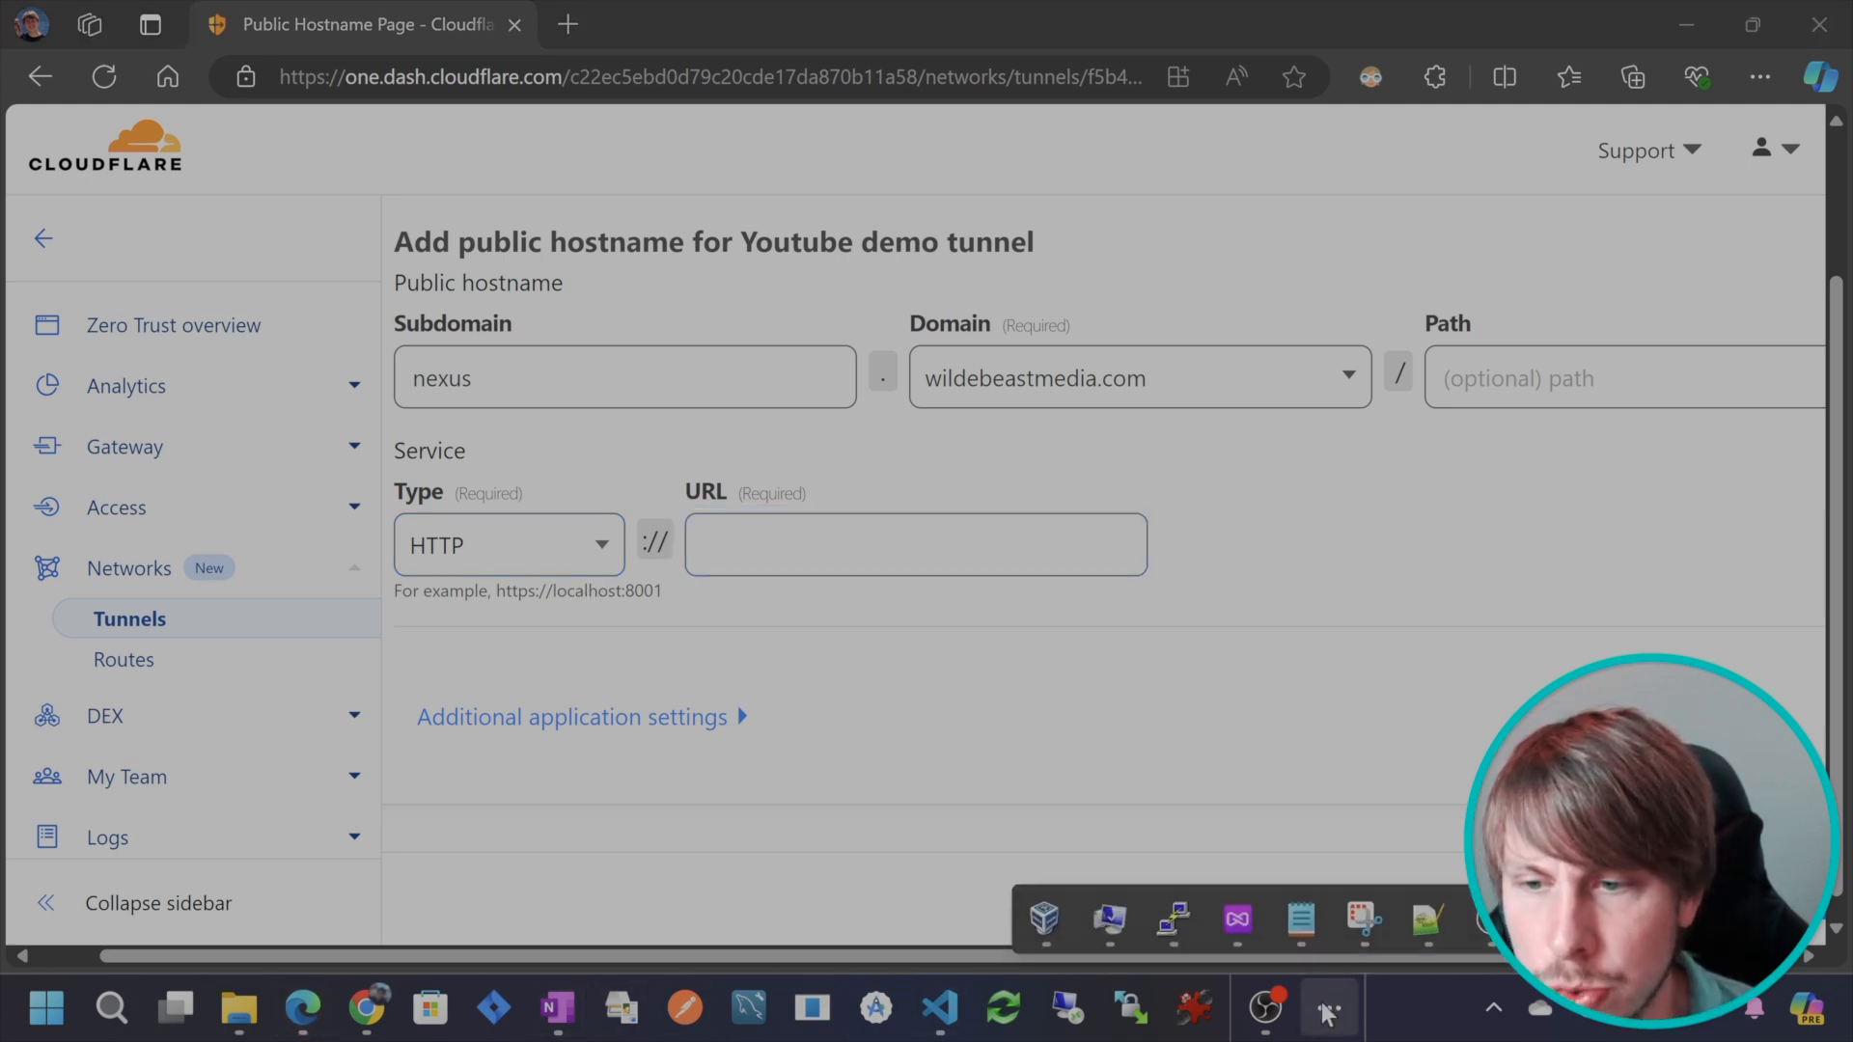
In VirtualBox, full-clone the SonaType Nexus VM with 'Youtube' in its name.
click(1262, 1010)
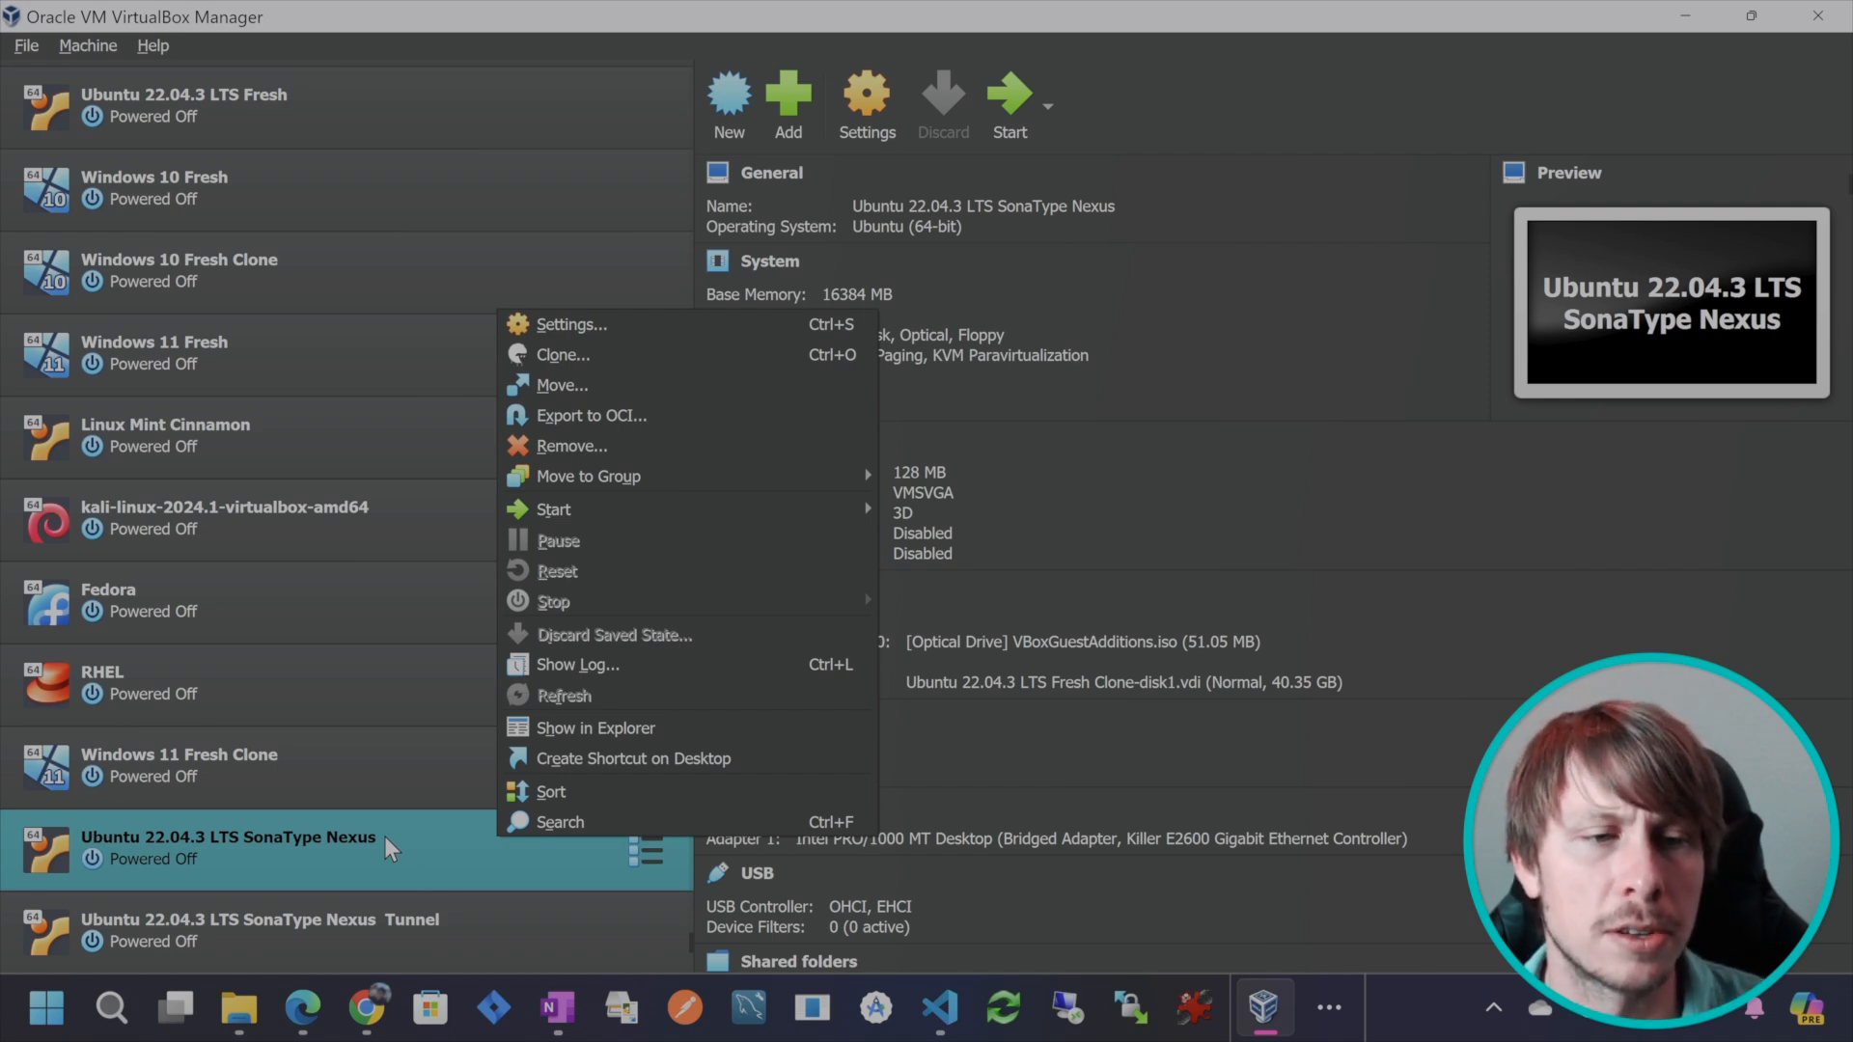
mouse_move(367, 851)
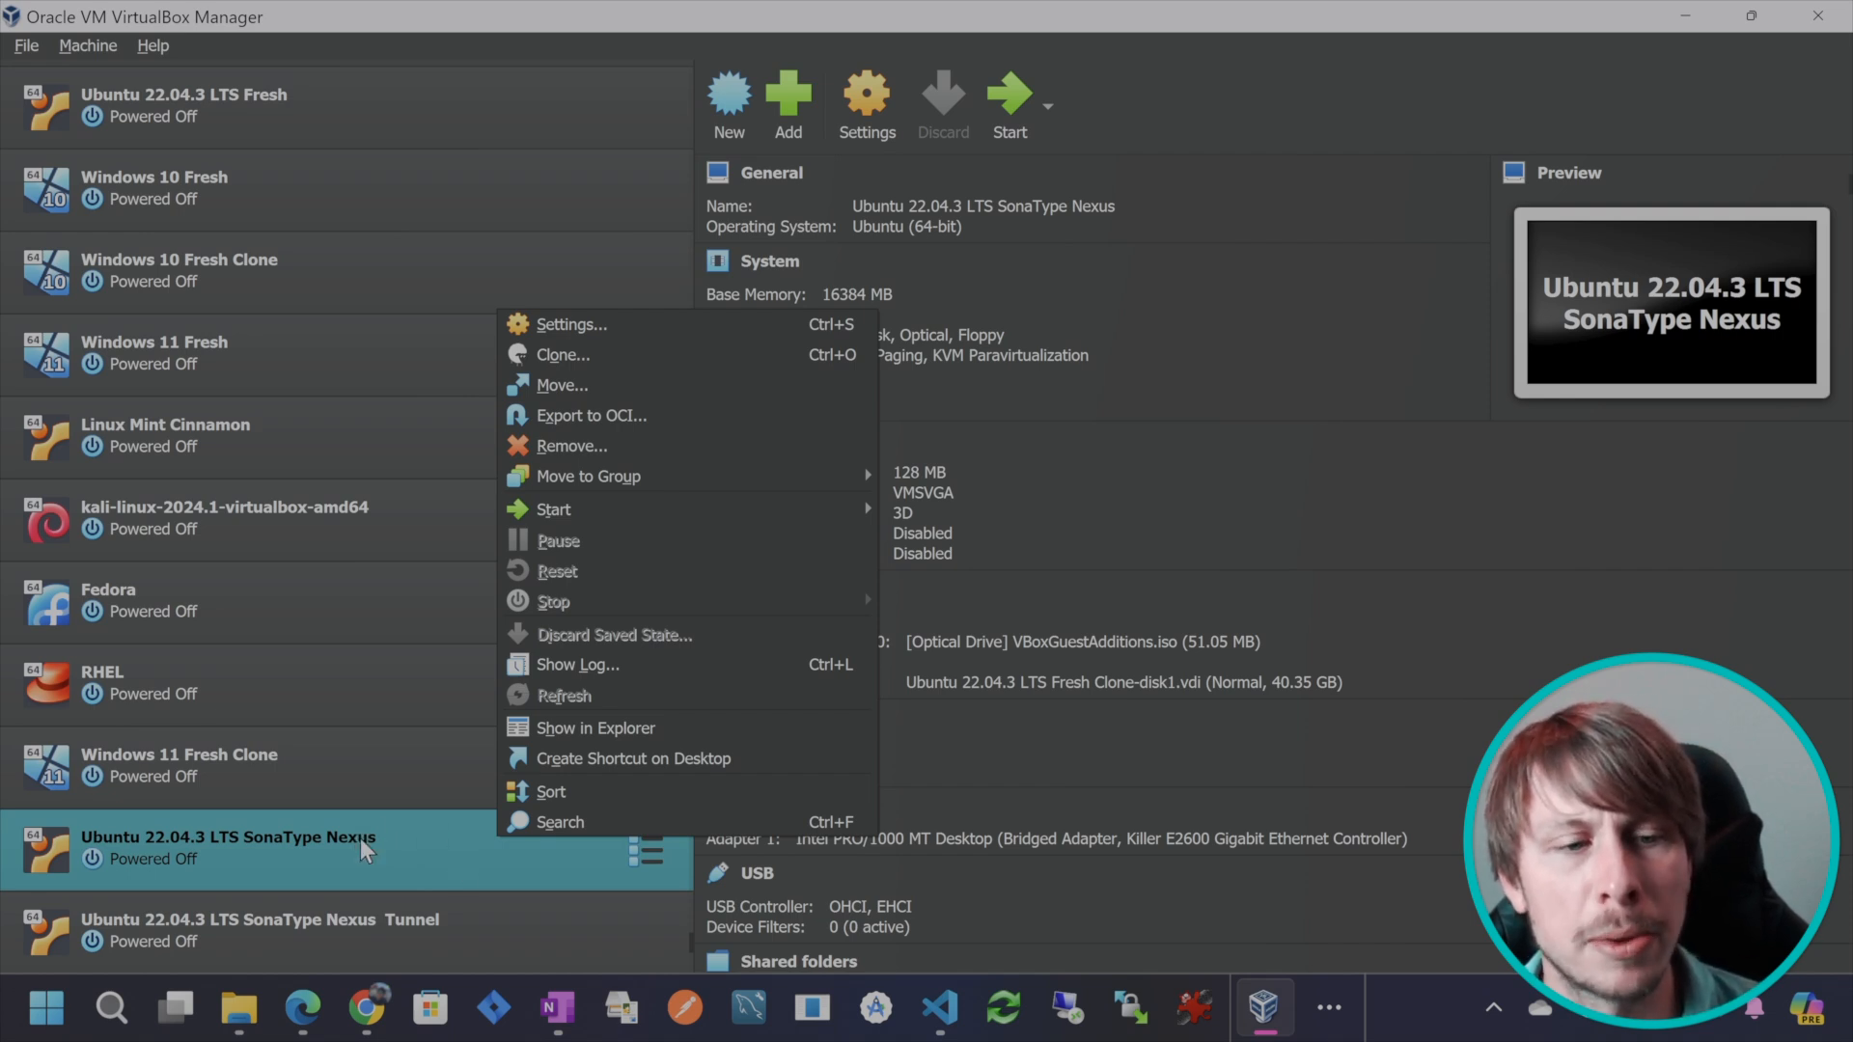
mouse_move(400, 883)
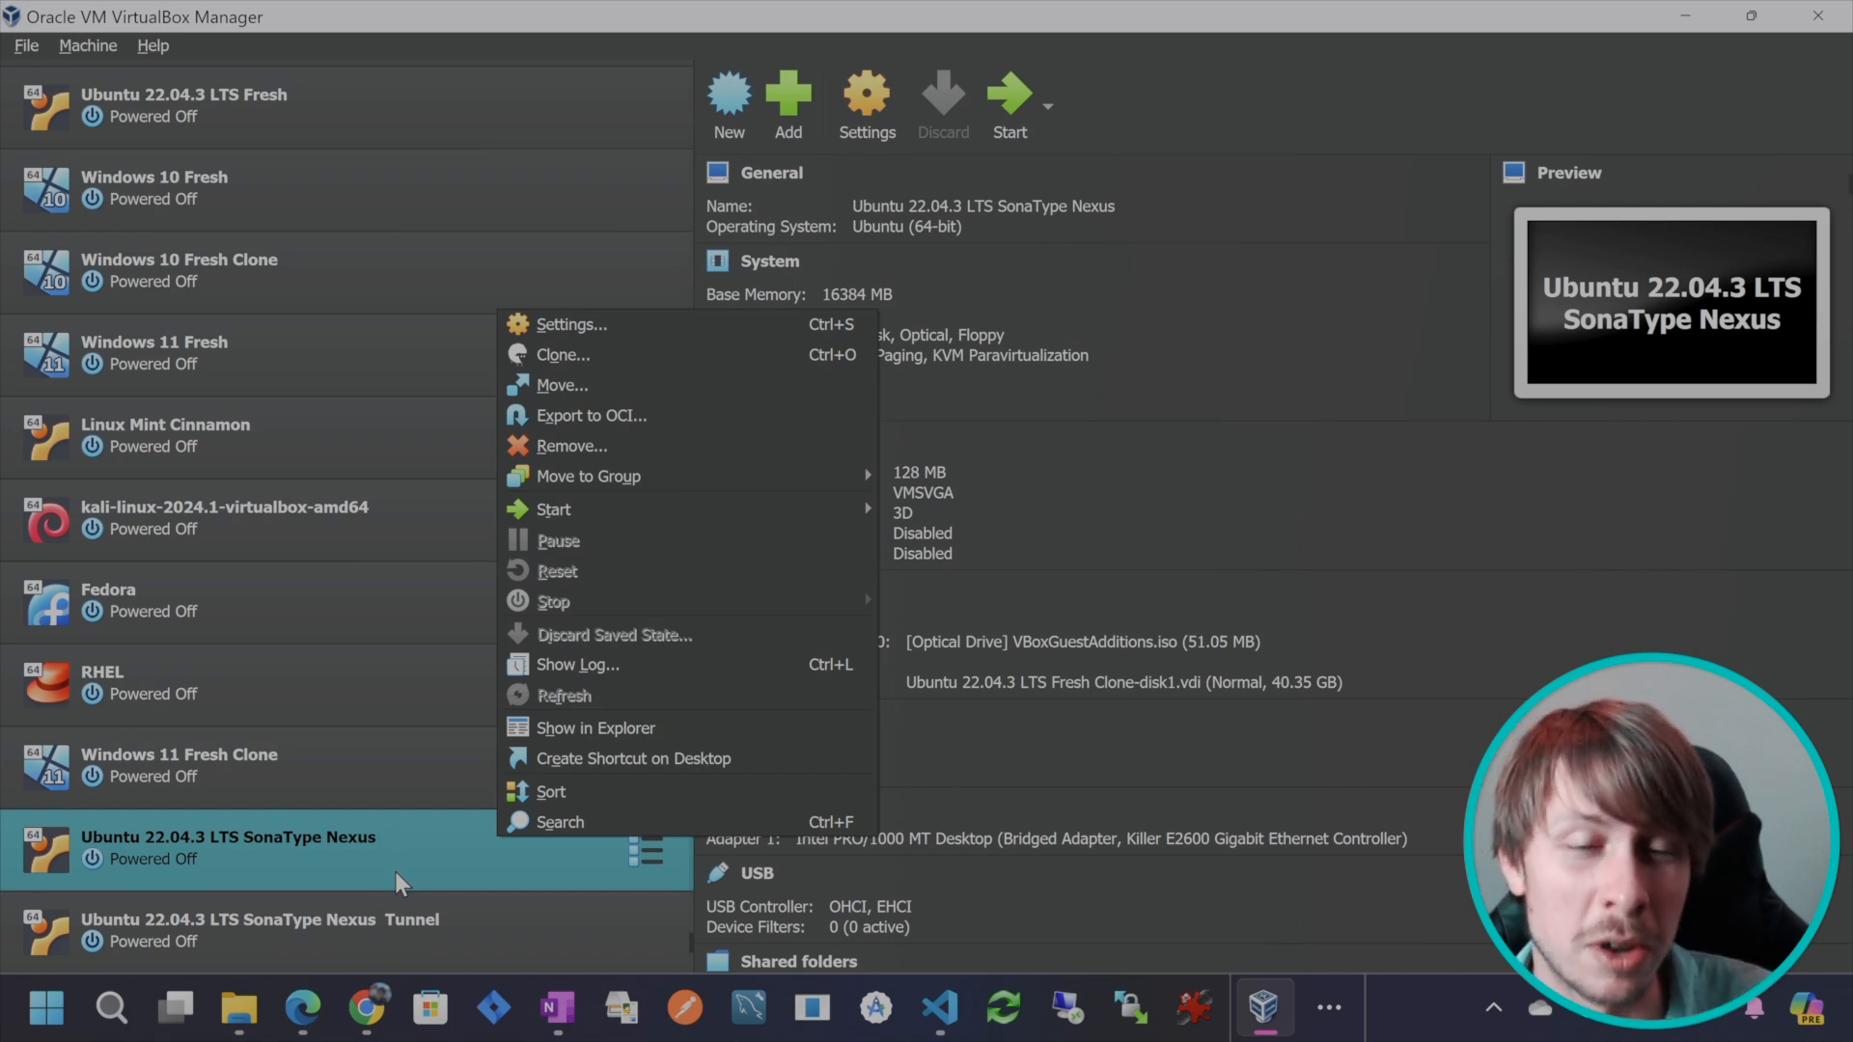
mouse_move(437, 858)
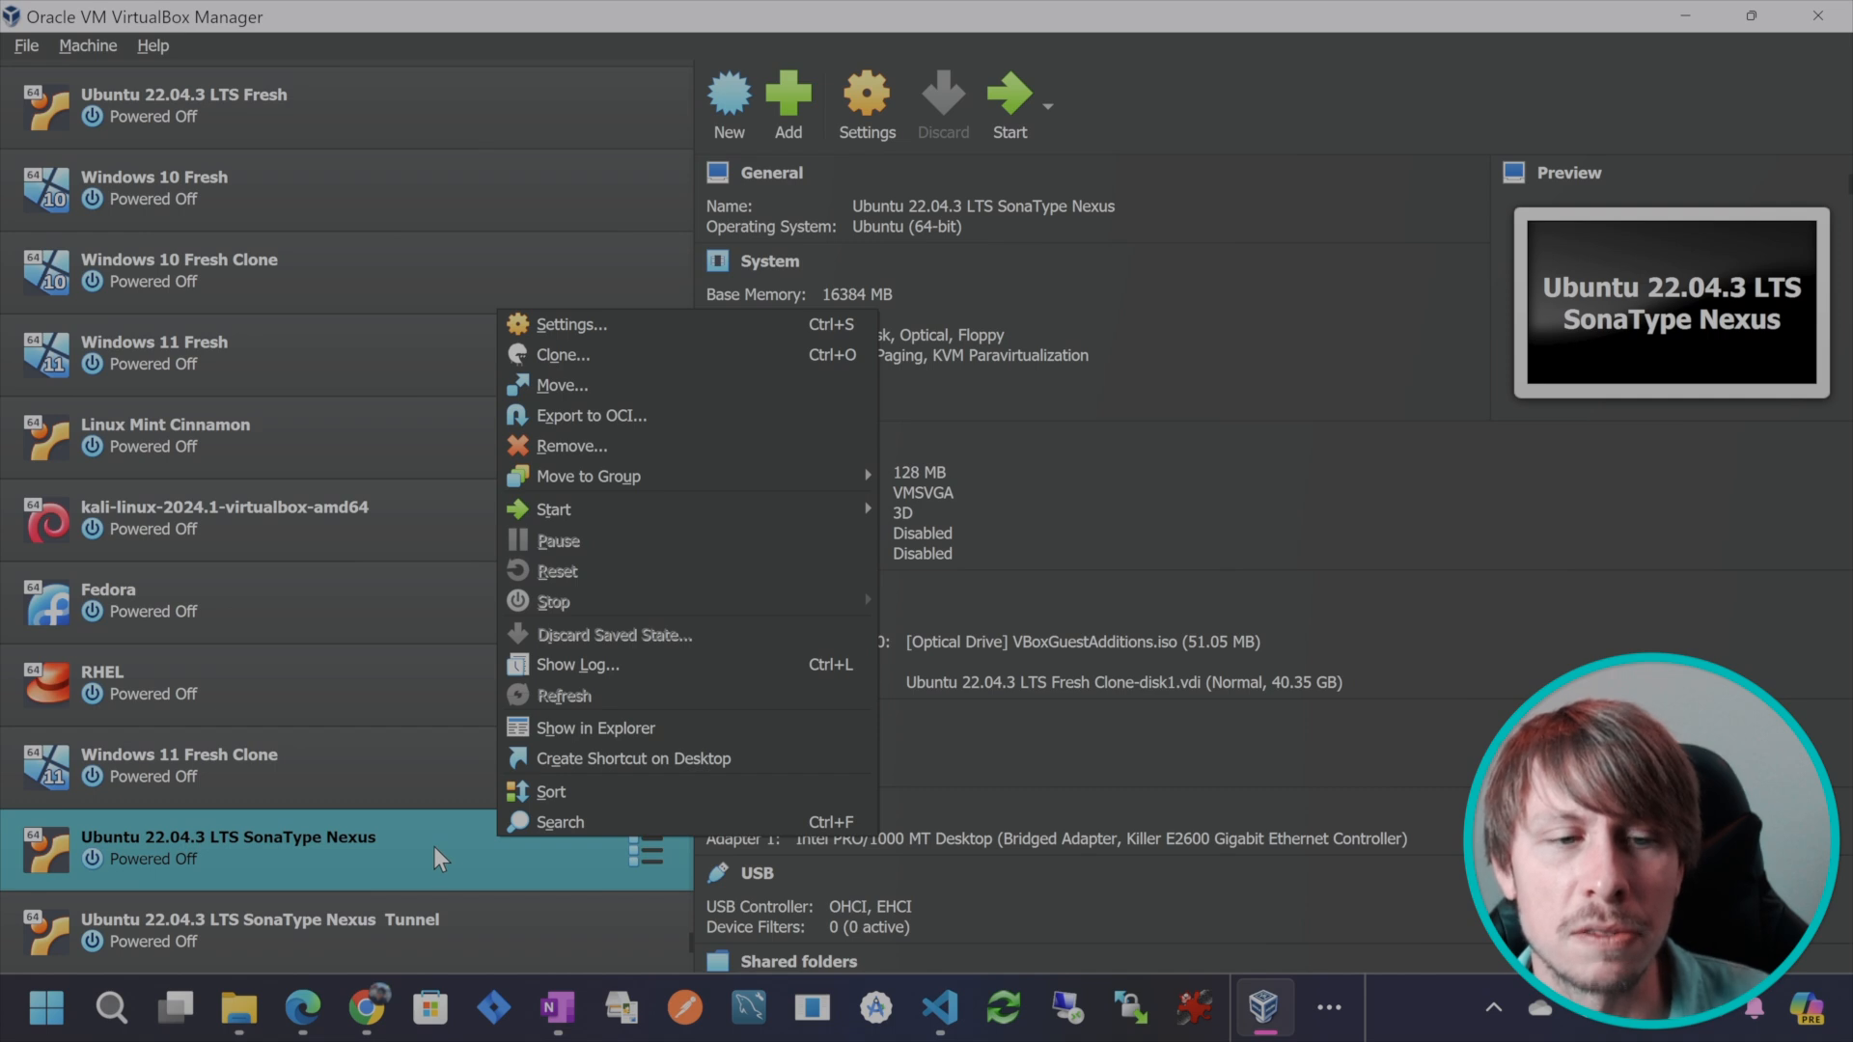
mouse_move(453, 868)
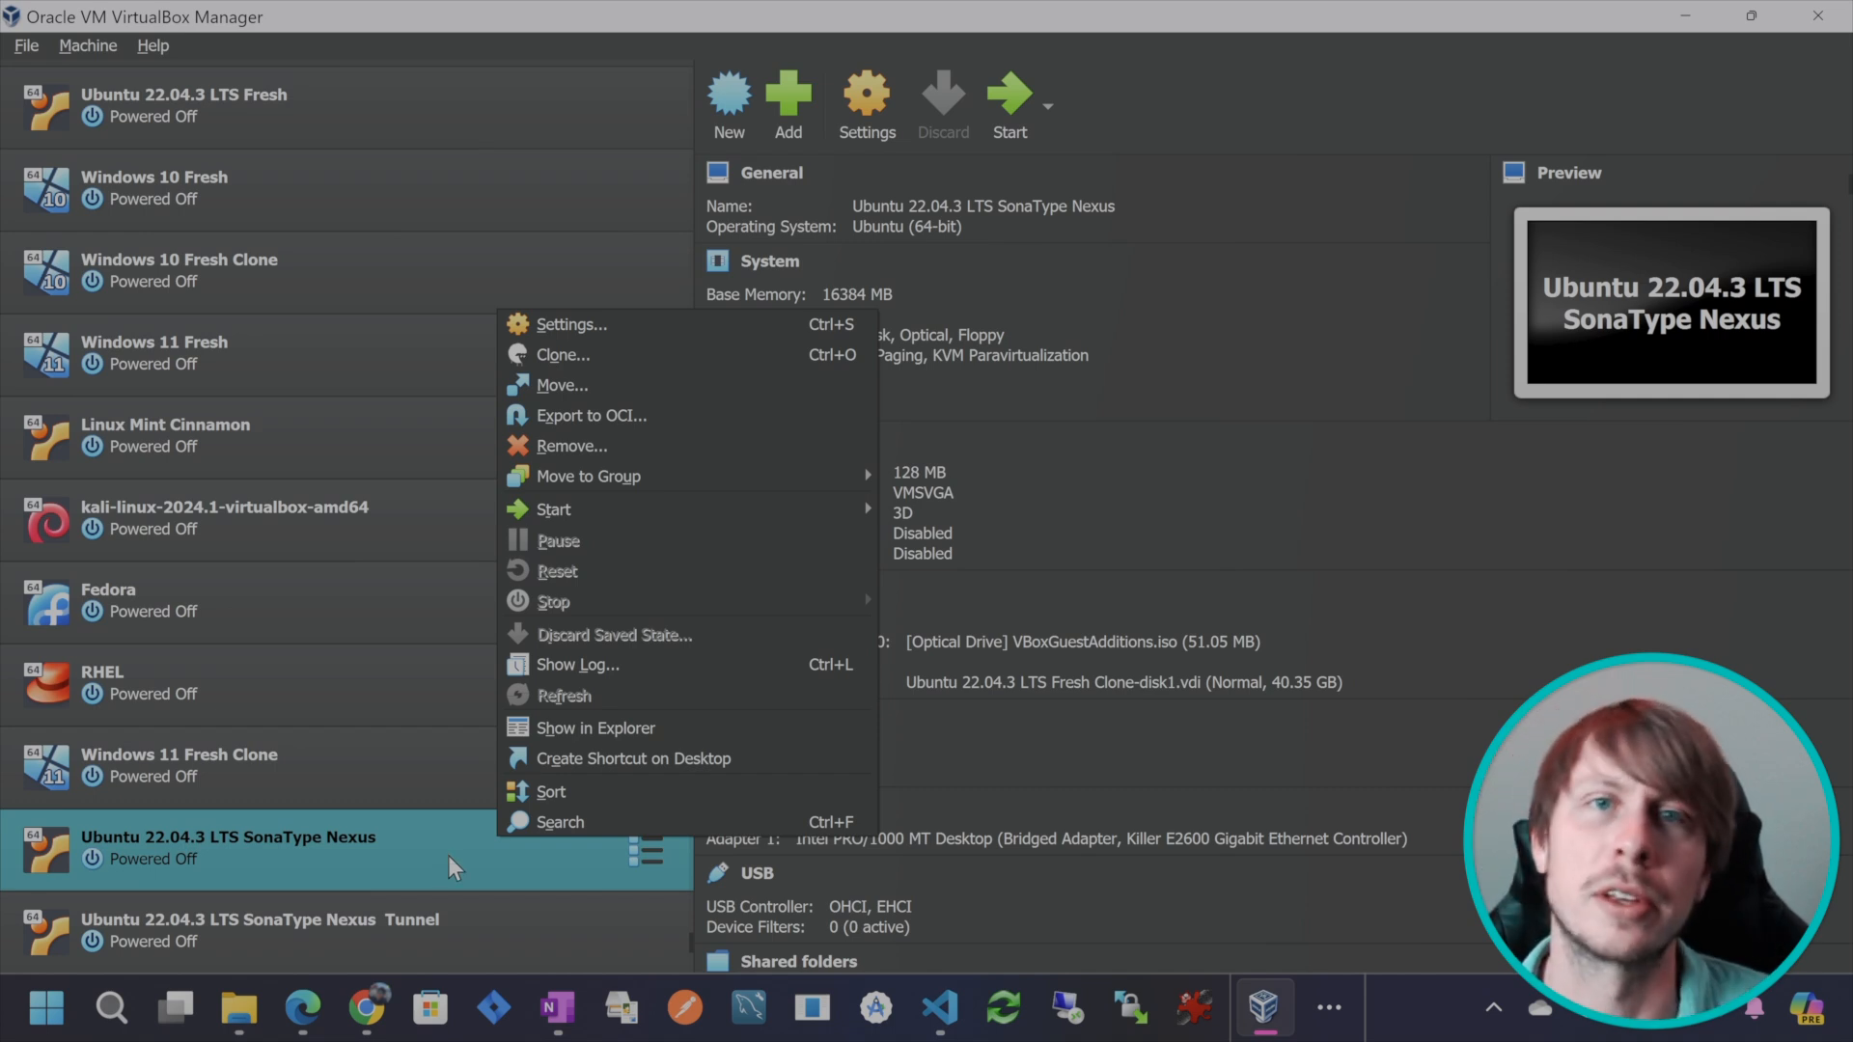
mouse_move(436, 853)
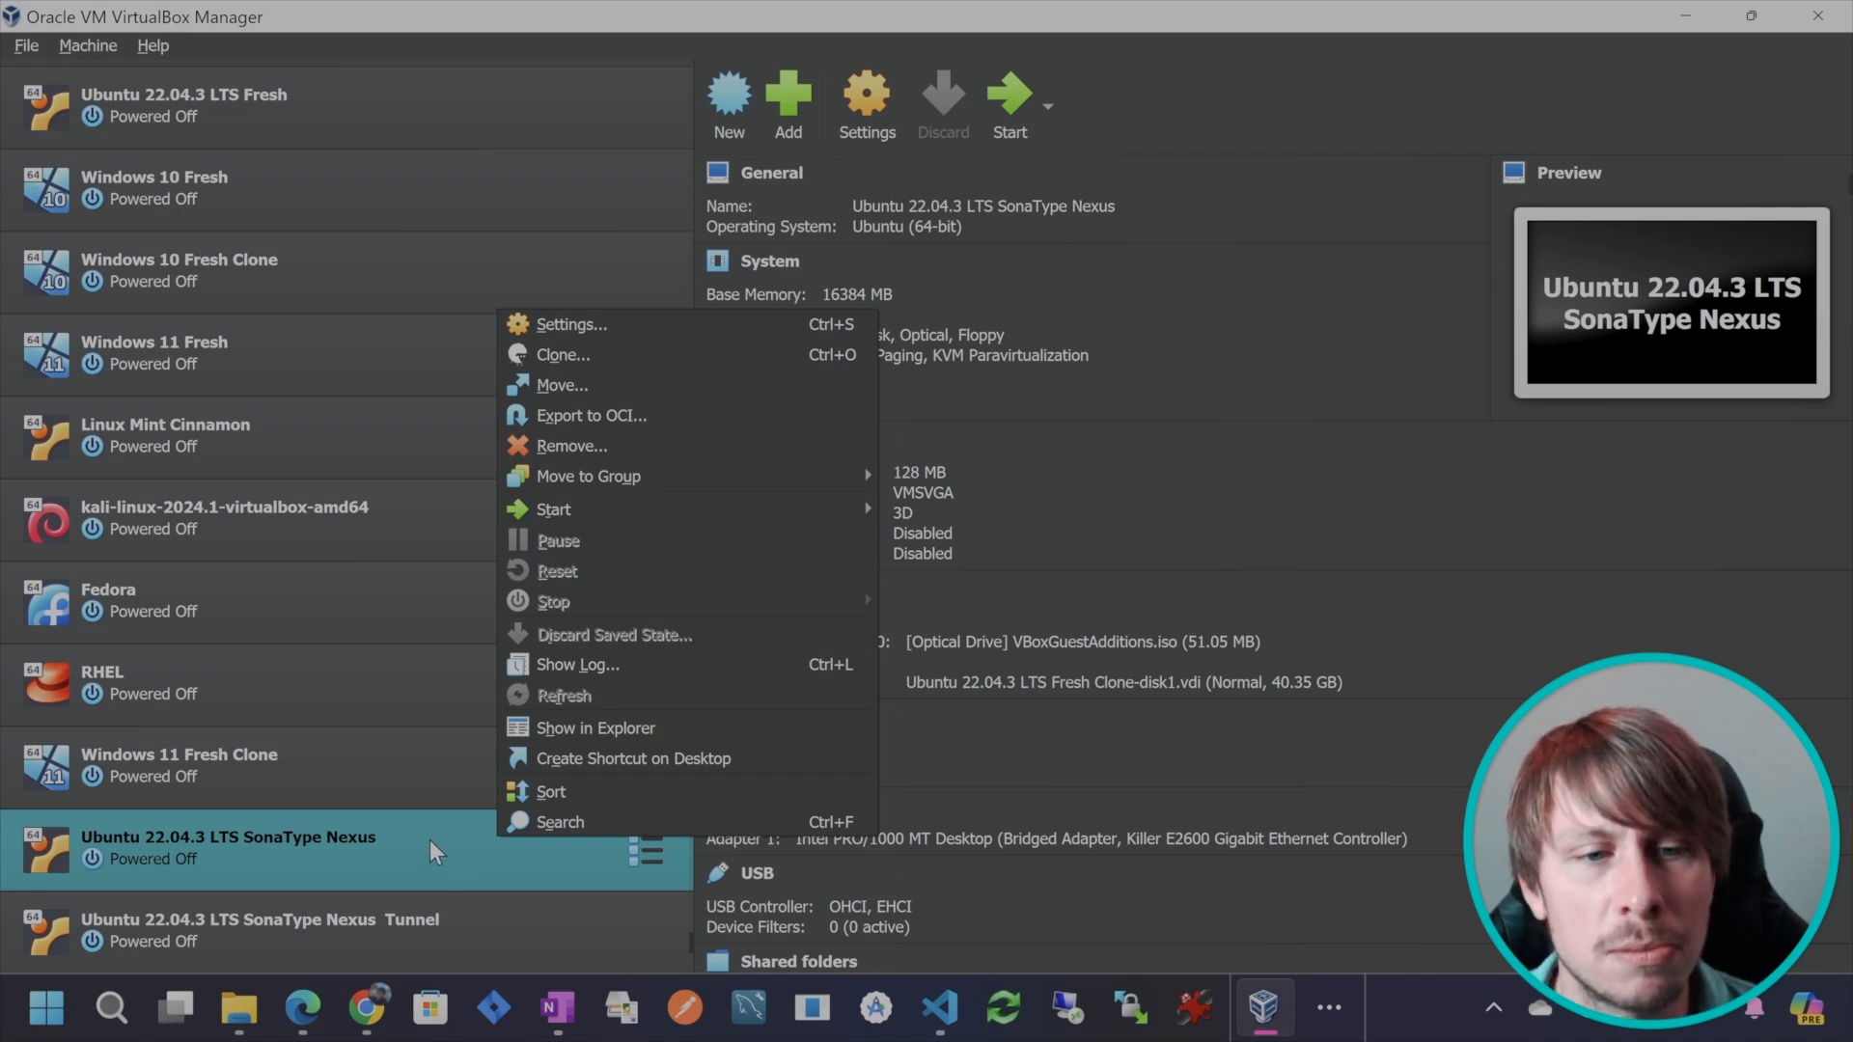
mouse_move(638, 620)
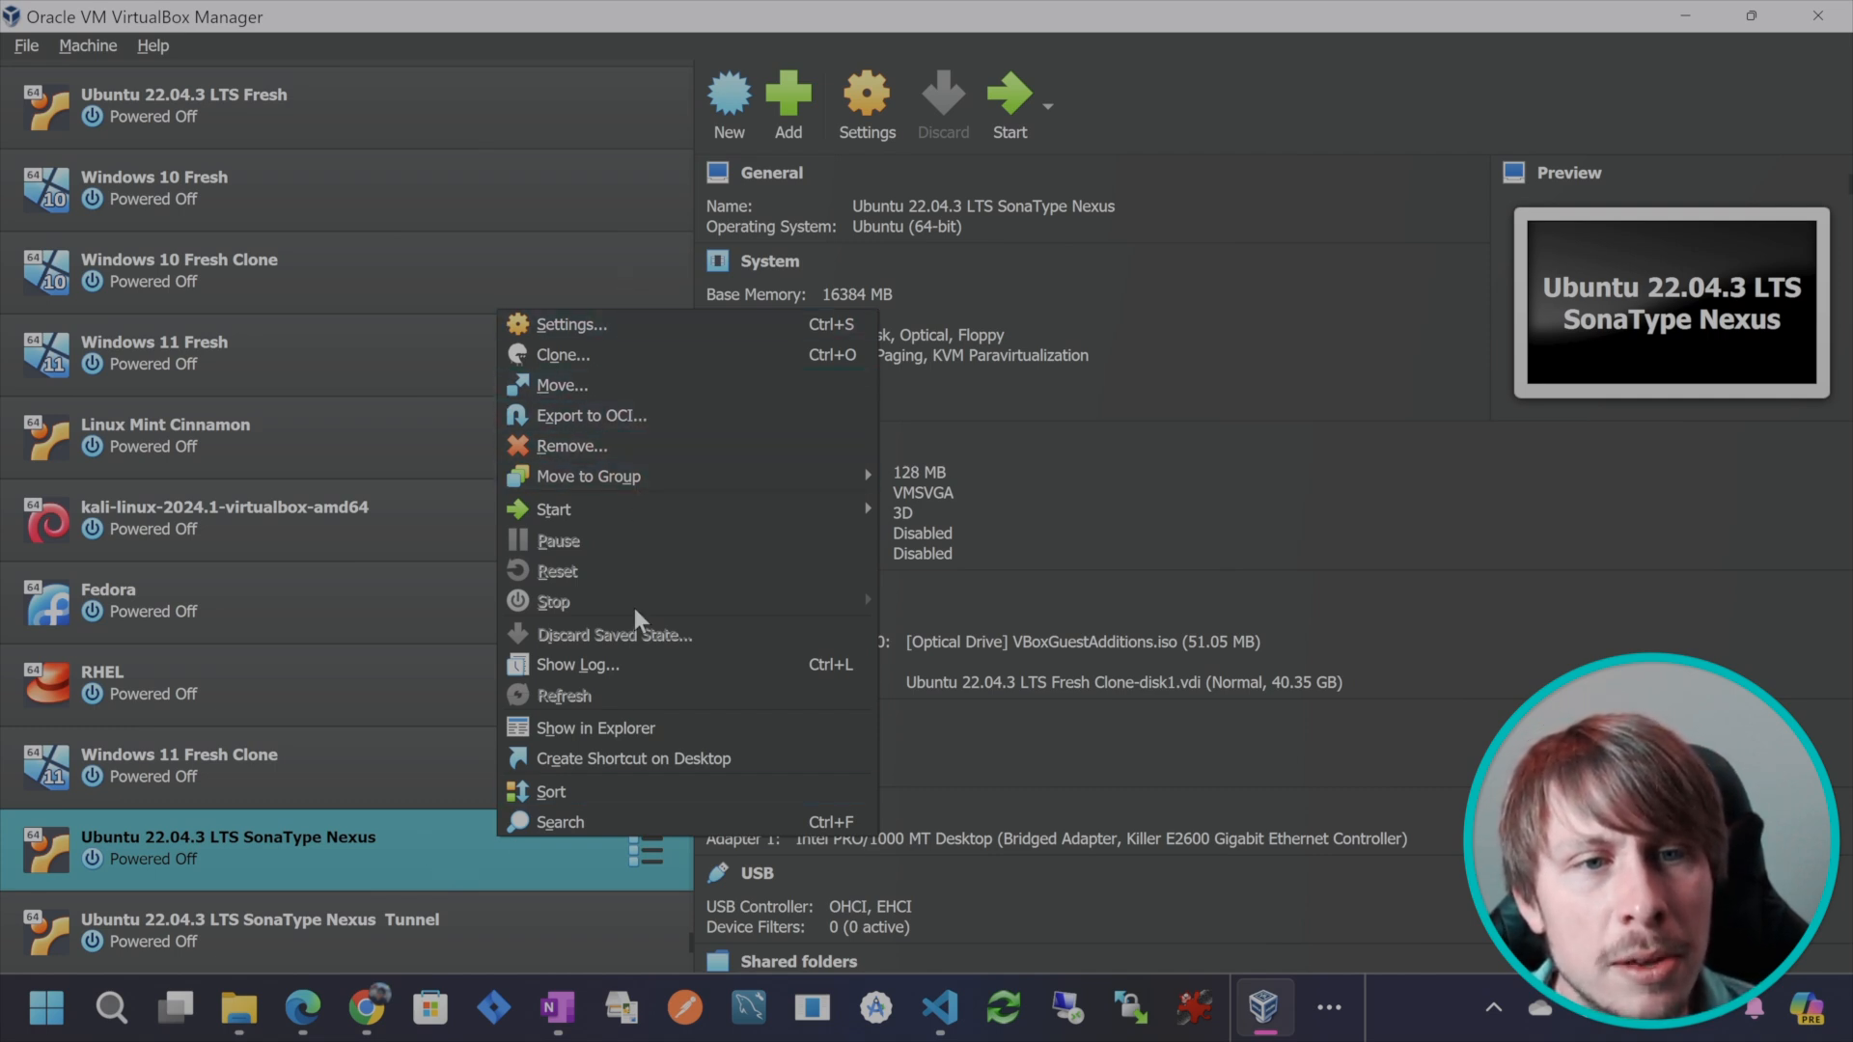
mouse_move(650, 385)
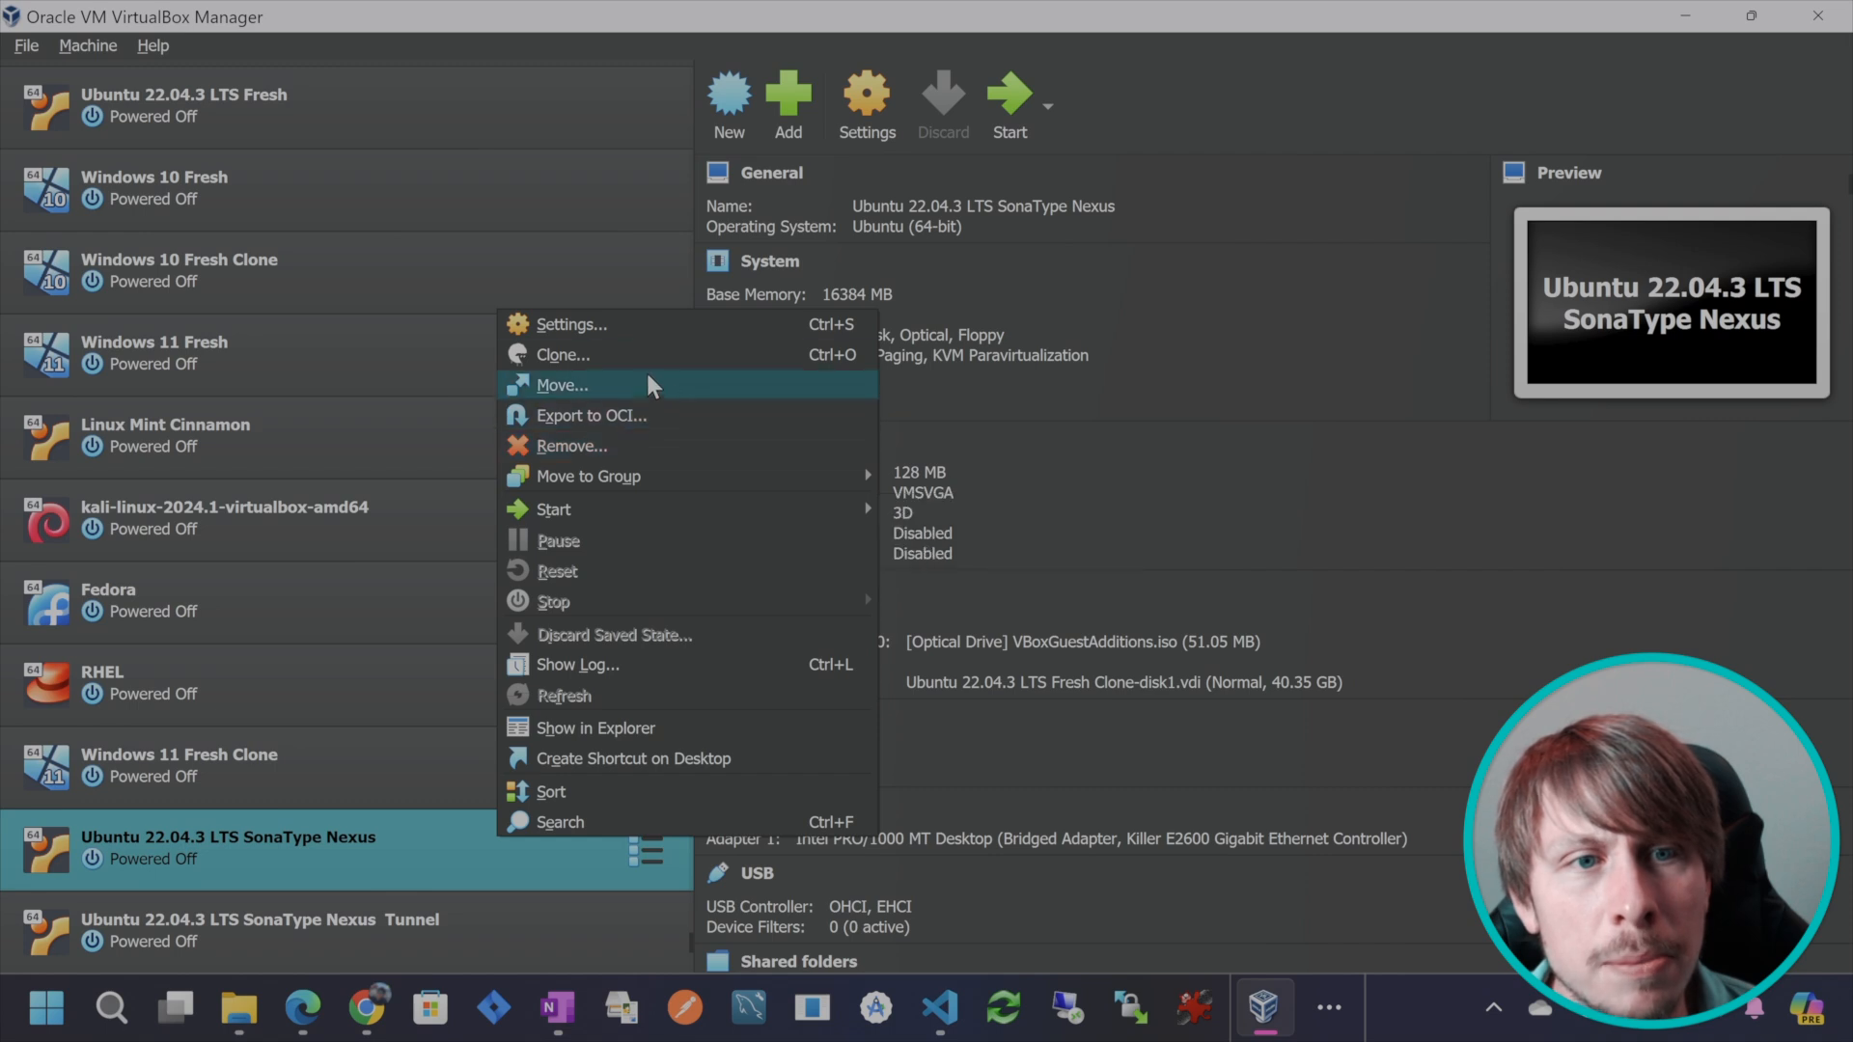
click(563, 353)
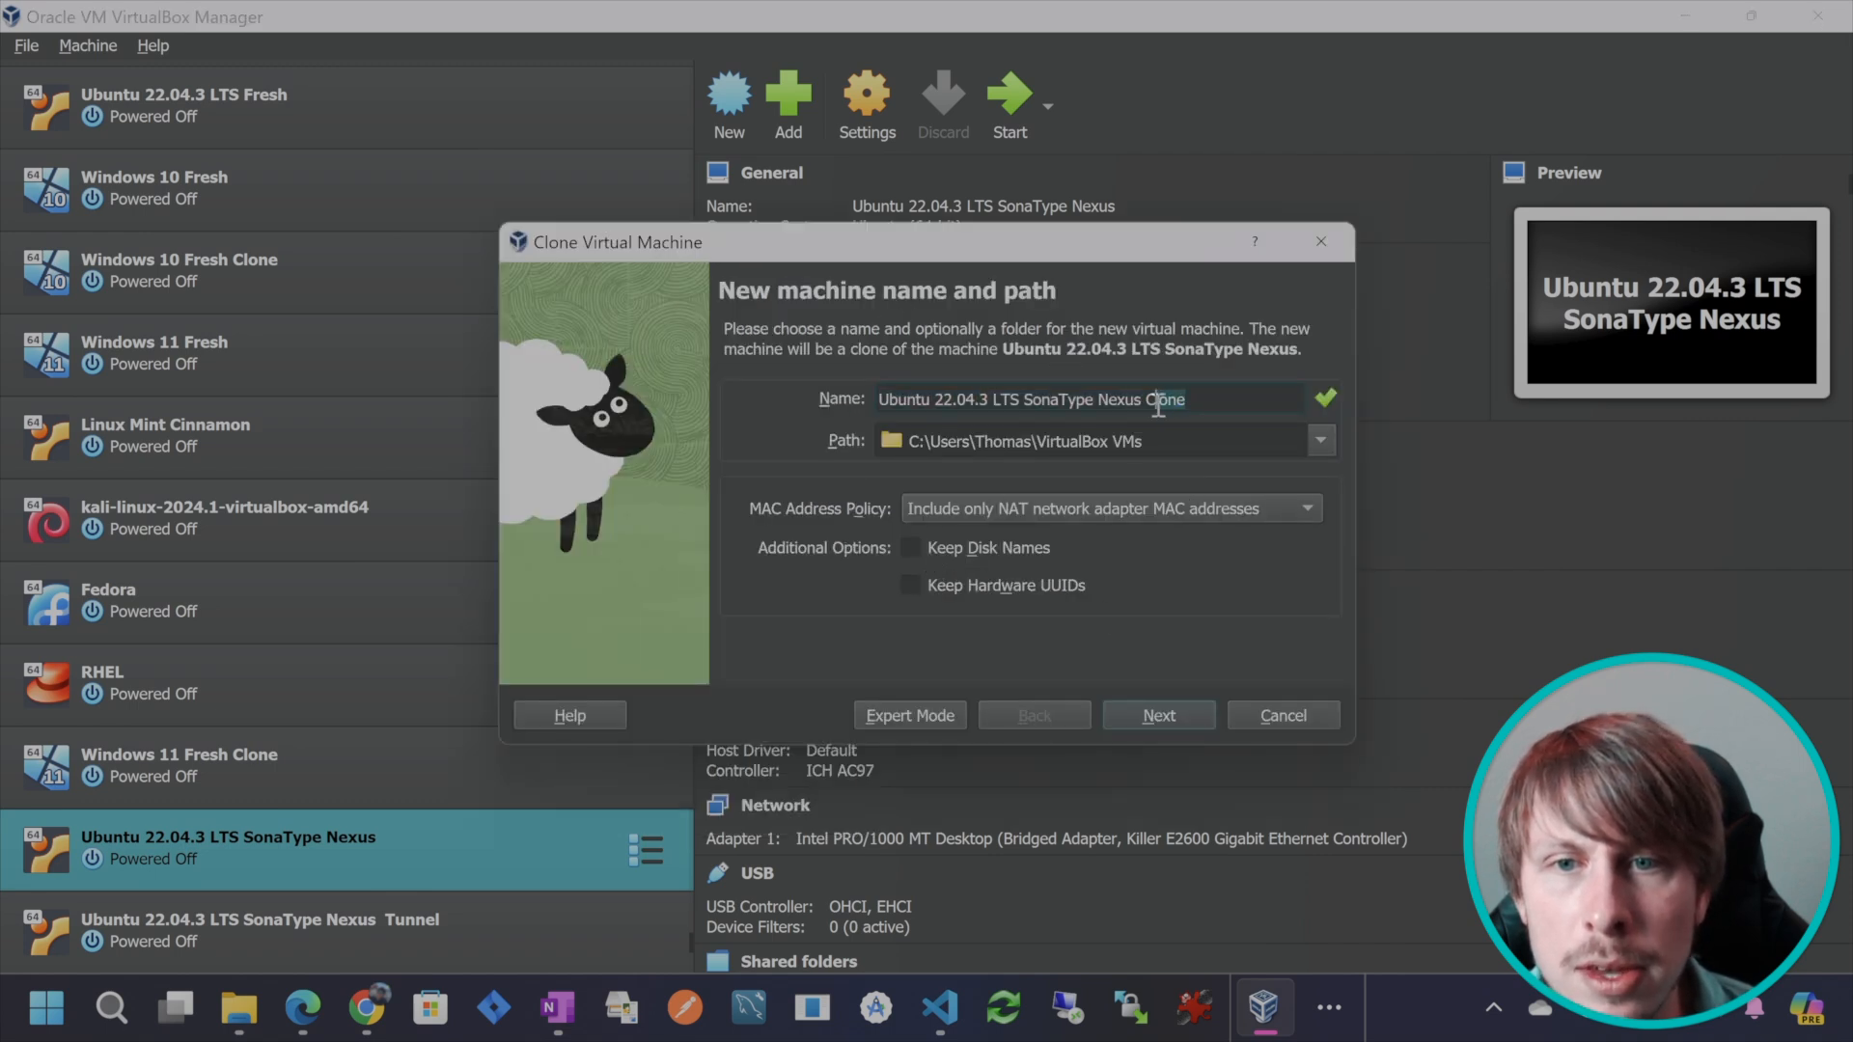
double_click(1164, 400)
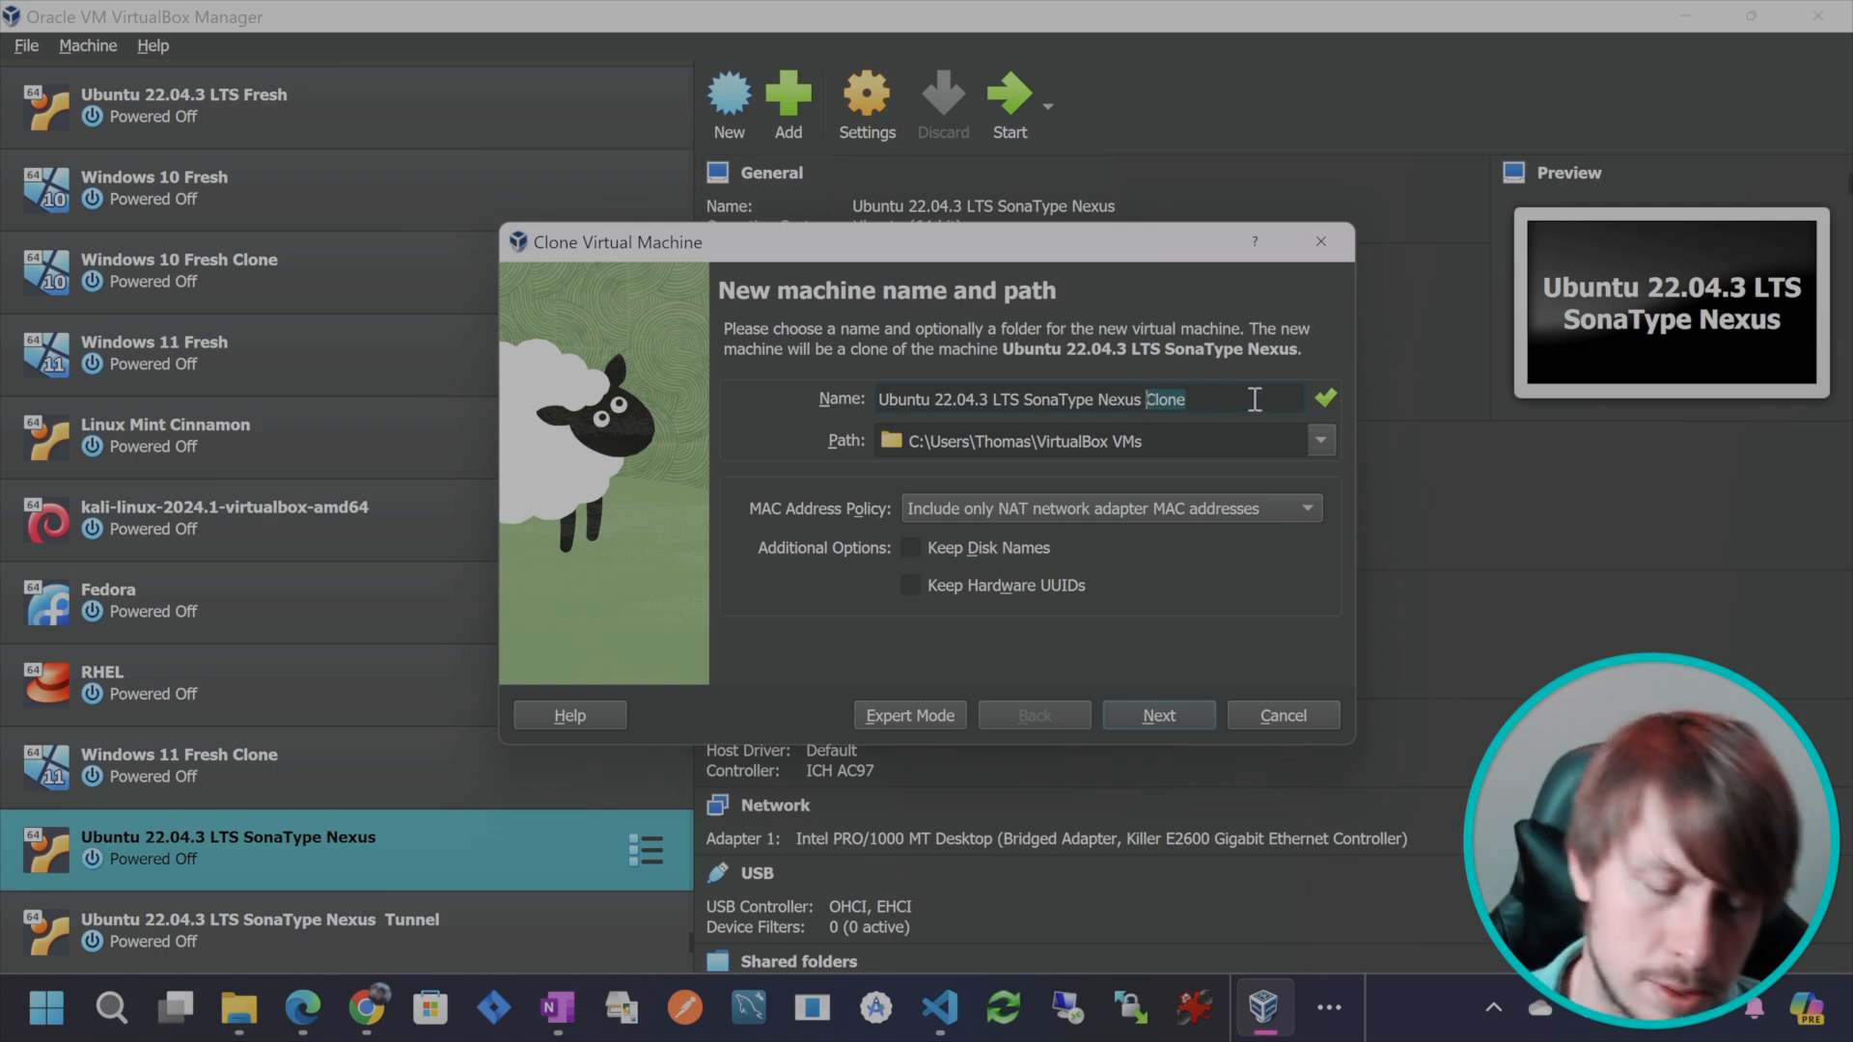
text(Youtube)
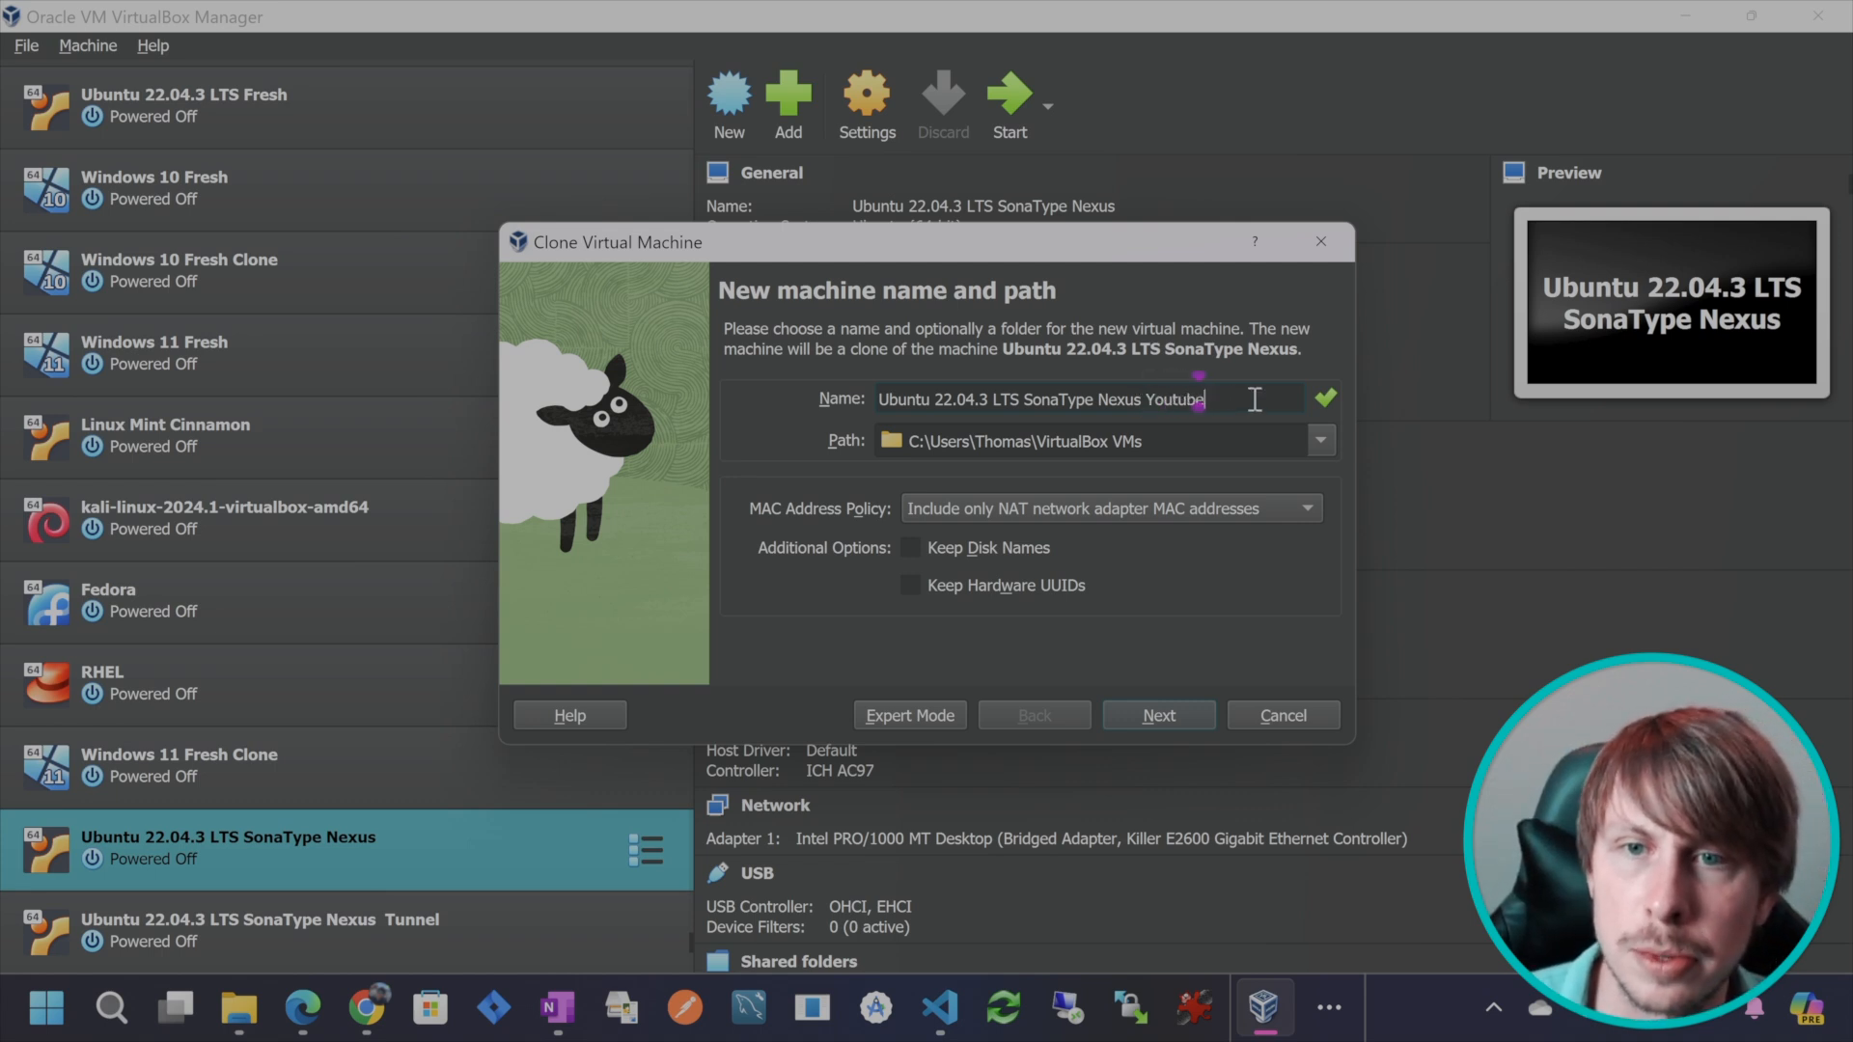
click(1157, 715)
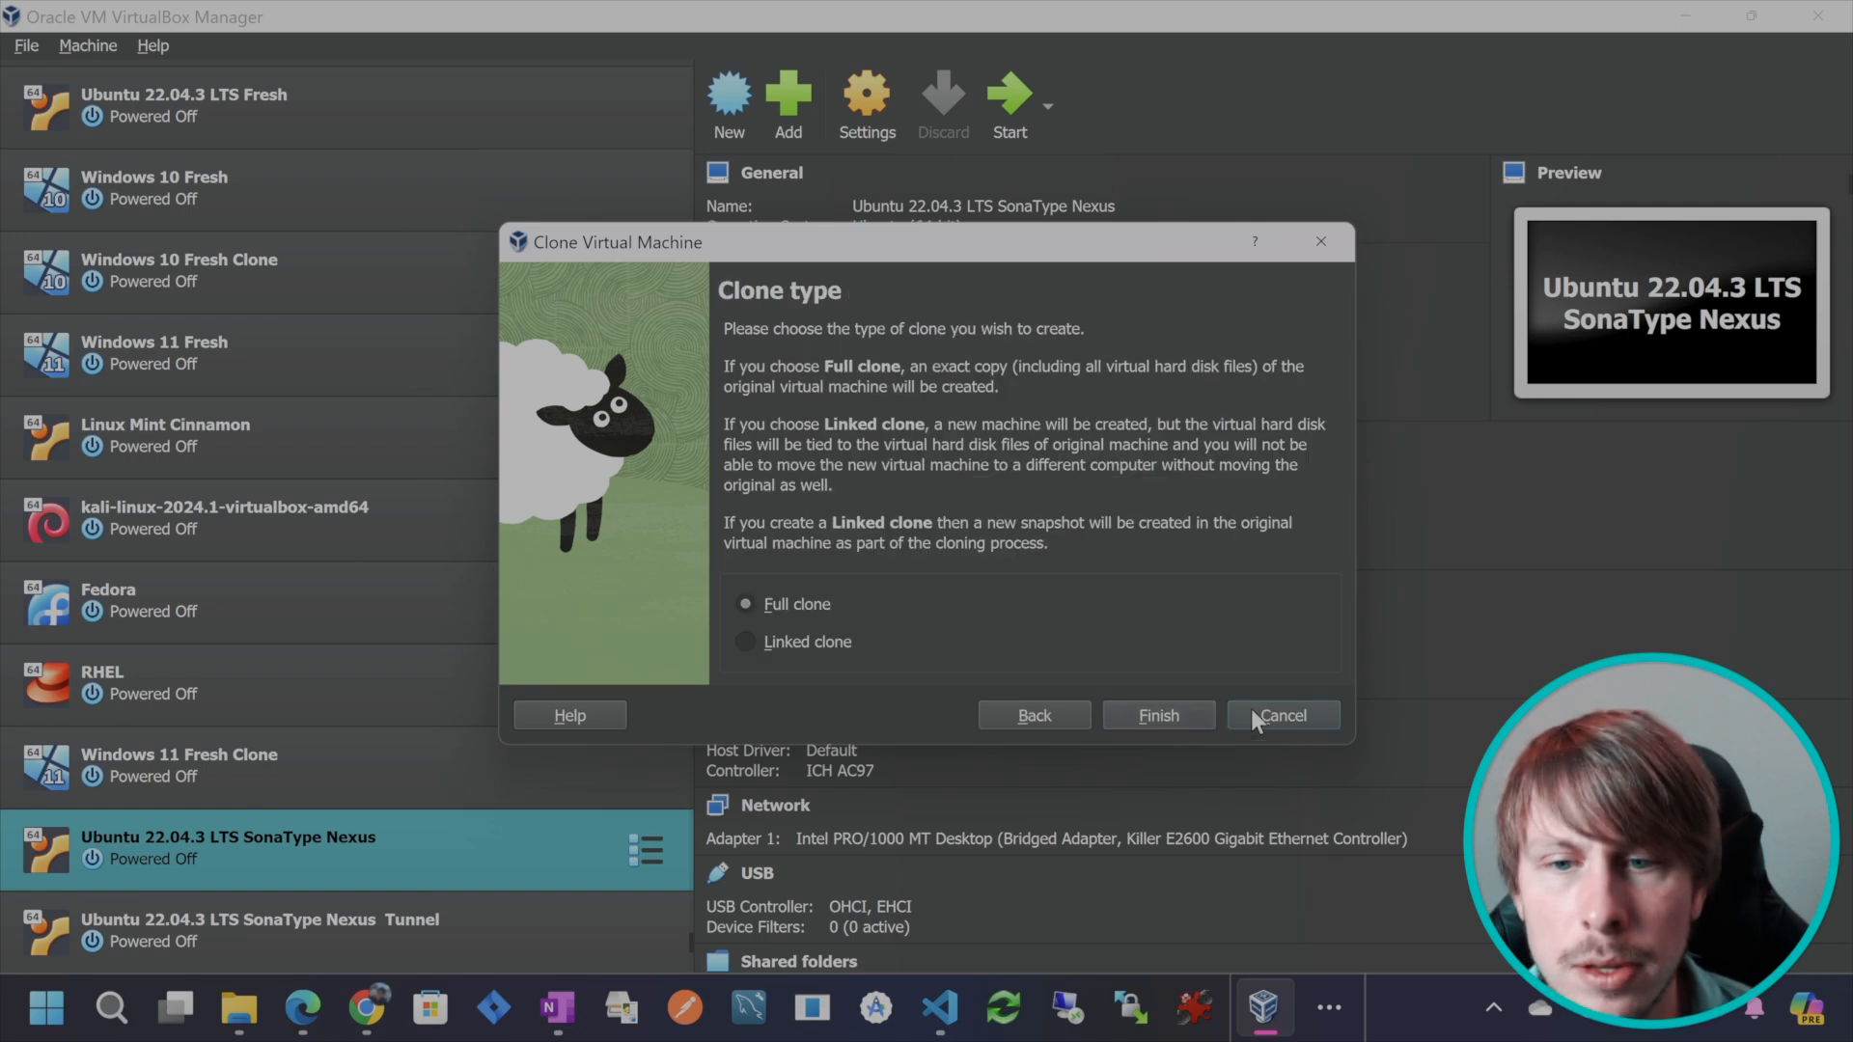
click(1283, 715)
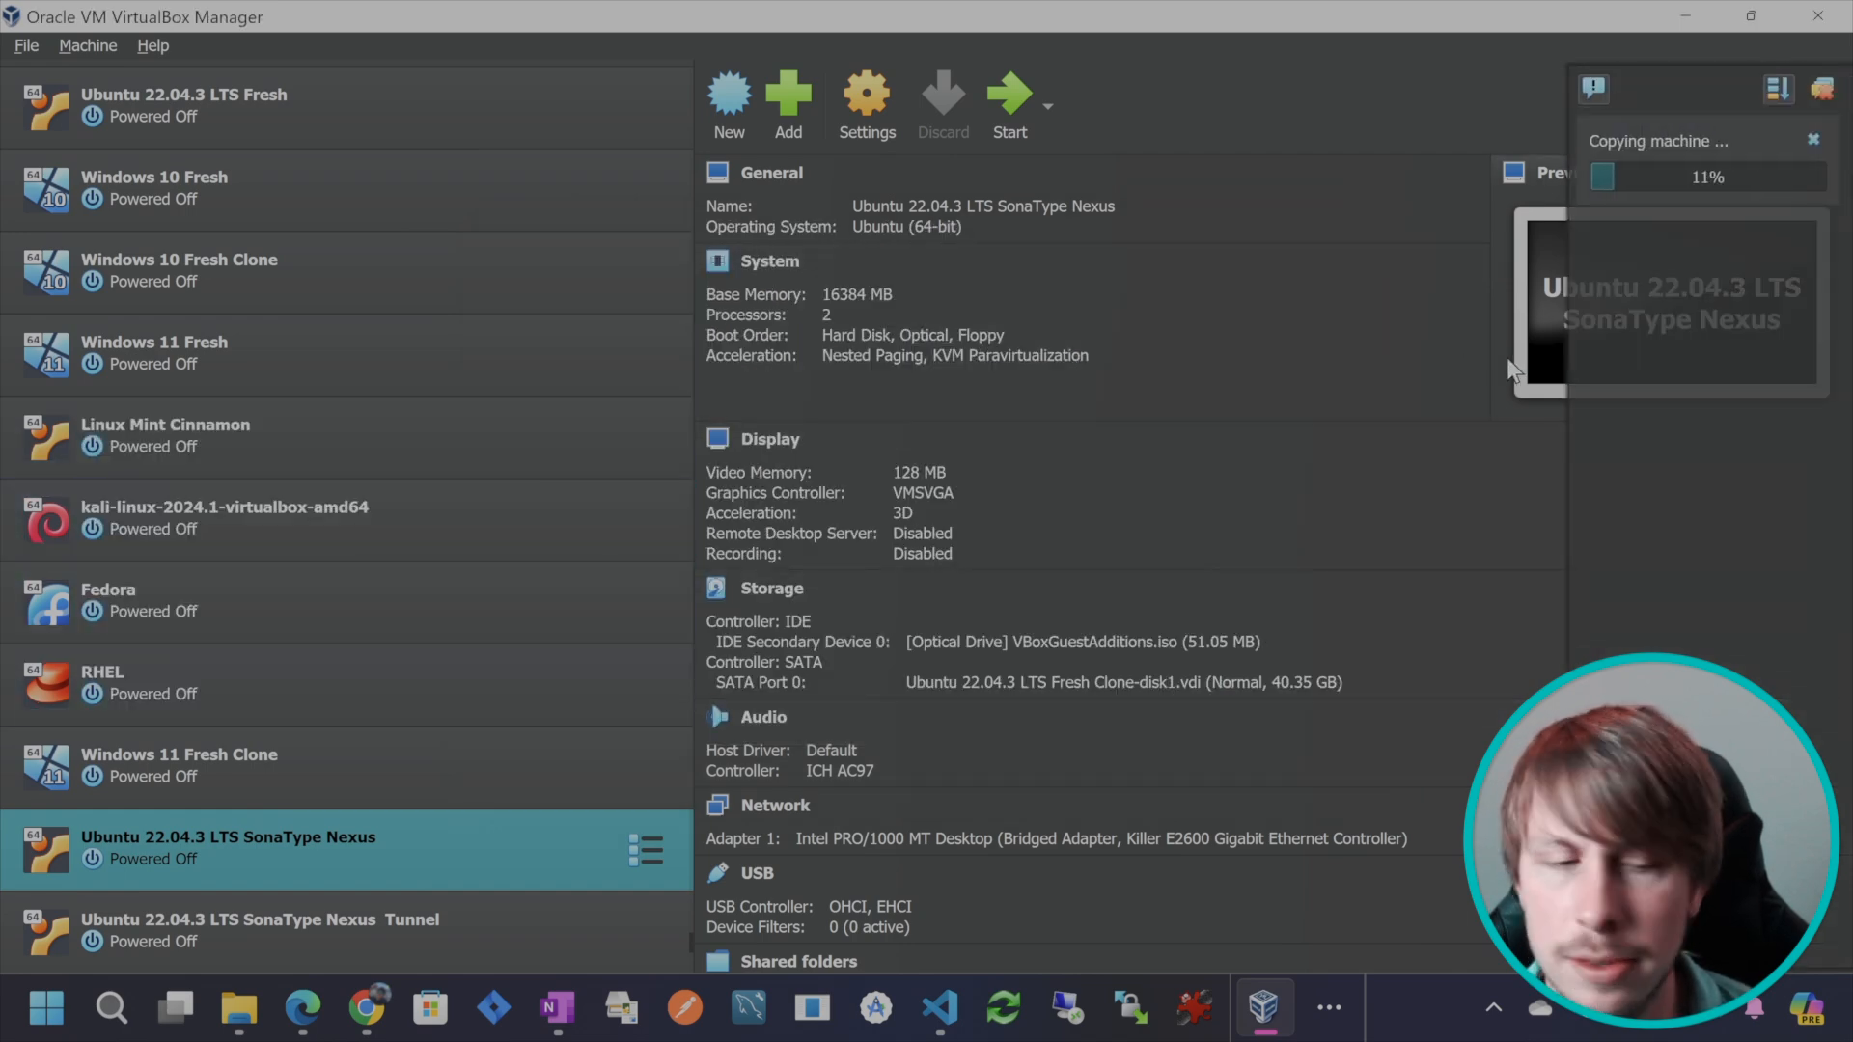
Set the Youtube Tunnel VM's Adapter 1 to Bridged Adapter and save the settings.
right_click(294, 931)
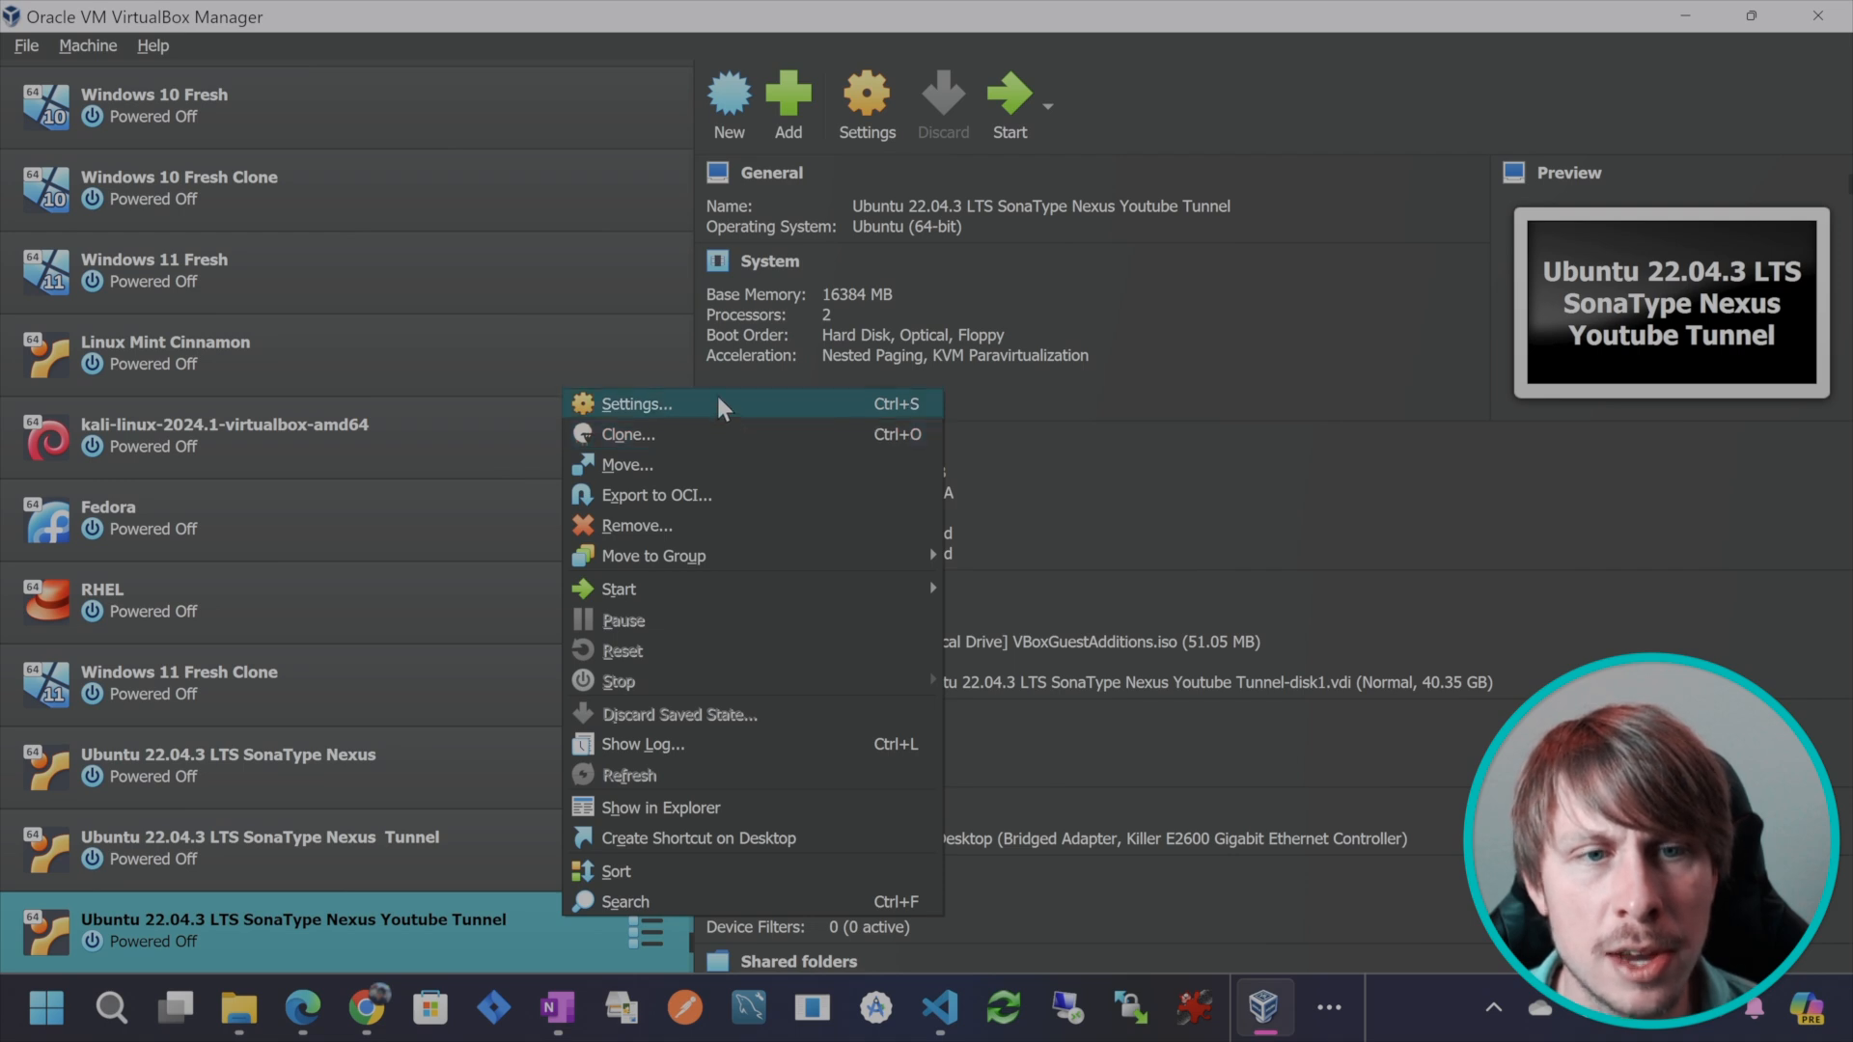
click(641, 404)
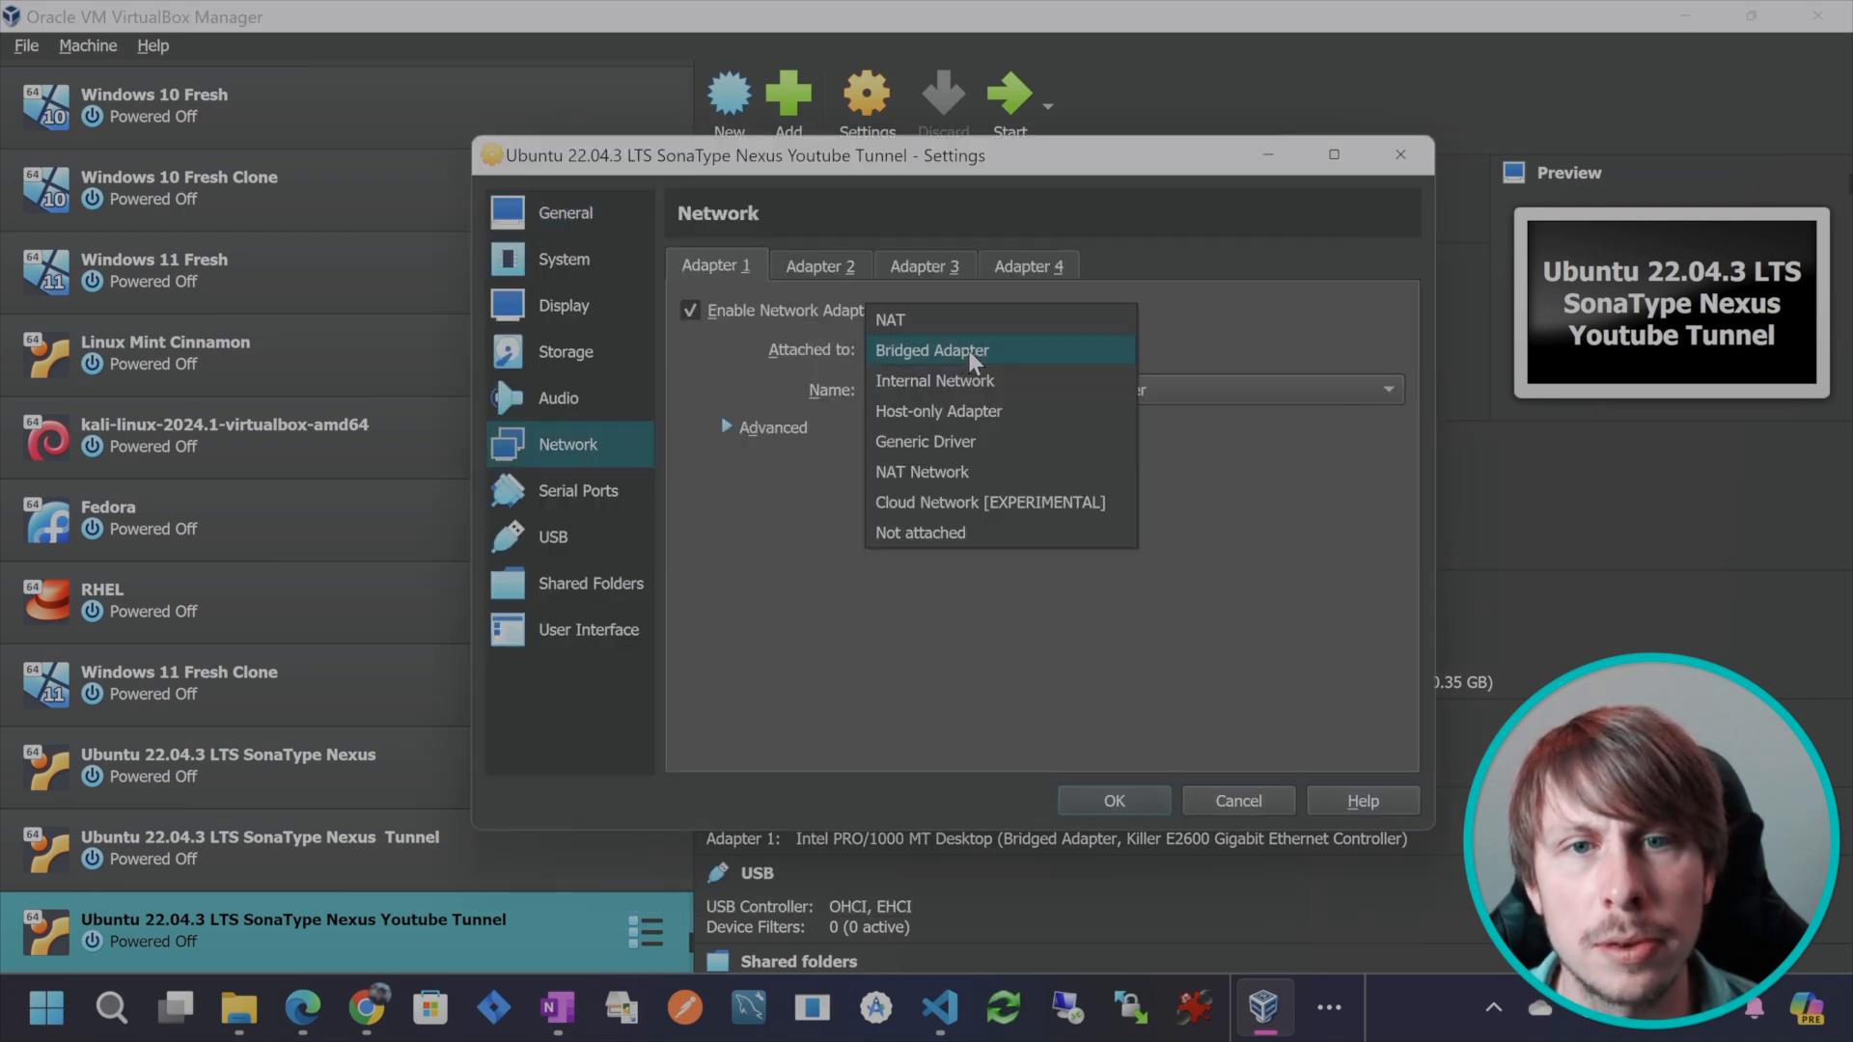
click(932, 350)
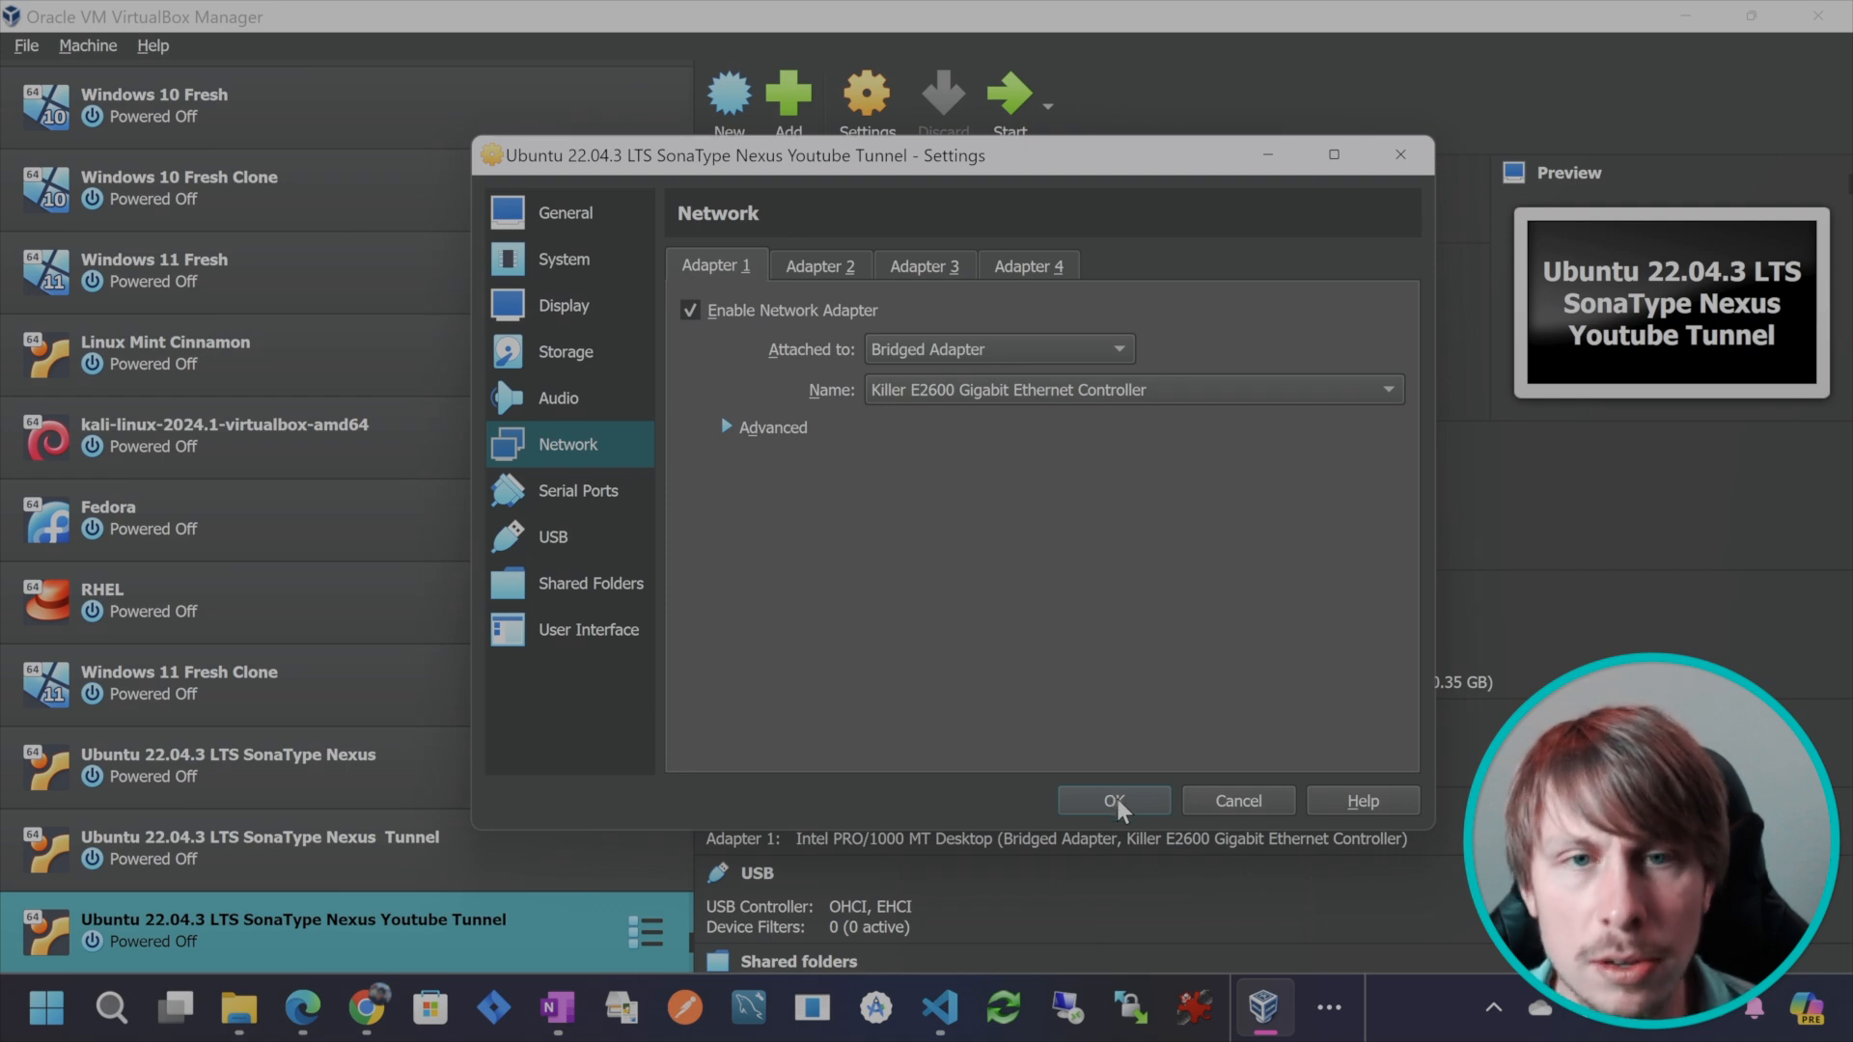
click(1112, 800)
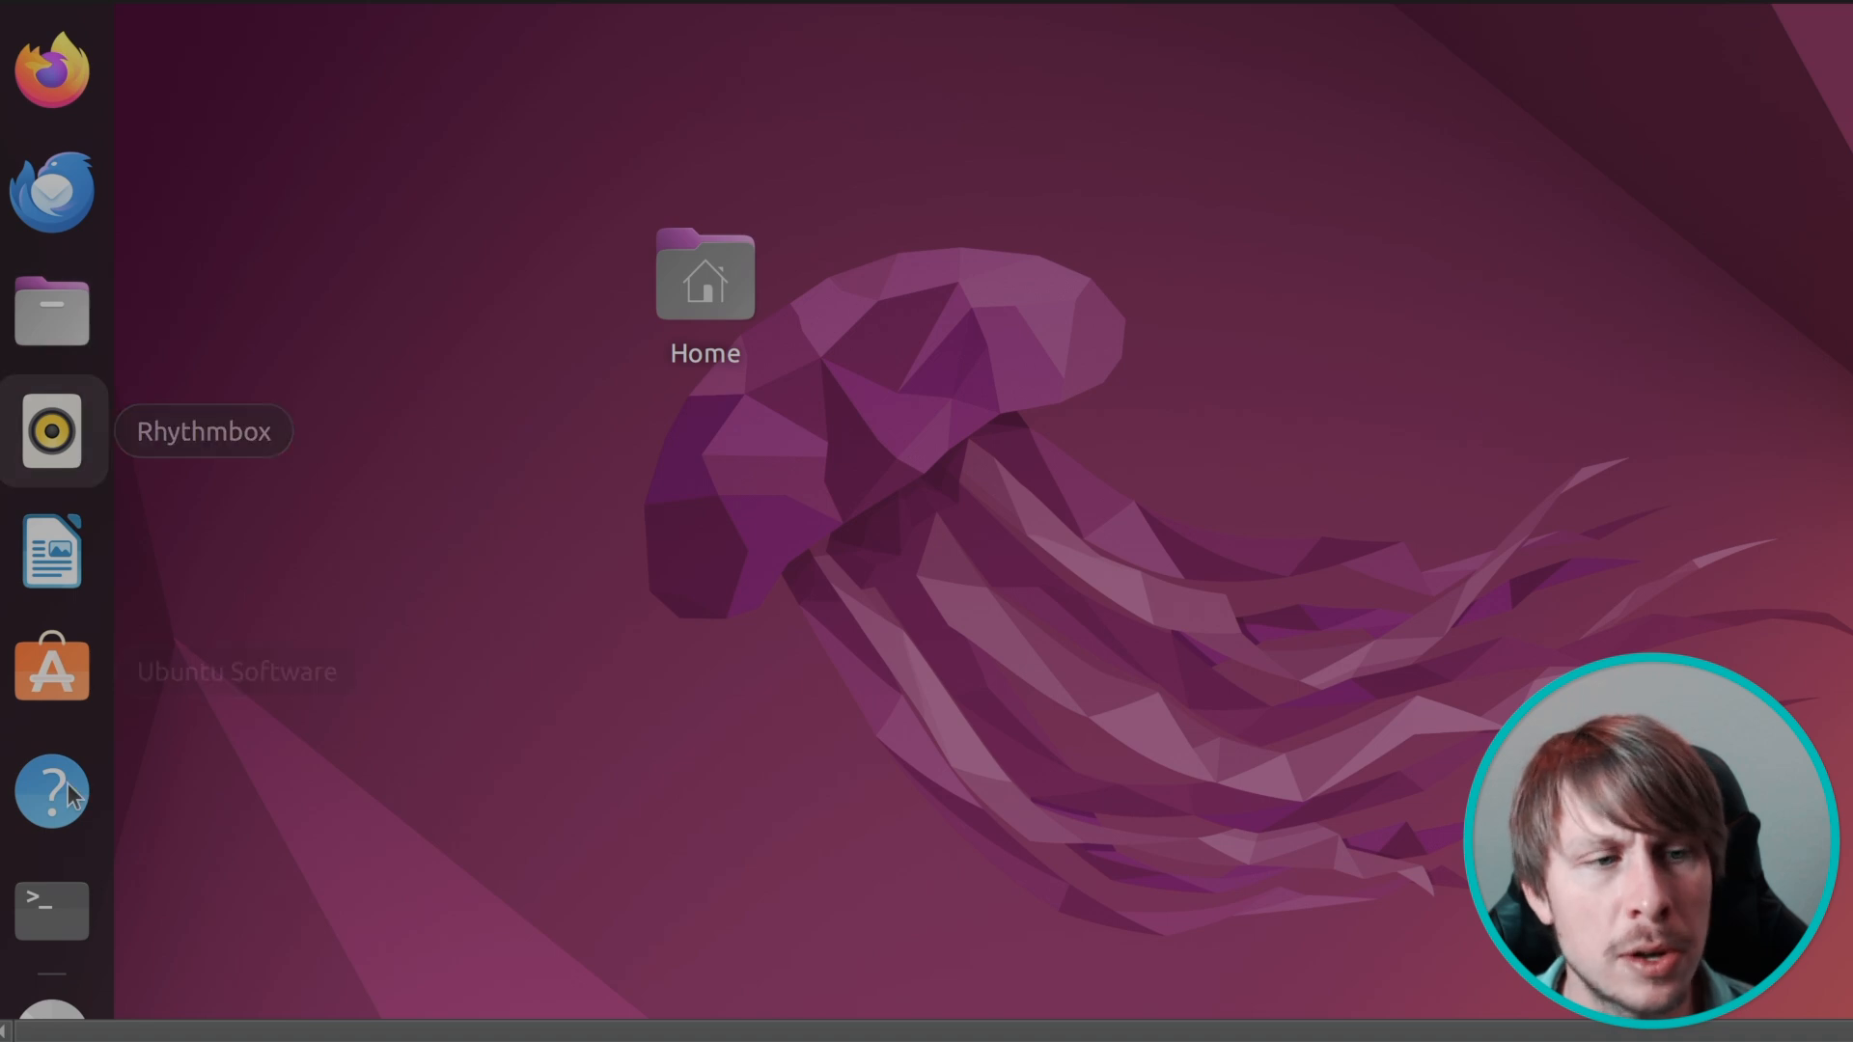
mouse_move(1022, 379)
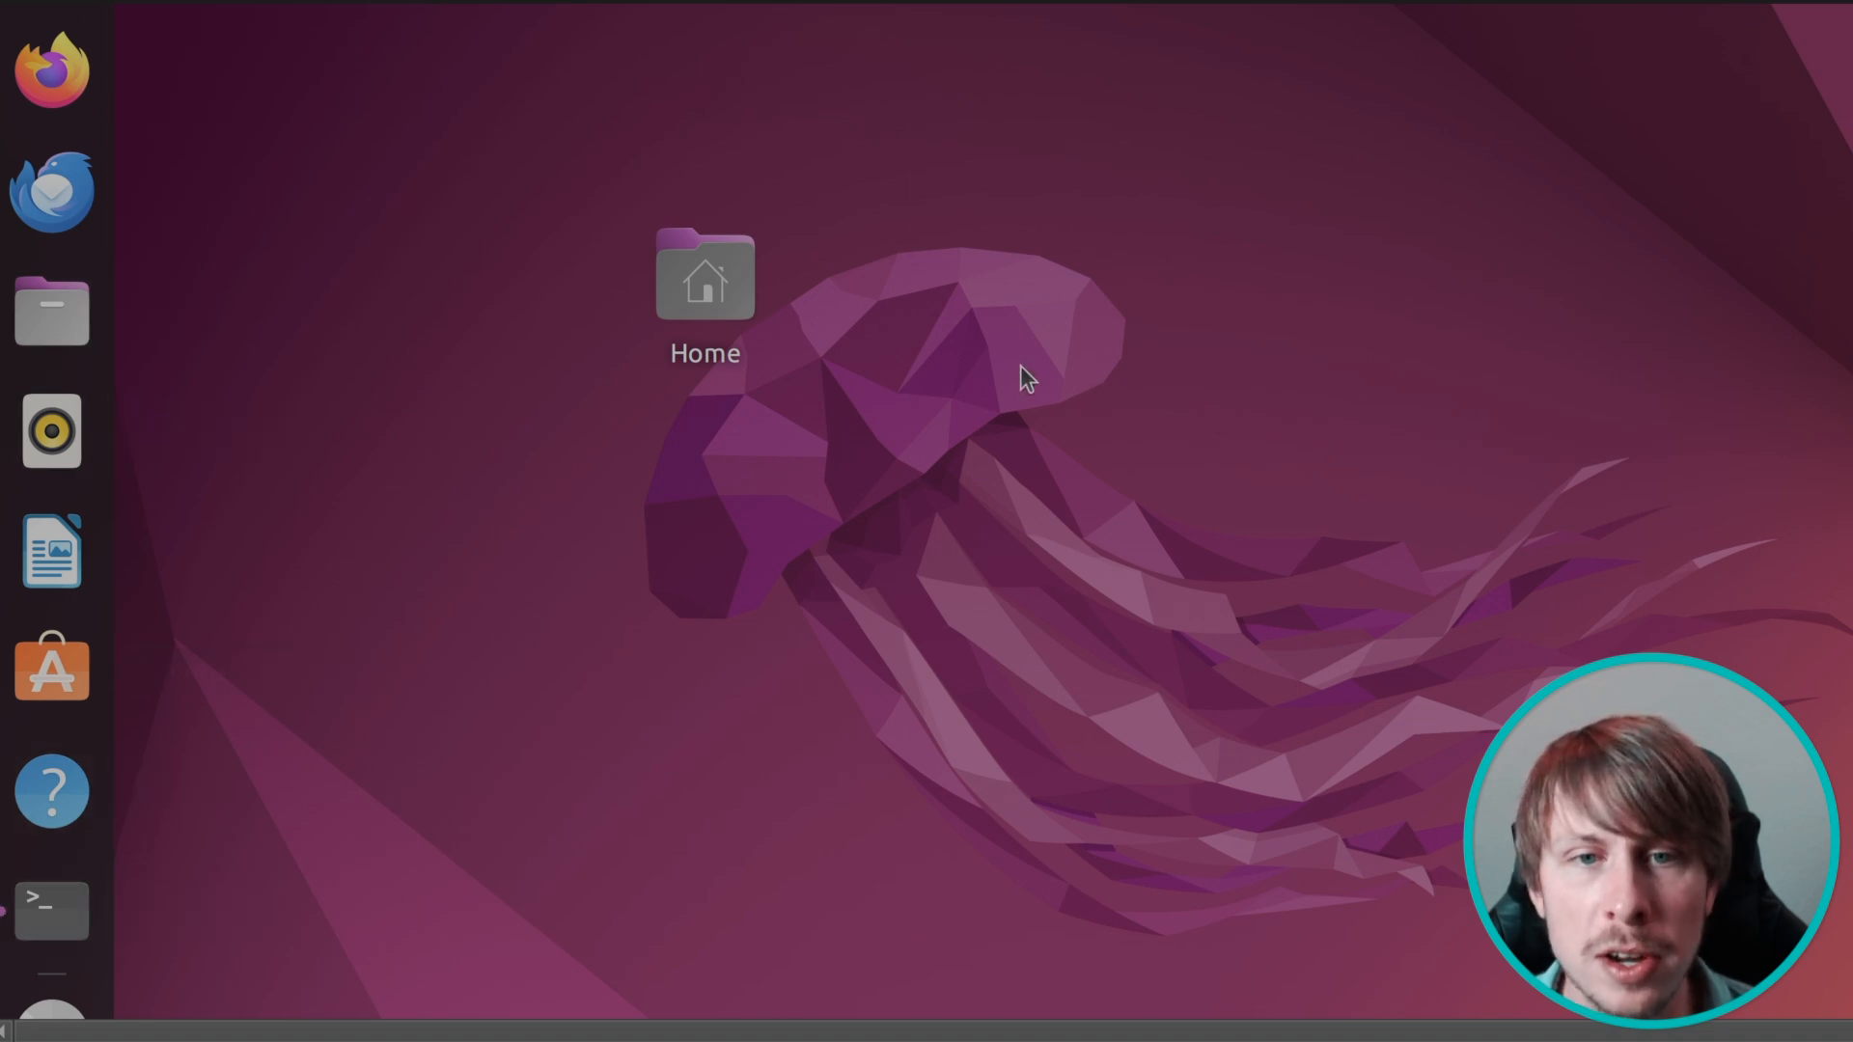
Open a terminal and run sudo docker ps to check the Nexus container.
click(51, 910)
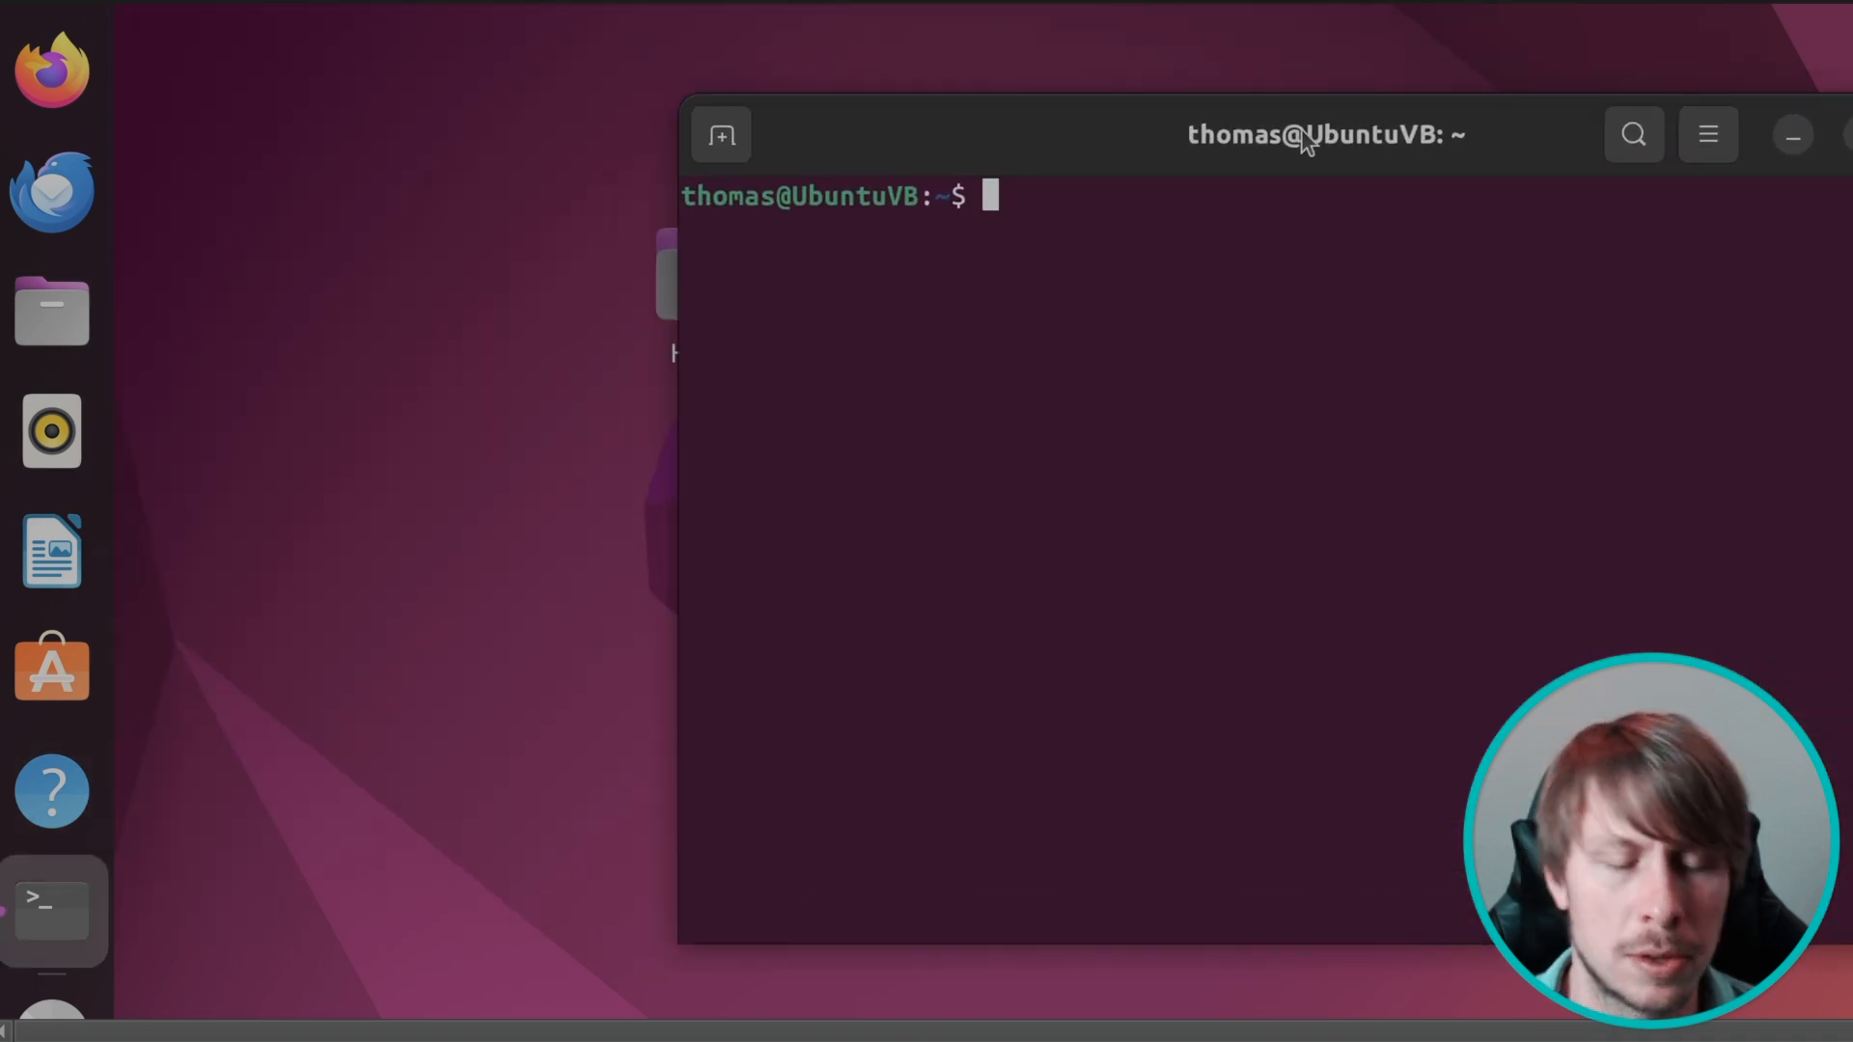
text(sudo docker ps)
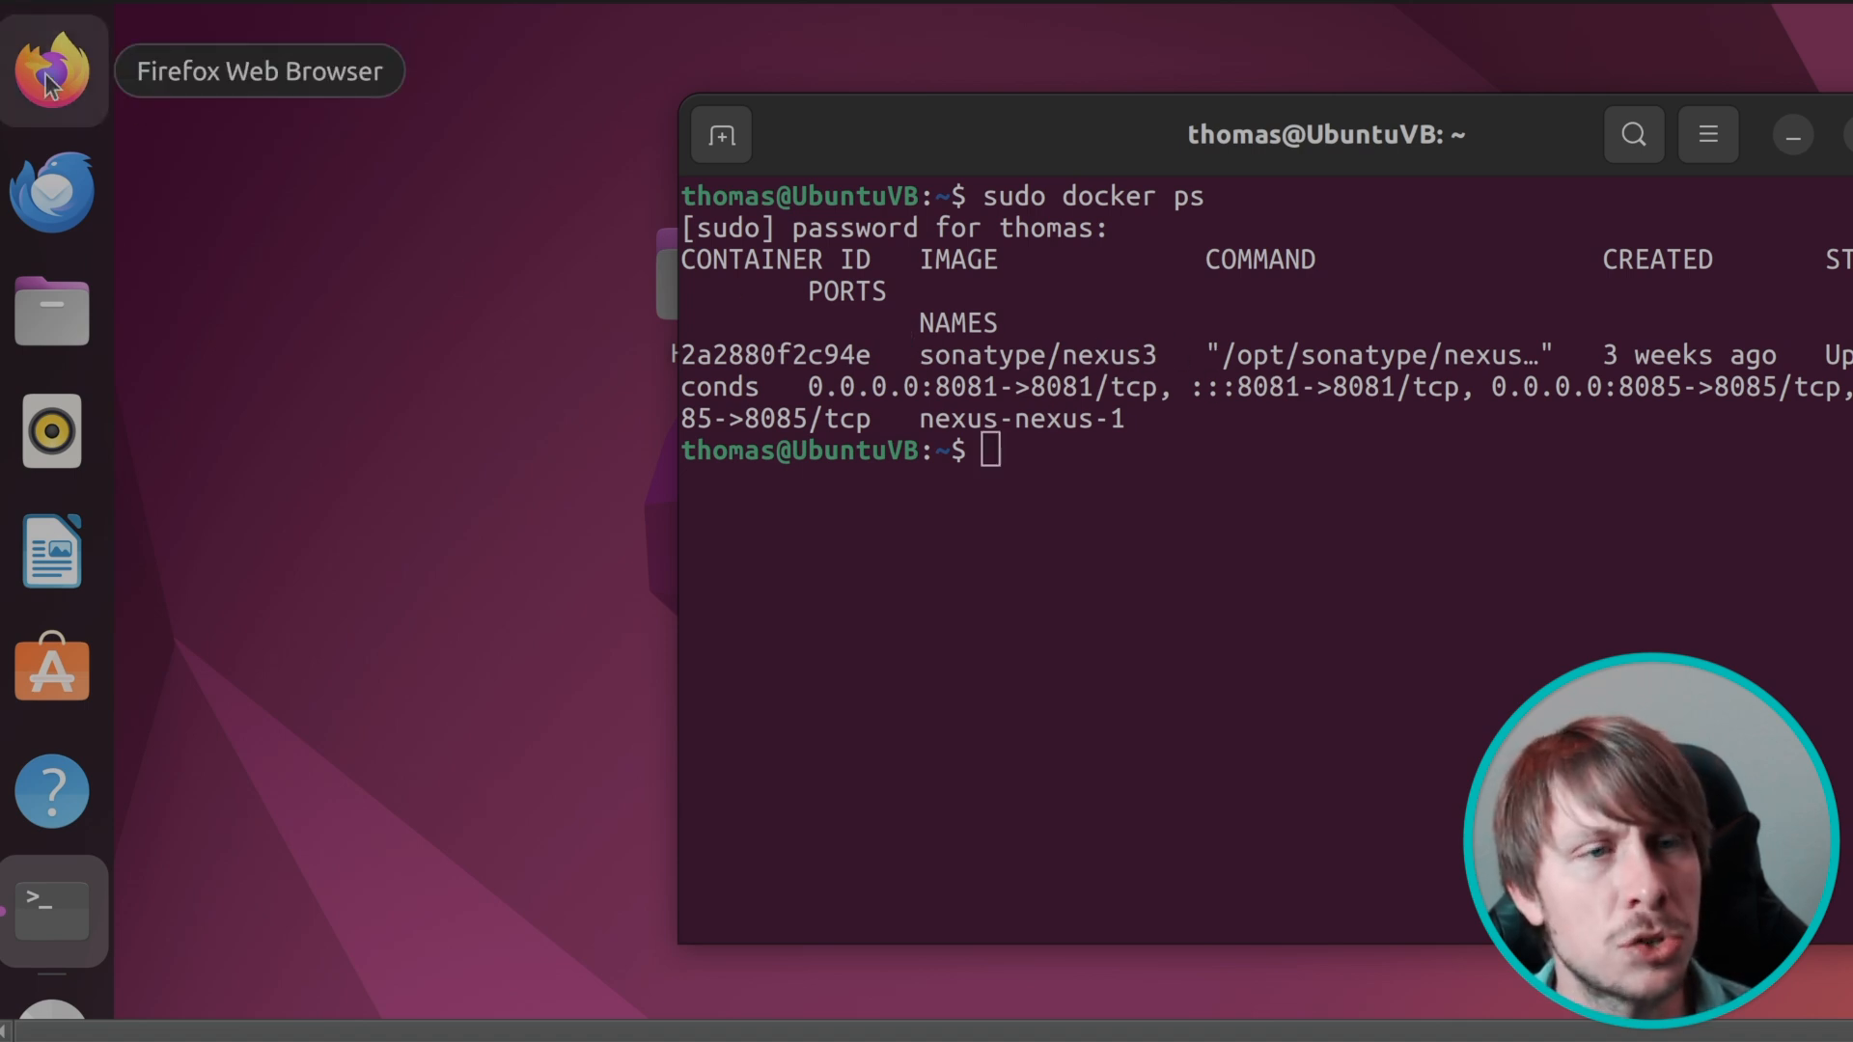
mouse_move(786, 142)
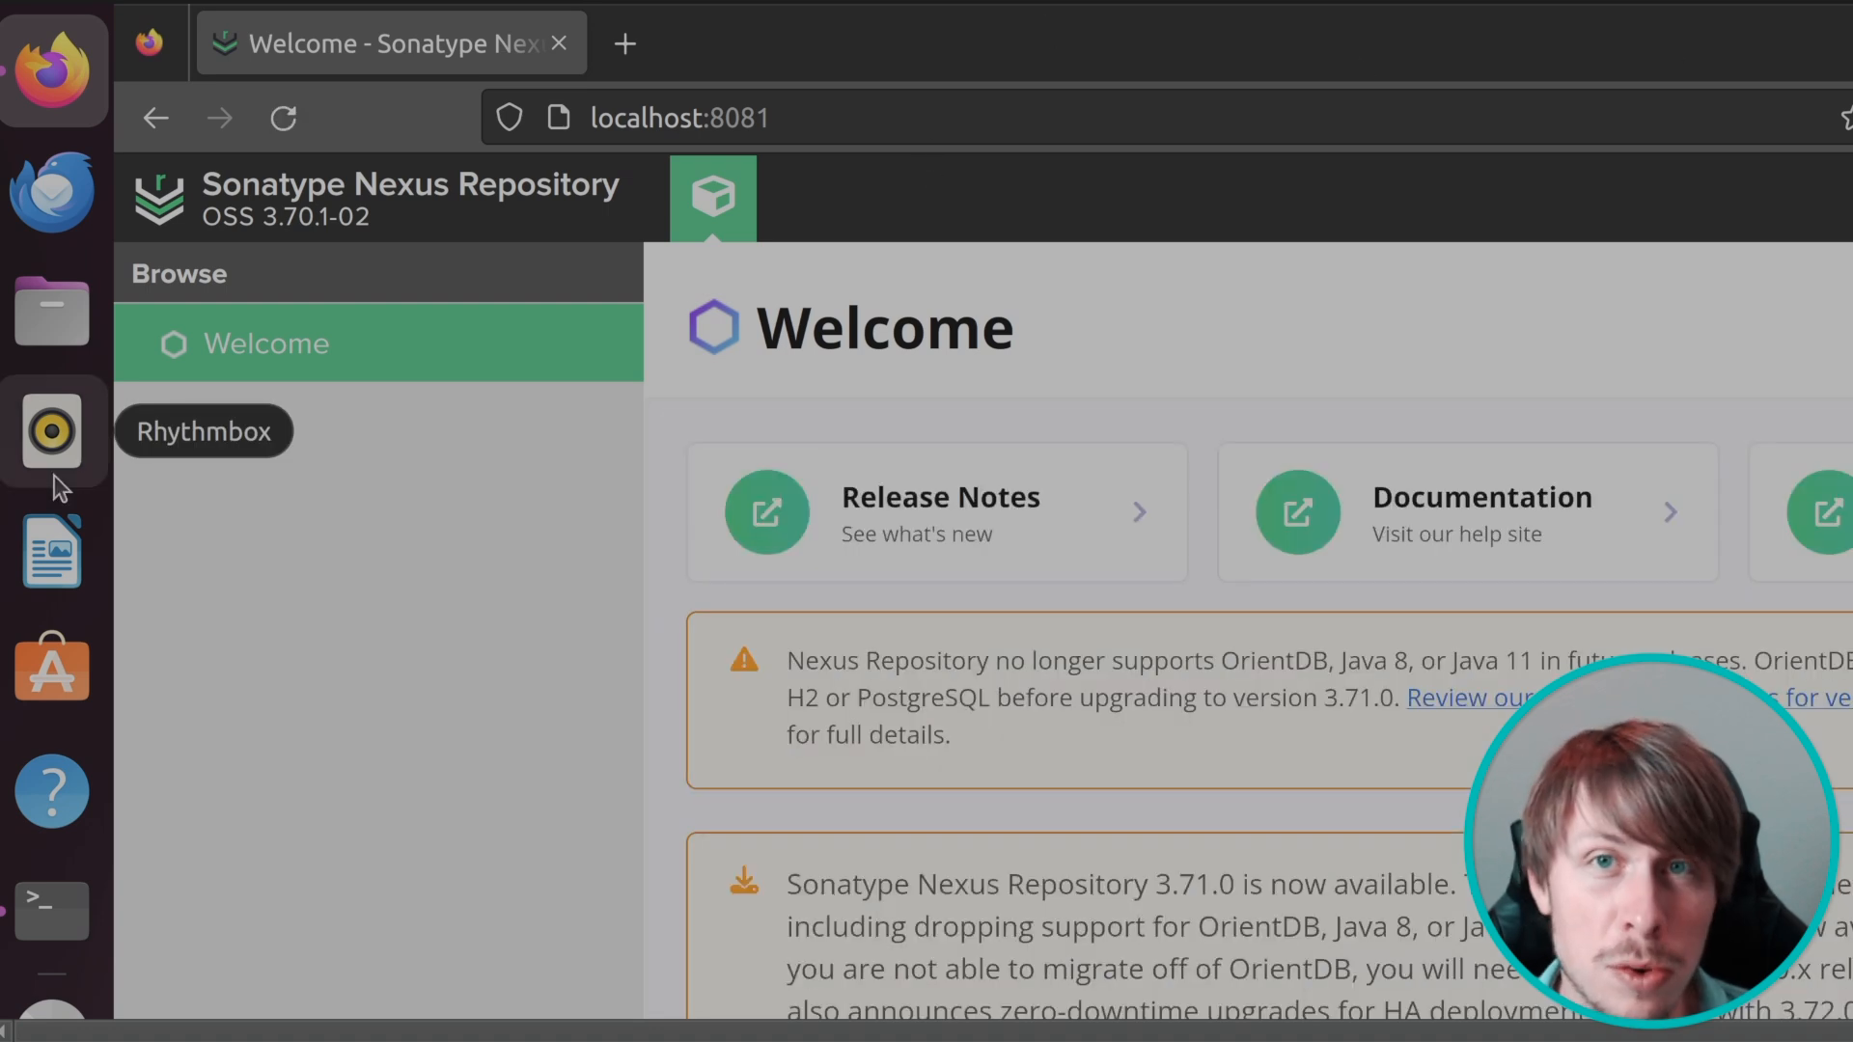
mouse_move(51, 670)
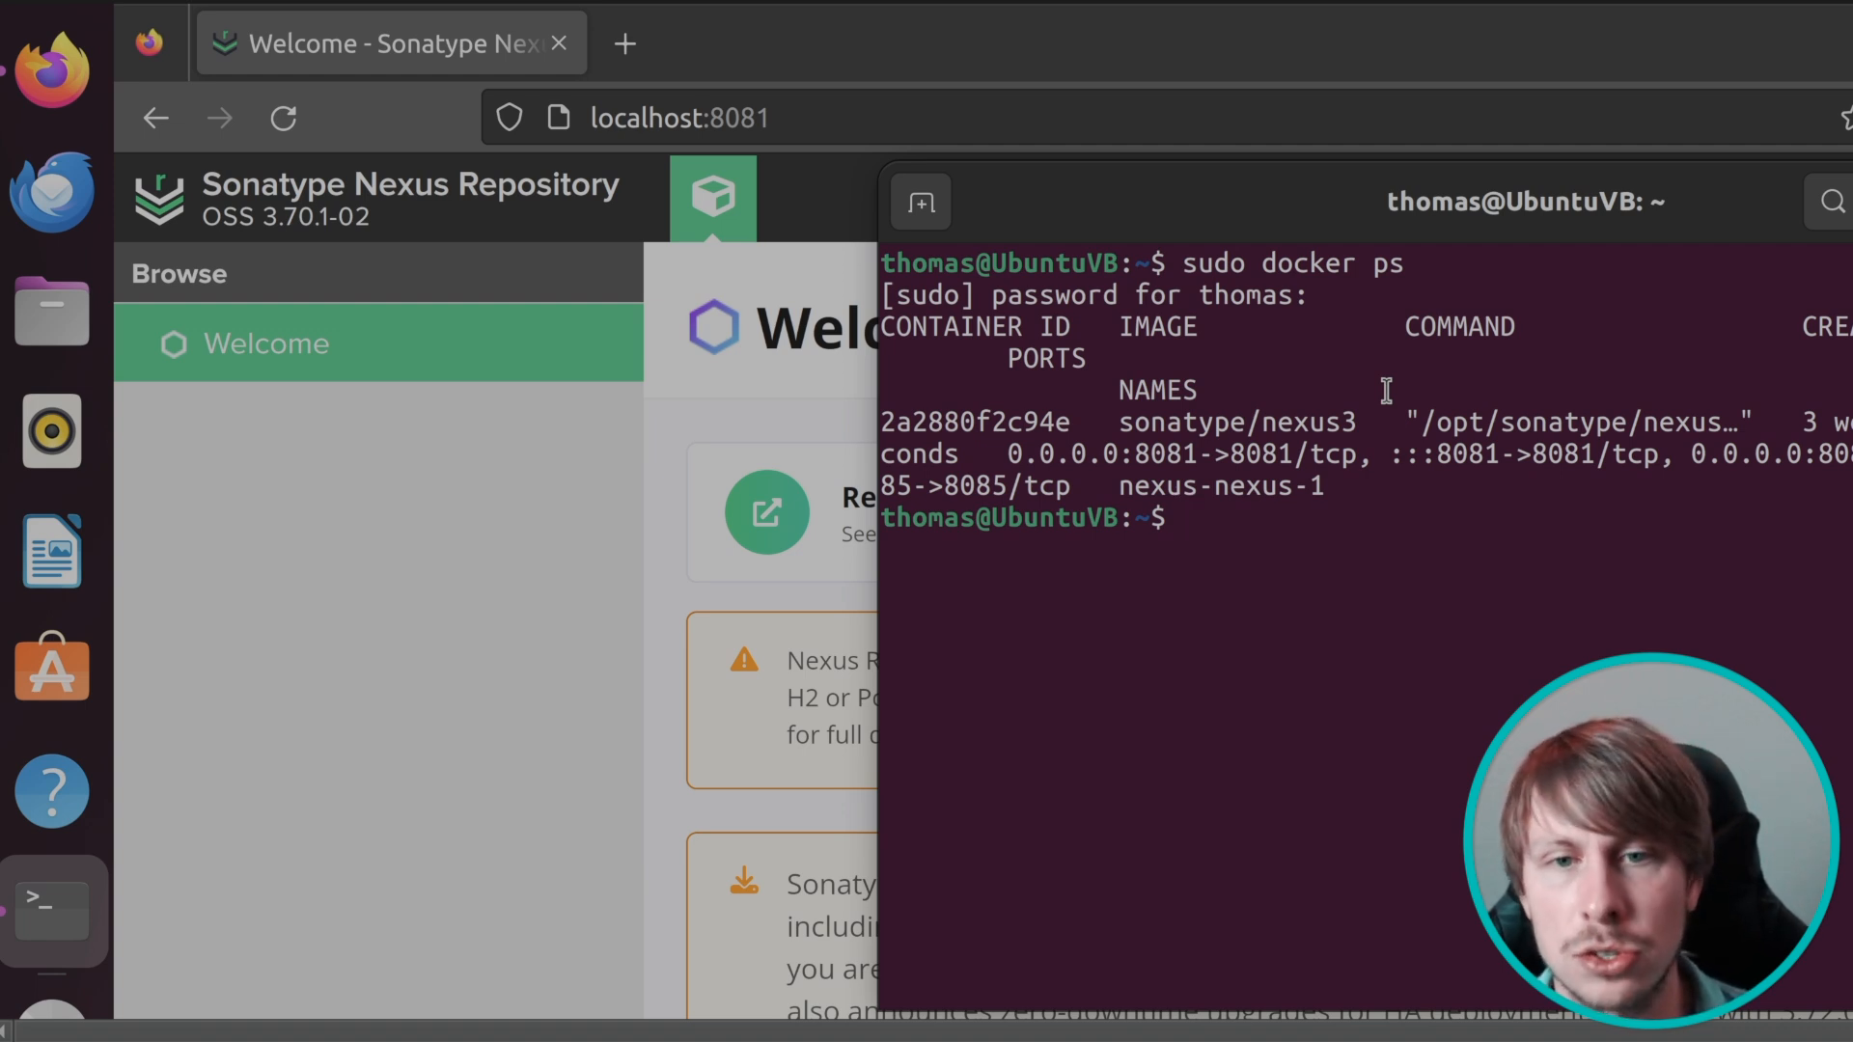
Check sudo ufw status for port 8081, then list addresses with ip addr.
text(sudo fu)
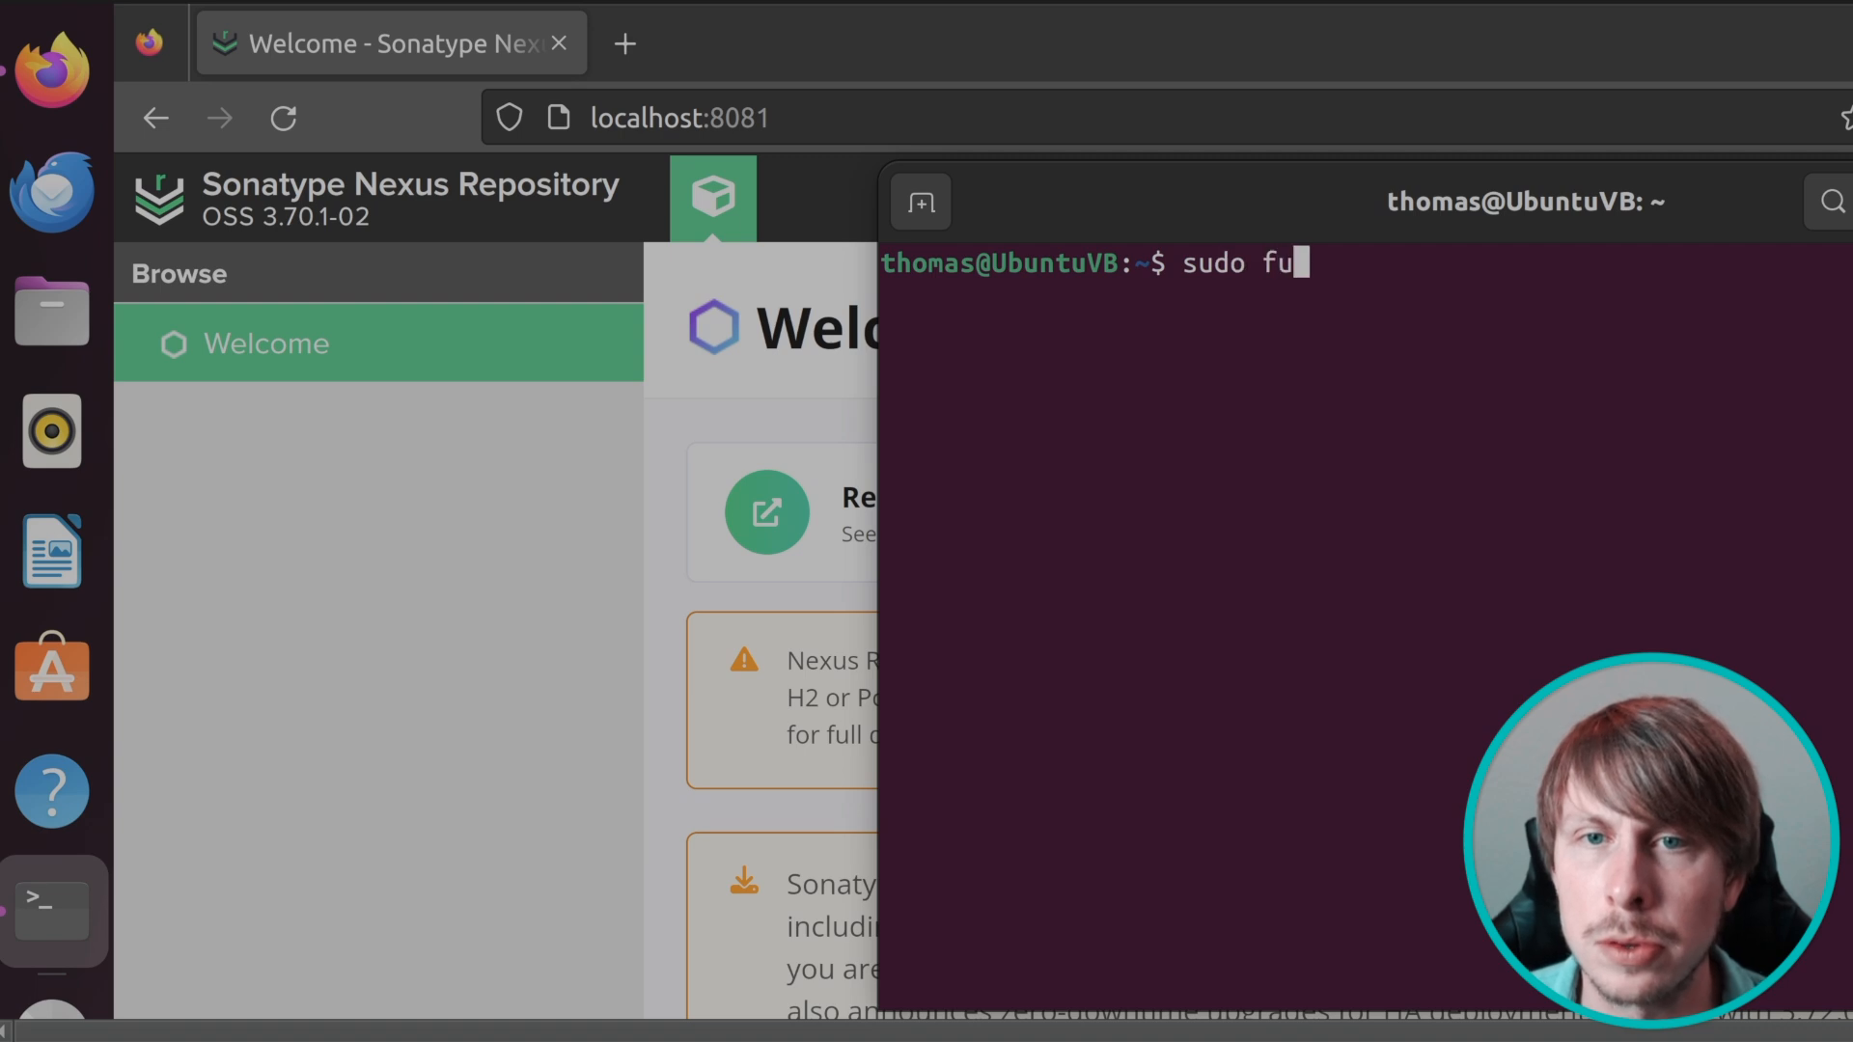
text(fw status)
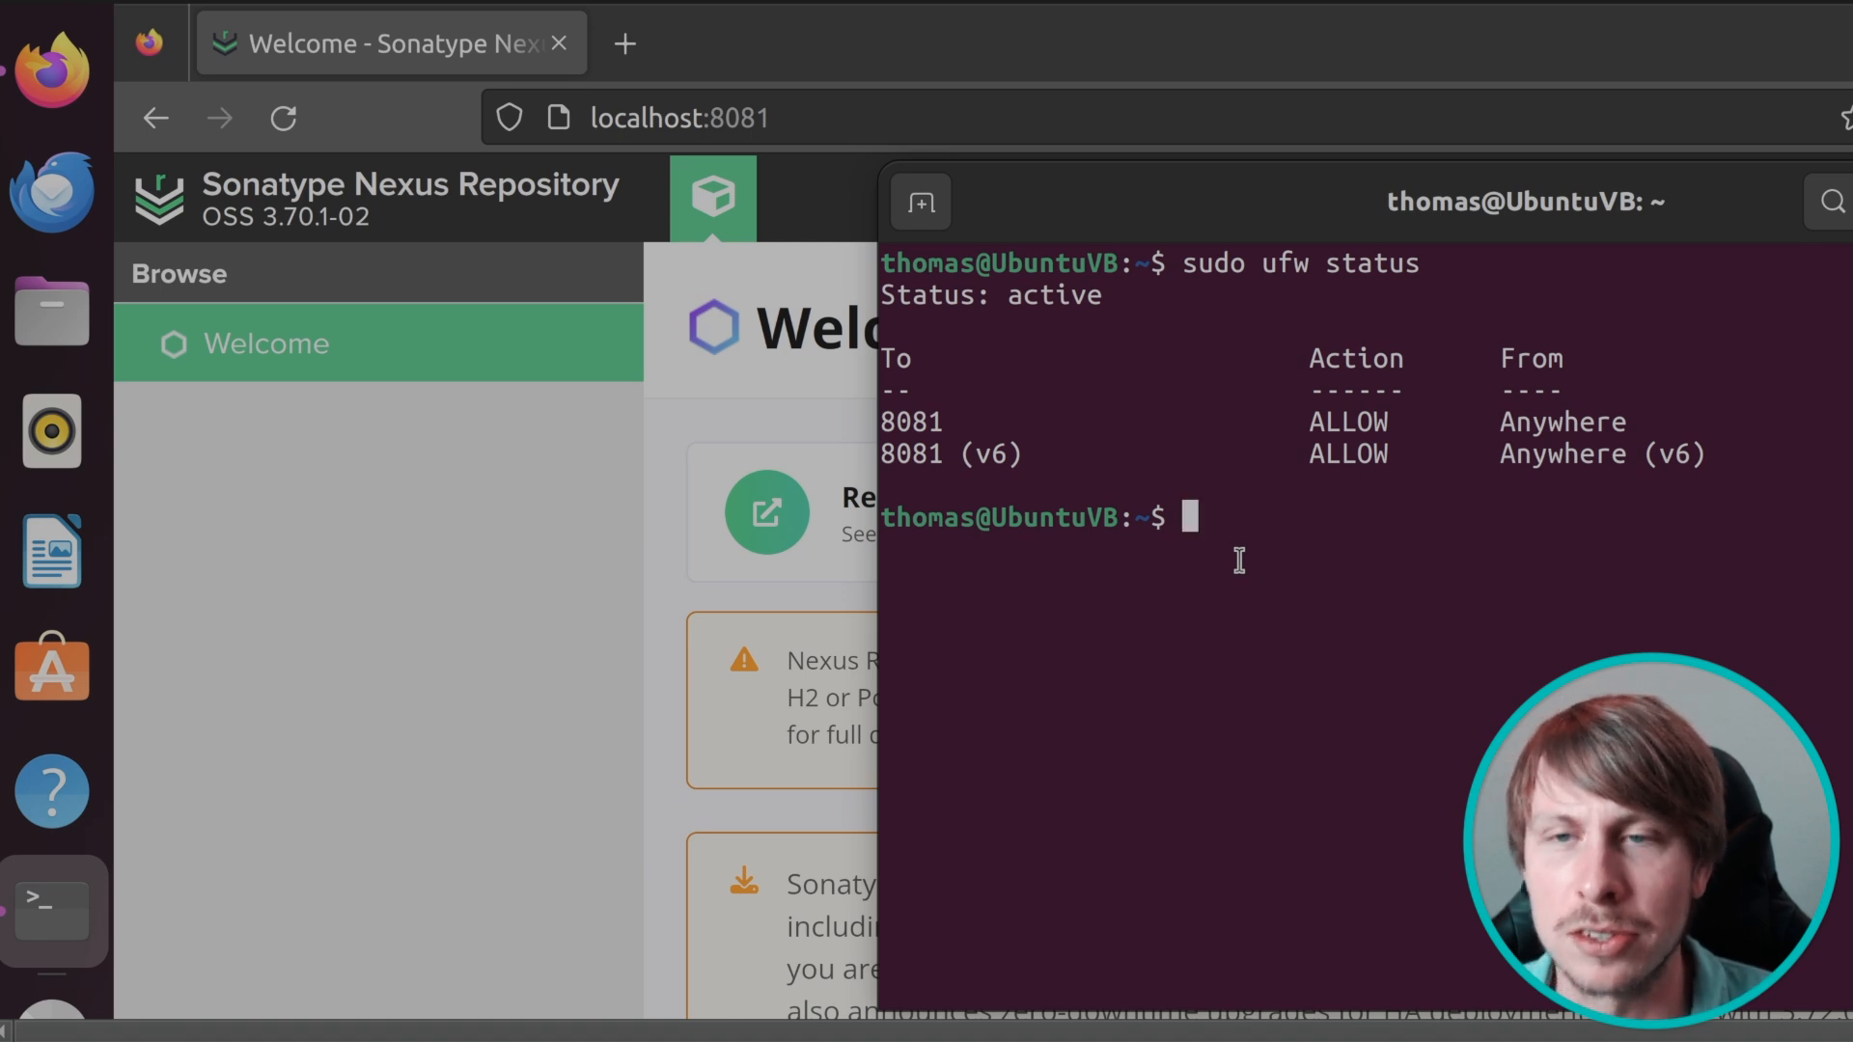
mouse_move(1186, 403)
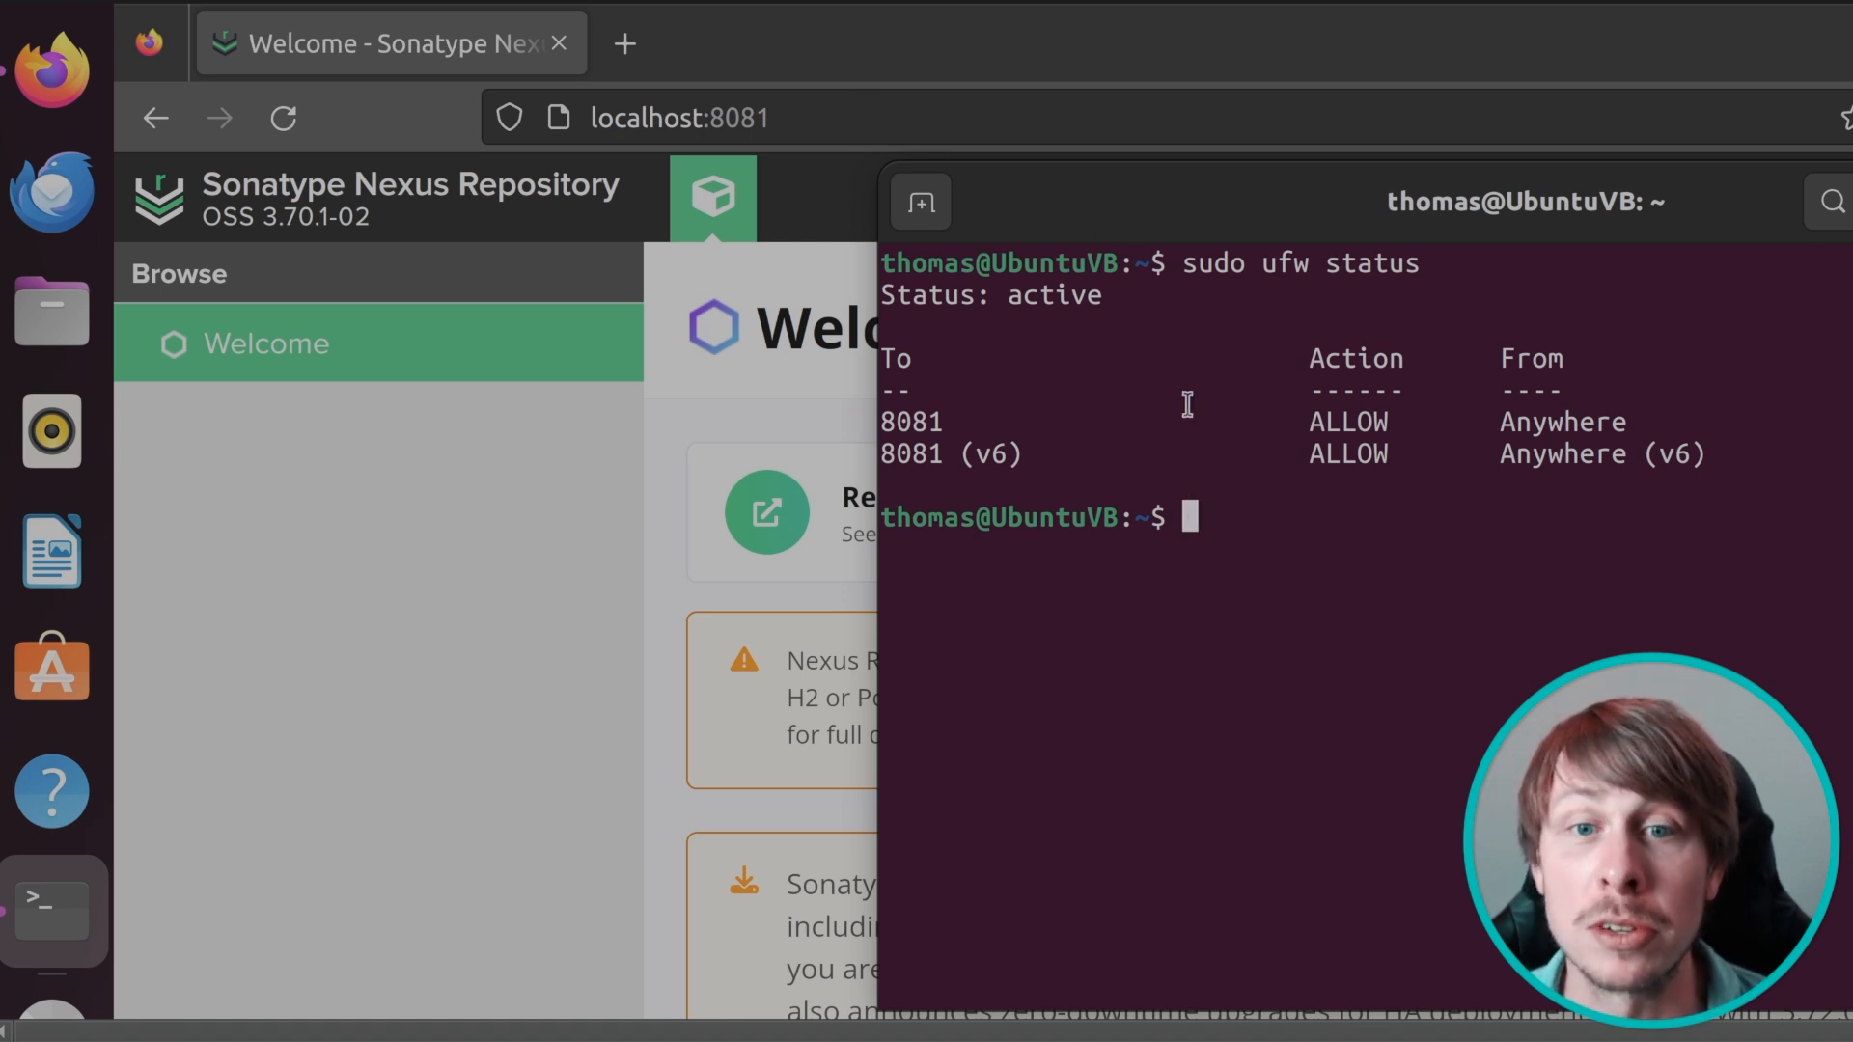
mouse_move(1443, 222)
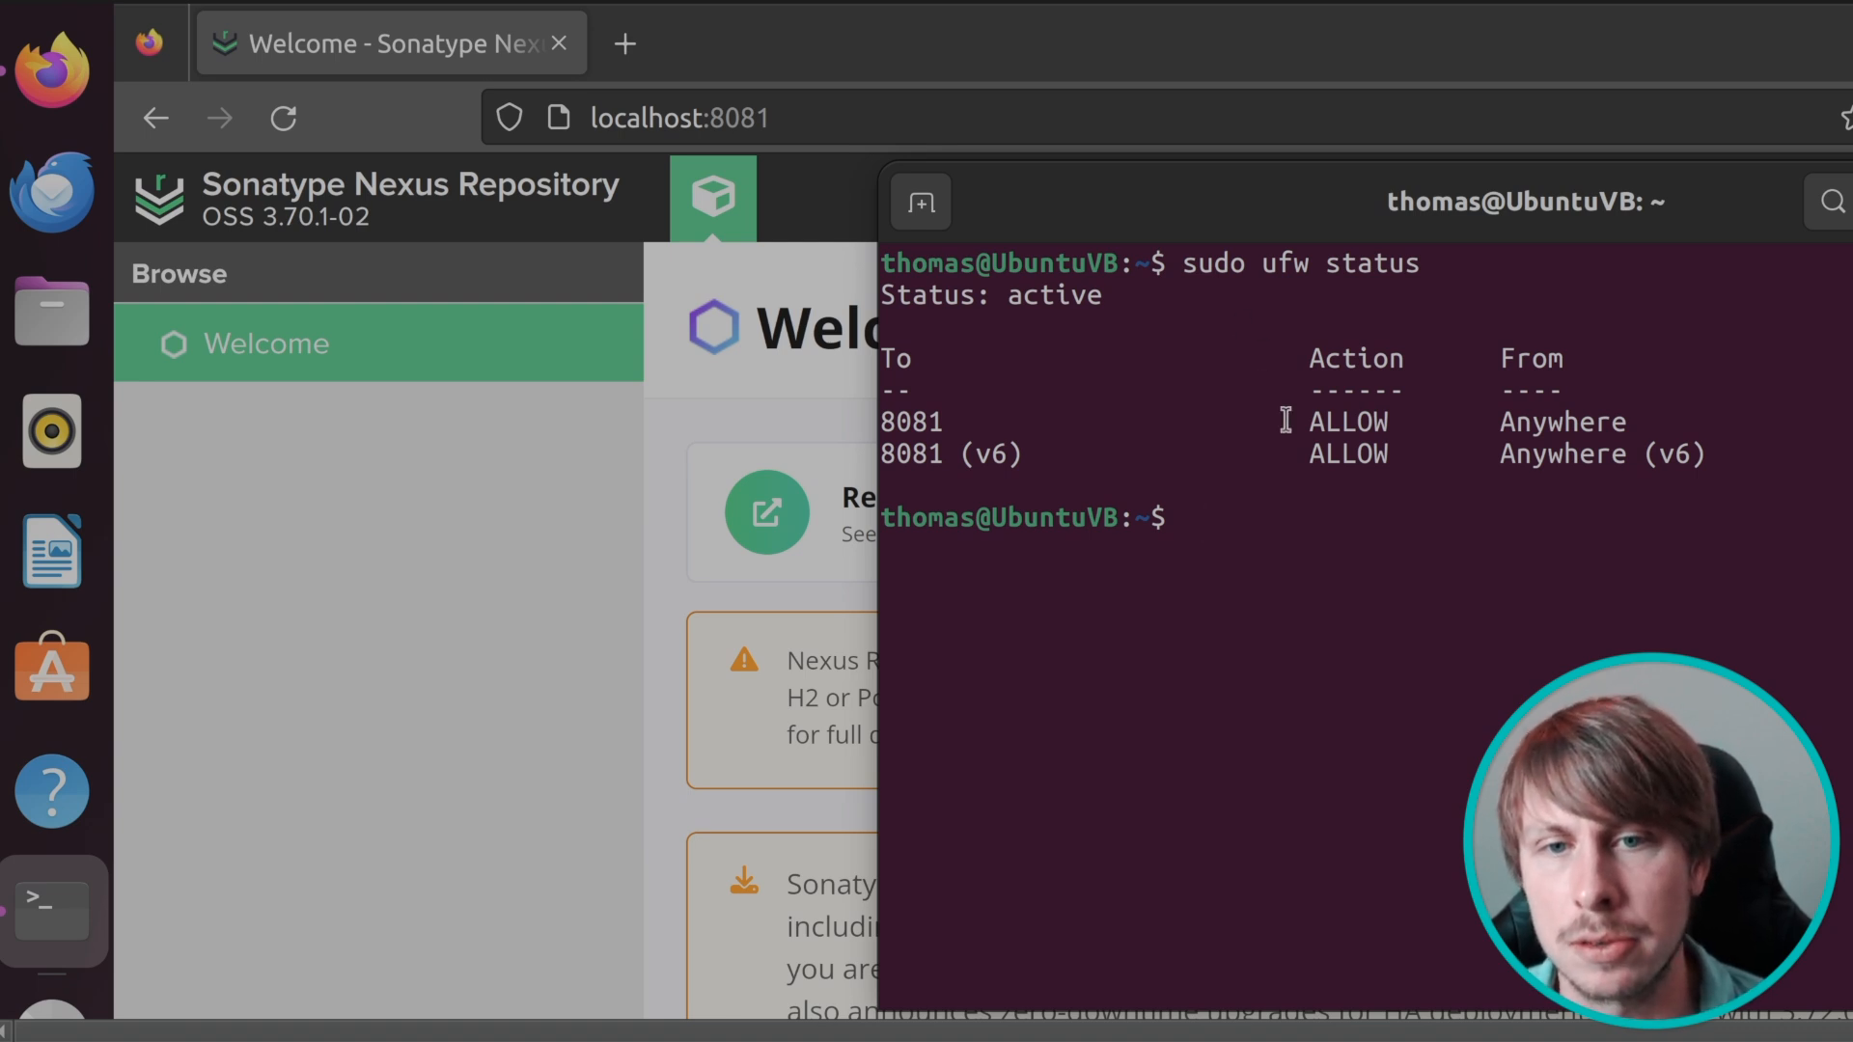
text(i)
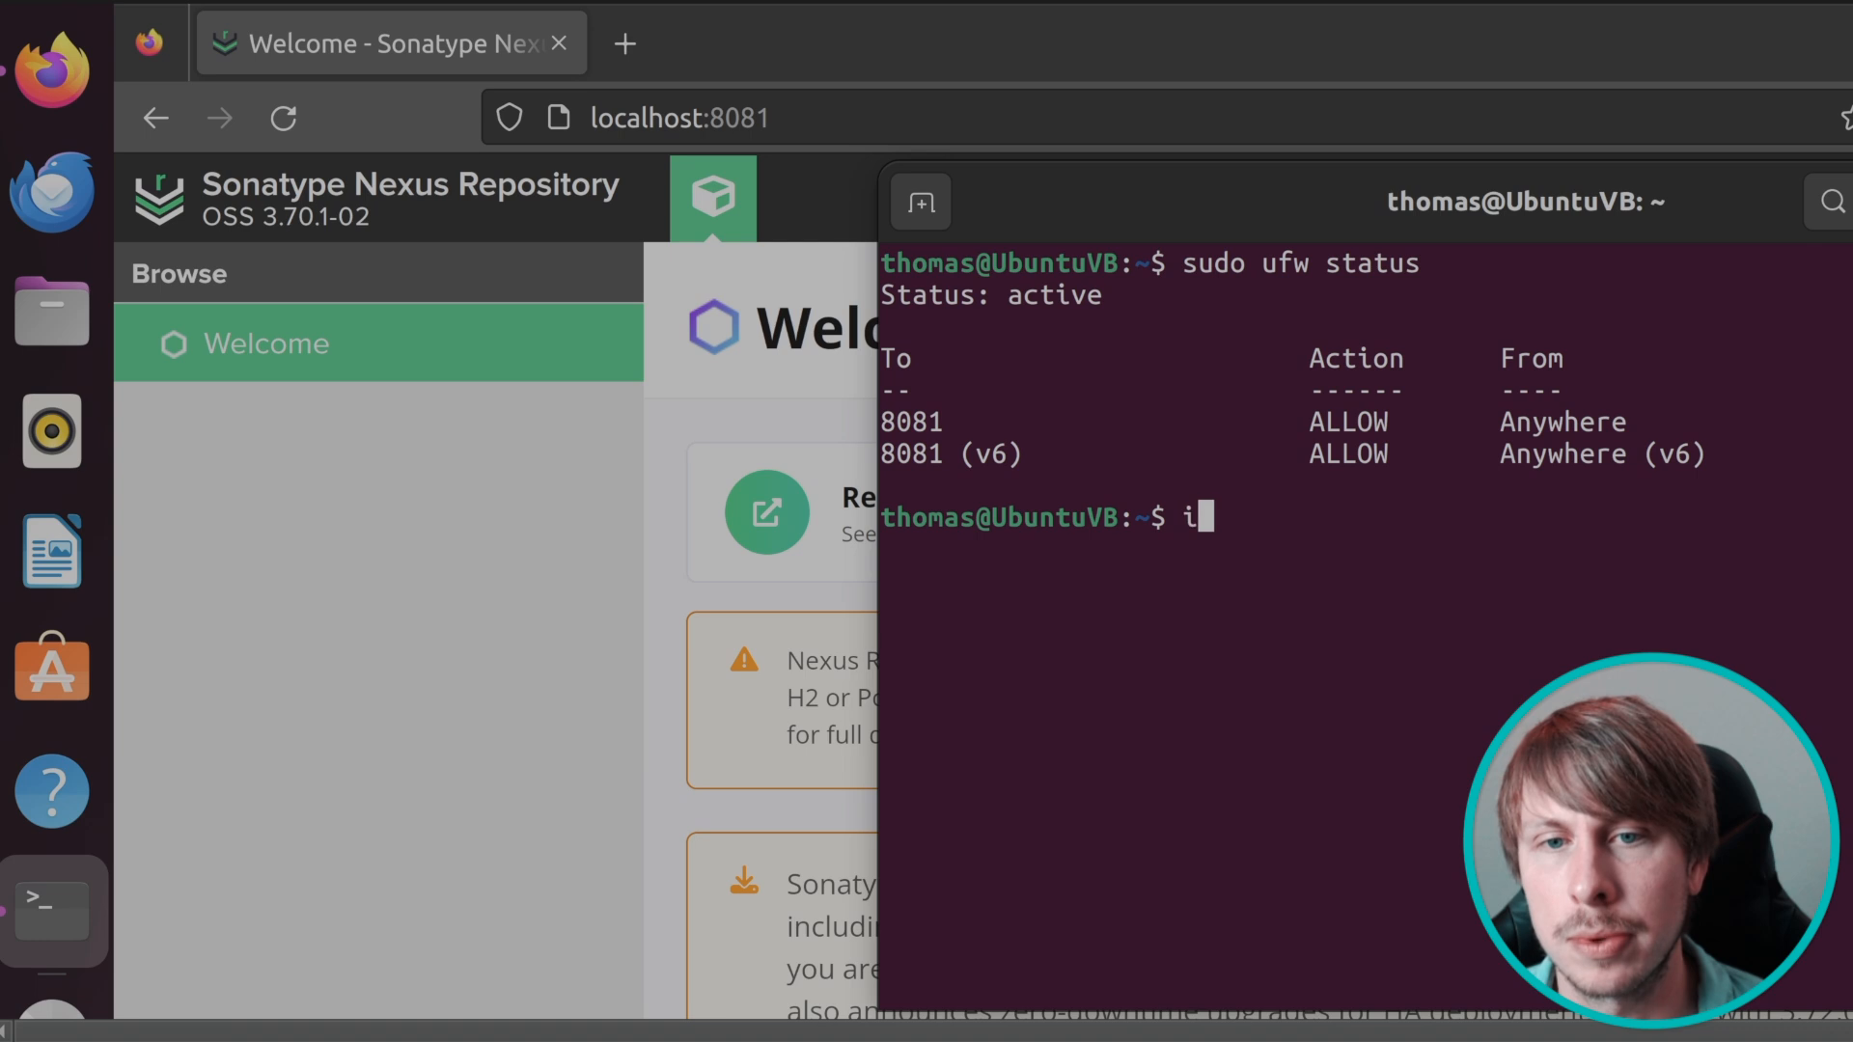
text(p addr)
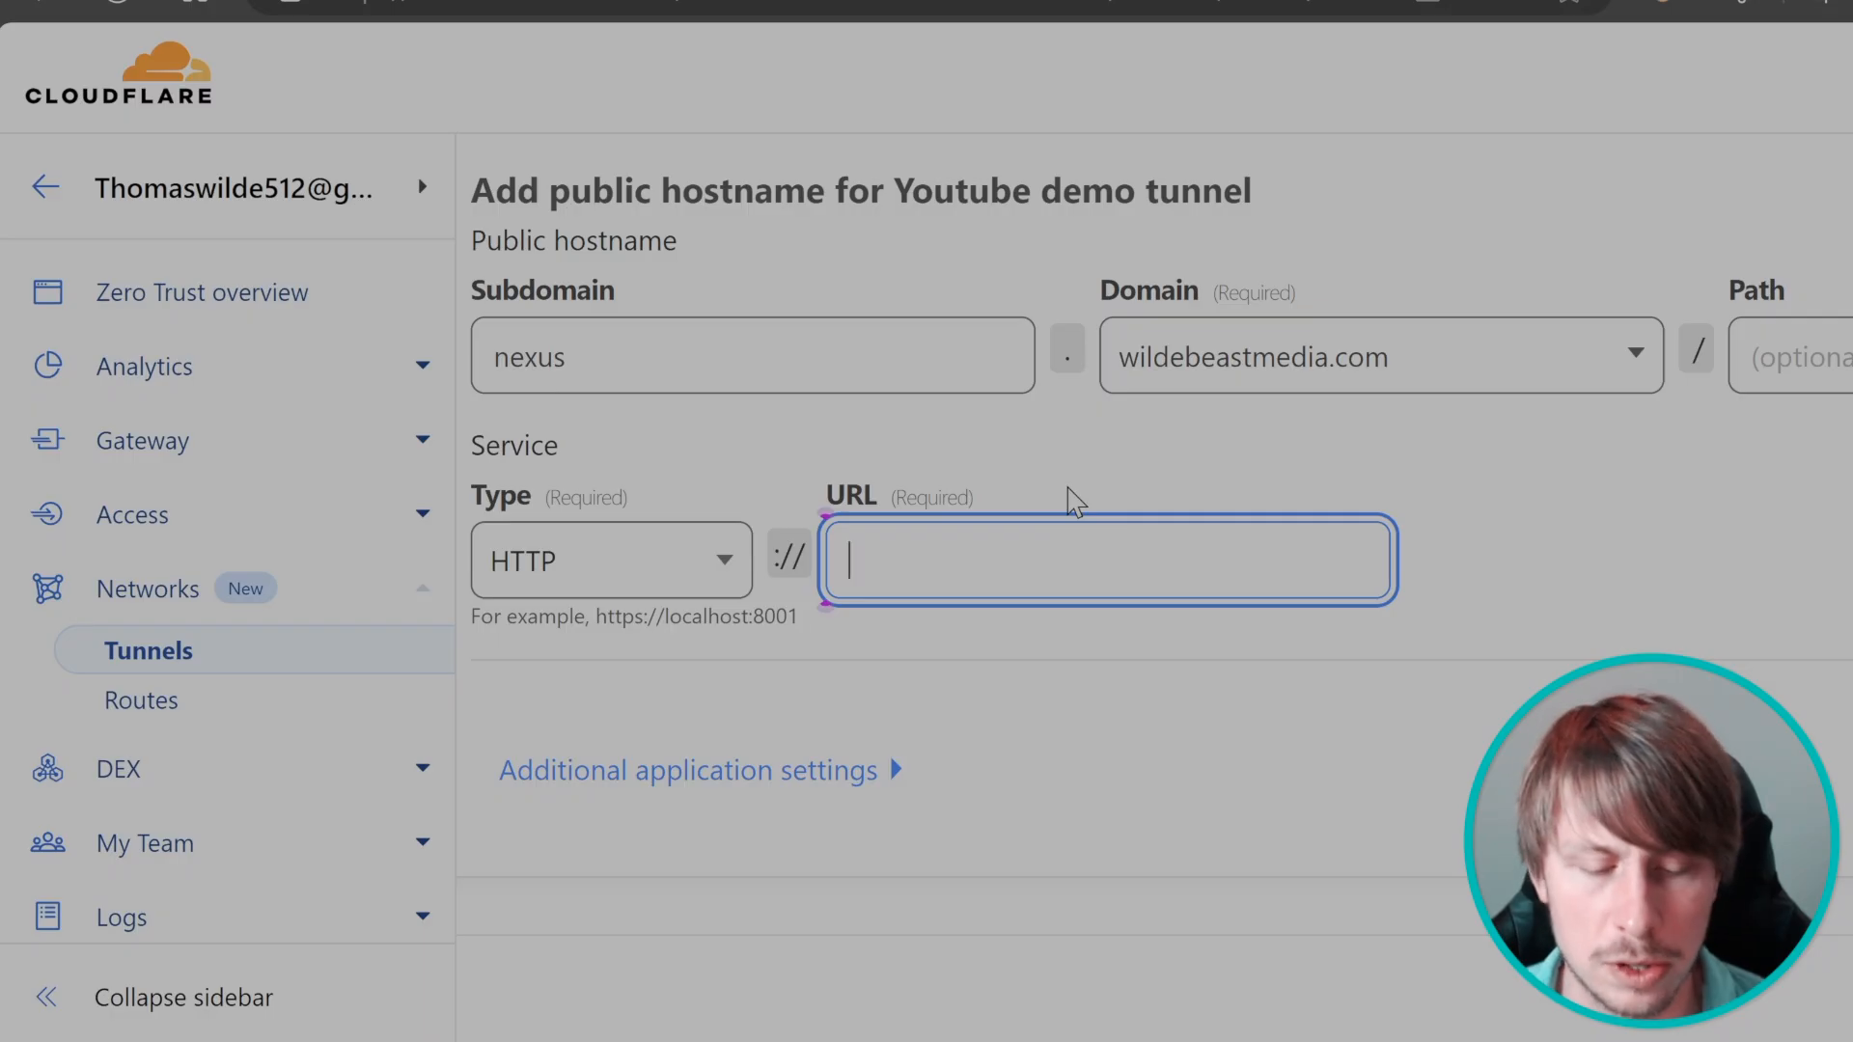
Enter 192.168.4.177:8081 as the hostname's HTTP service URL.
text(19)
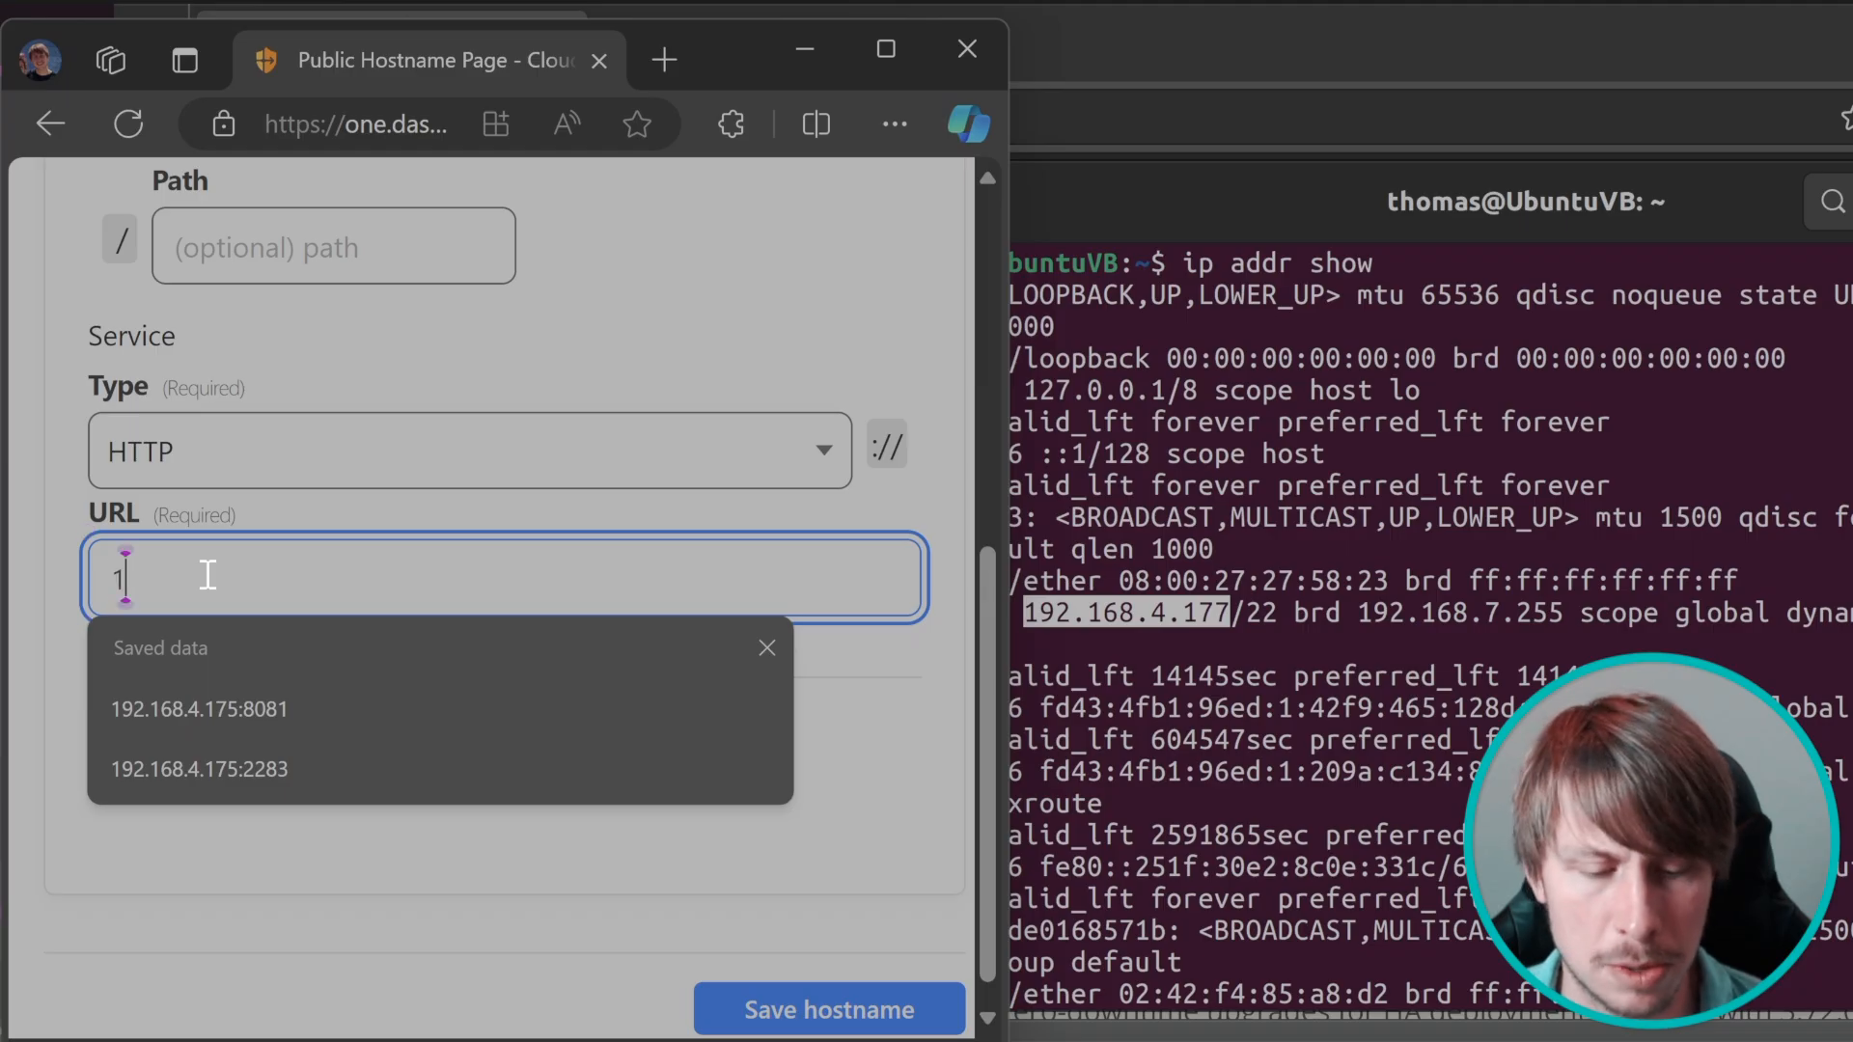
text(92.168)
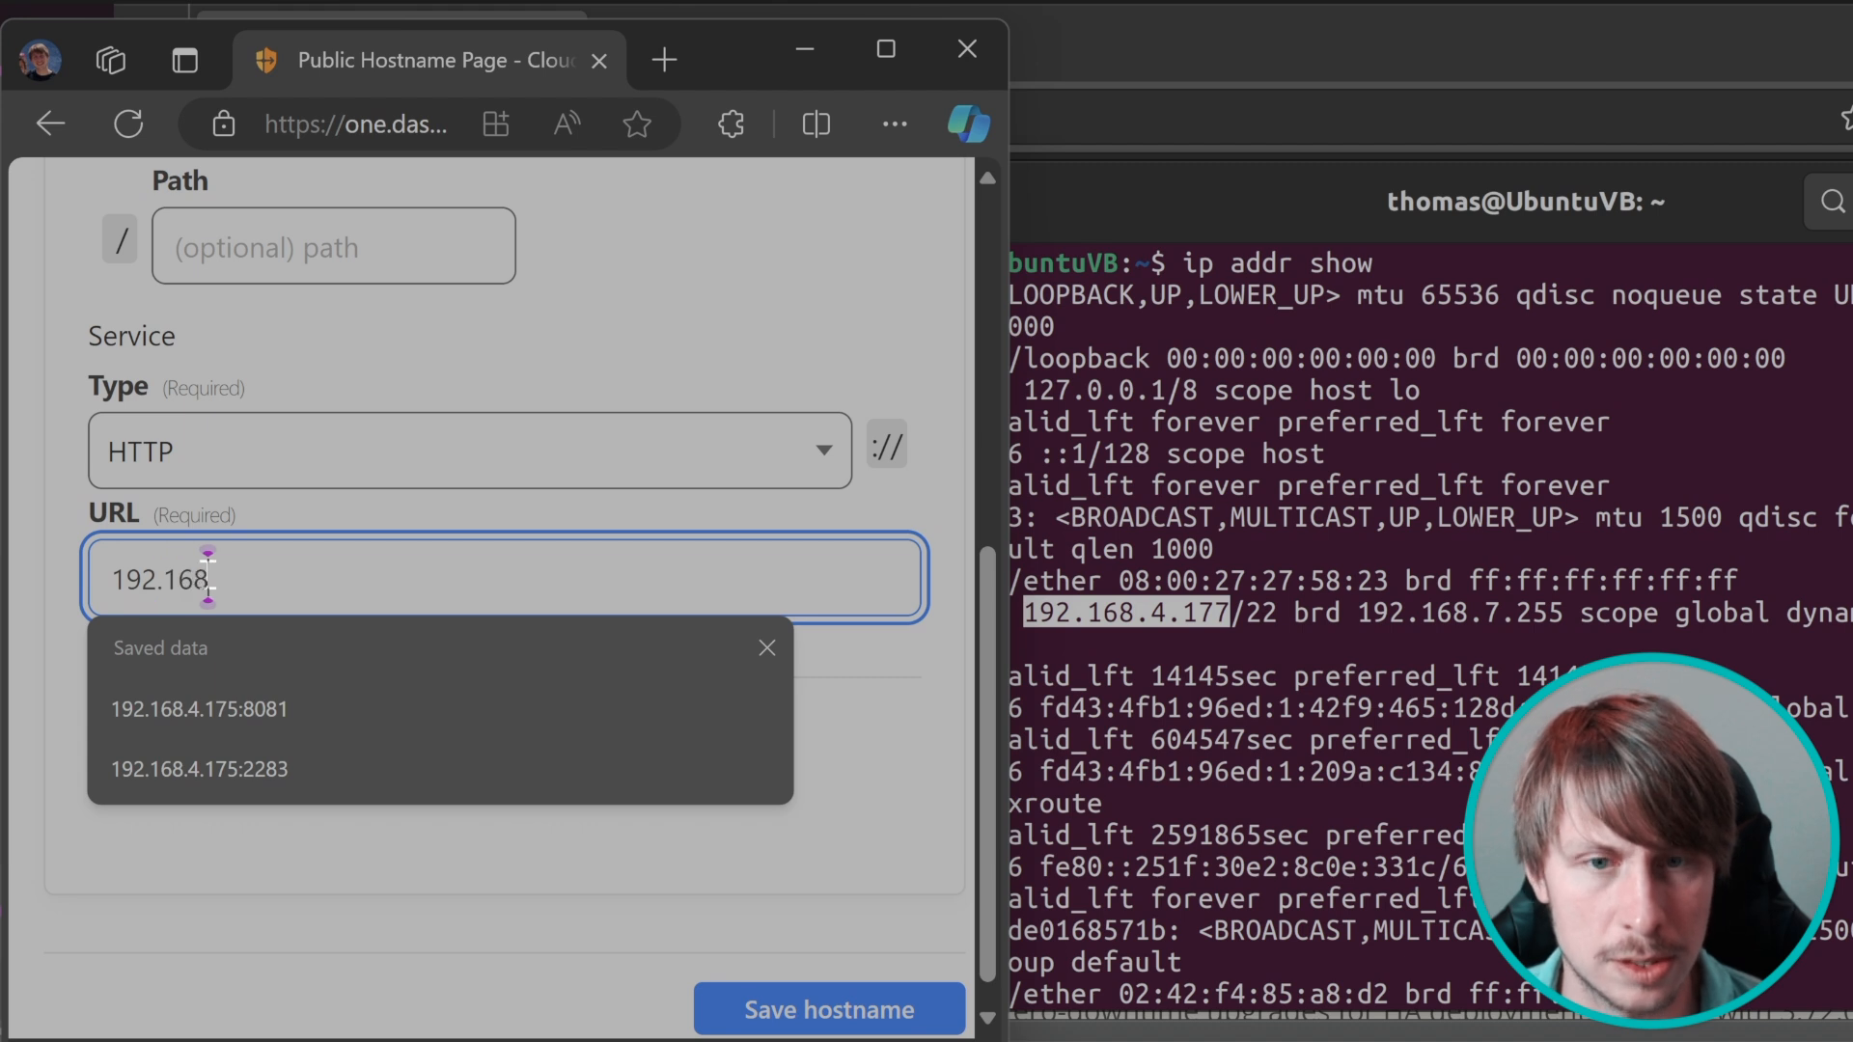
text(.4.177)
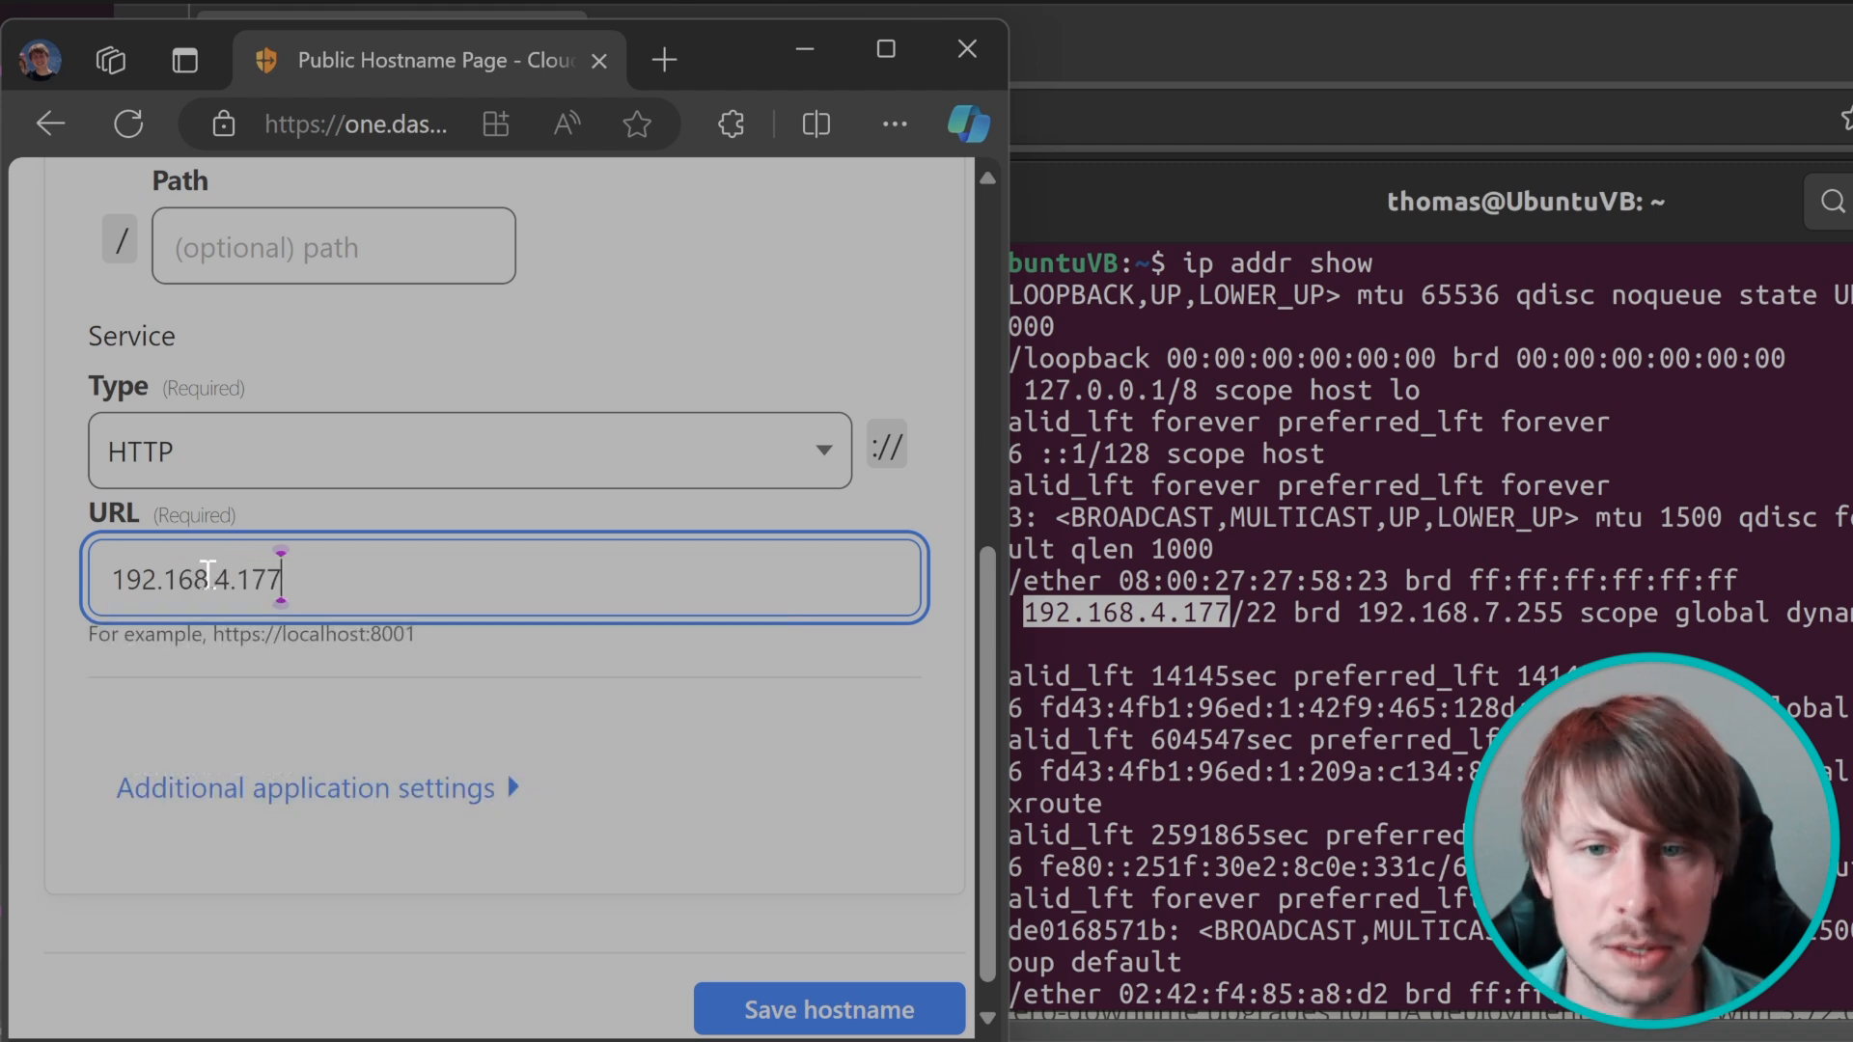
text(:)
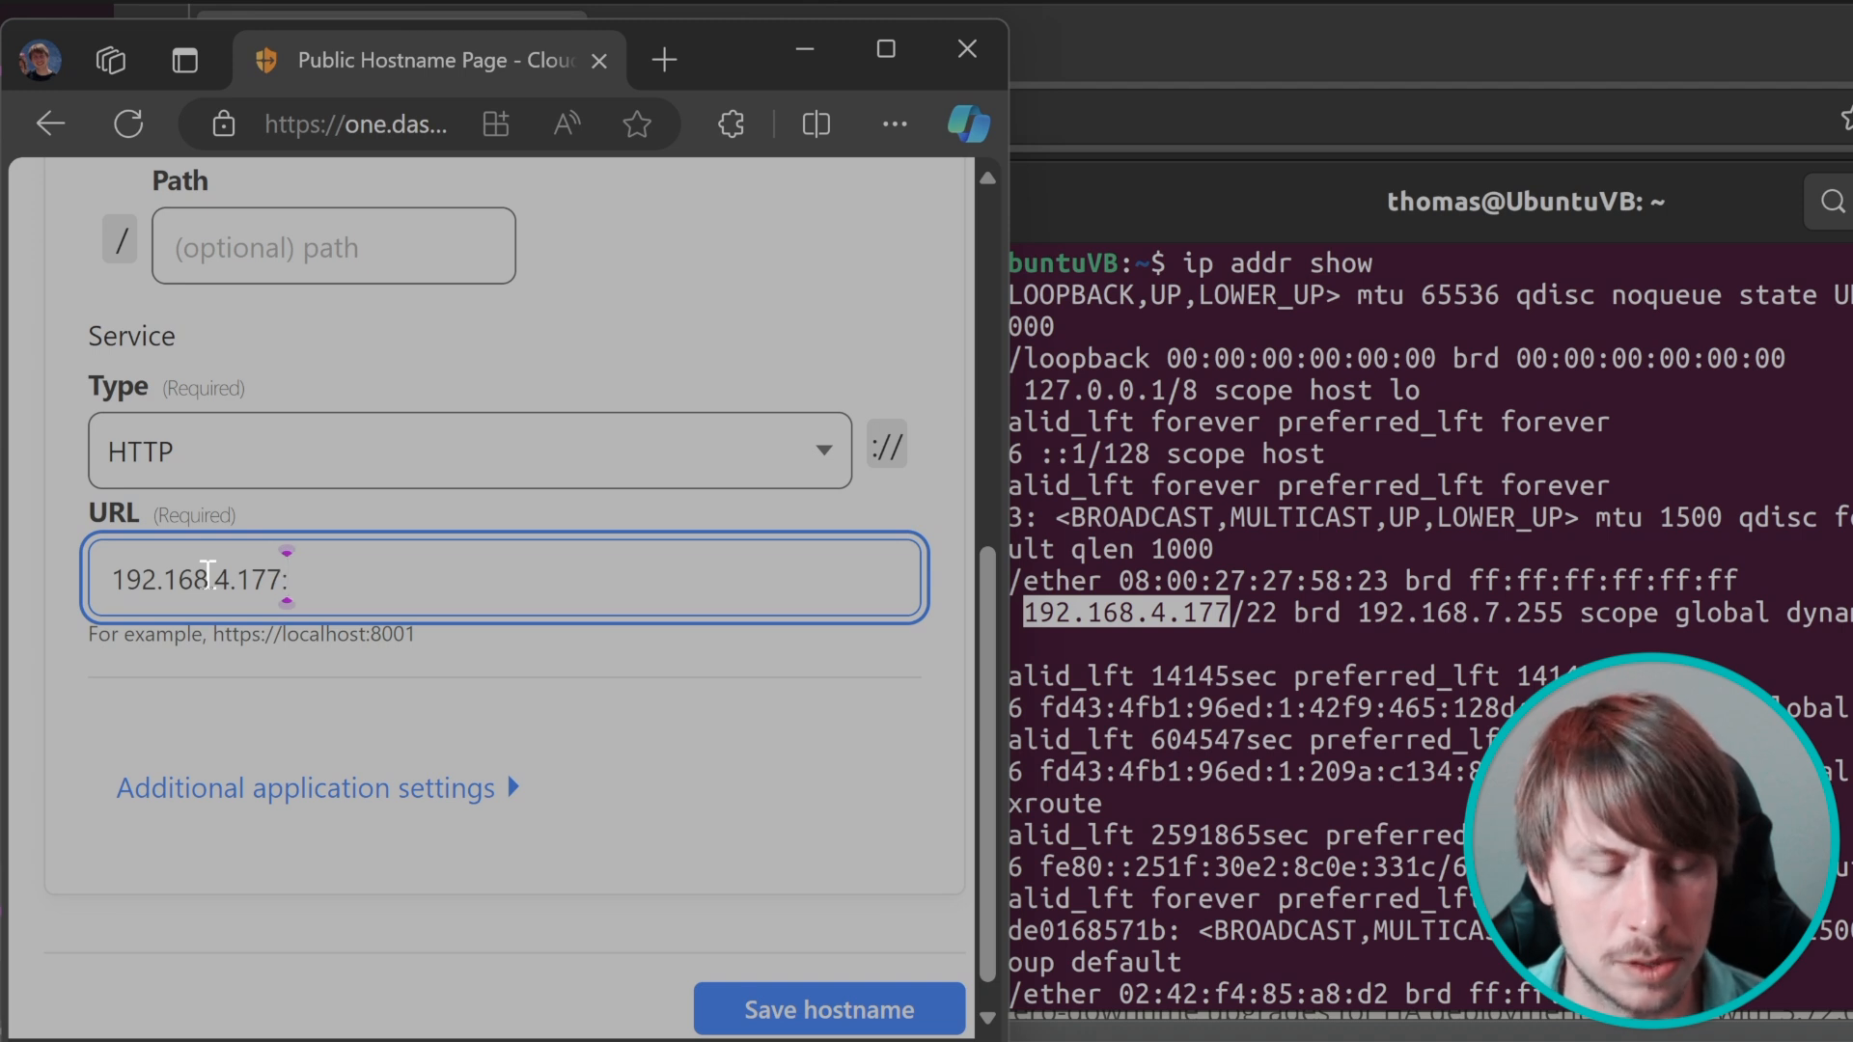
text(8081)
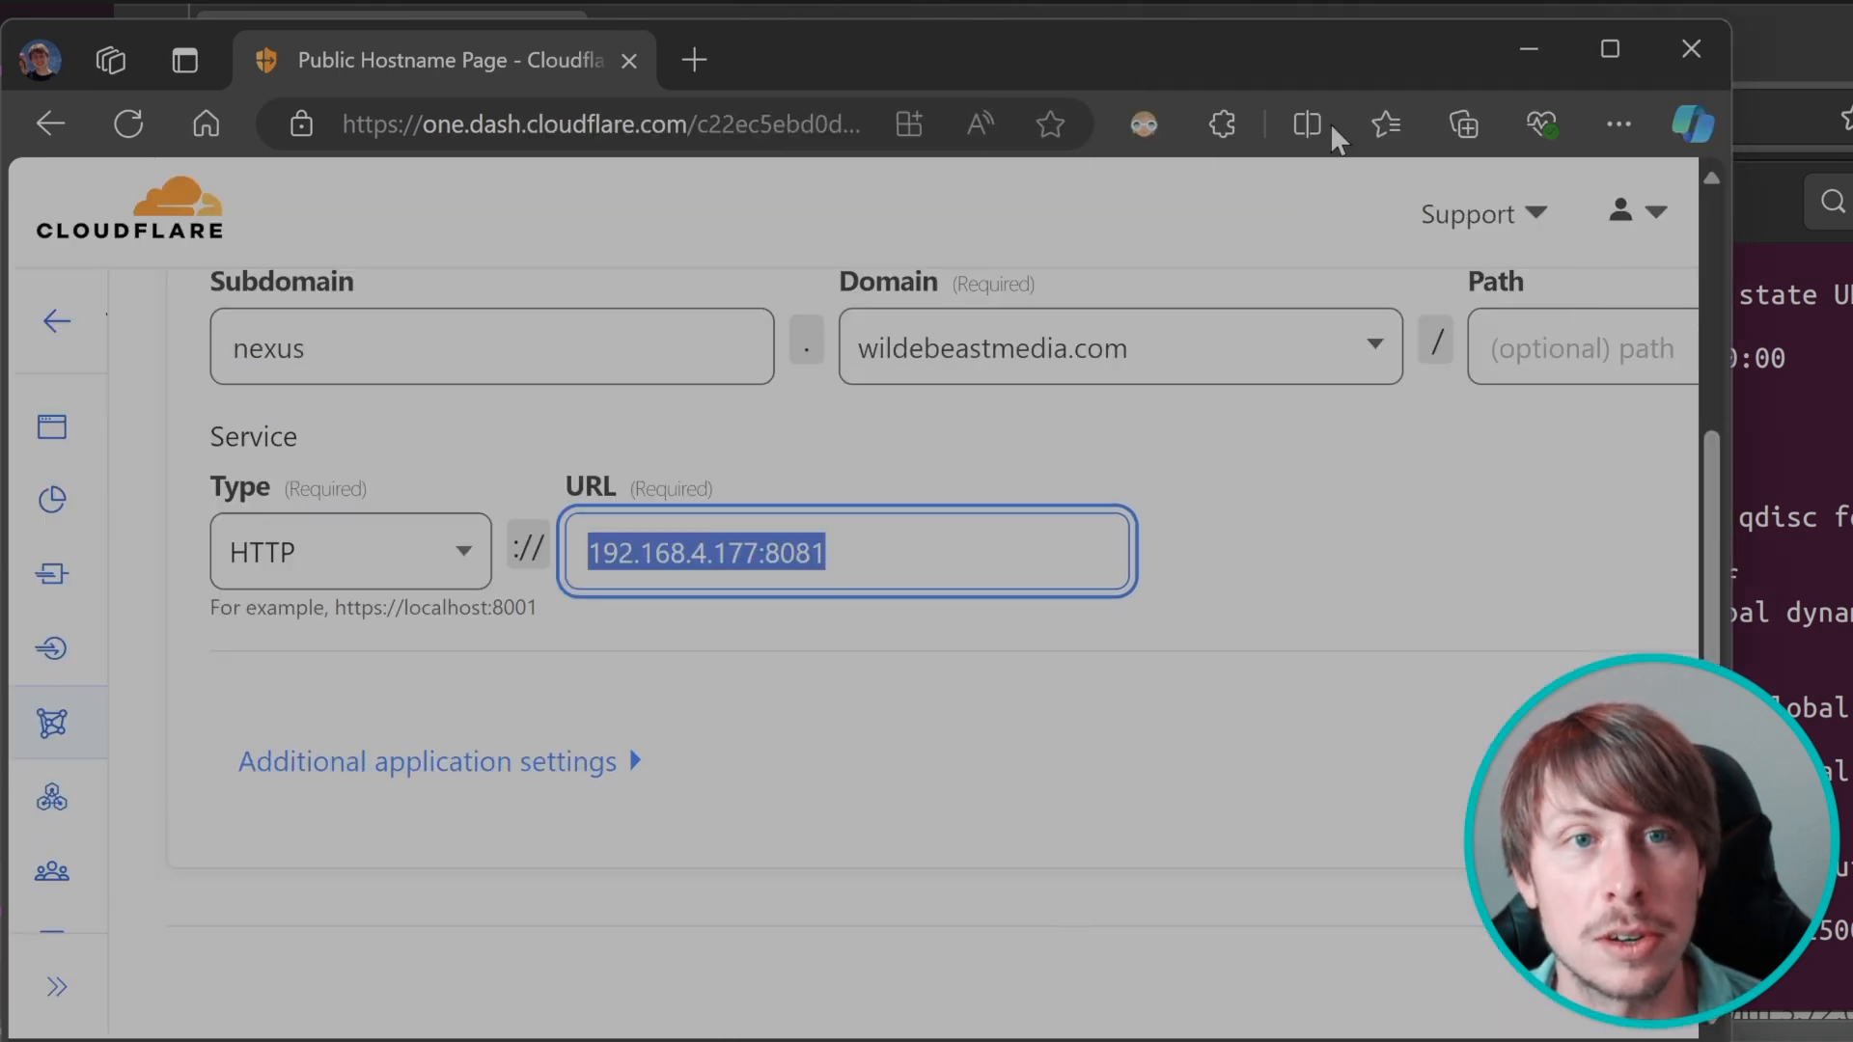
click(1115, 60)
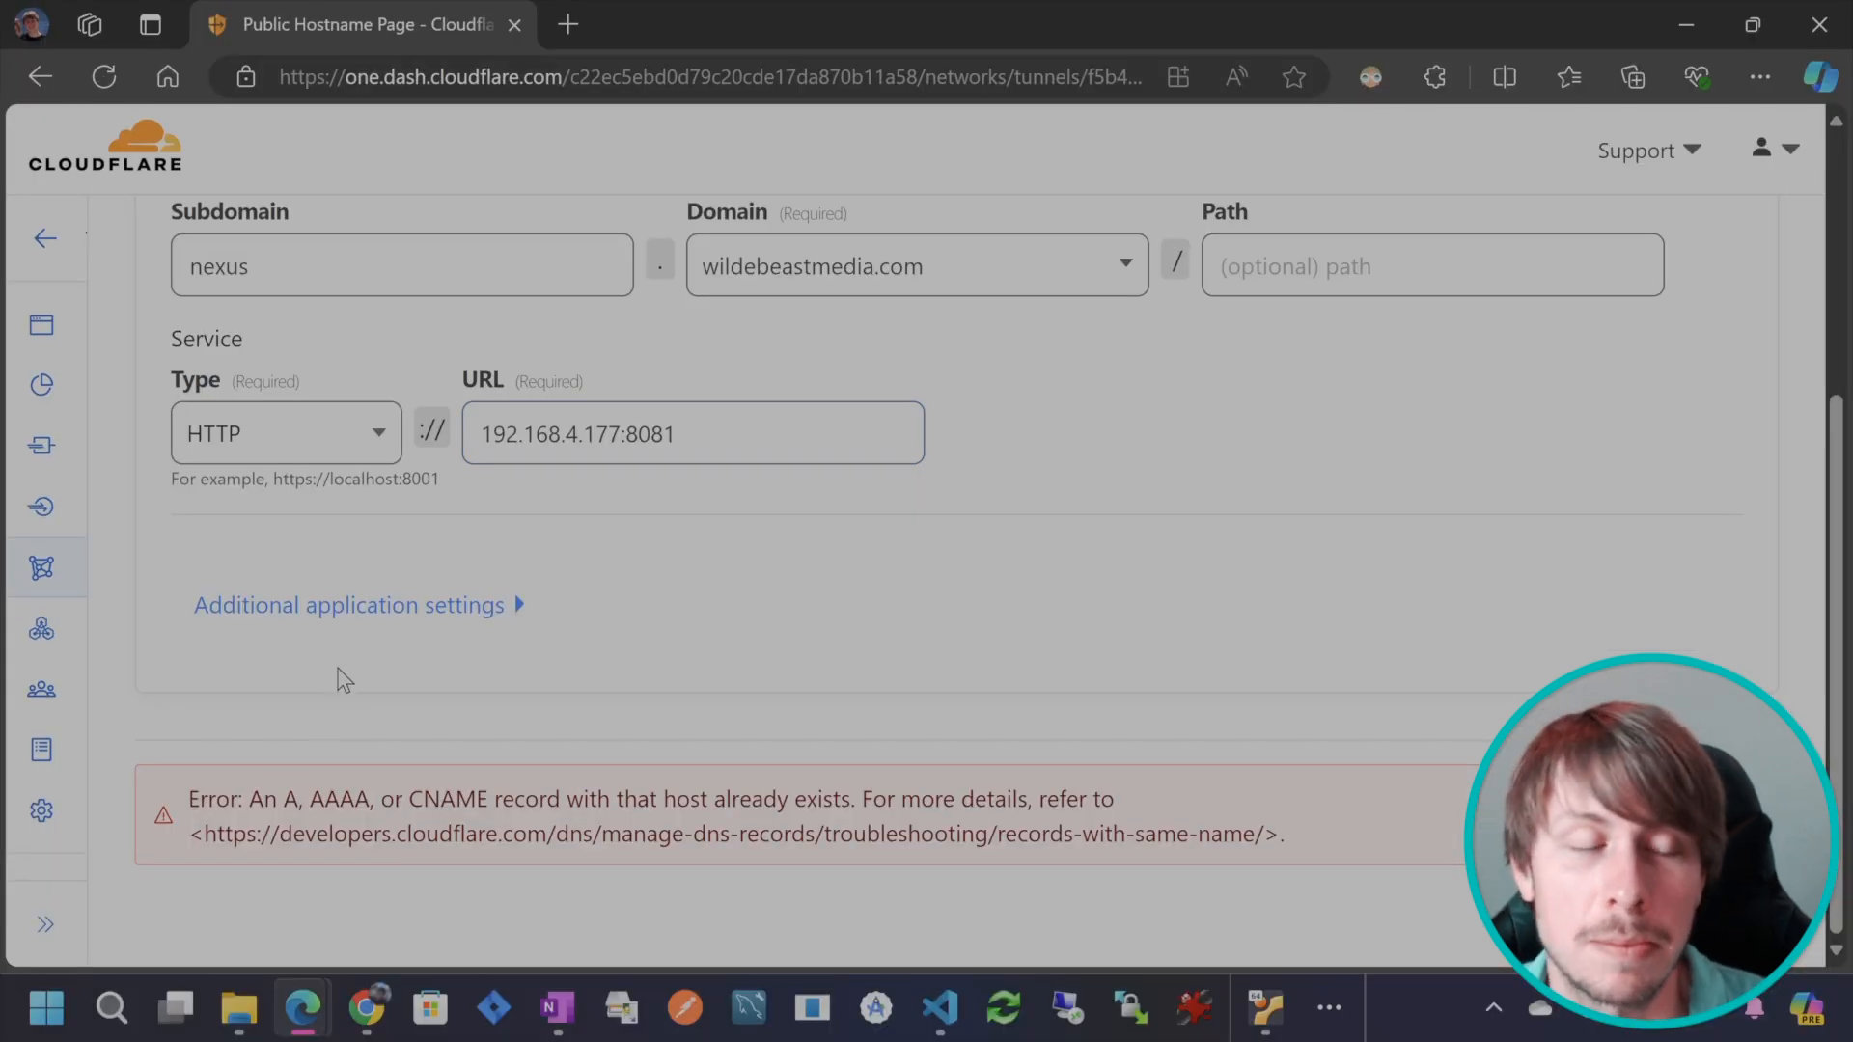
mouse_move(414, 204)
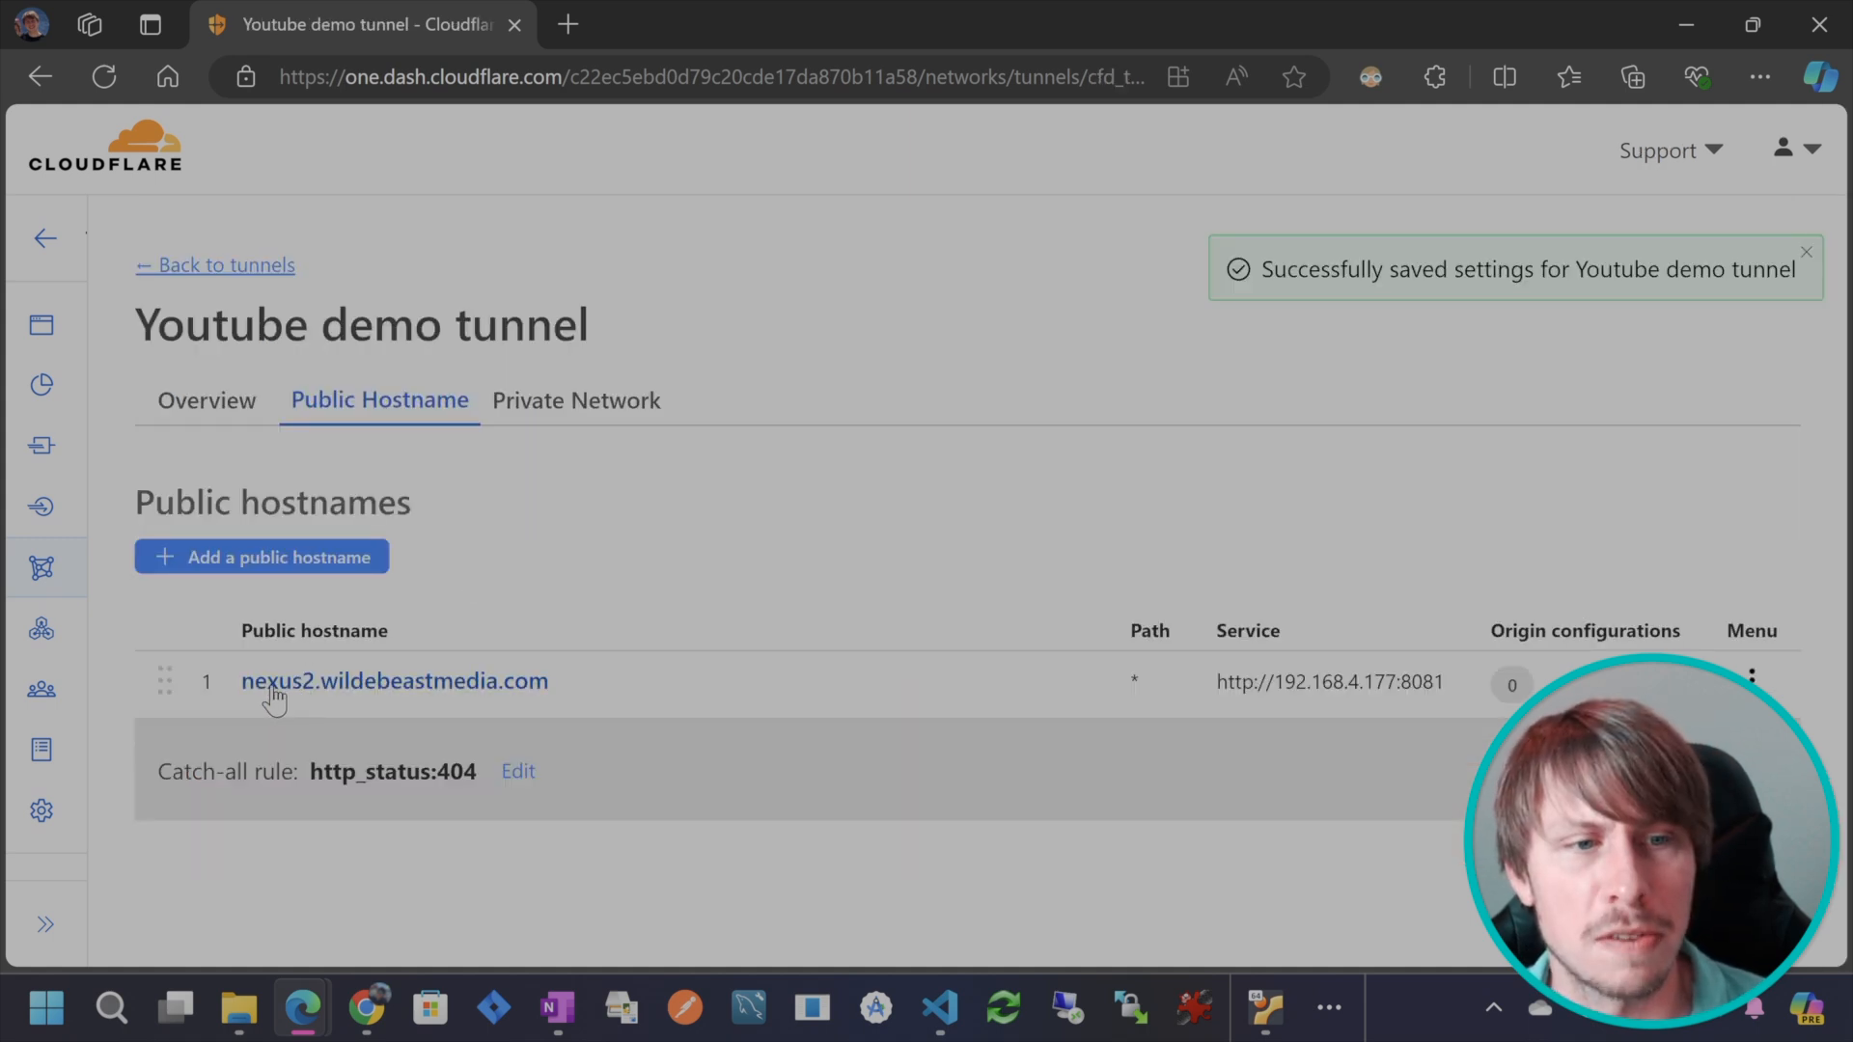
mouse_move(658, 706)
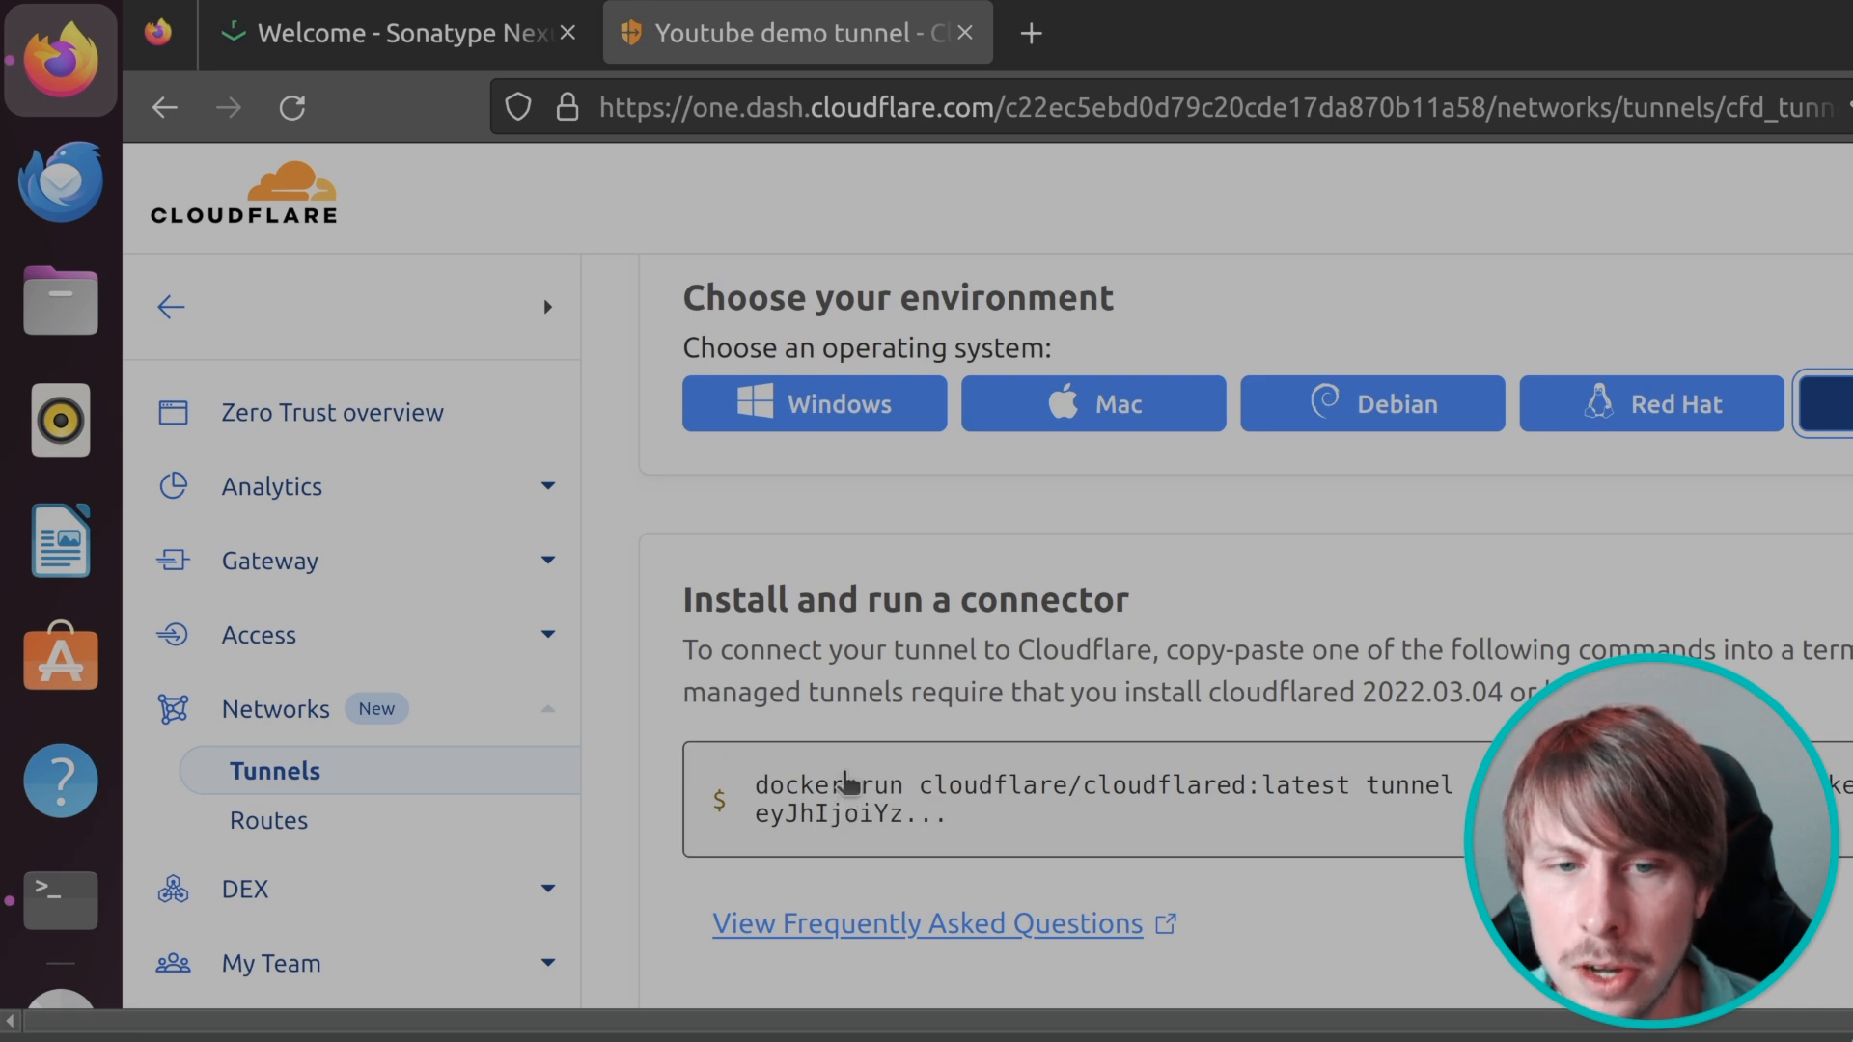
mouse_move(768, 816)
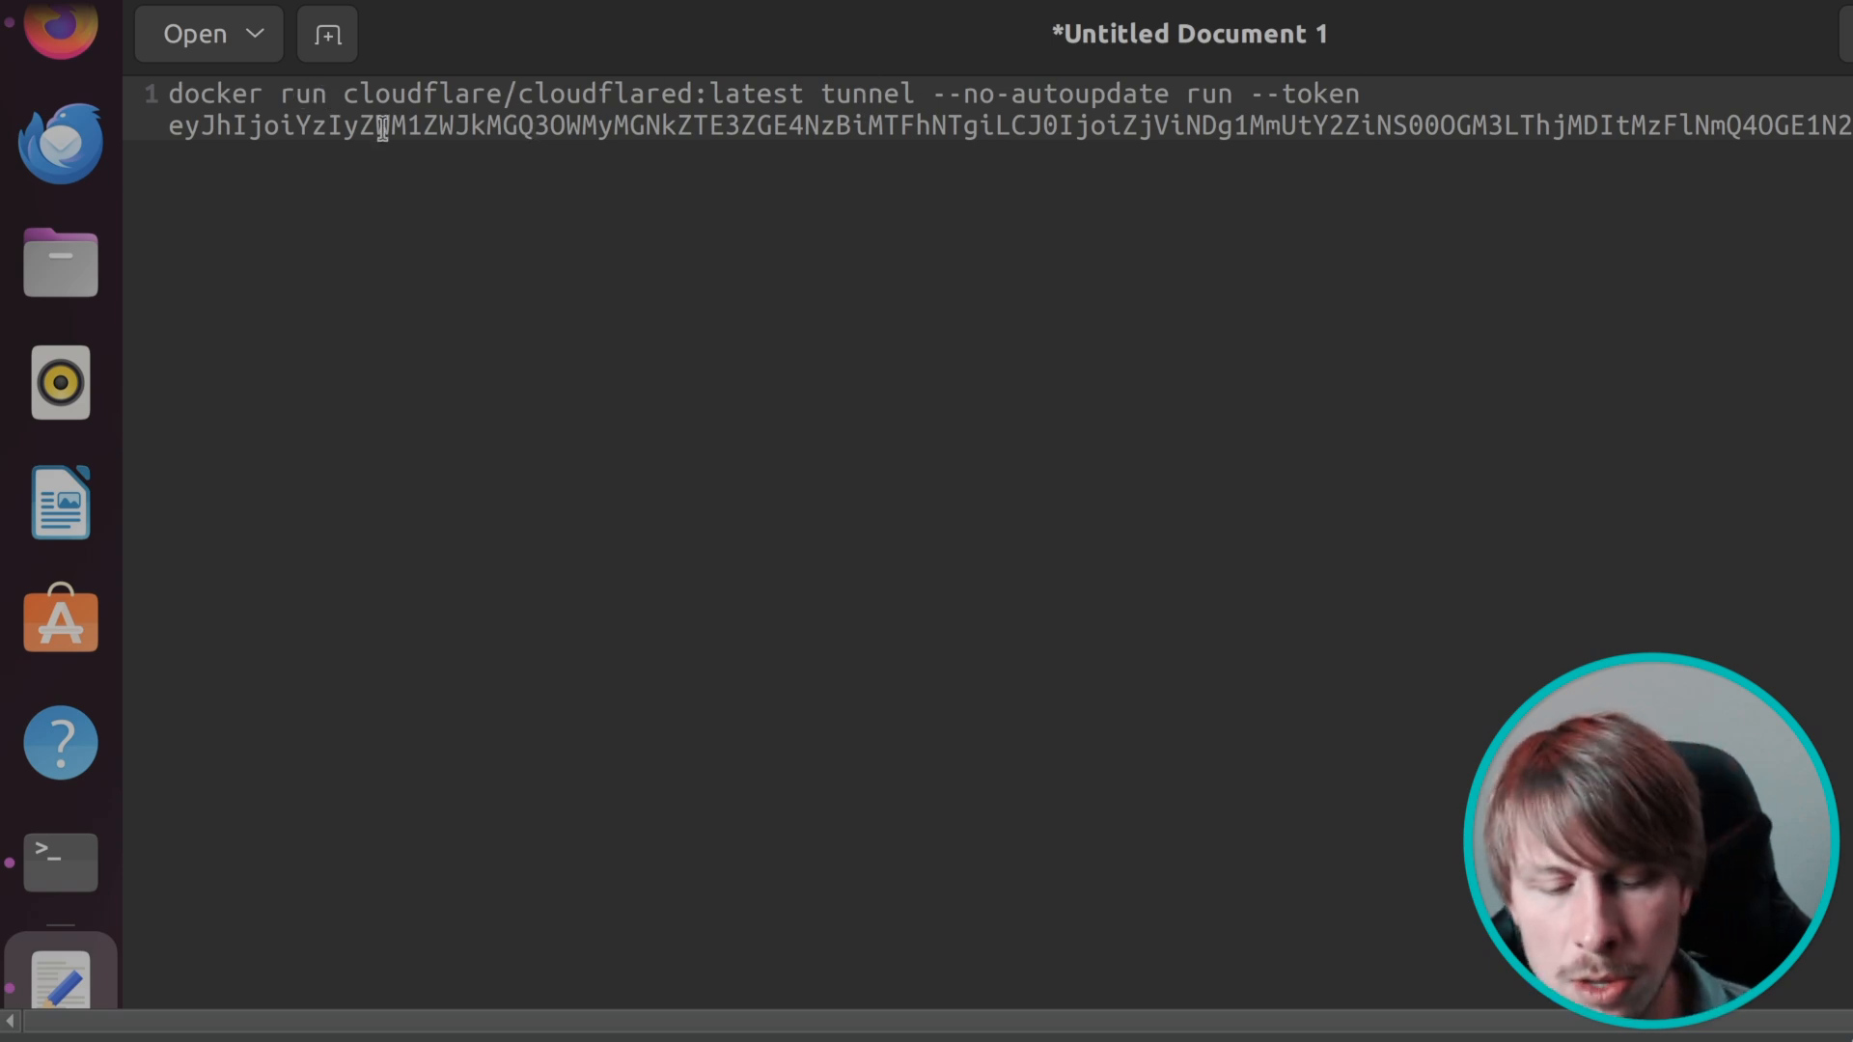
Add -d to the cloudflared docker run command and run it with sudo.
text(-d)
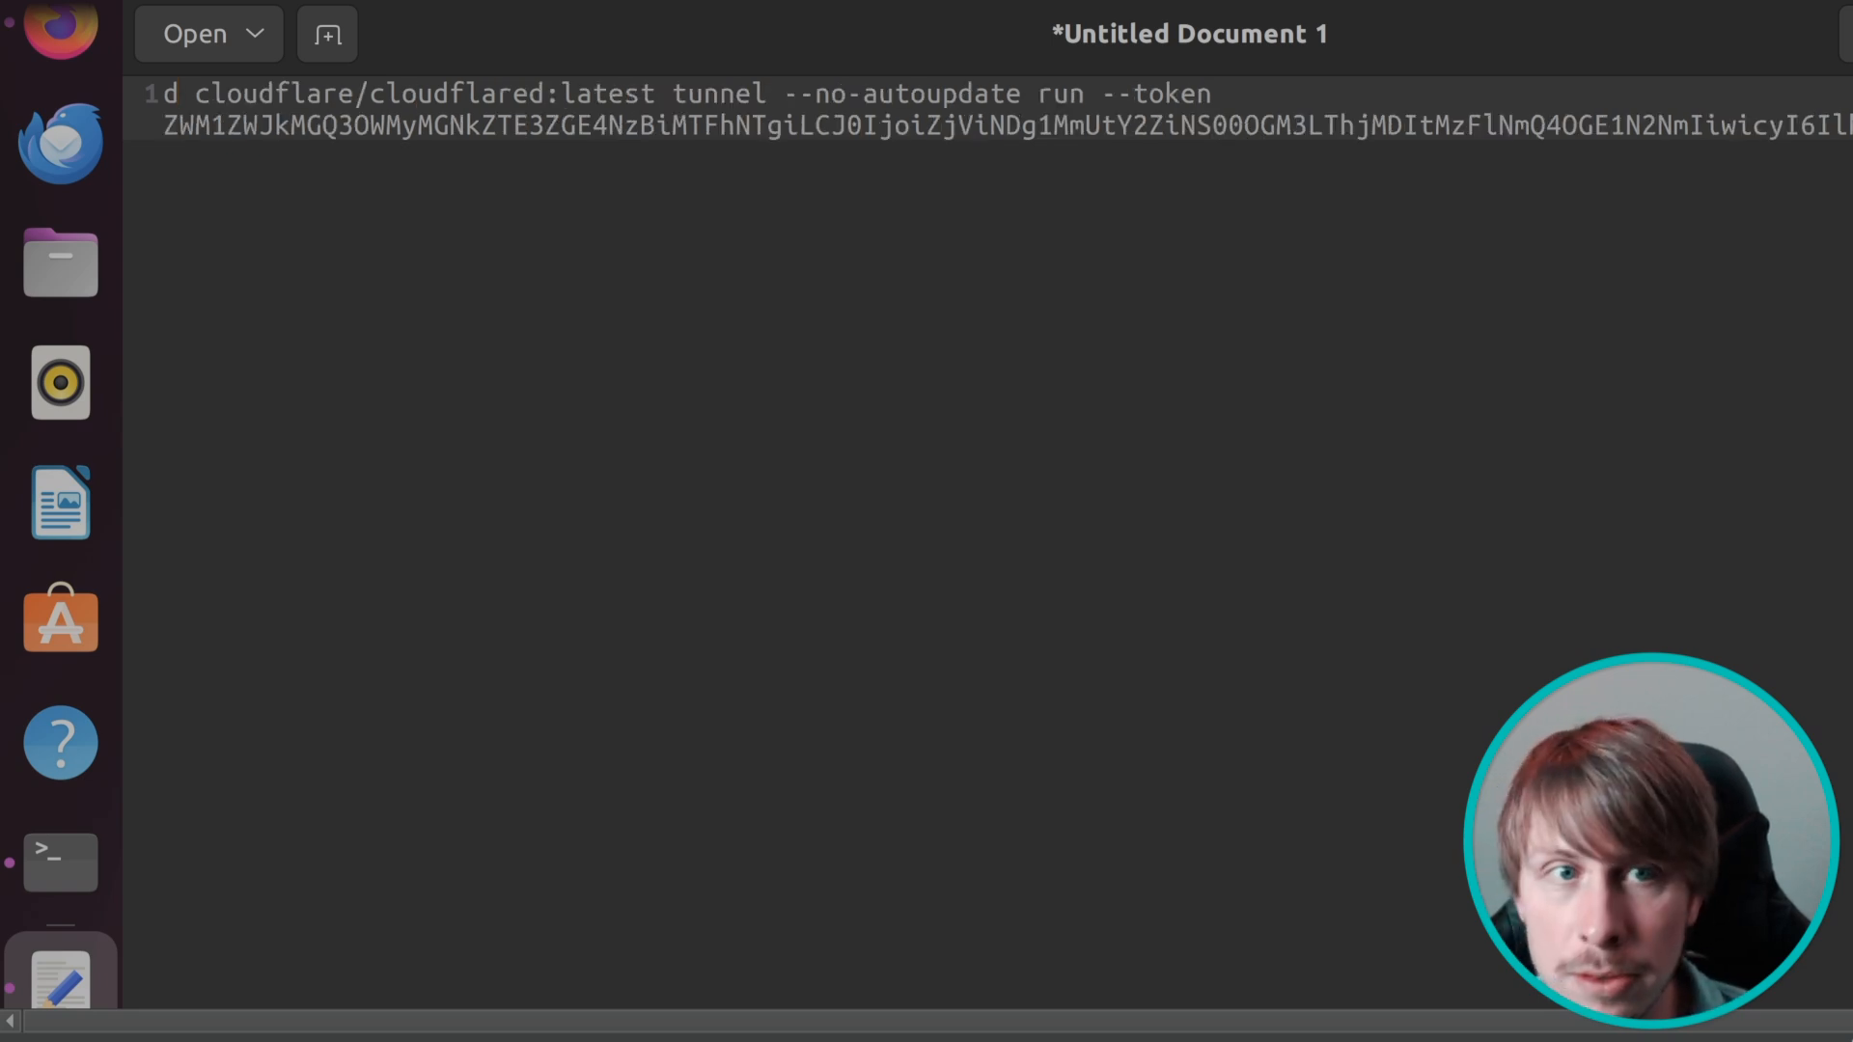
text(docker run -)
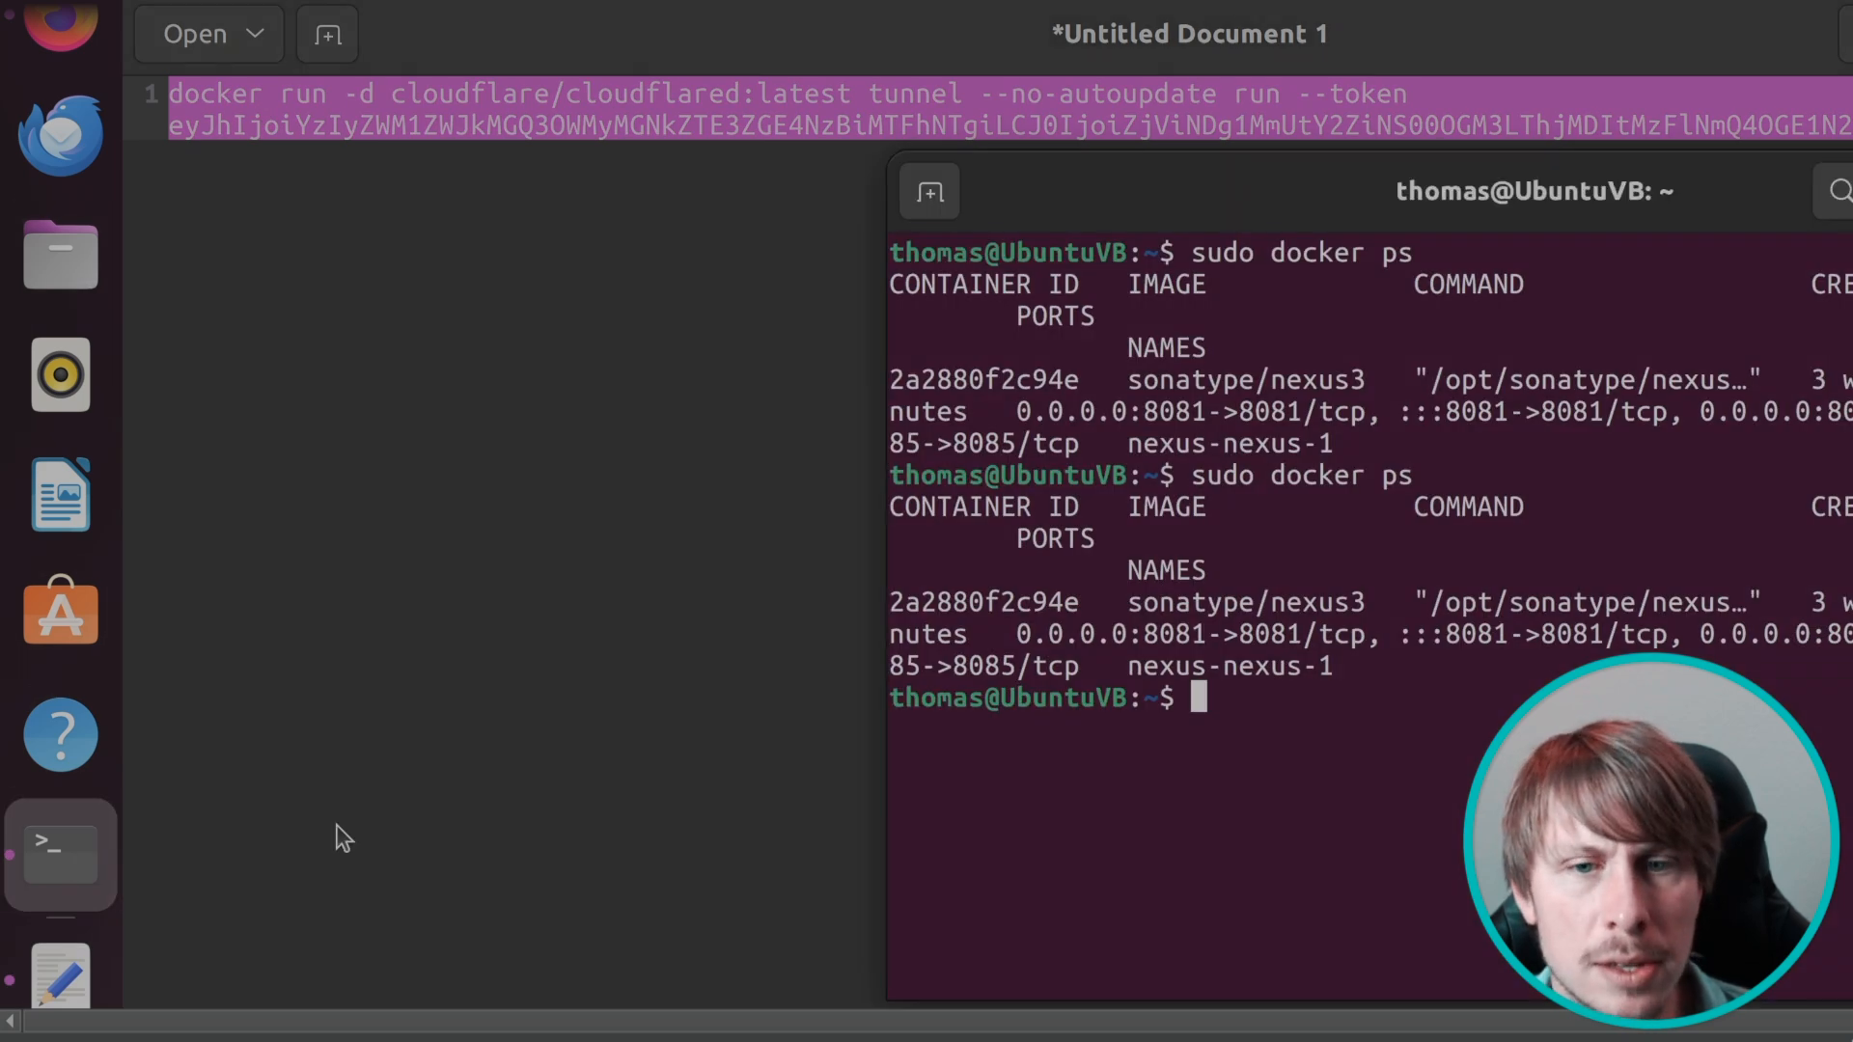
text(su)
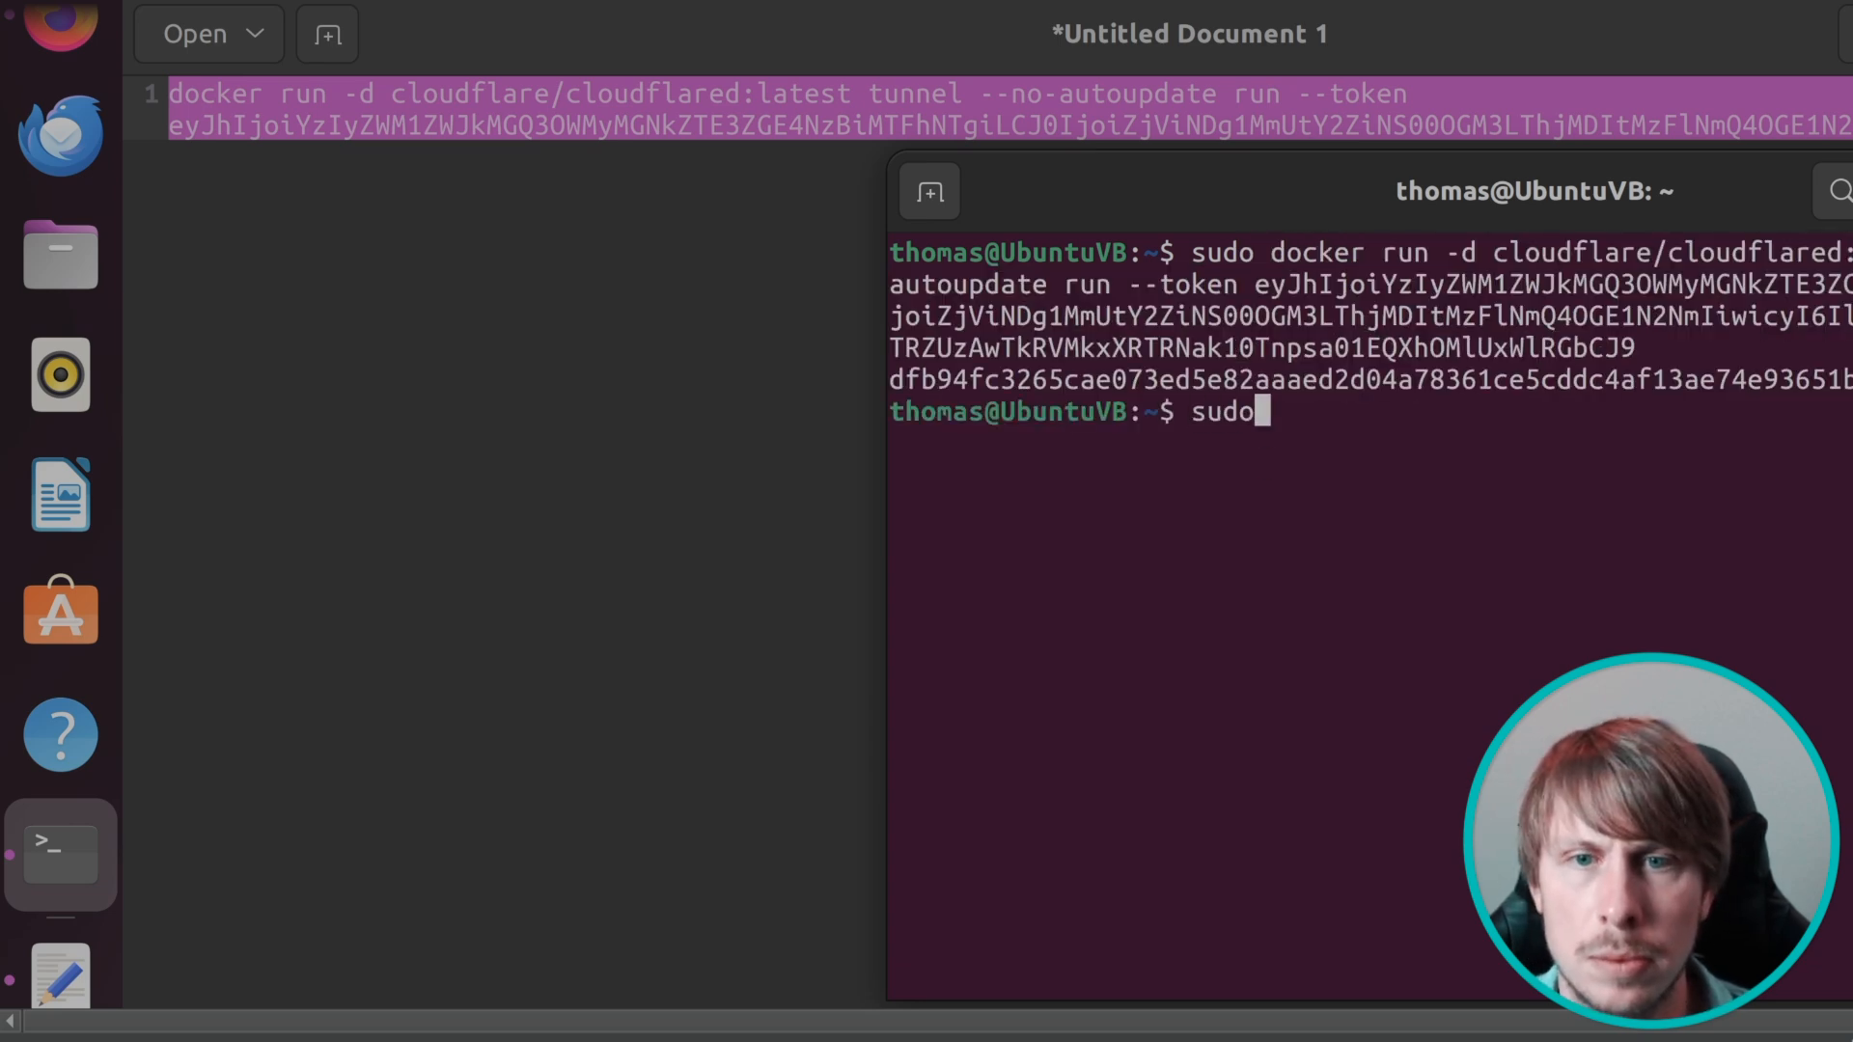
text(docker)
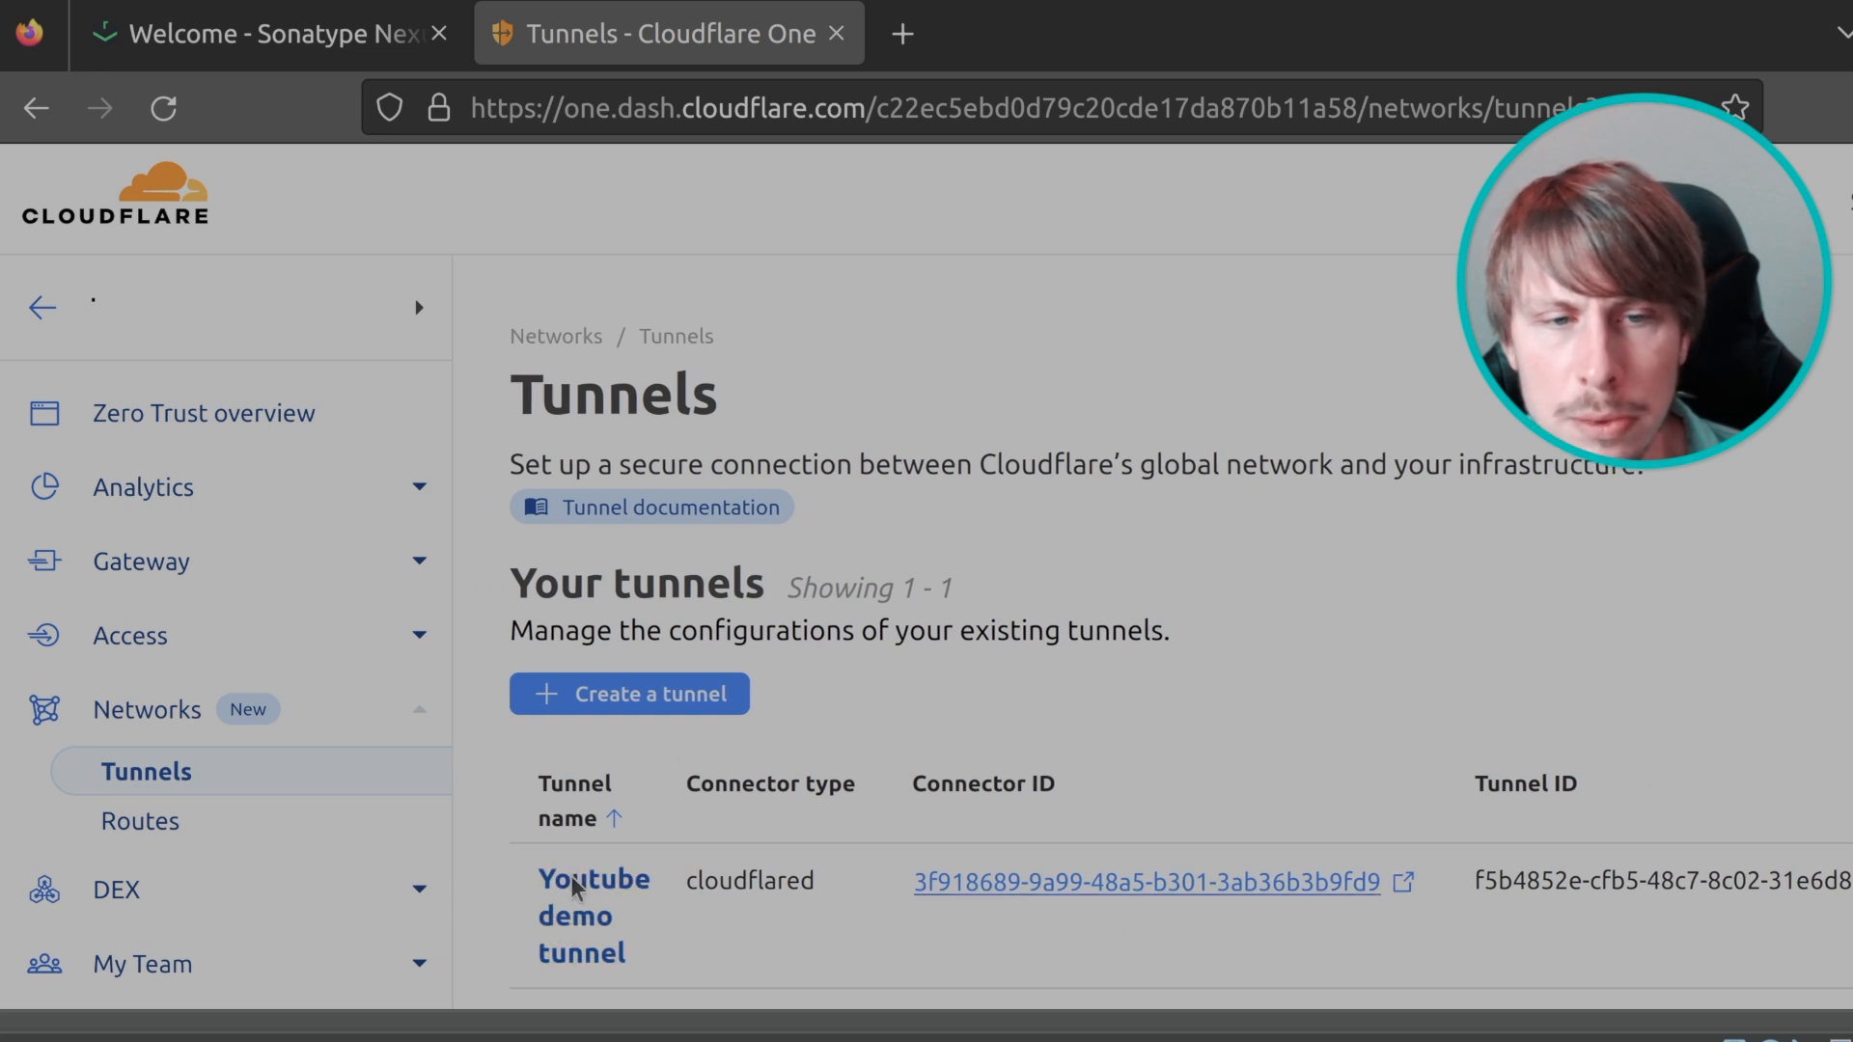
Open the Youtube demo tunnel's details and its configuration.
click(594, 879)
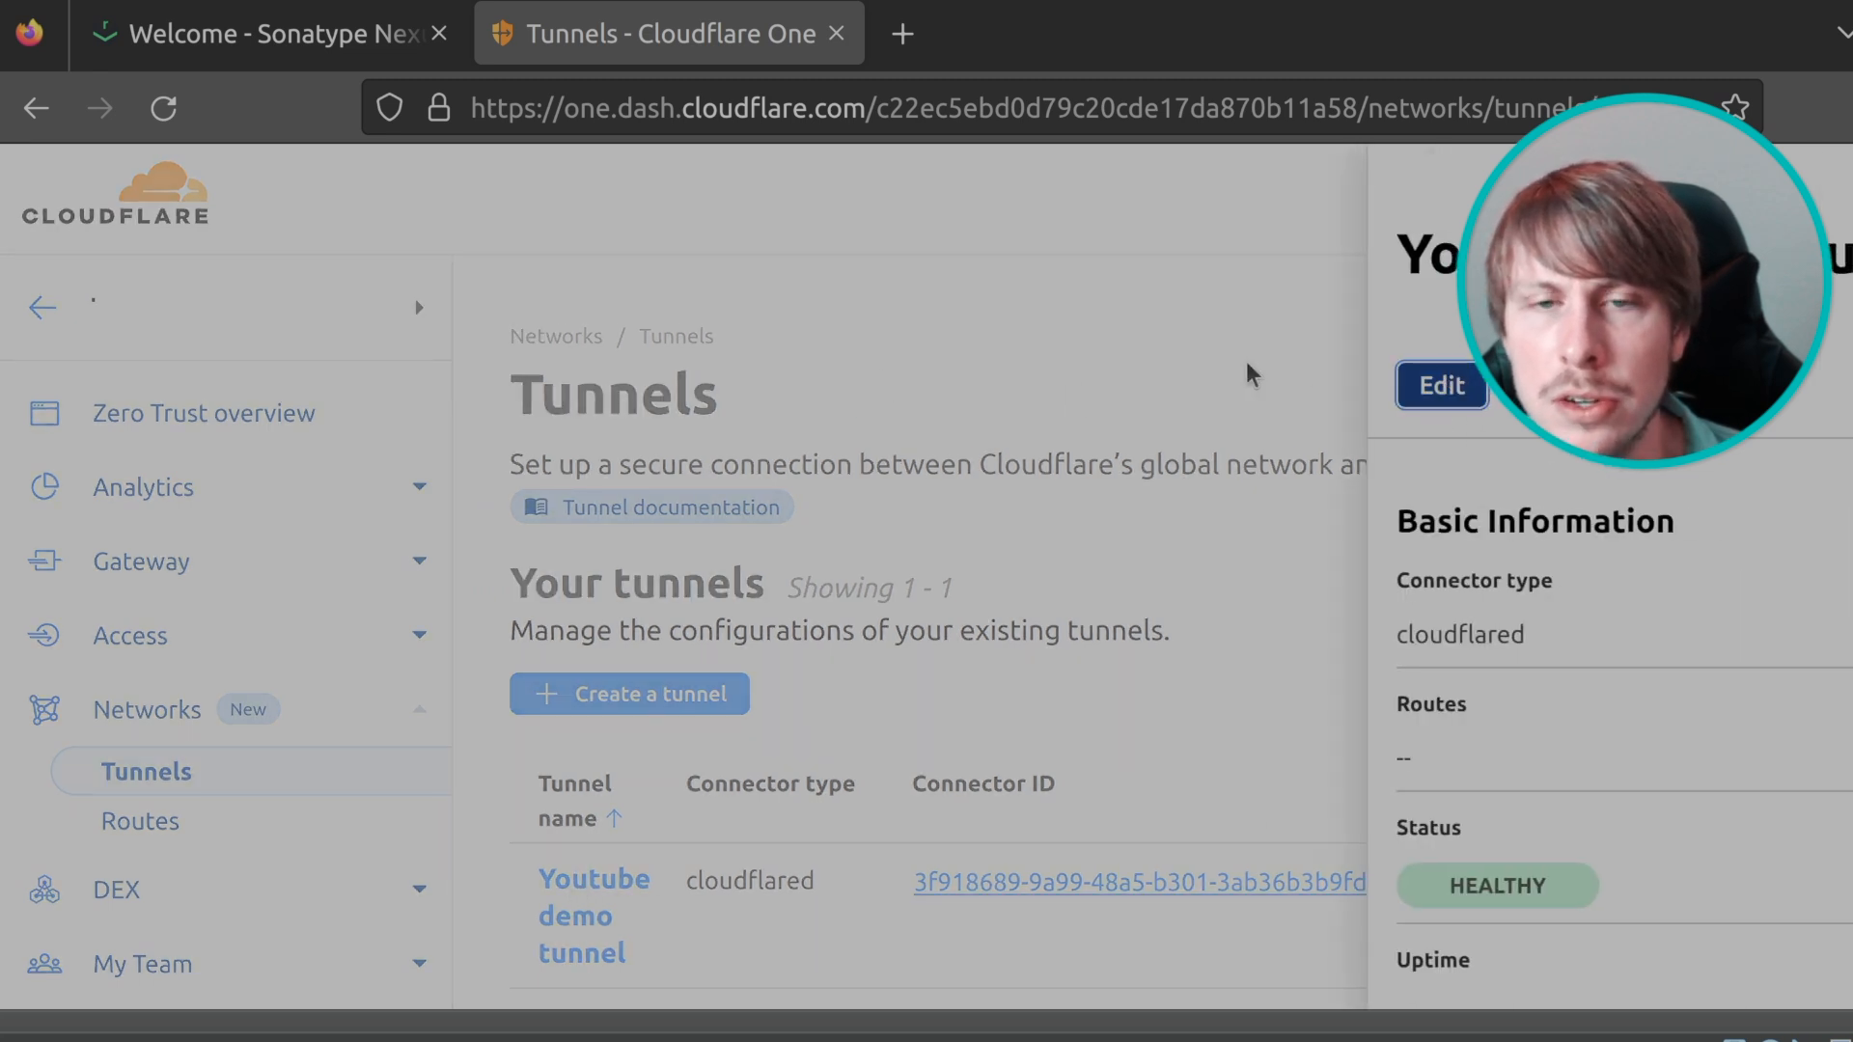
click(595, 879)
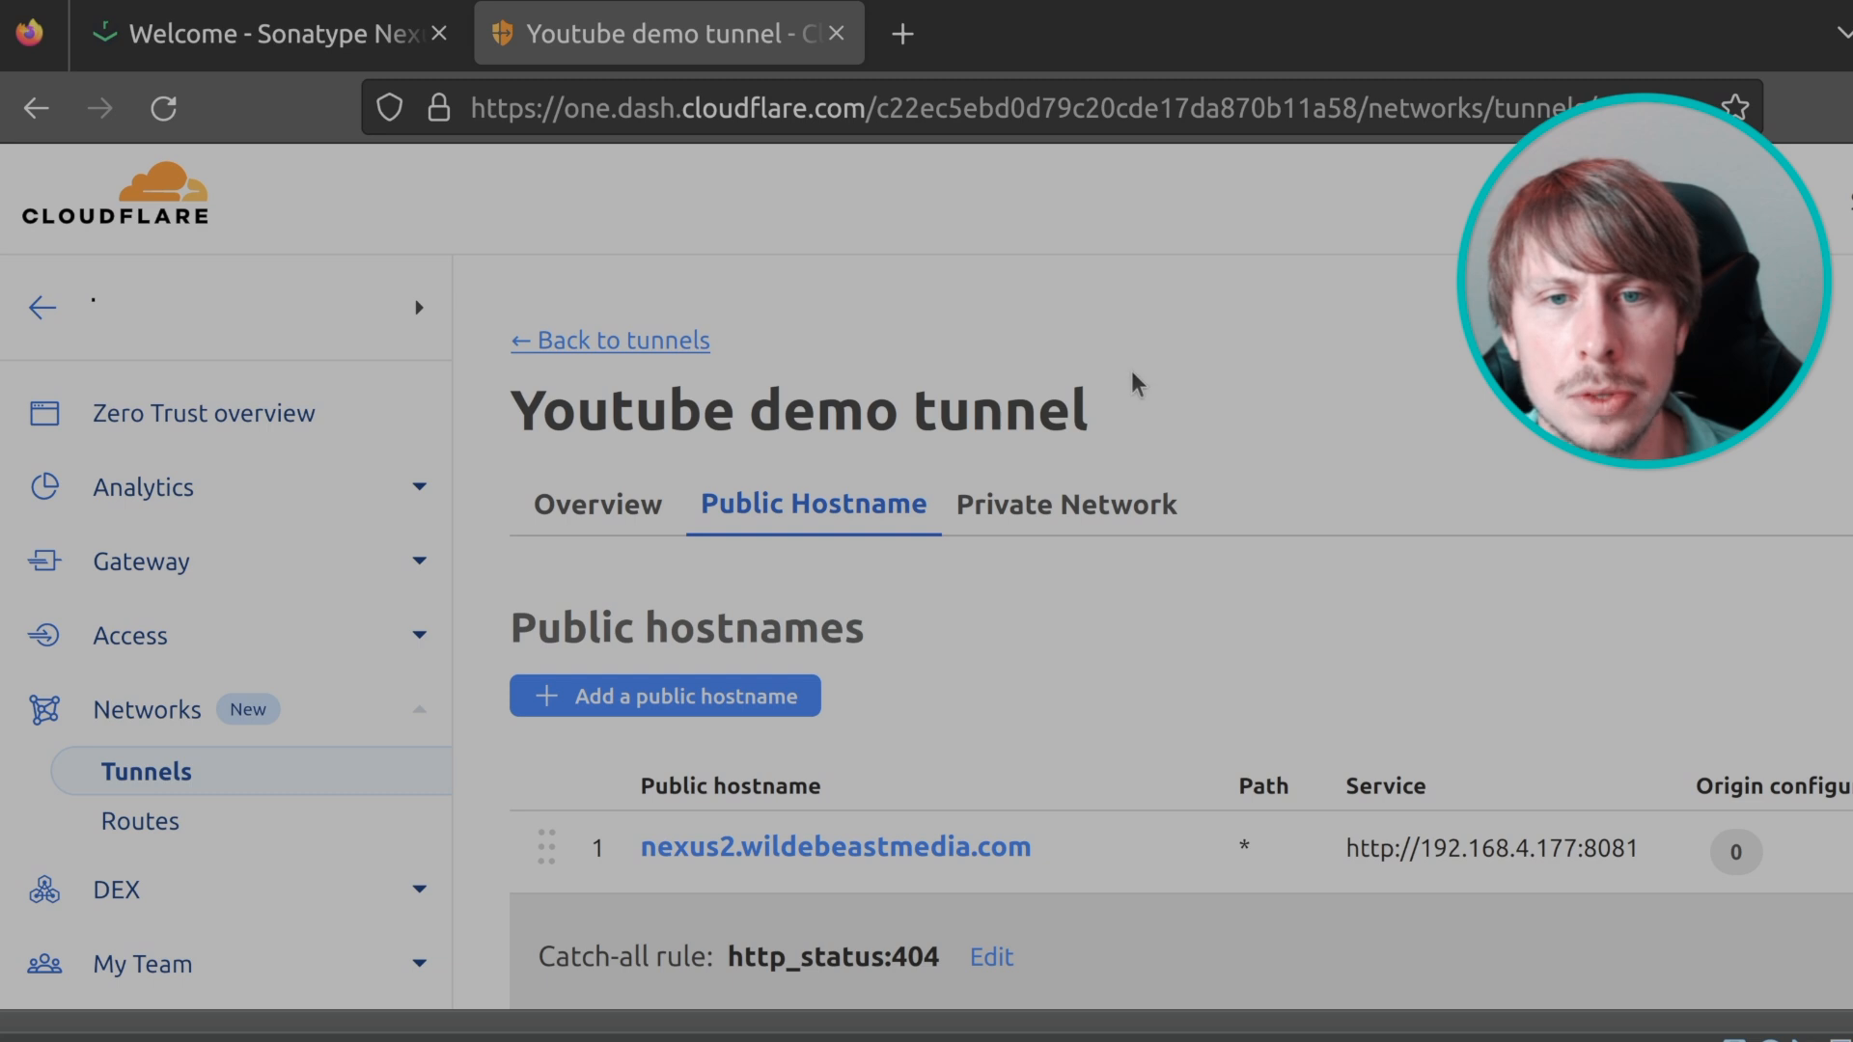
mouse_move(1663, 858)
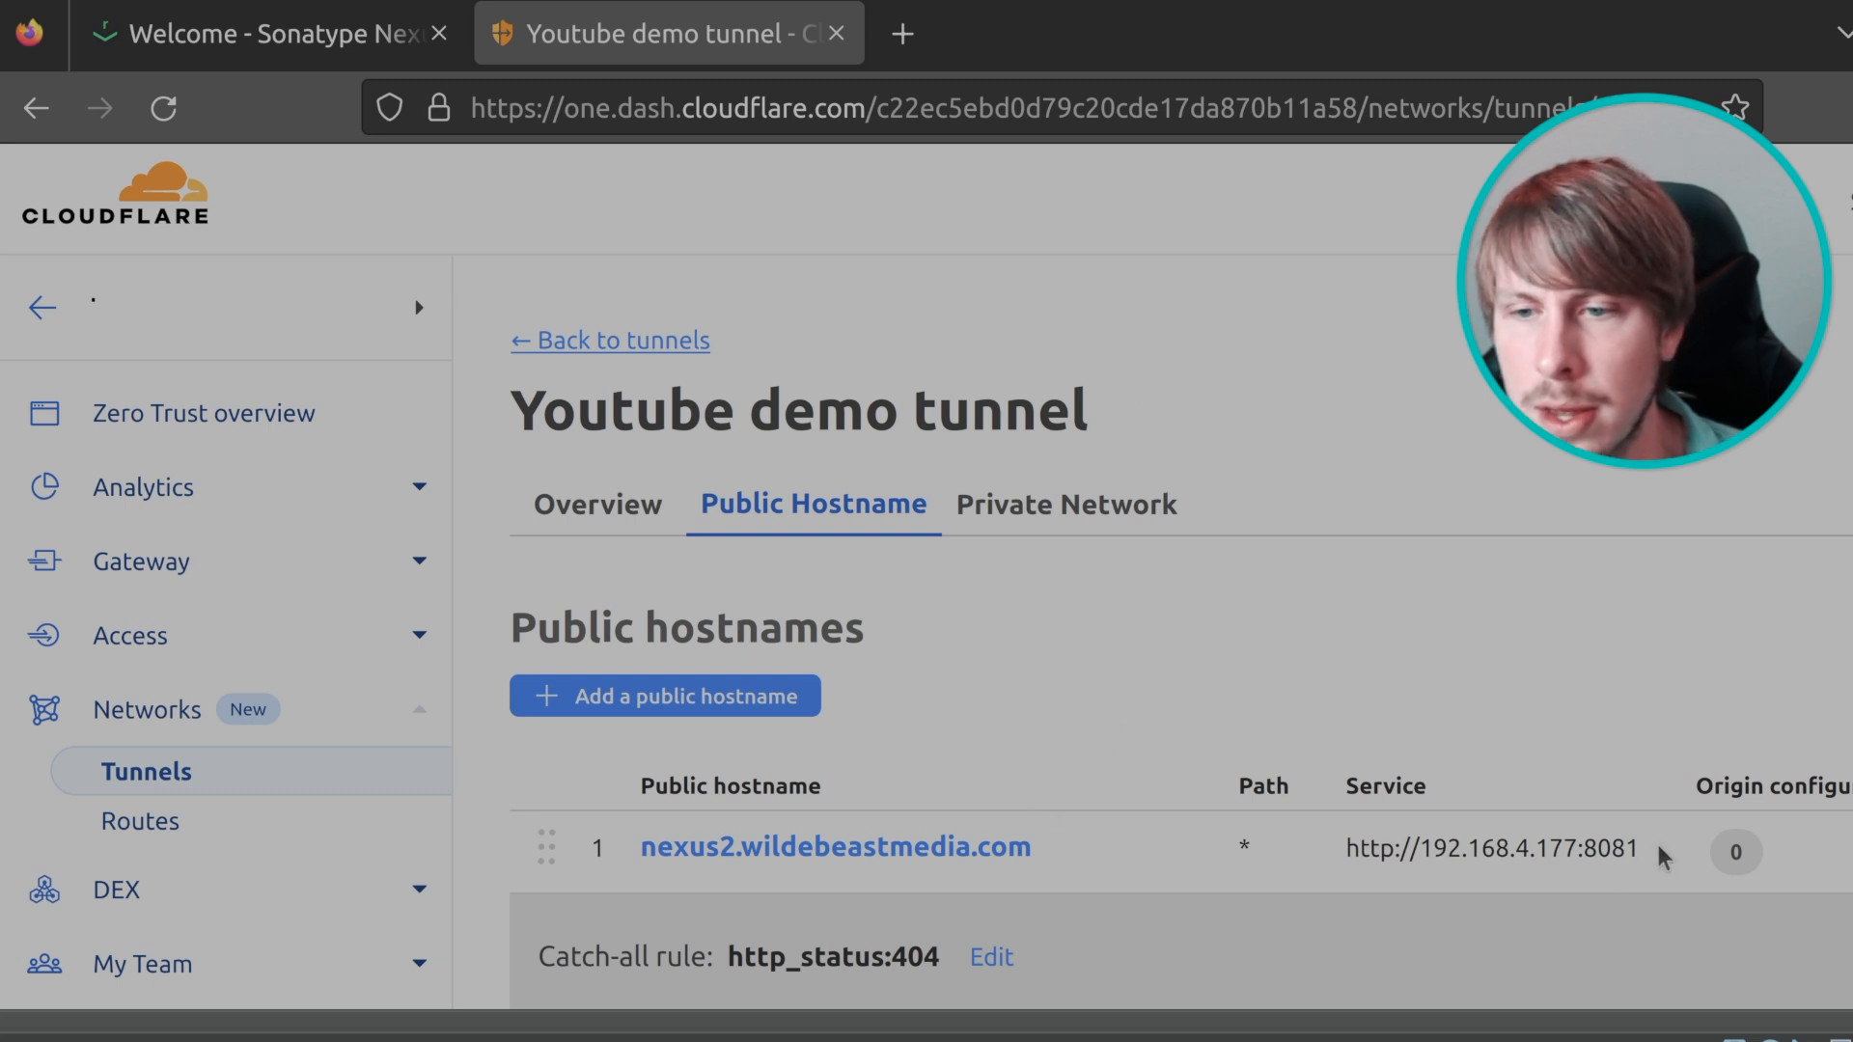
mouse_move(875, 824)
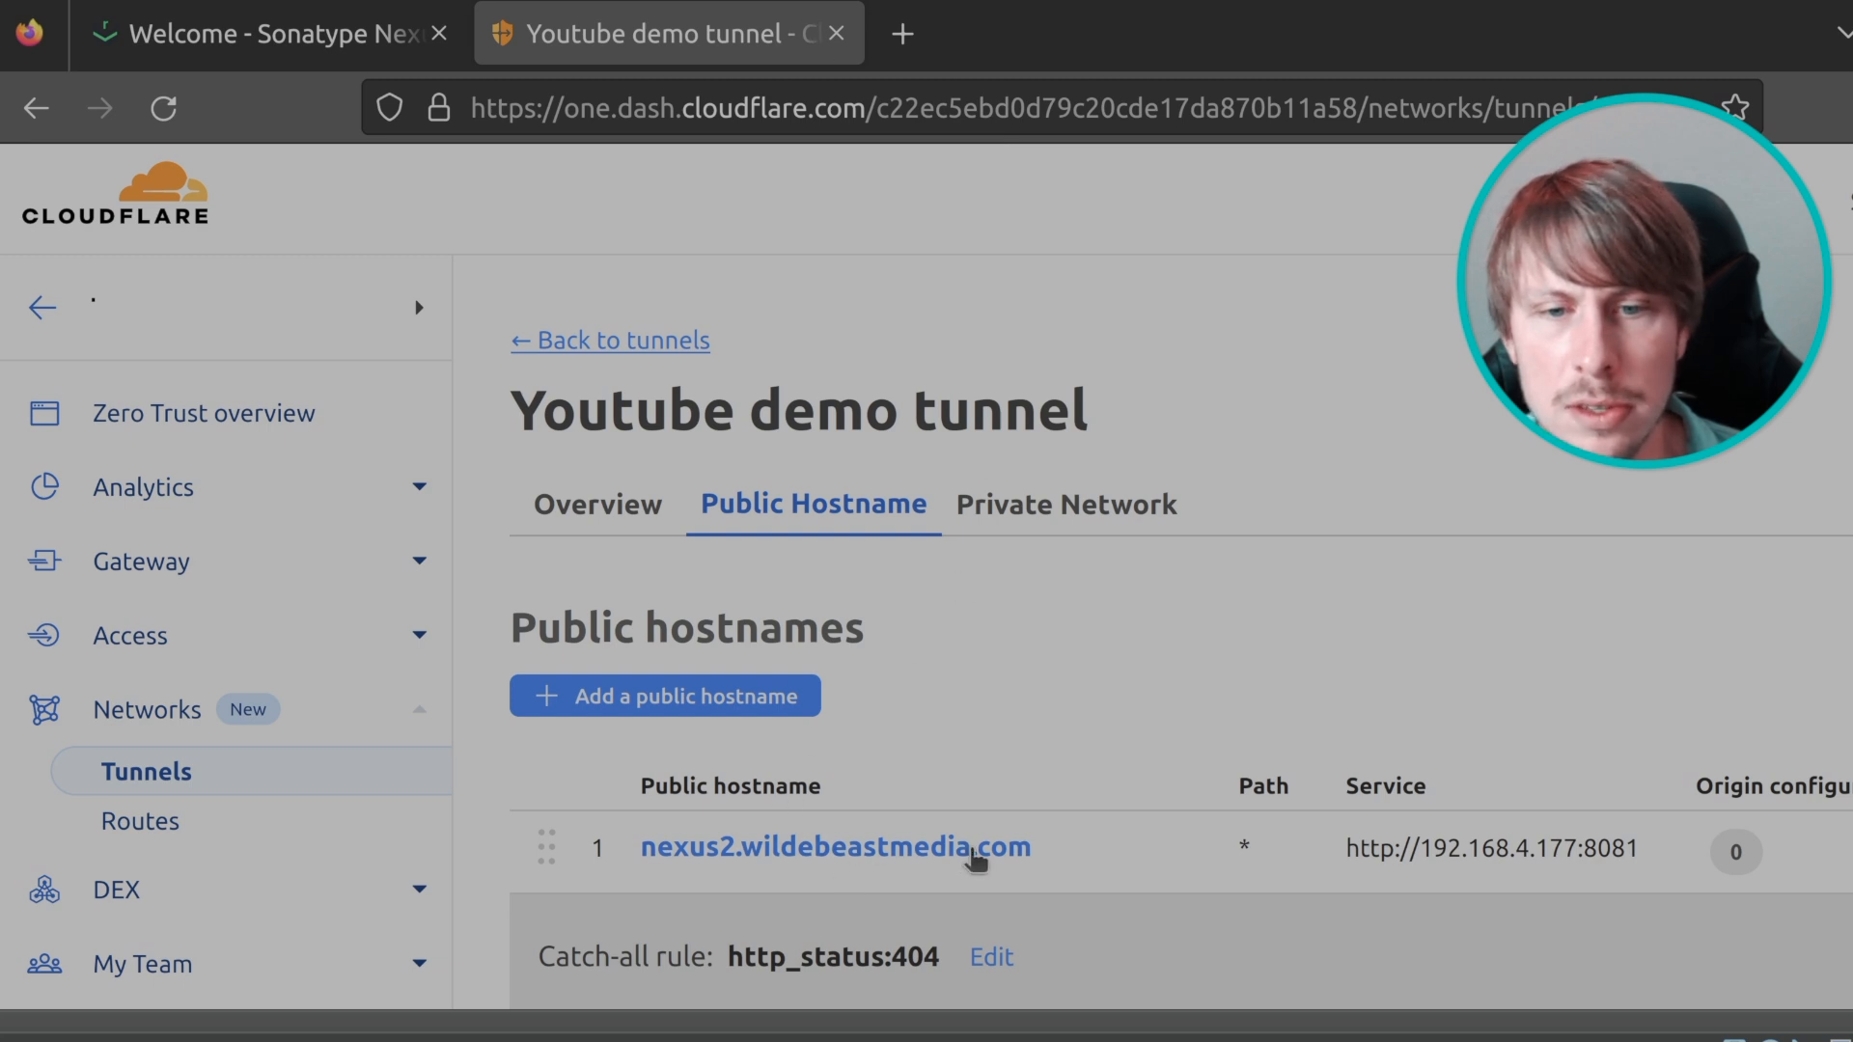
mouse_move(946, 718)
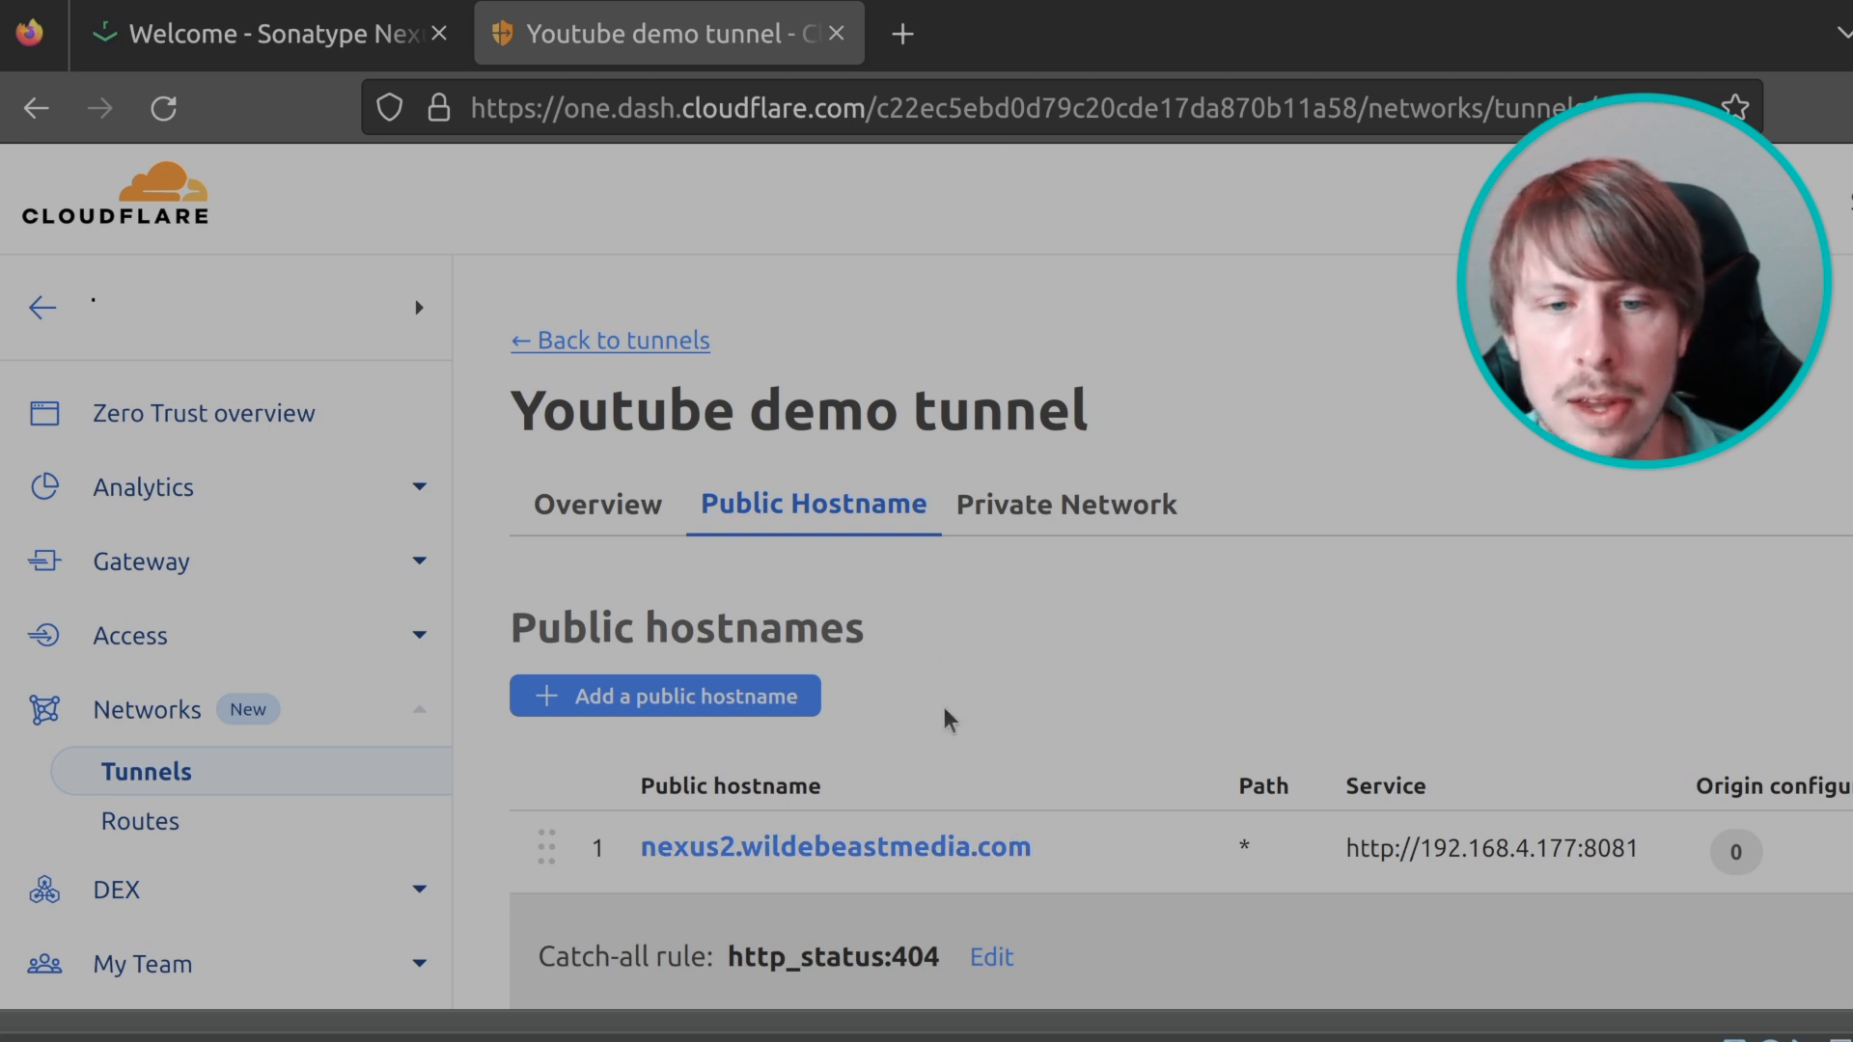
Visit nexus2.wildebeastmedia.com in a new tab to load the Nexus welcome page.
click(833, 847)
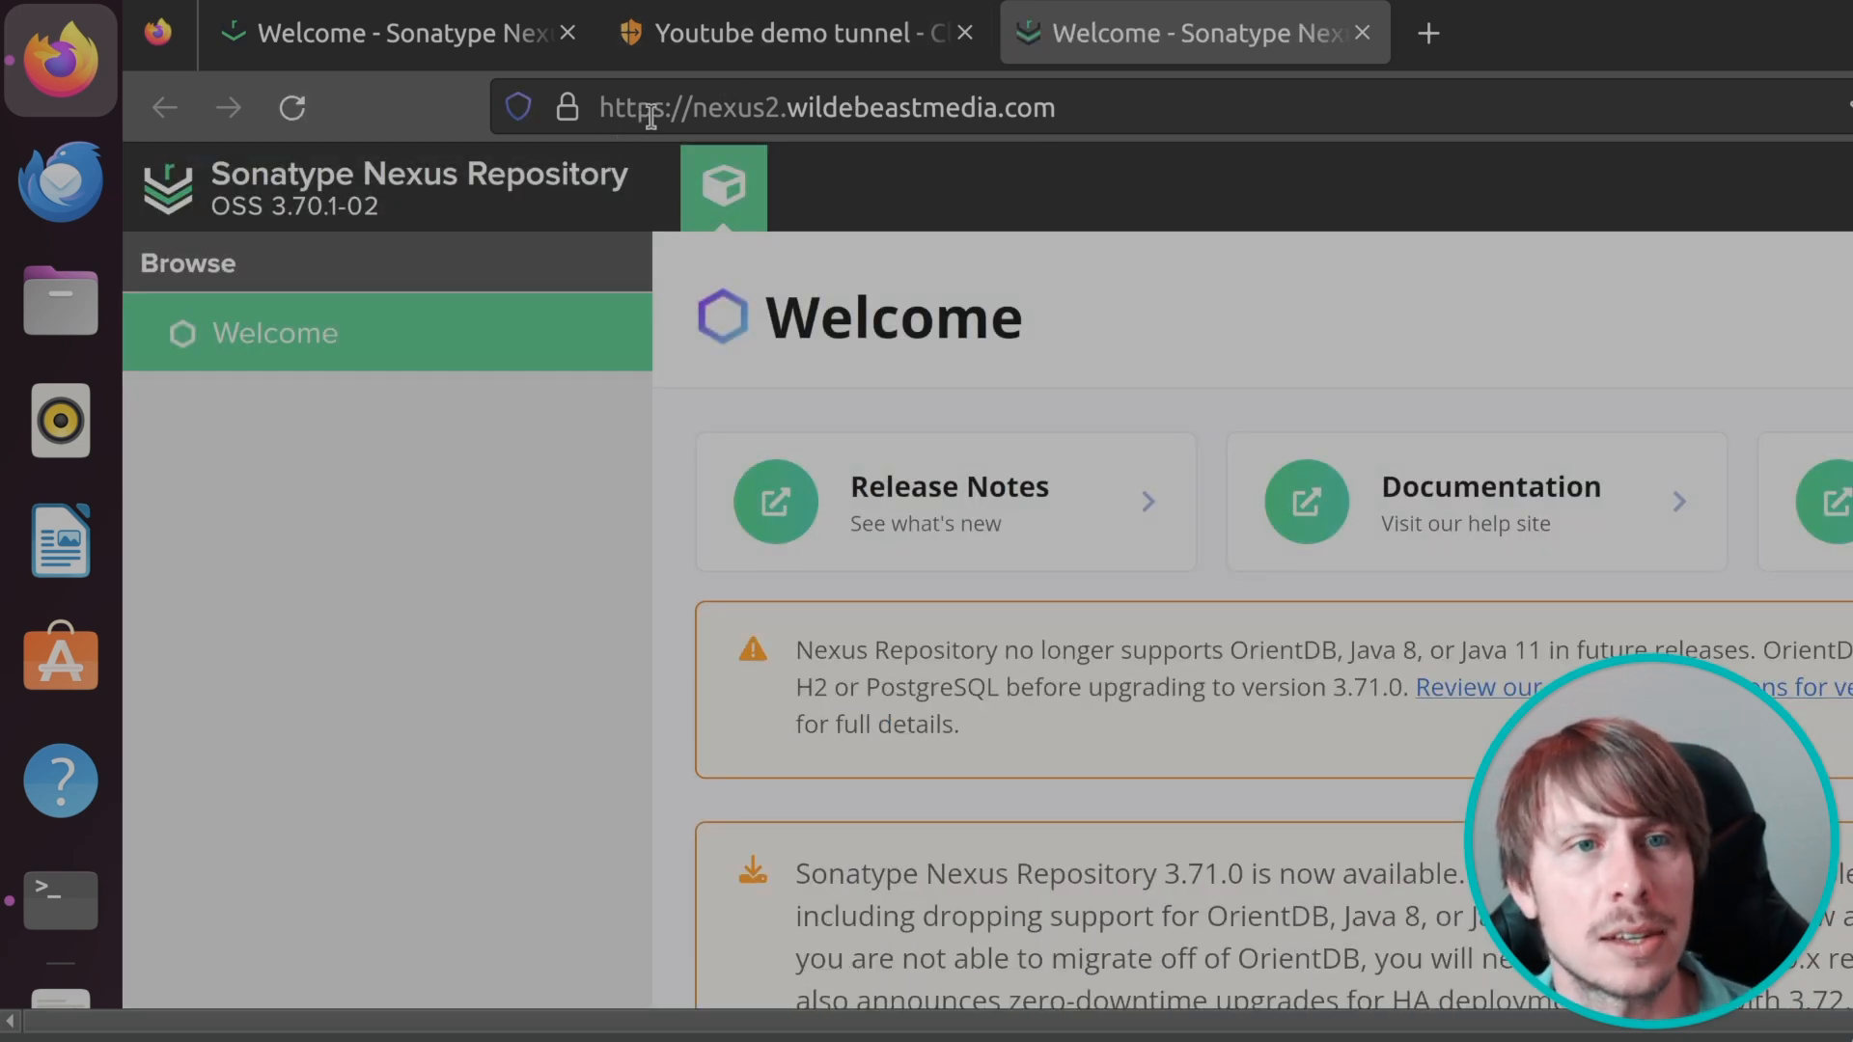
mouse_move(863, 157)
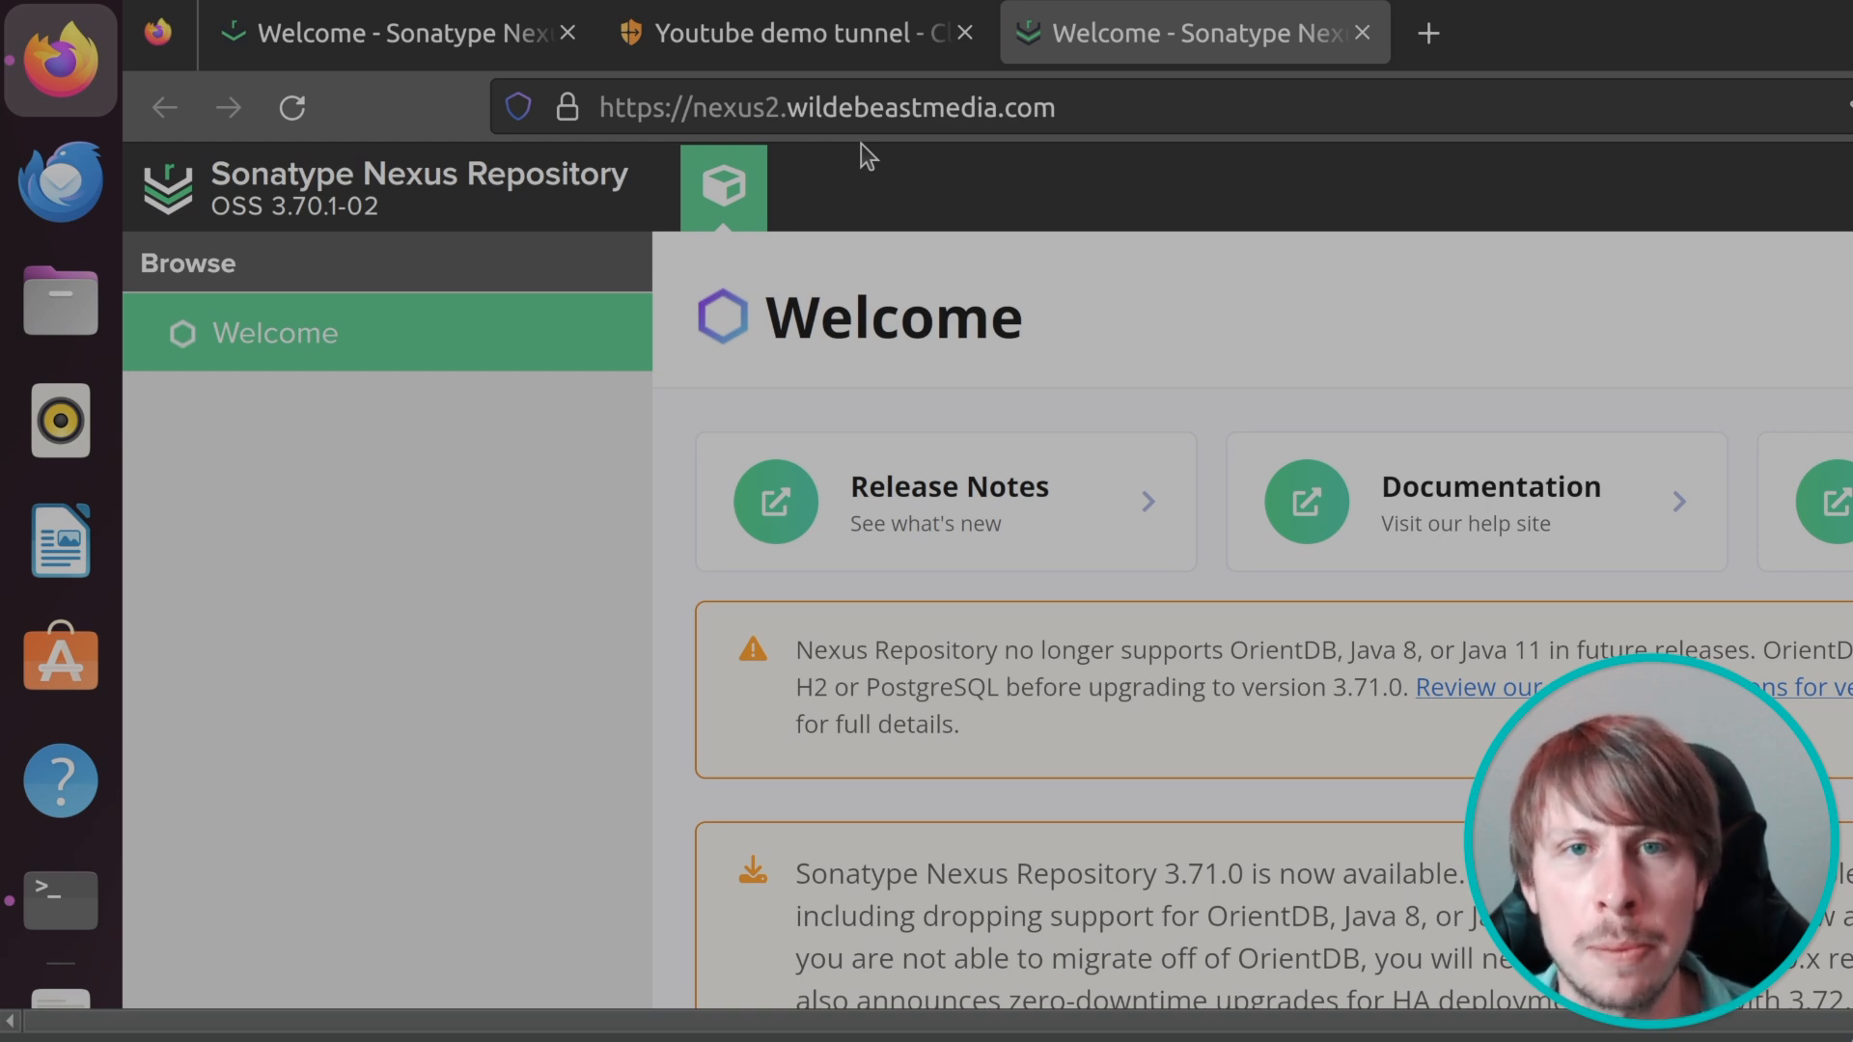
mouse_move(1138, 374)
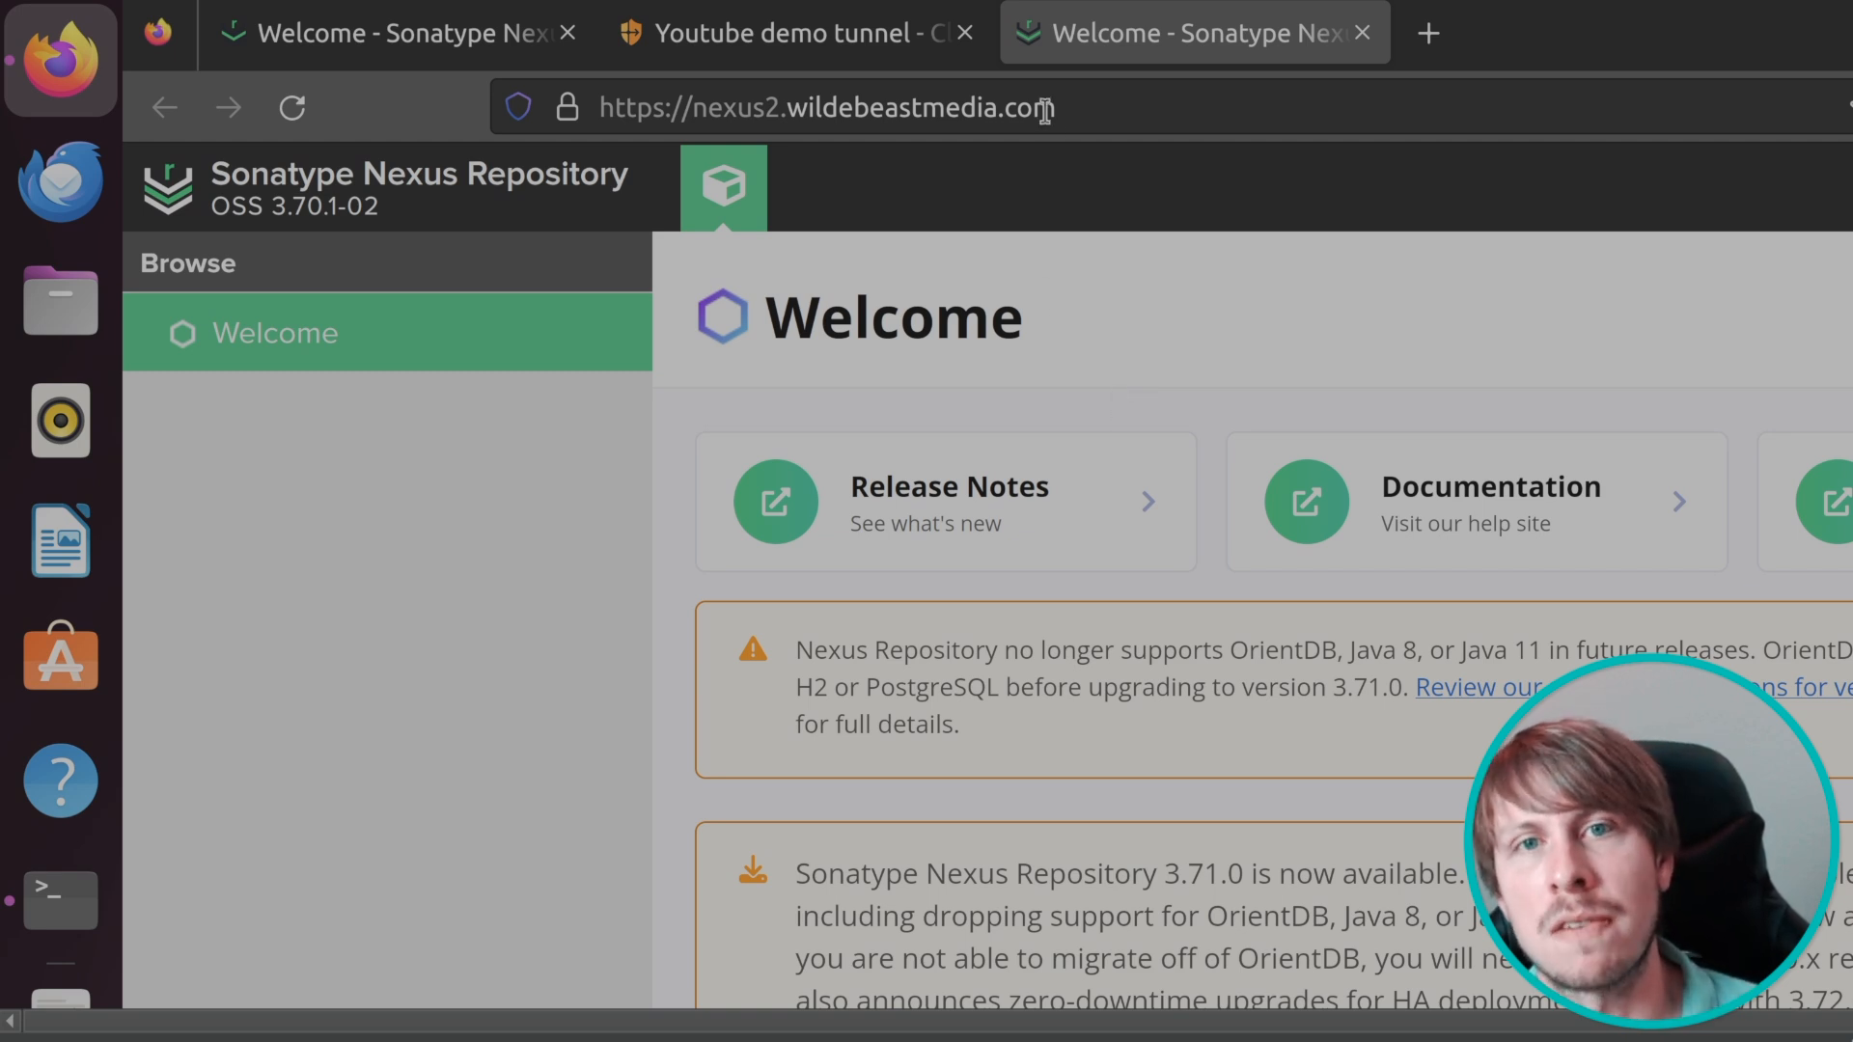
click(793, 32)
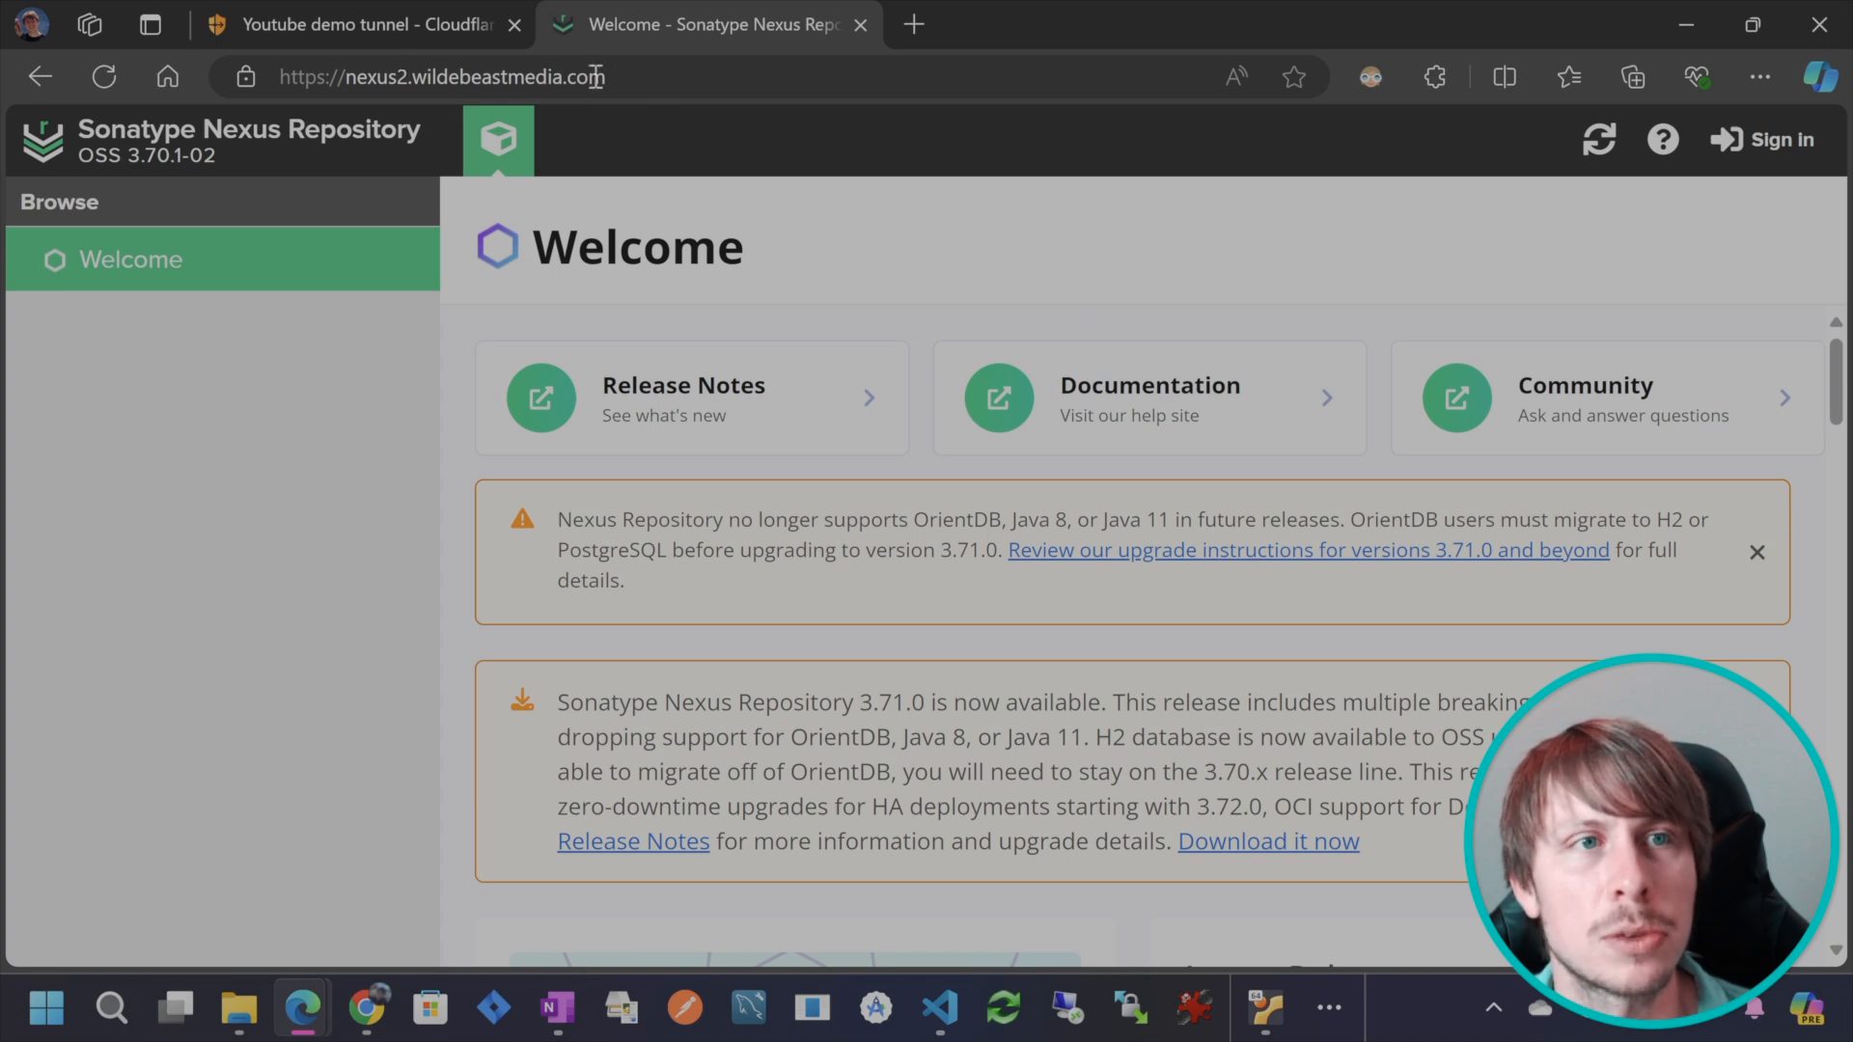
Return to the Cloudflare tab and open Access > Applications.
click(360, 26)
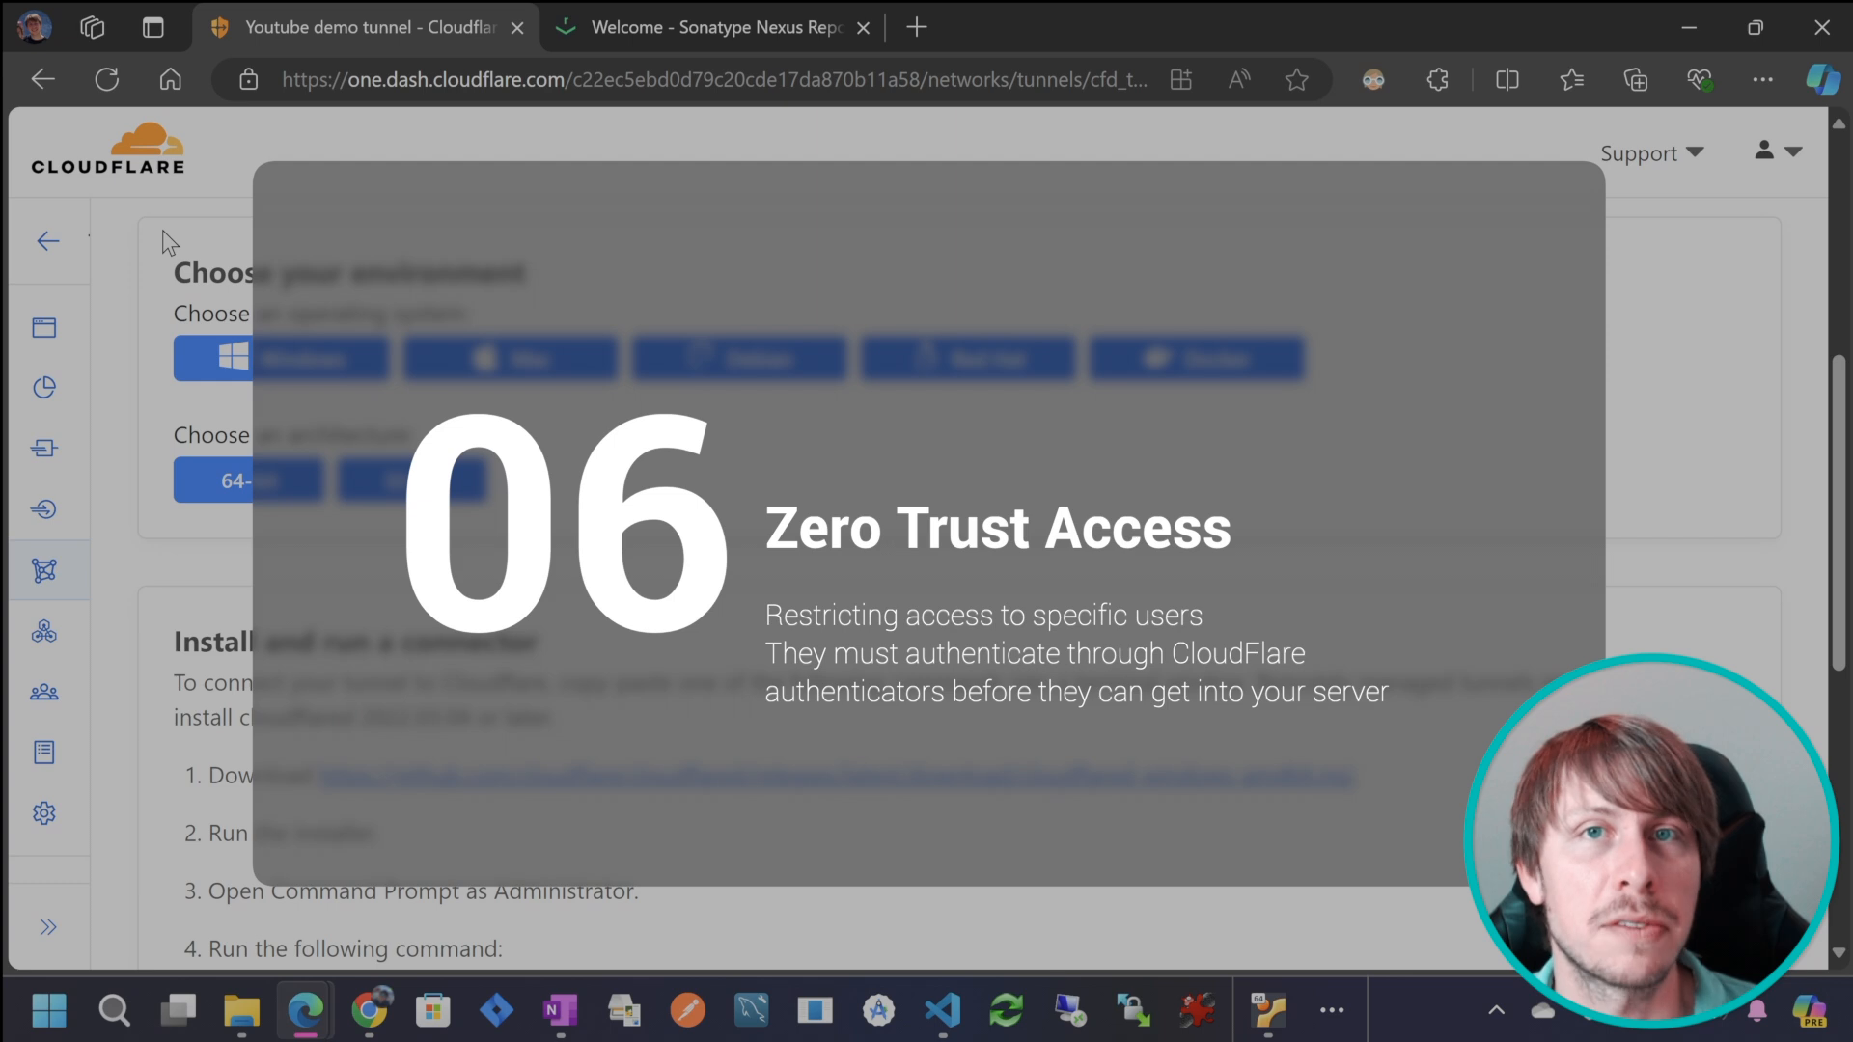
mouse_move(100, 259)
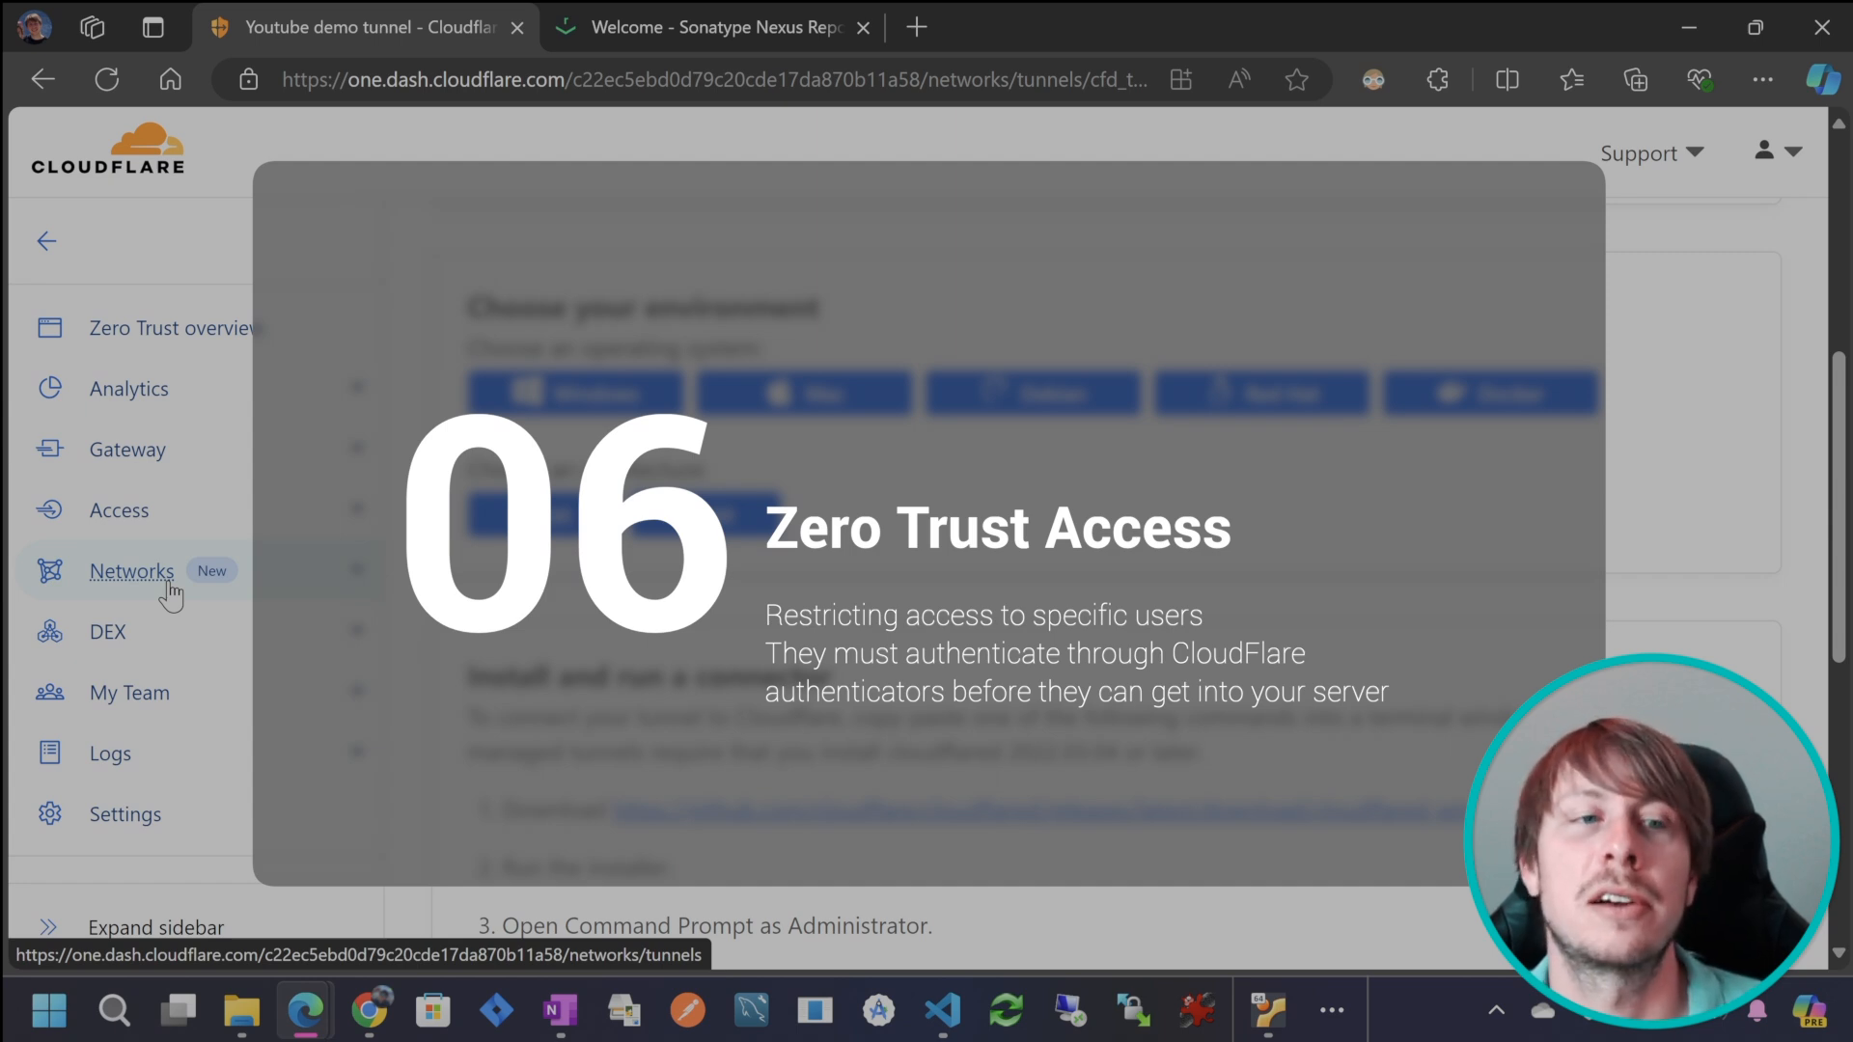
mouse_move(183, 589)
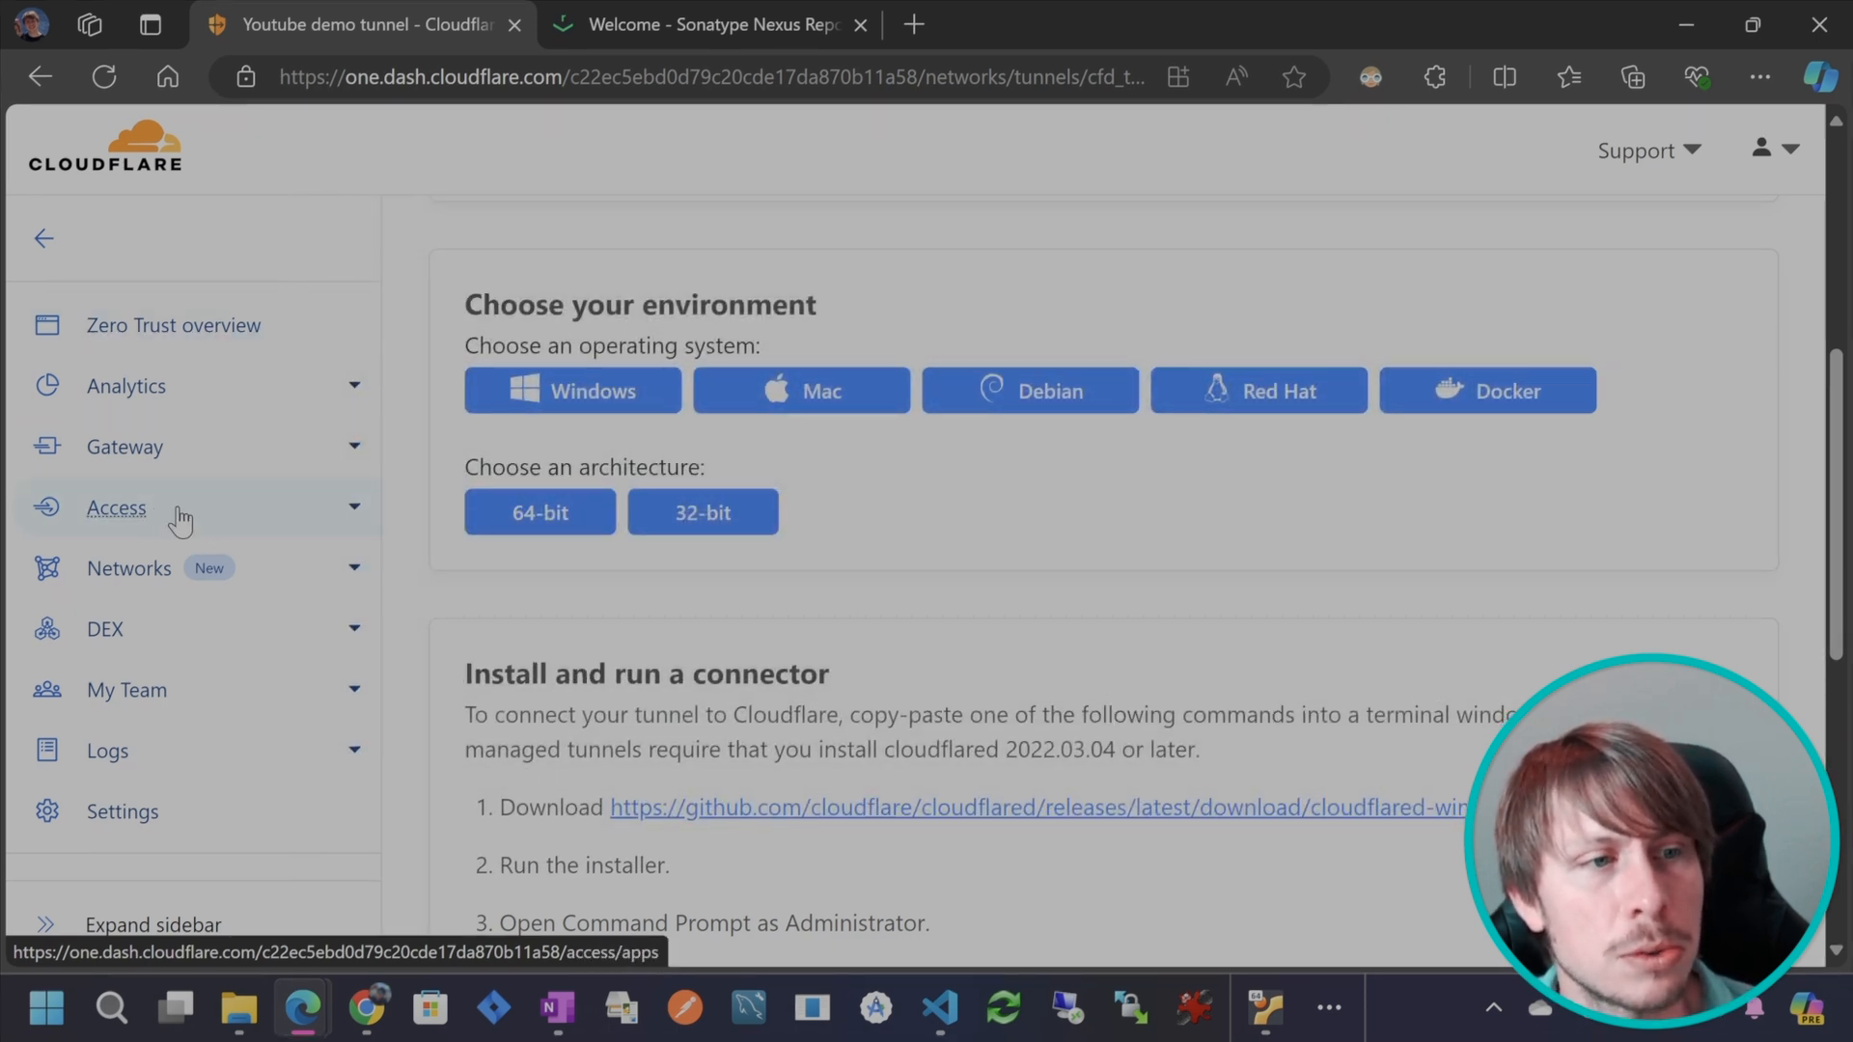
click(116, 506)
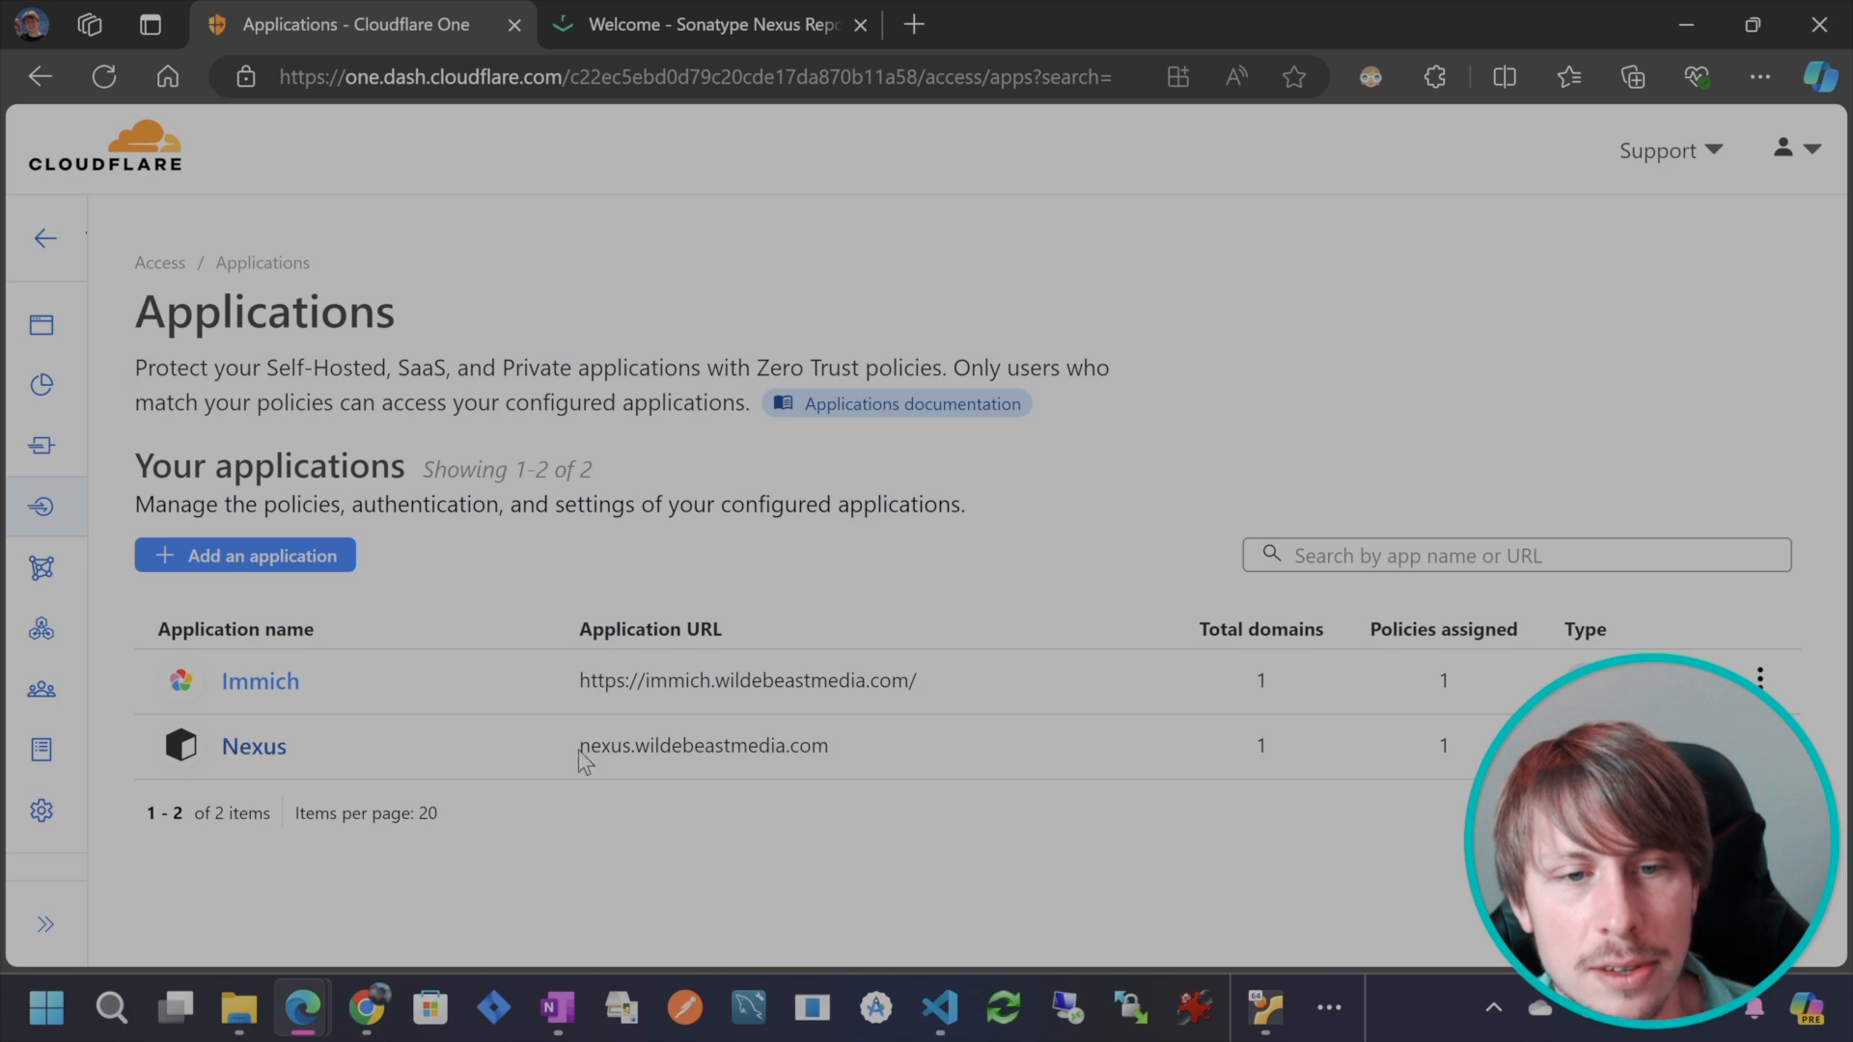
mouse_move(390, 762)
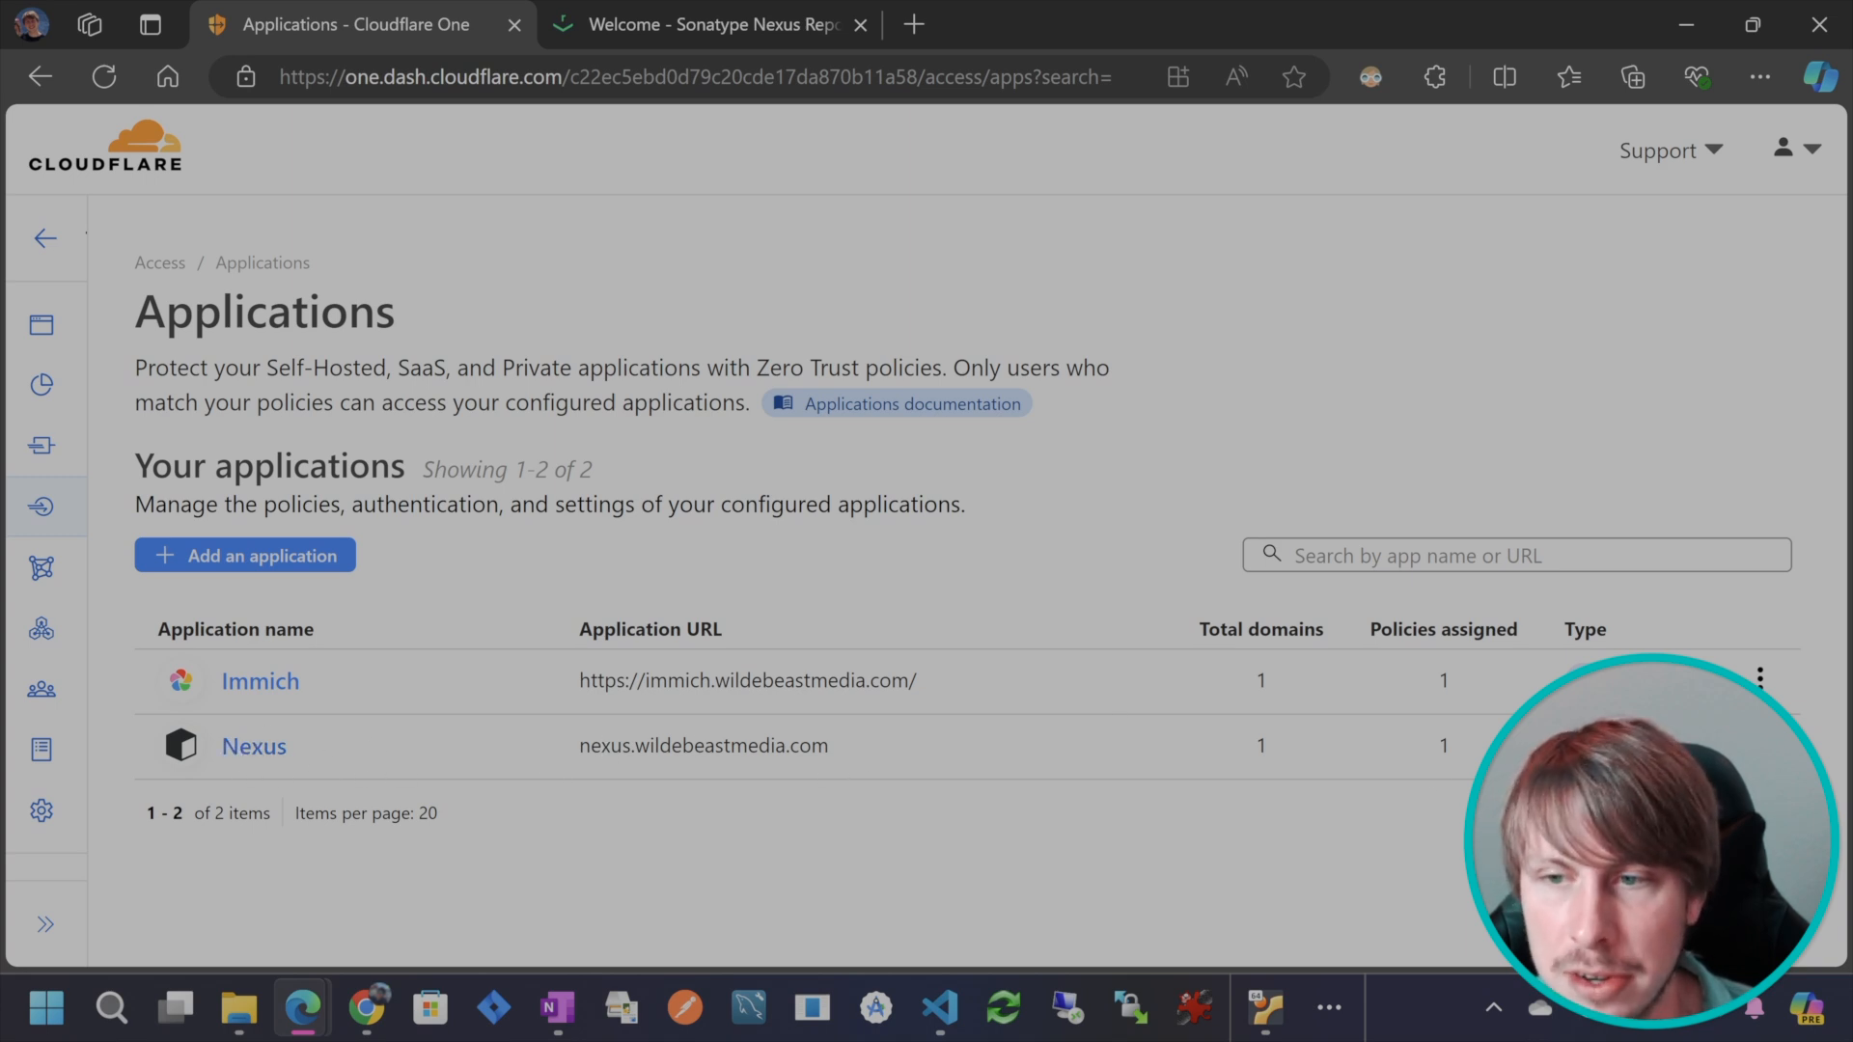
mouse_move(259, 680)
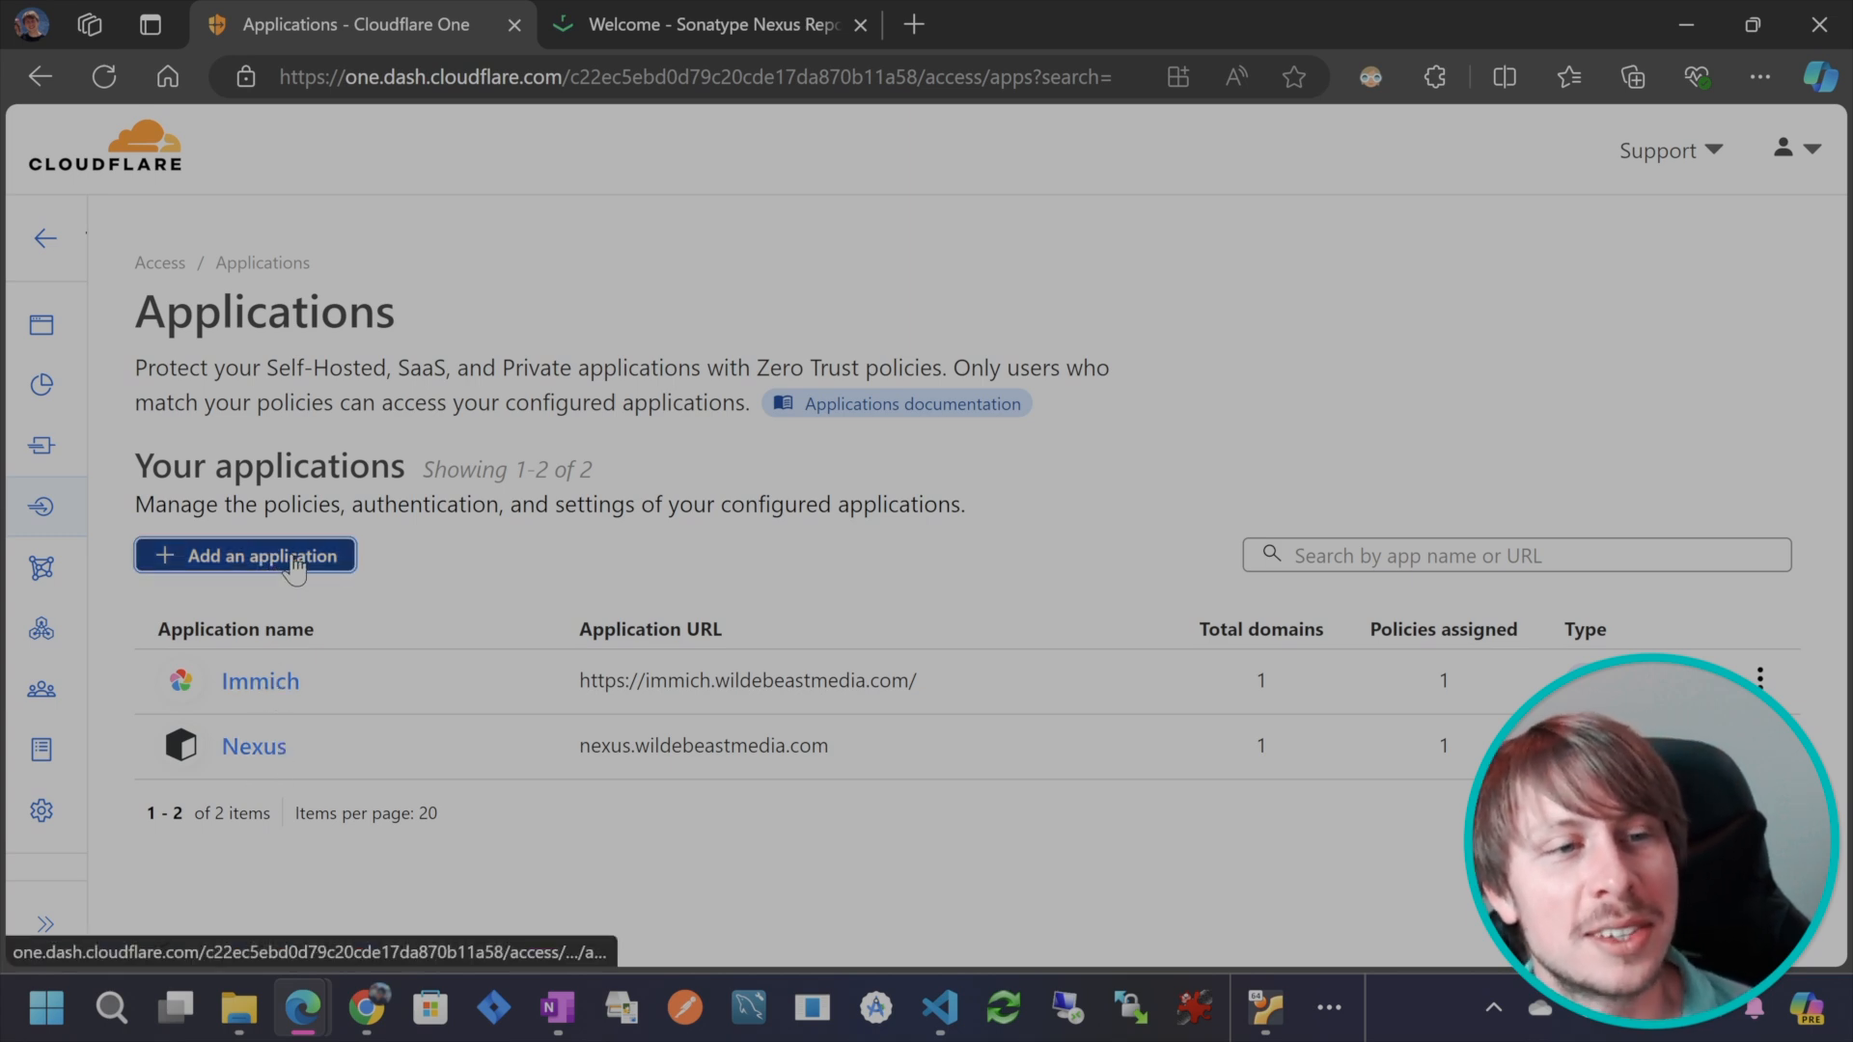
Add application Nexus2 with subdomain nexus2 on domain wildebeastmedia.com.
click(244, 556)
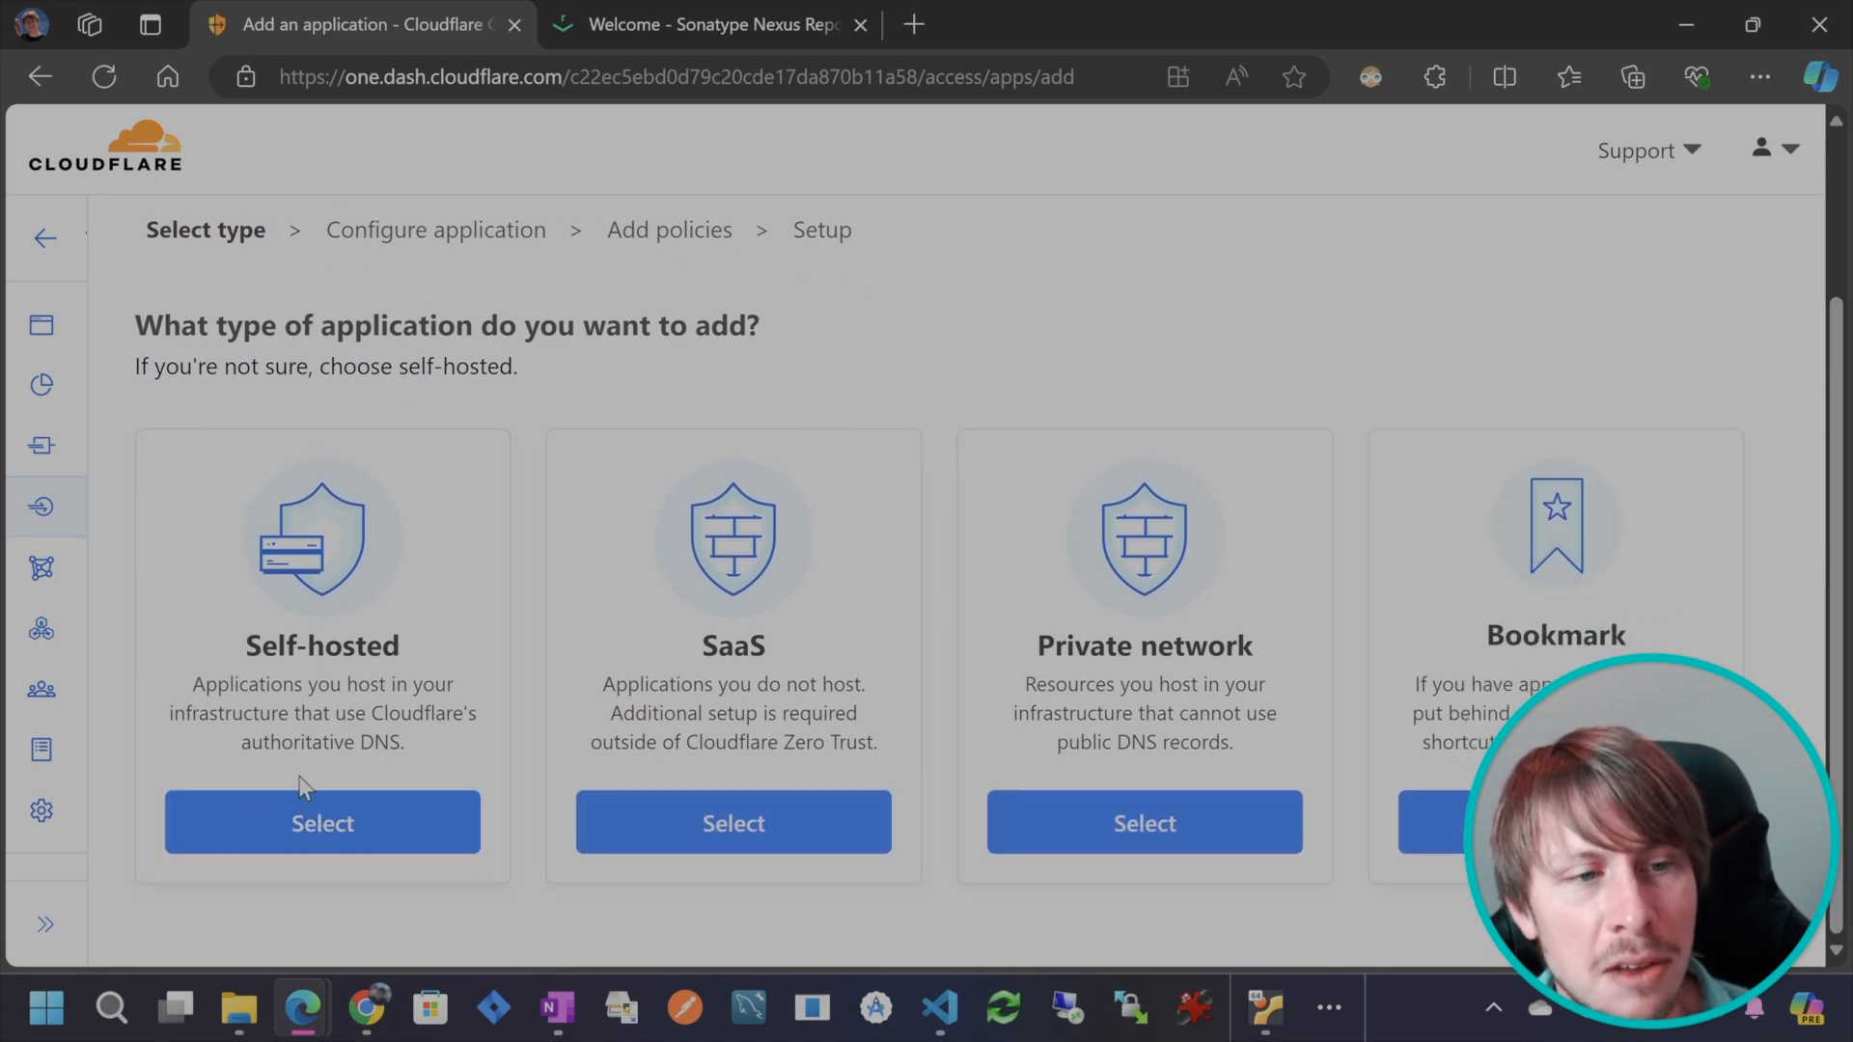
mouse_move(331, 757)
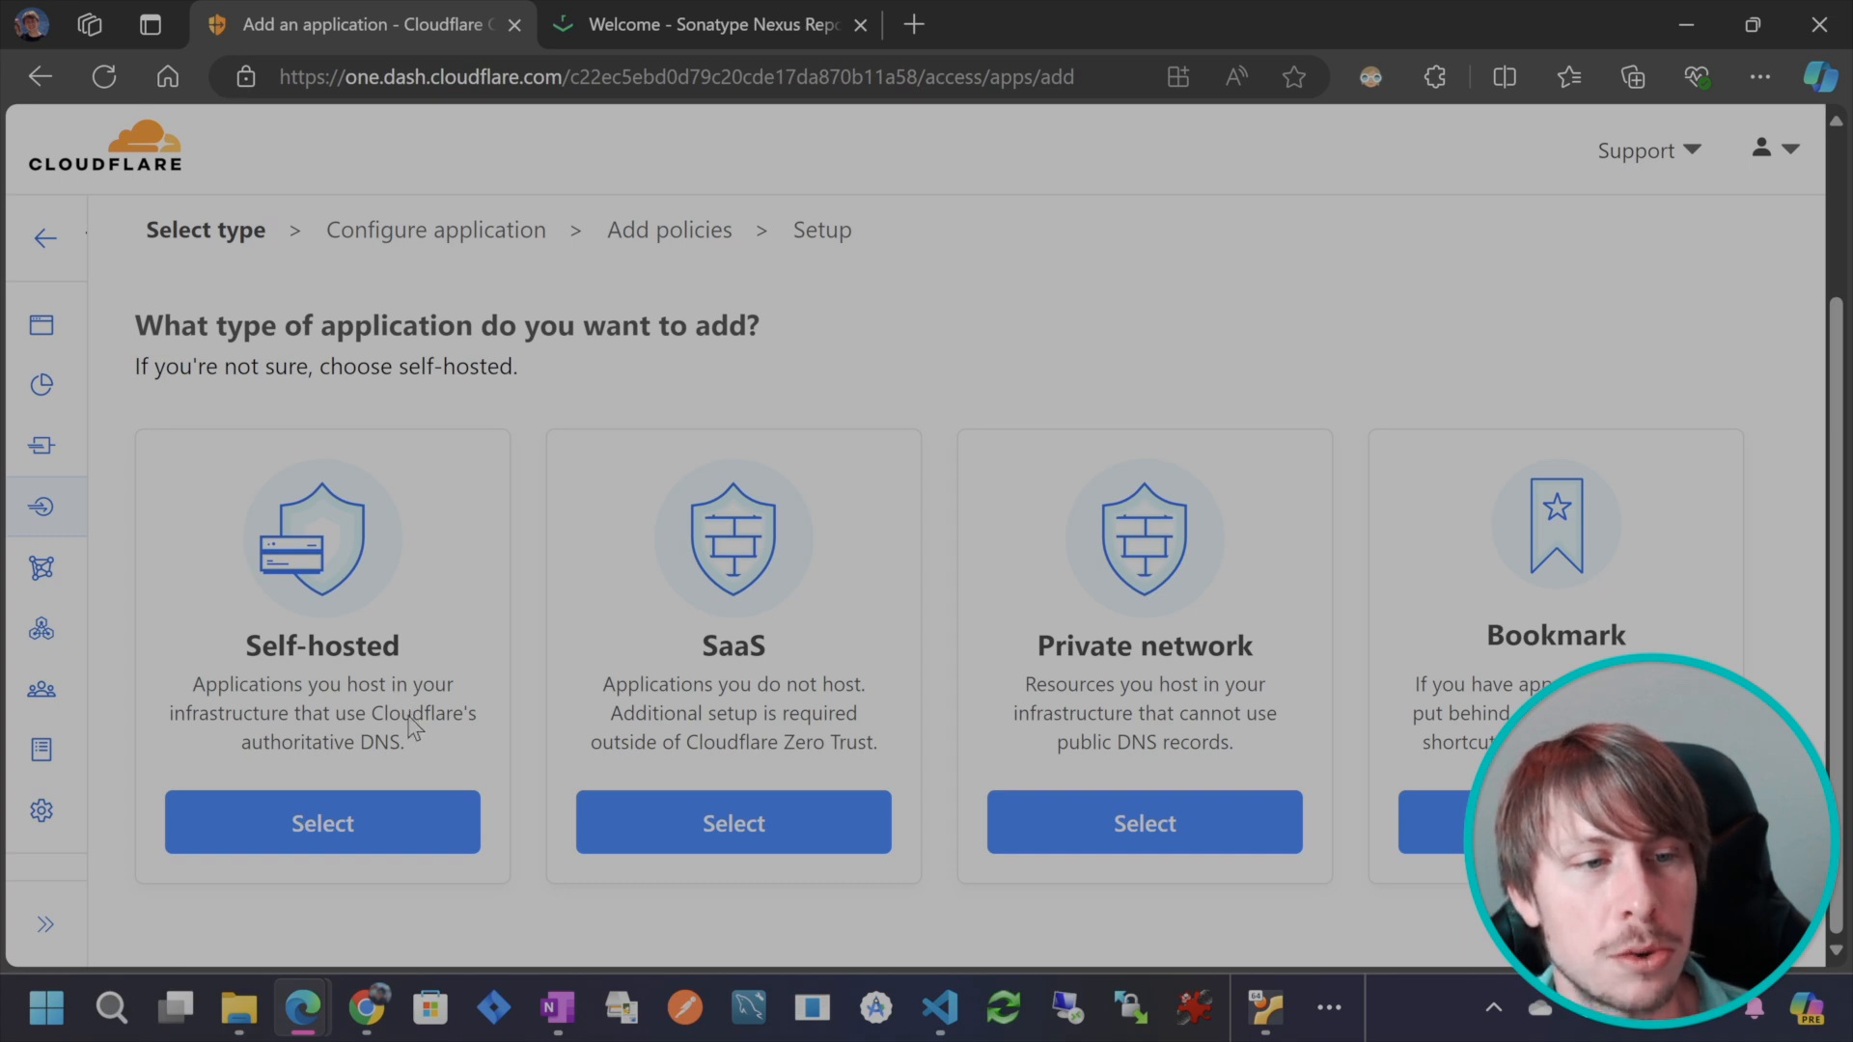
mouse_move(375, 769)
text(N)
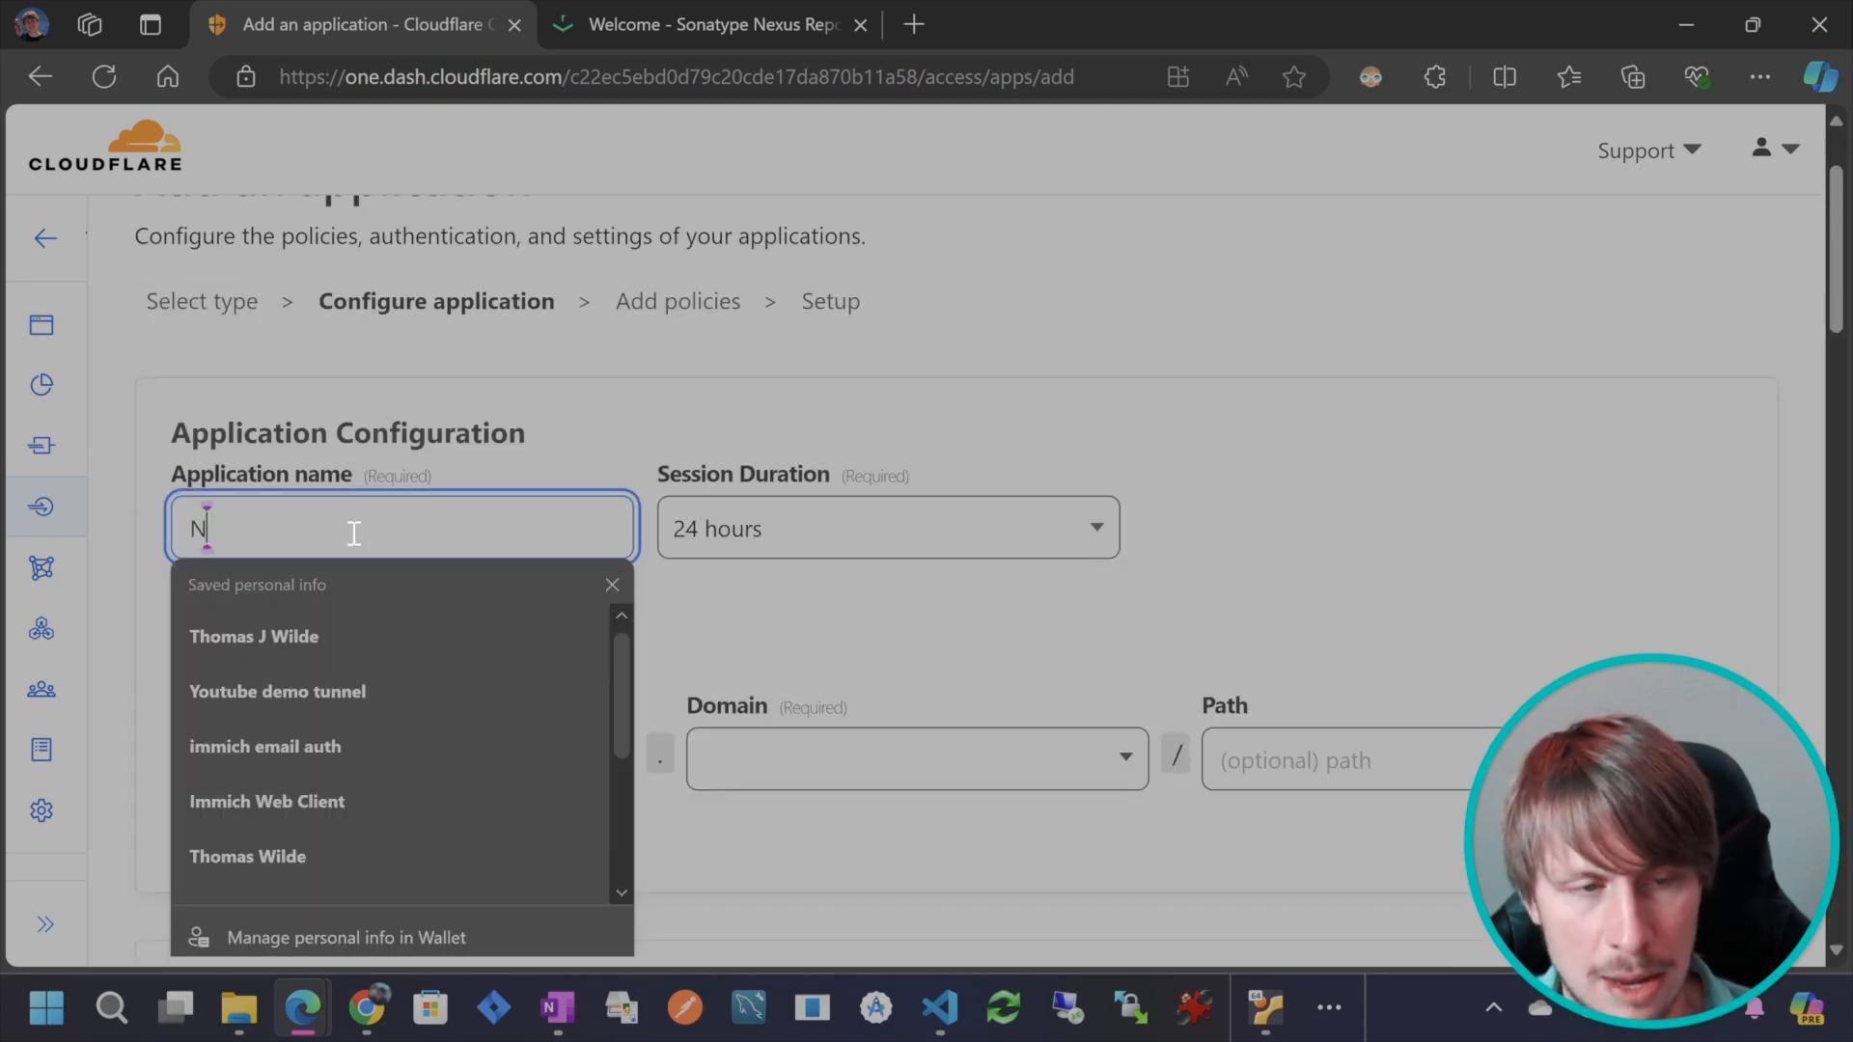
text(exus2)
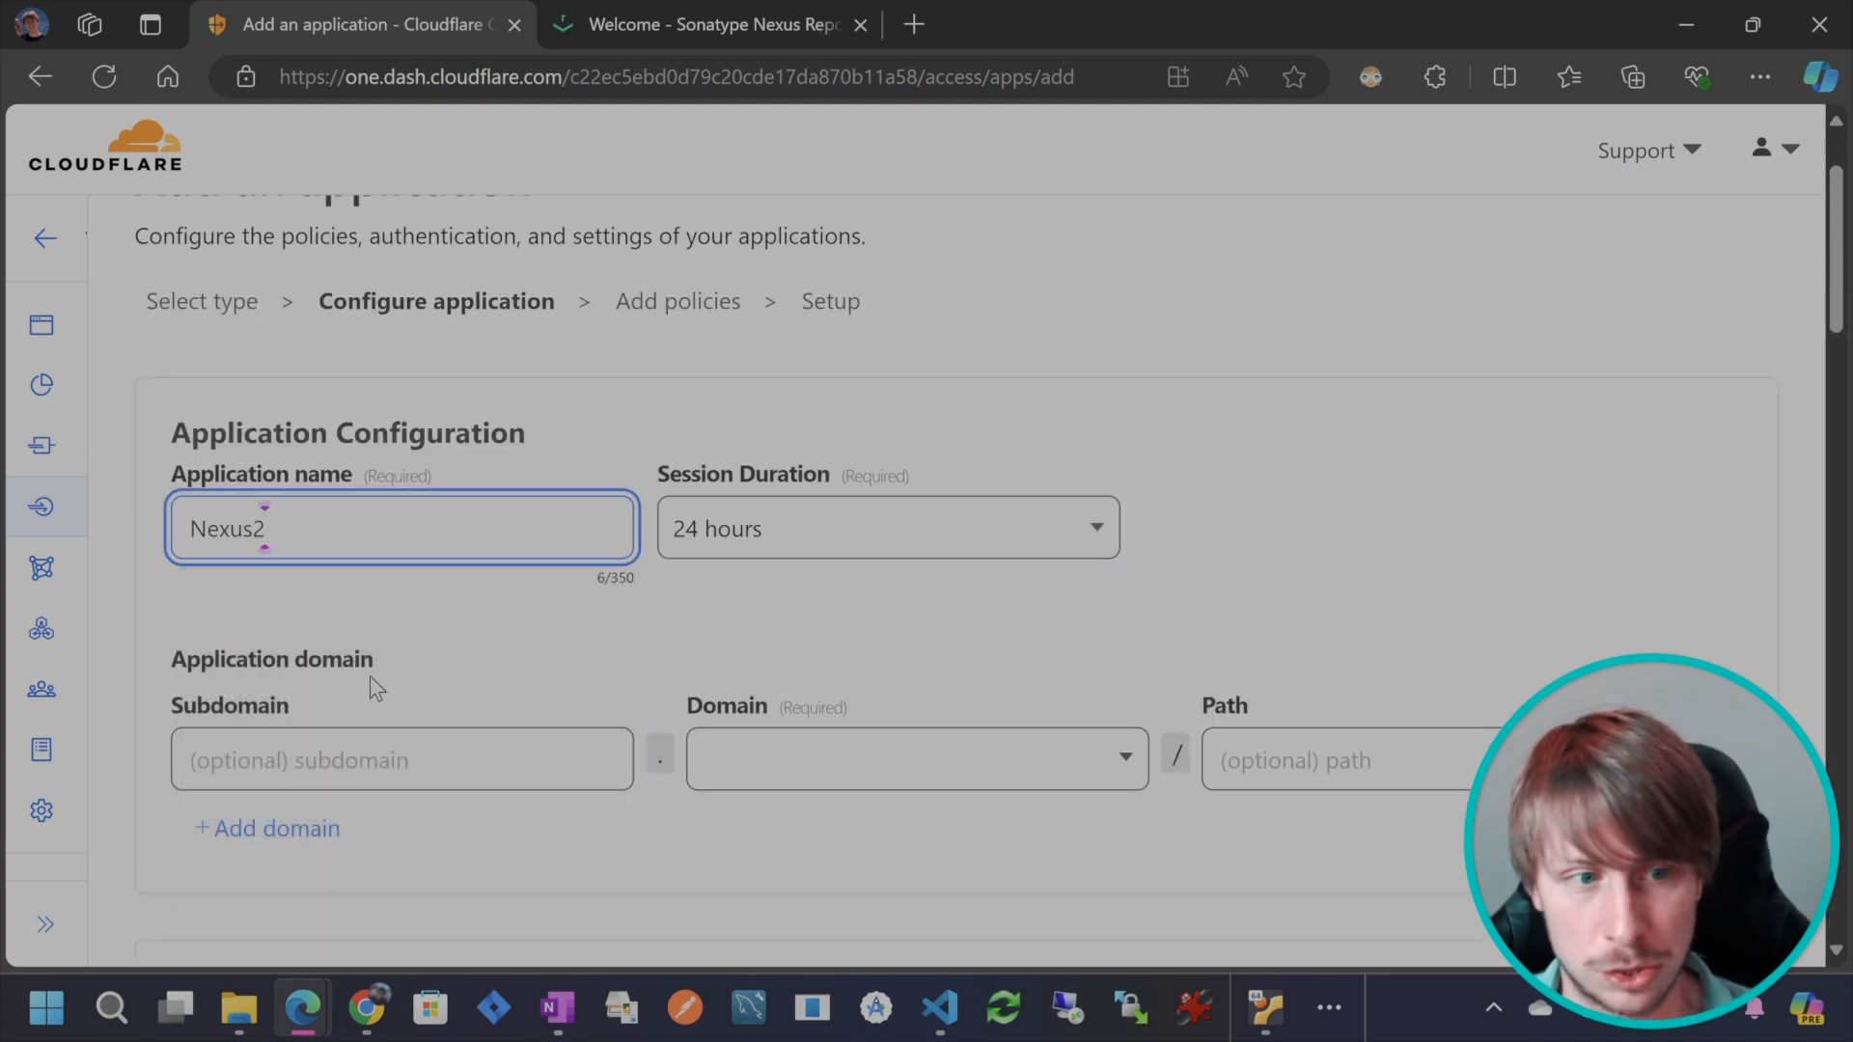
click(400, 760)
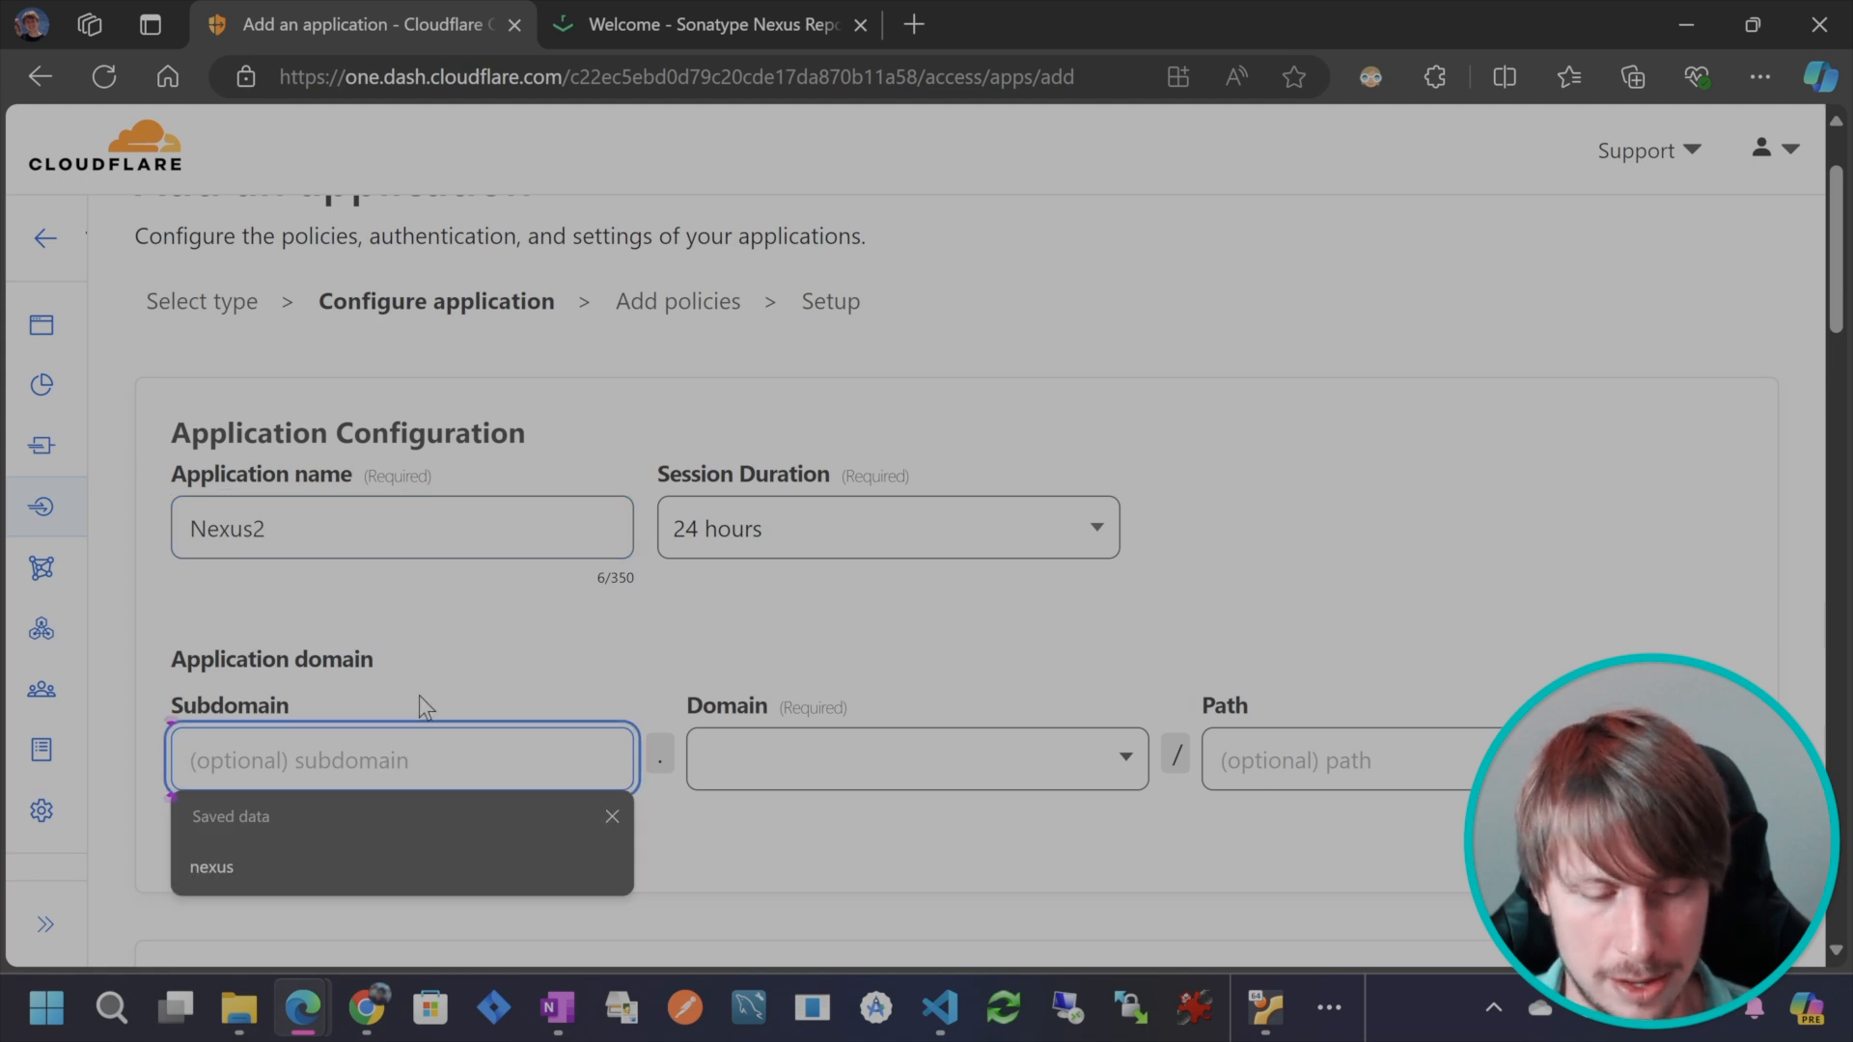
text(nexus2)
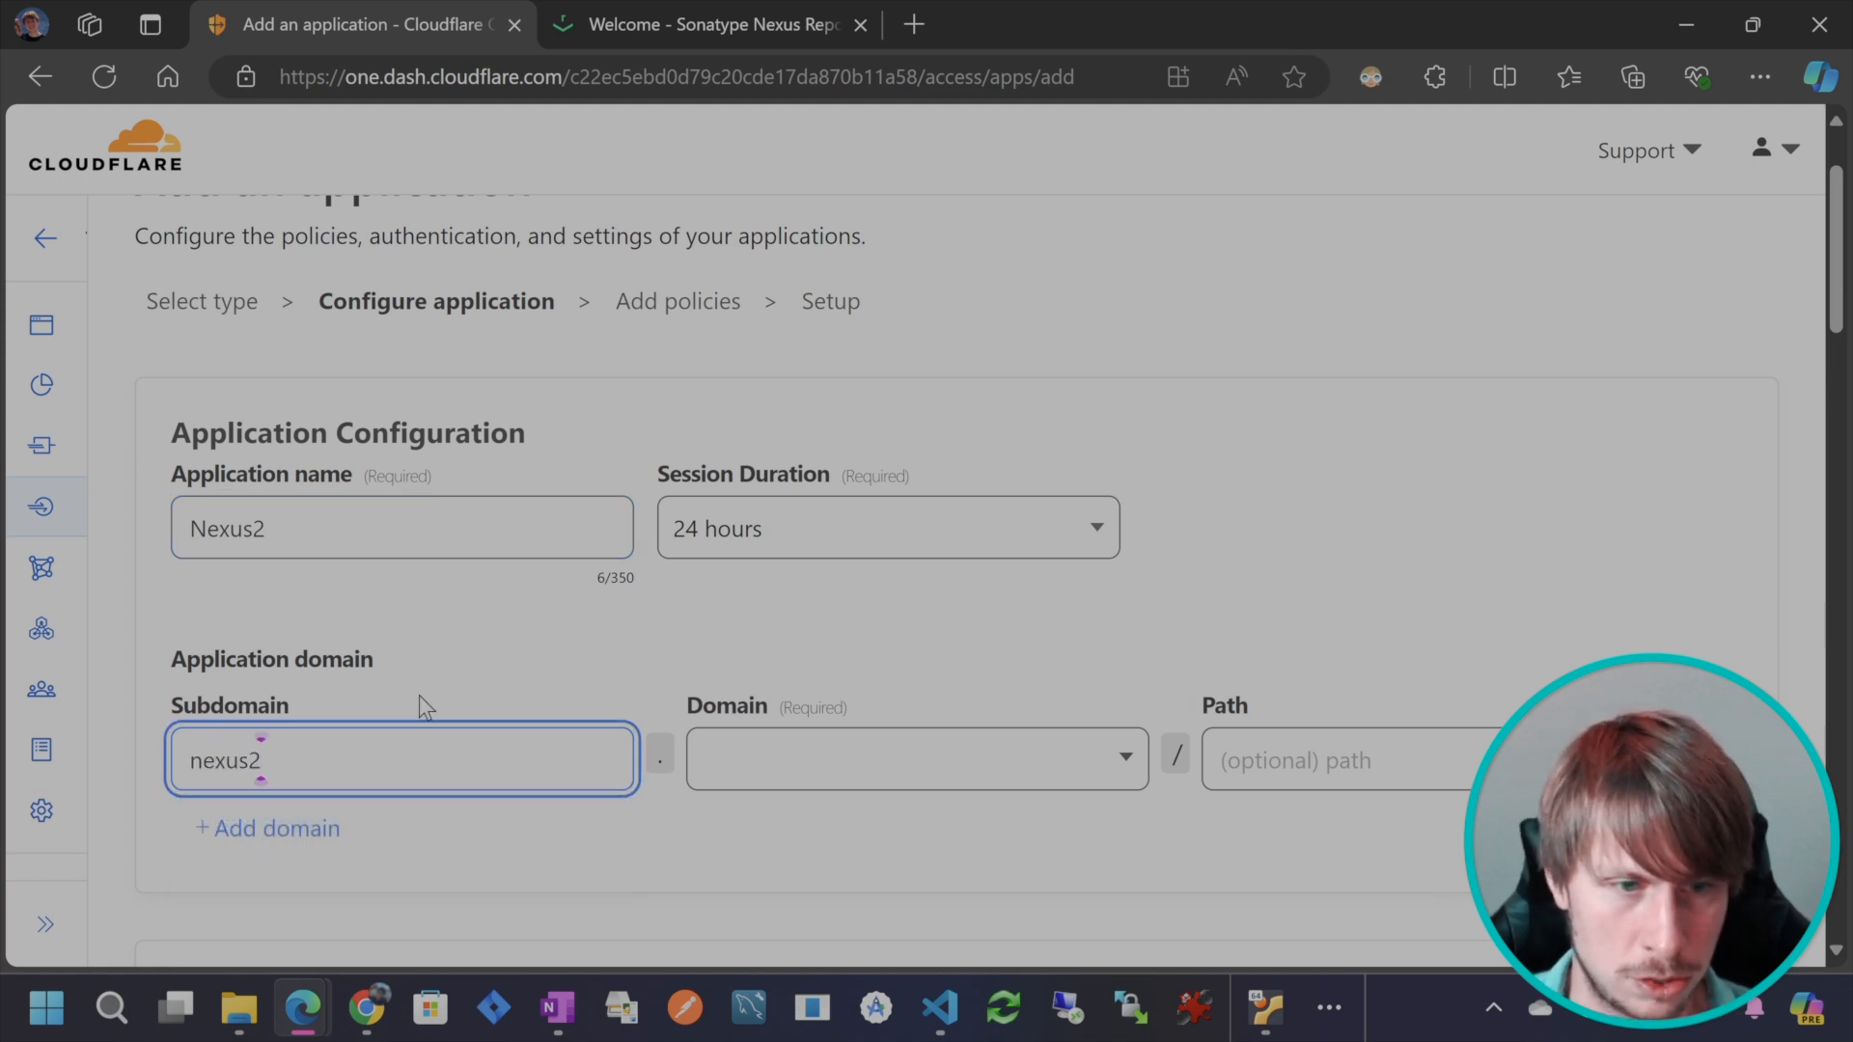
click(915, 759)
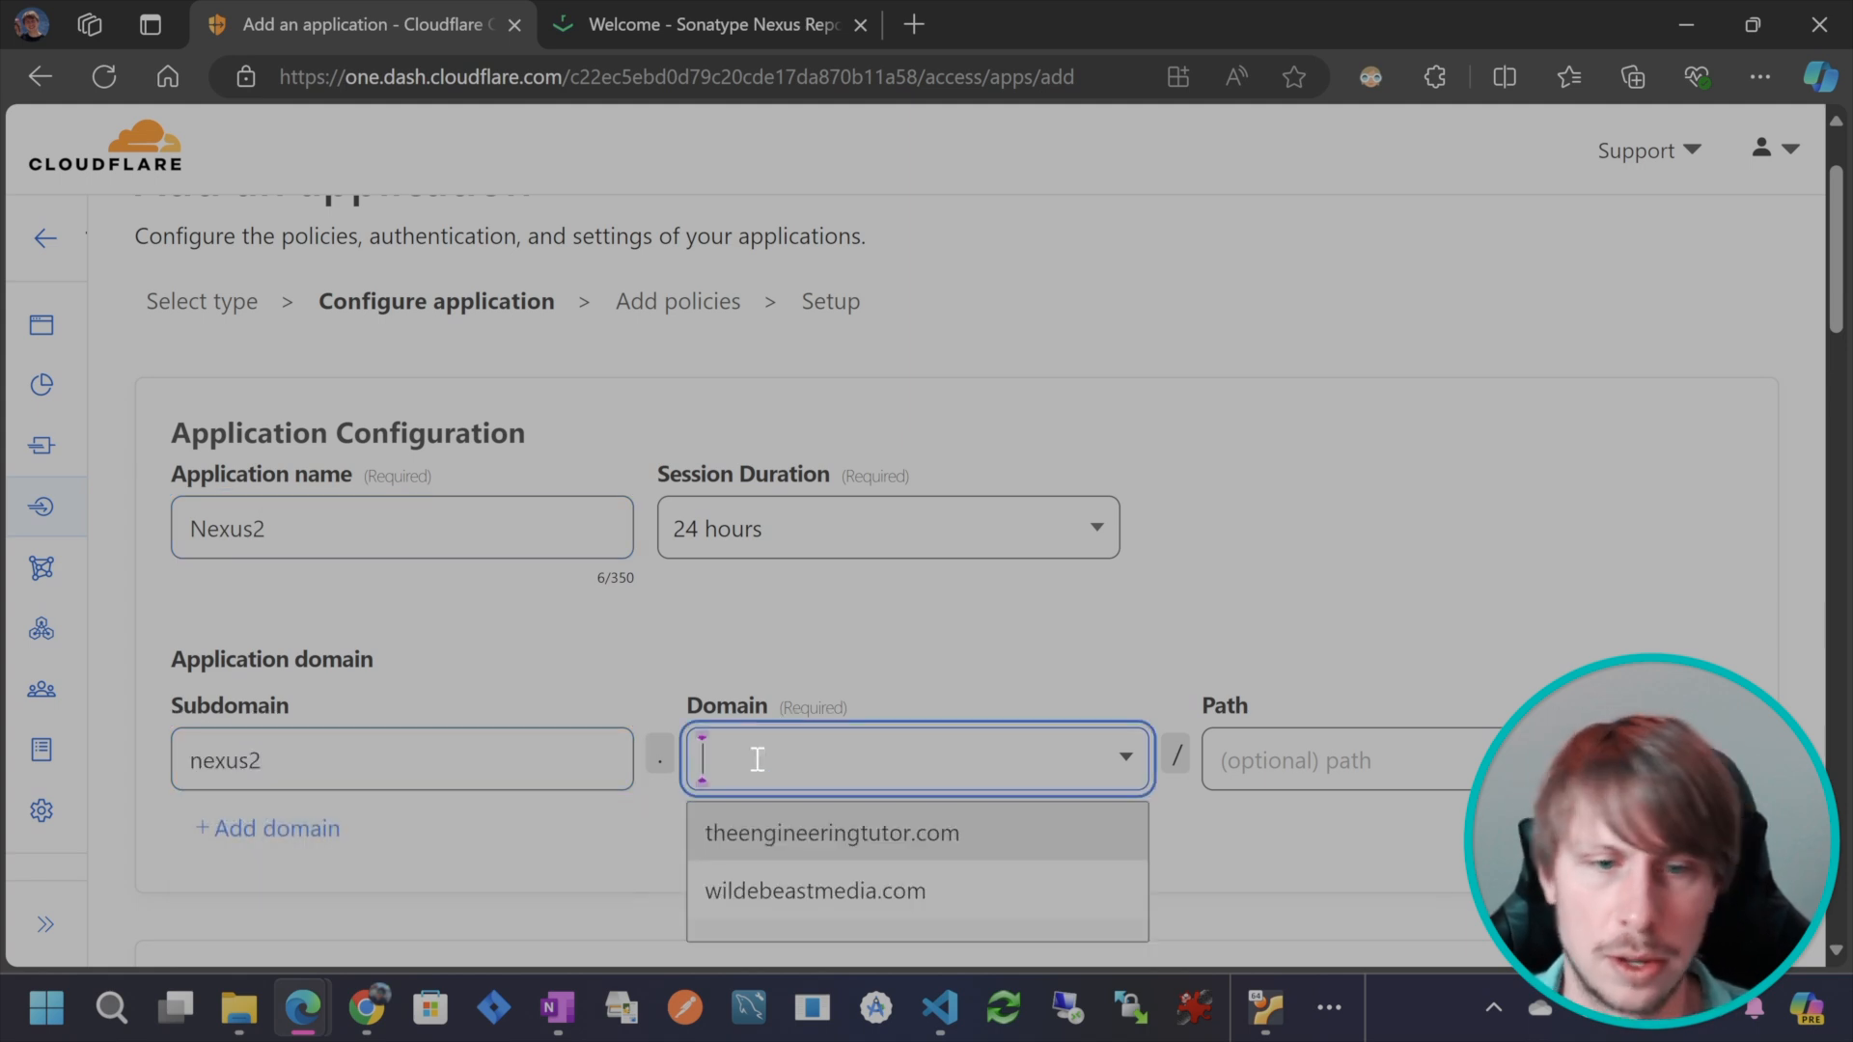
click(812, 890)
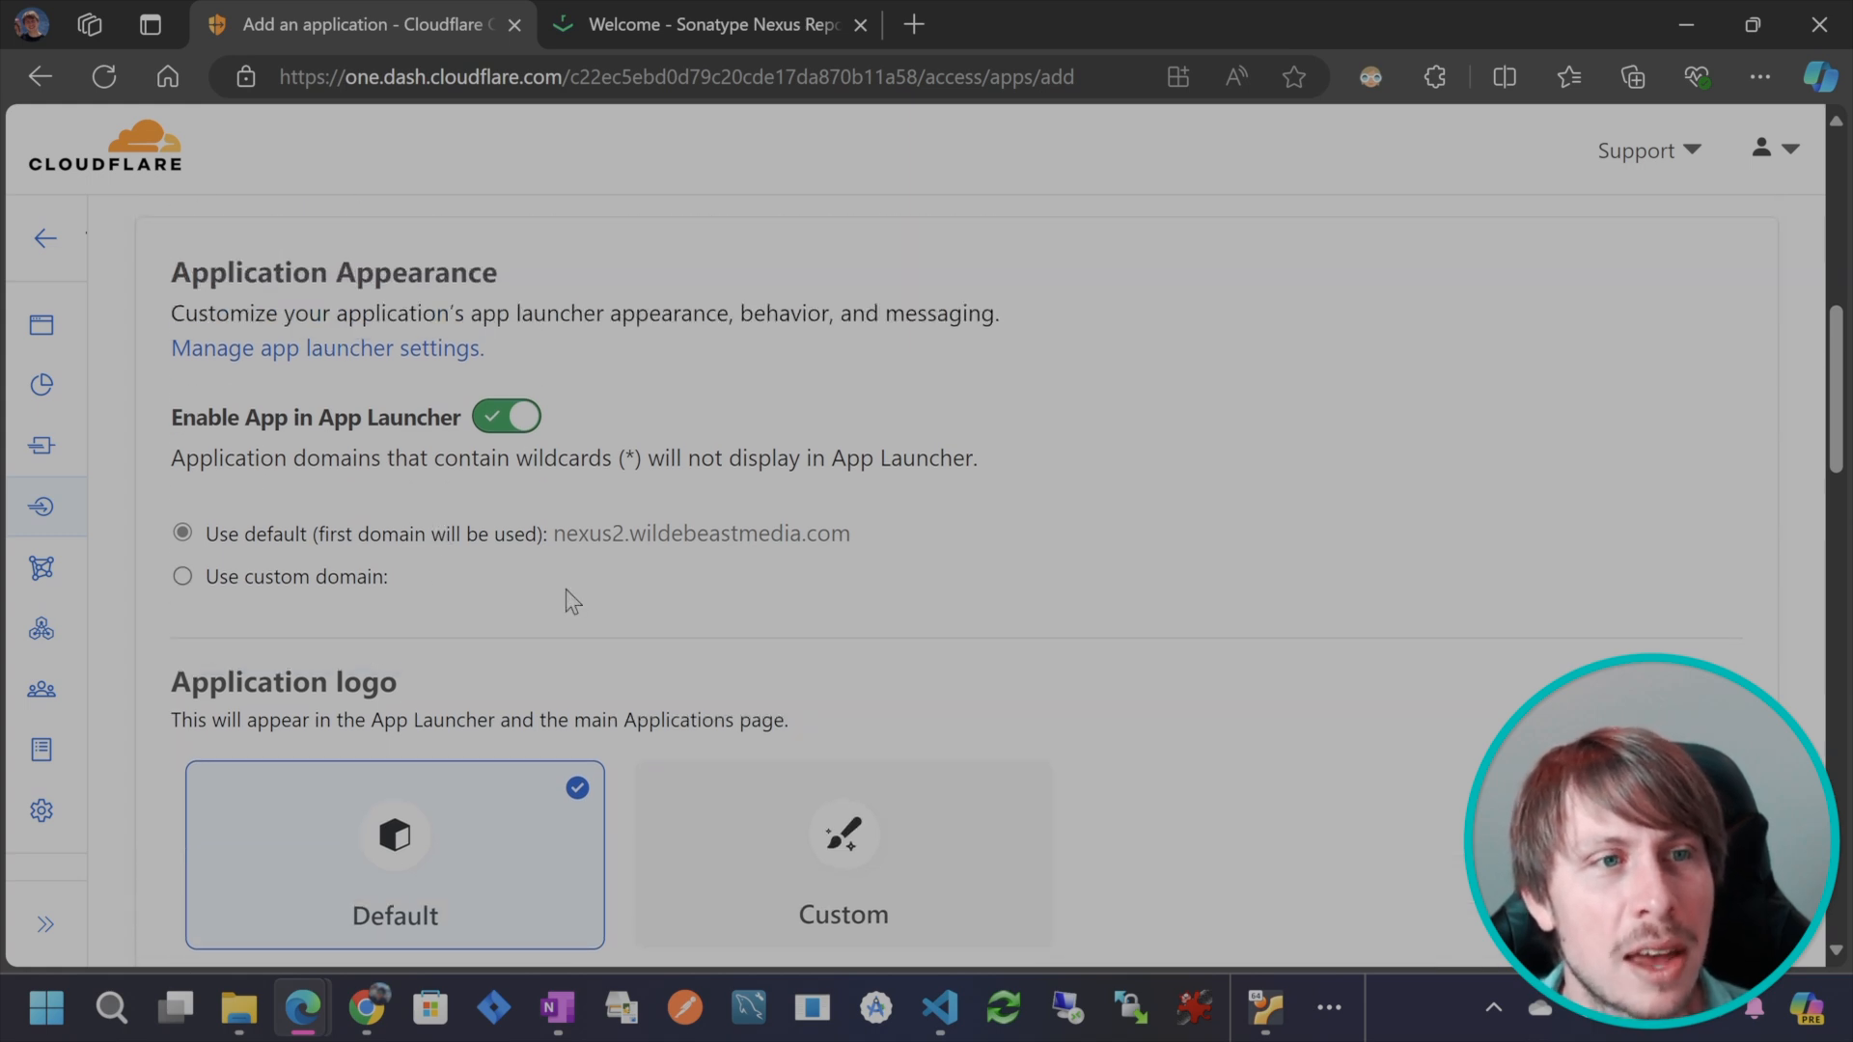
Turn off accepting all identity providers and allow only One-time PIN.
scroll(down, 3)
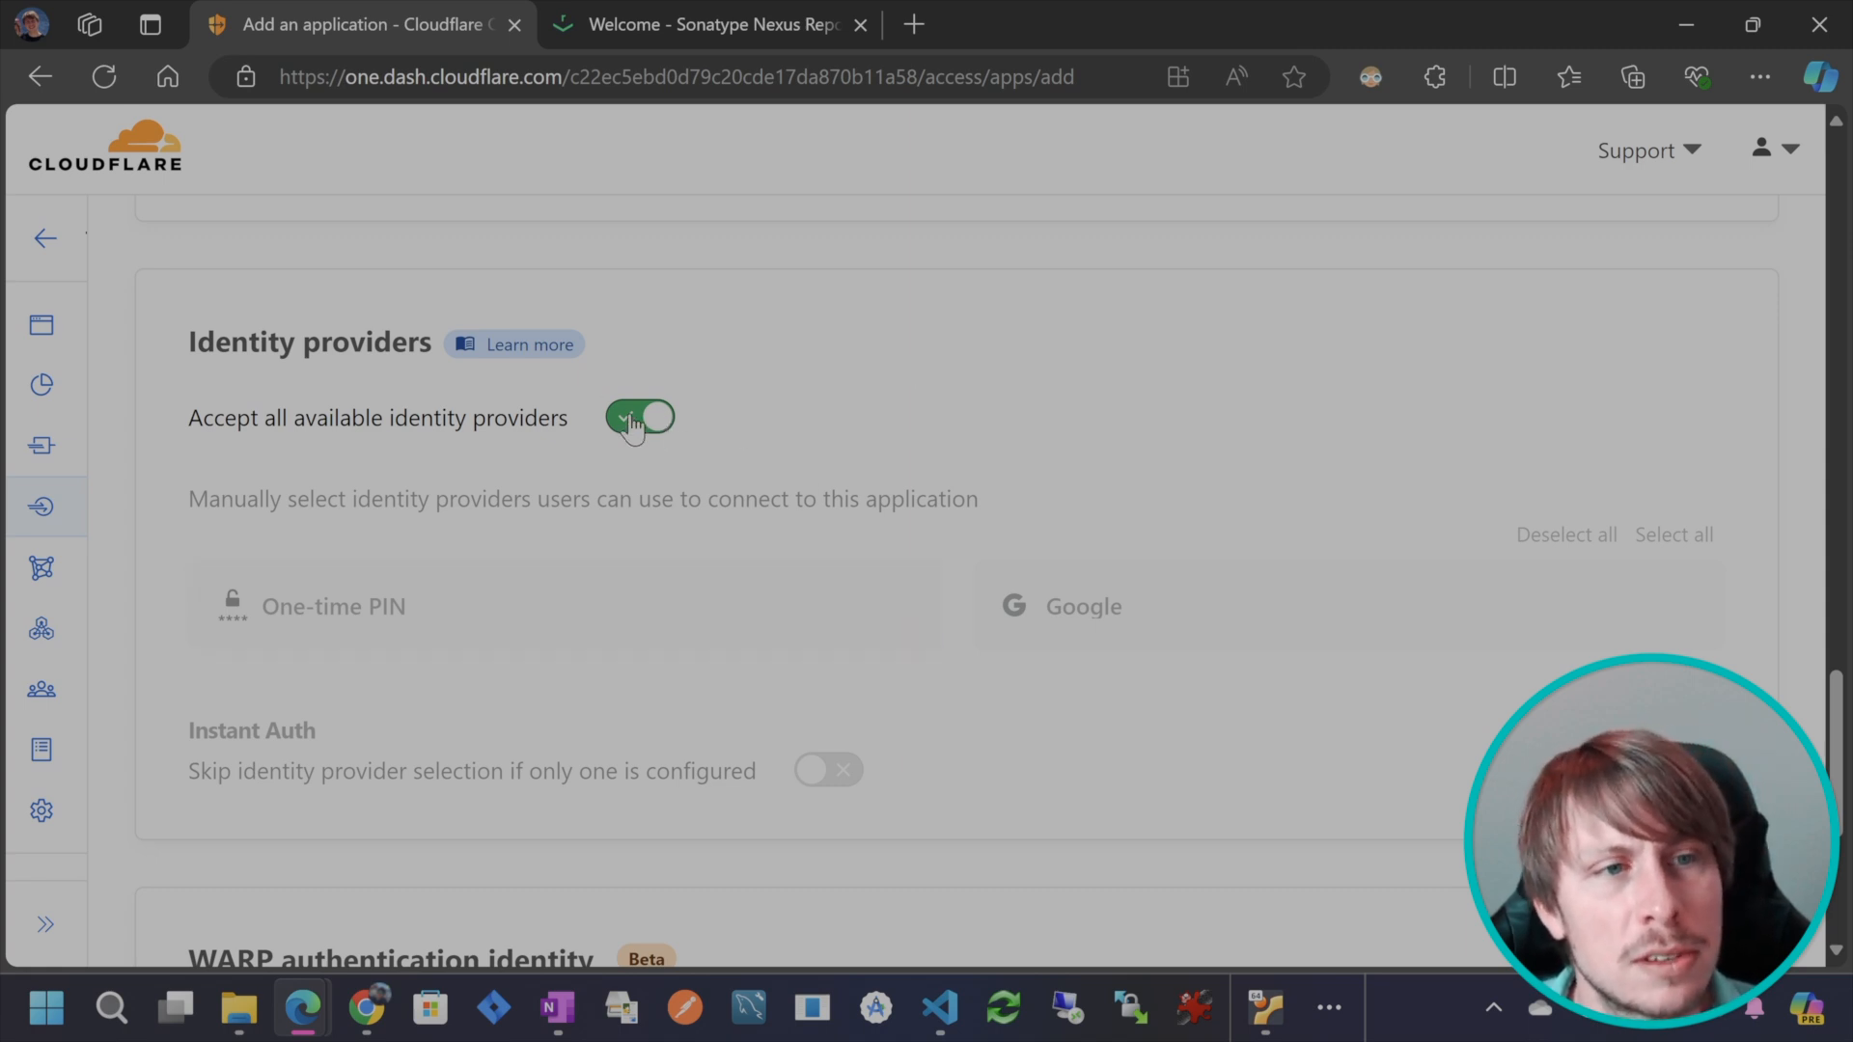
click(638, 418)
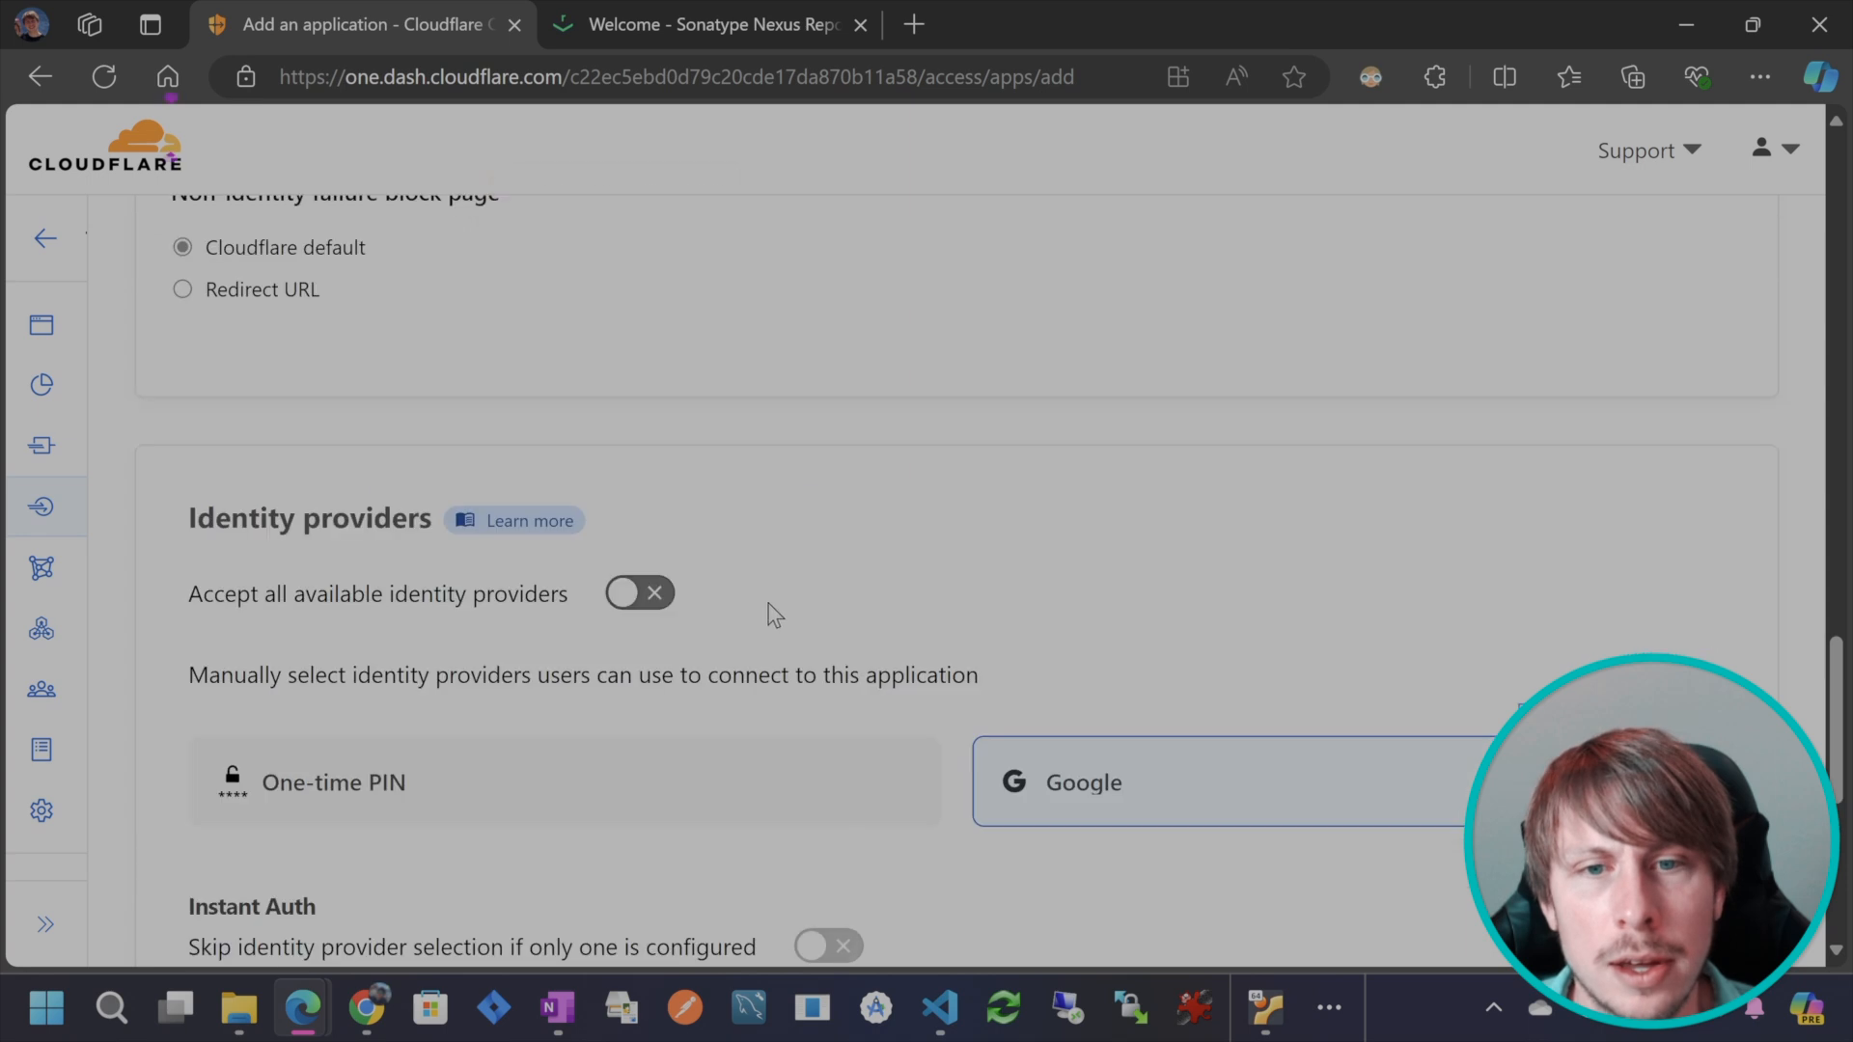
click(565, 781)
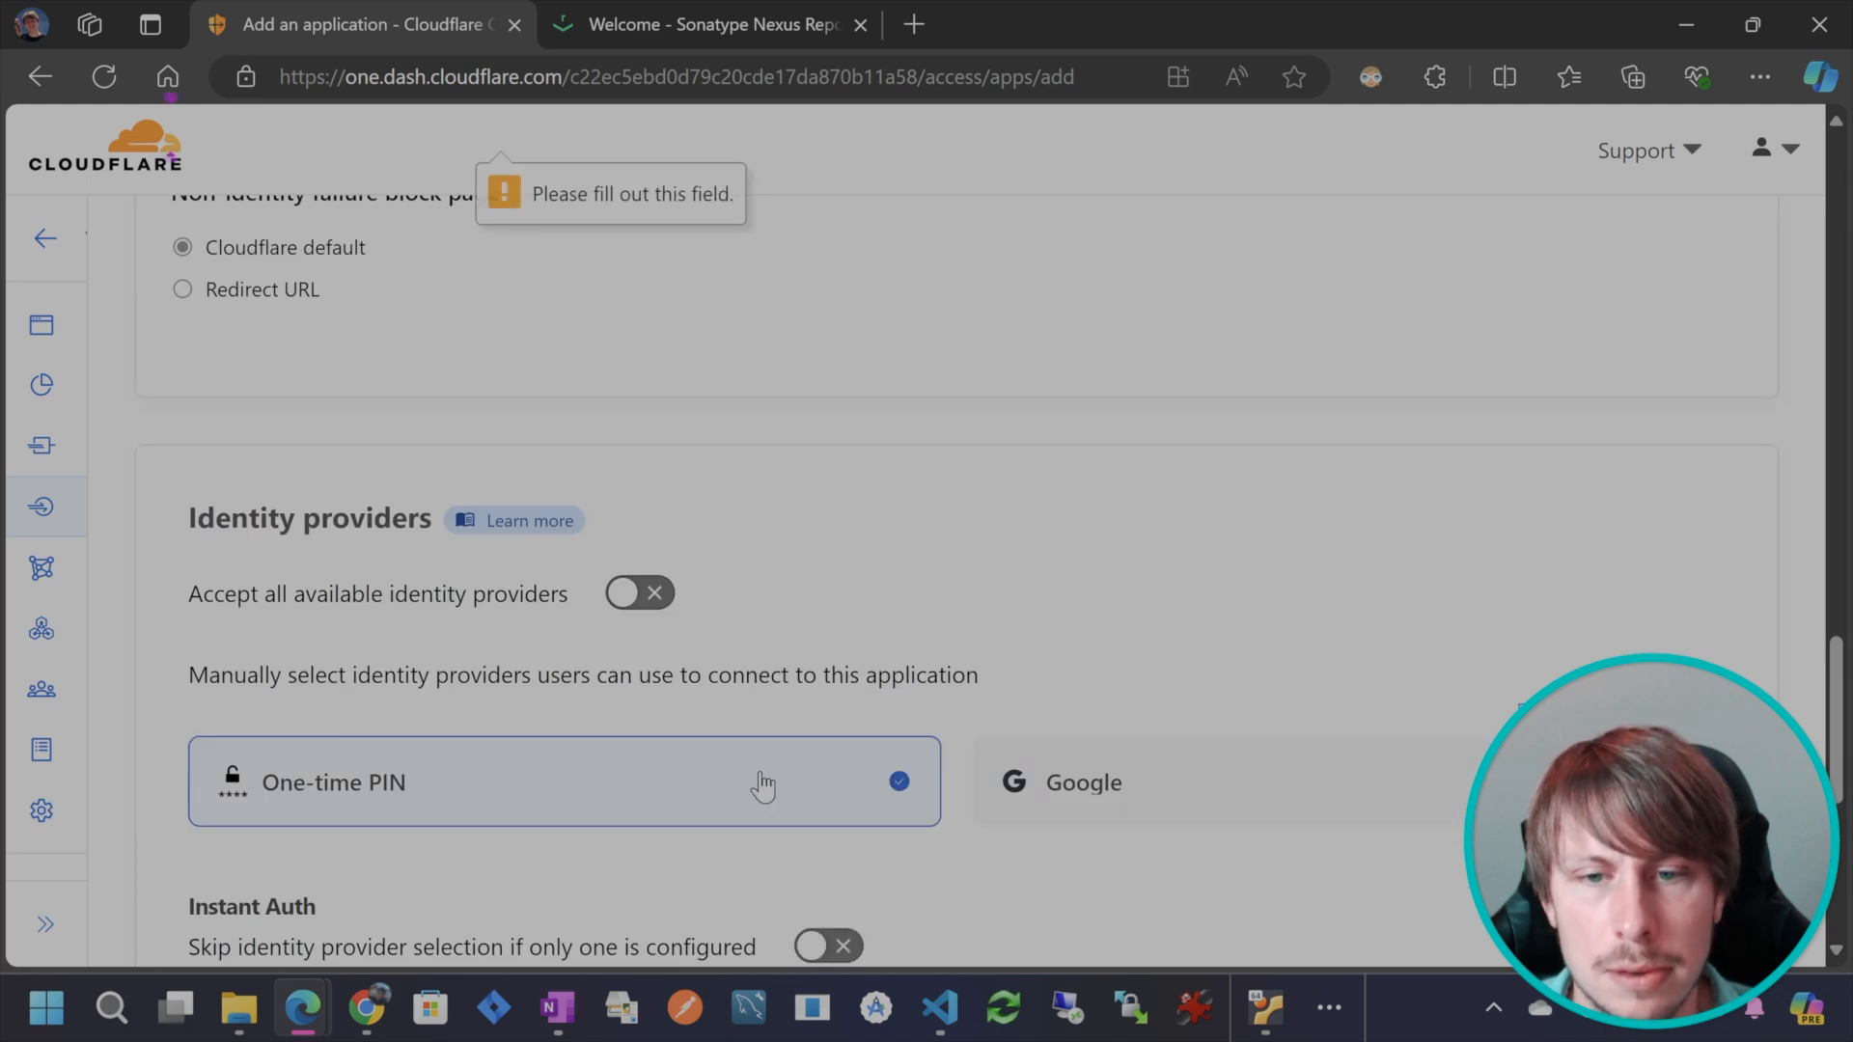
scroll(down, 3)
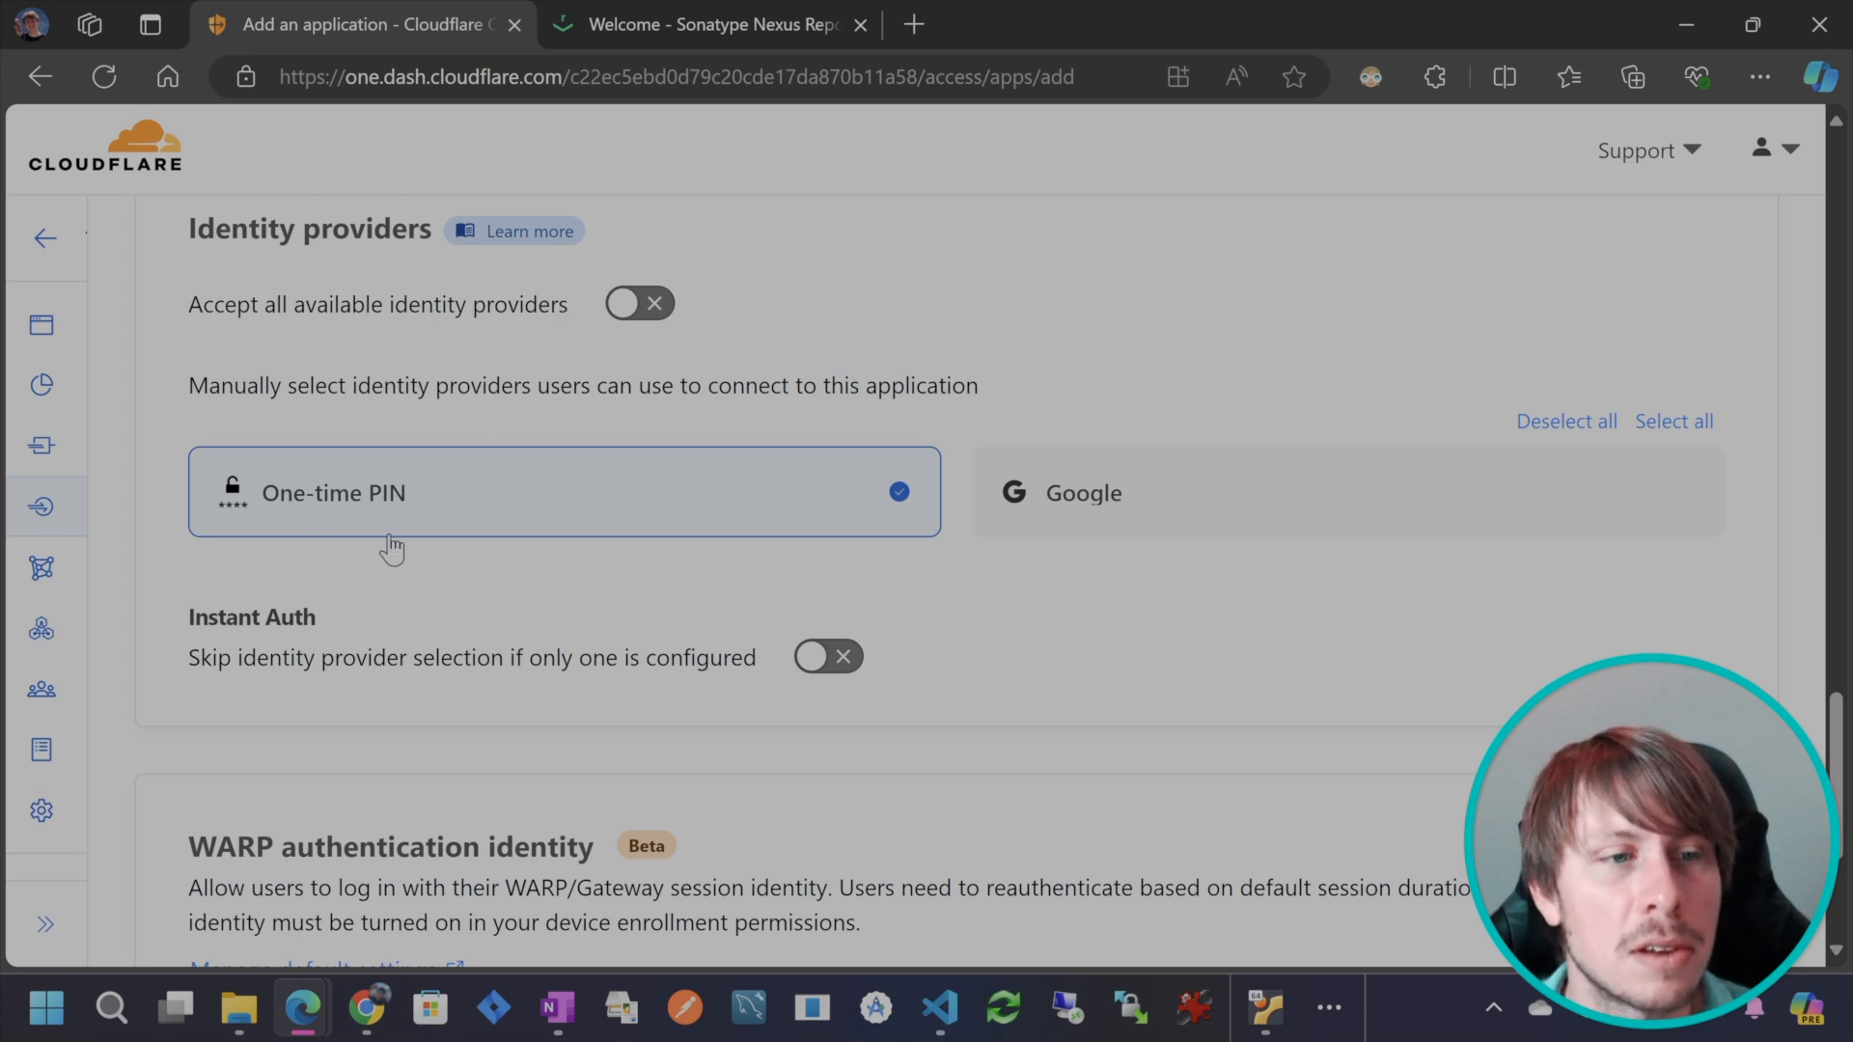
scroll(down, 3)
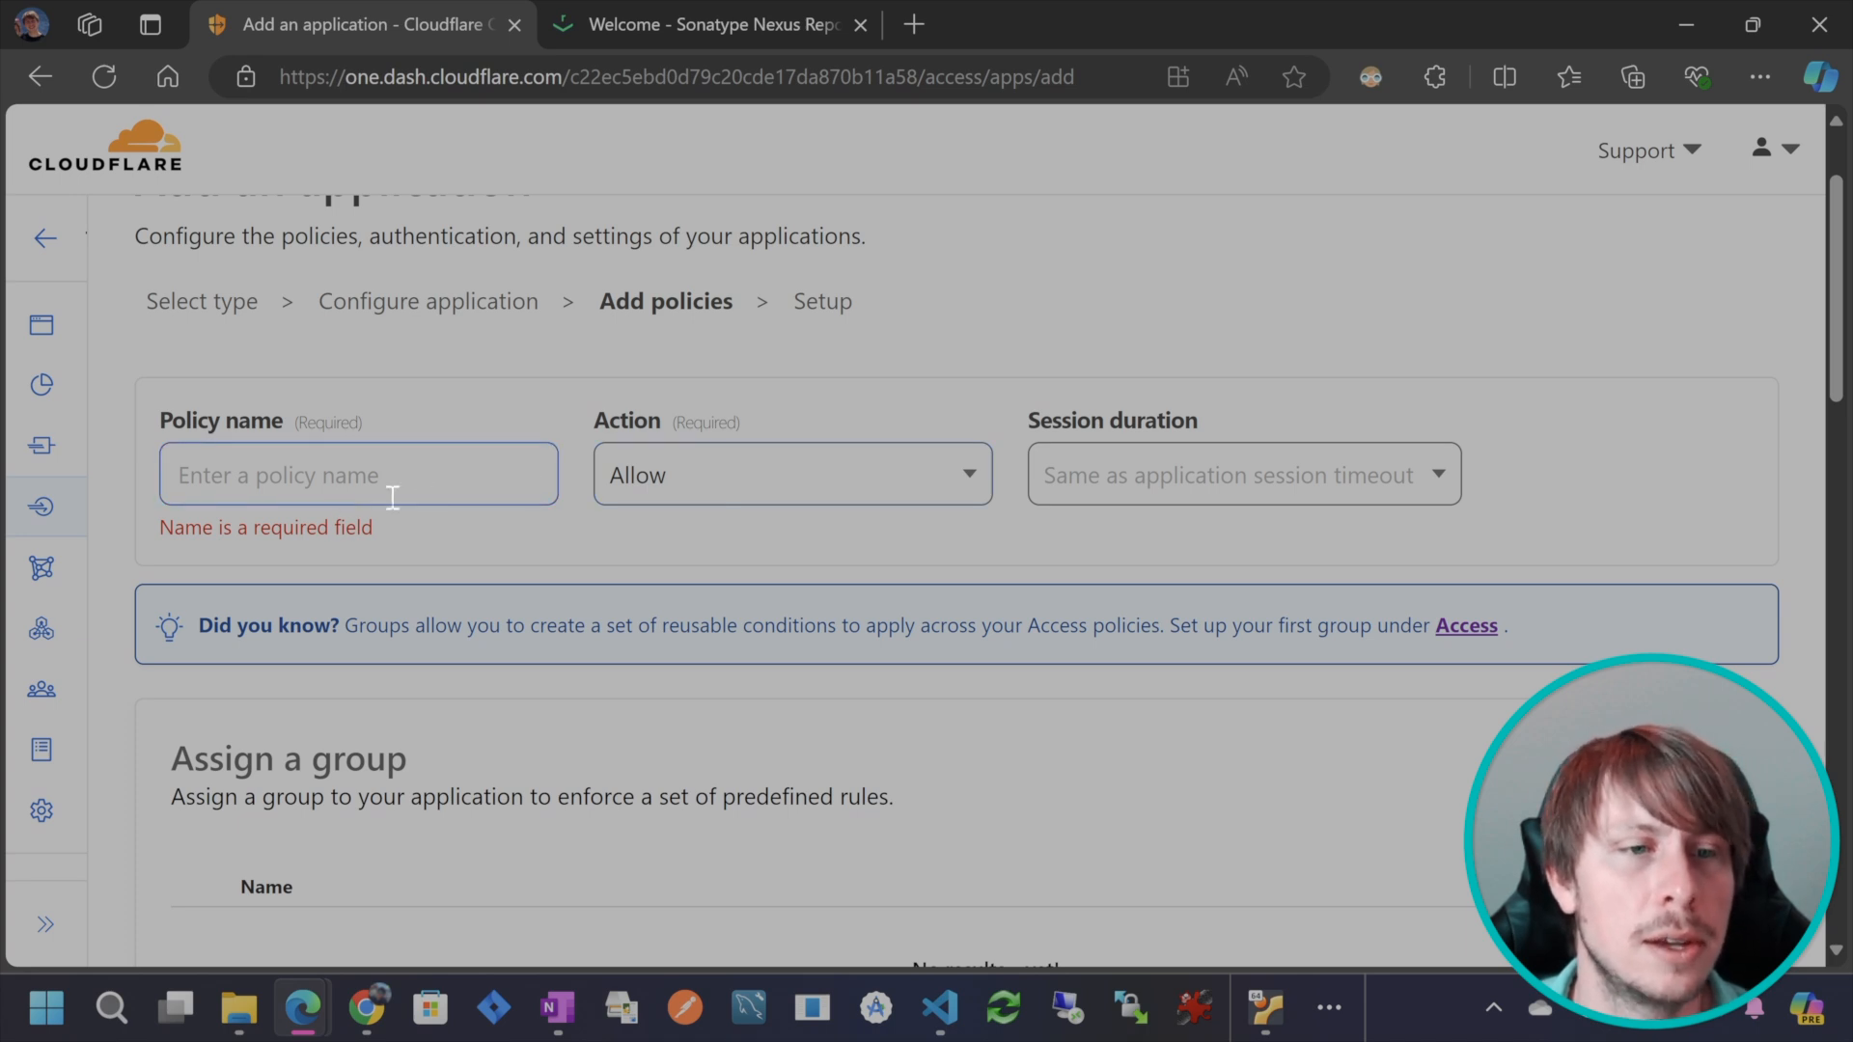
Name the policy 'Nexus Email' and set its Include rule to the Emails selector.
scroll(down, 3)
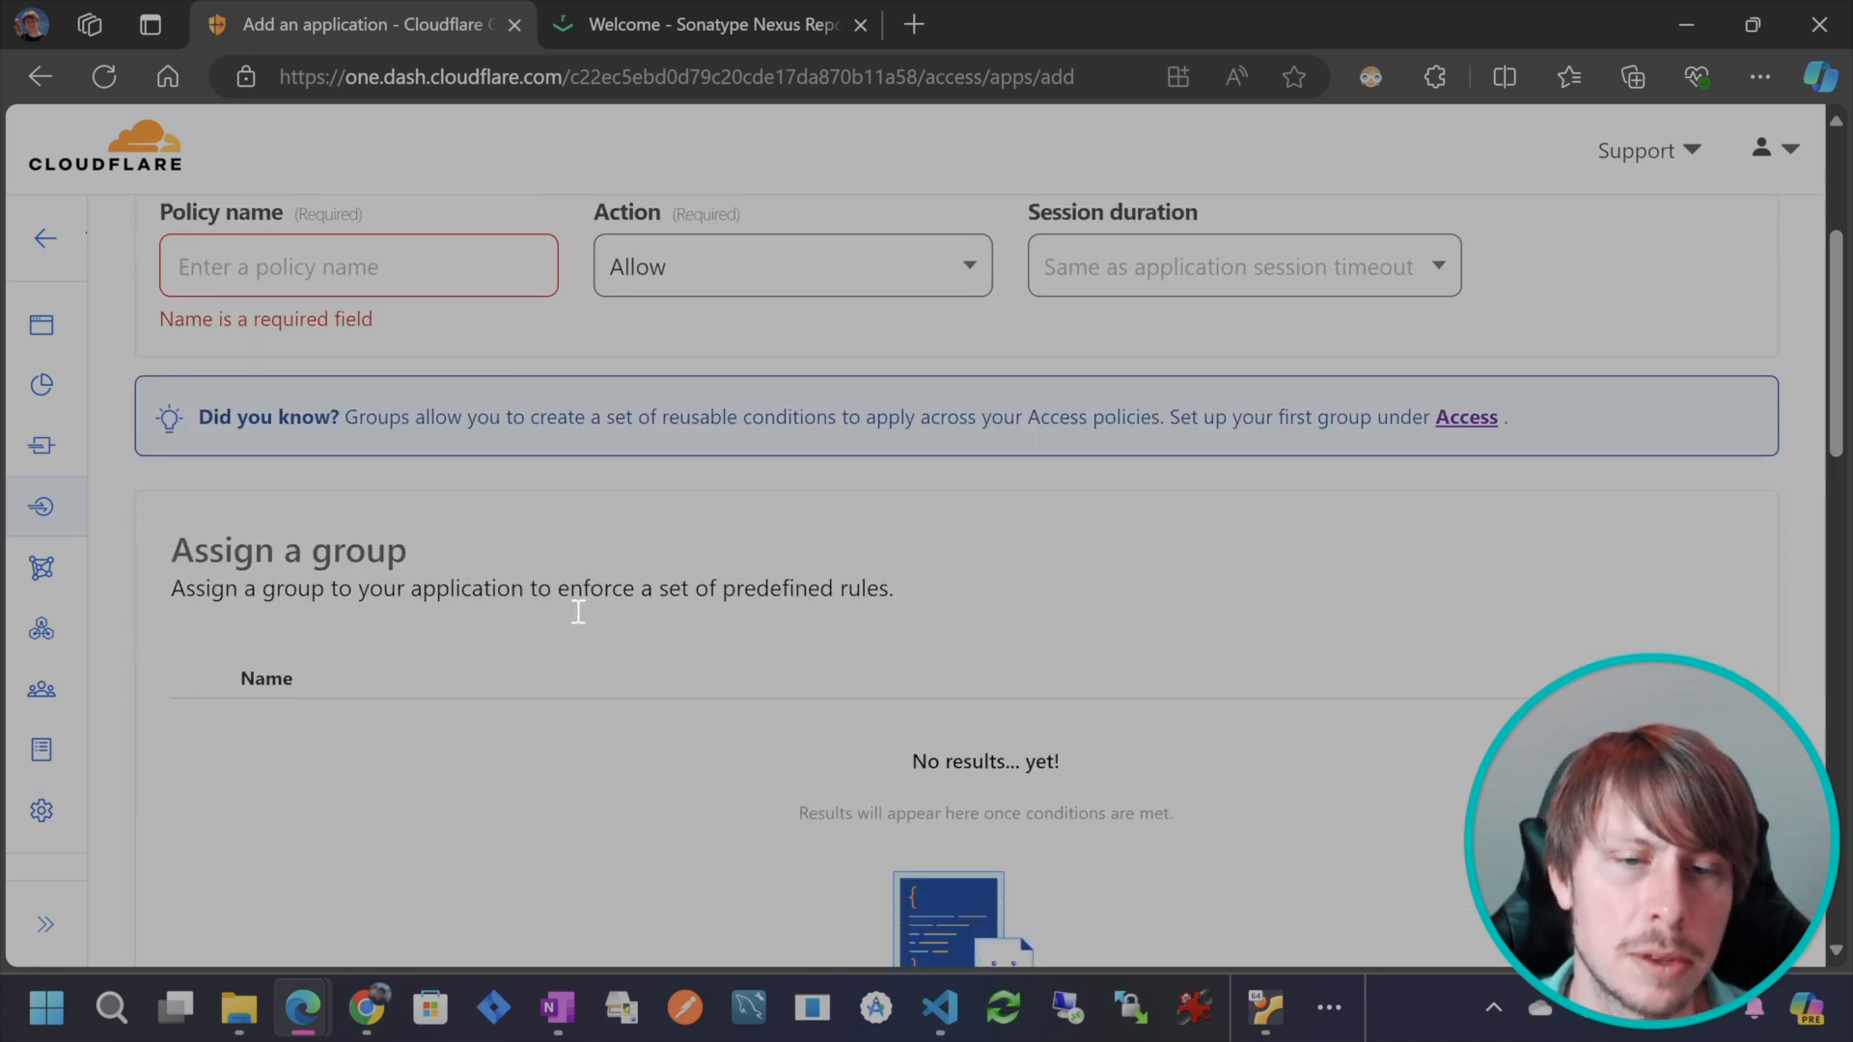
scroll(down, 3)
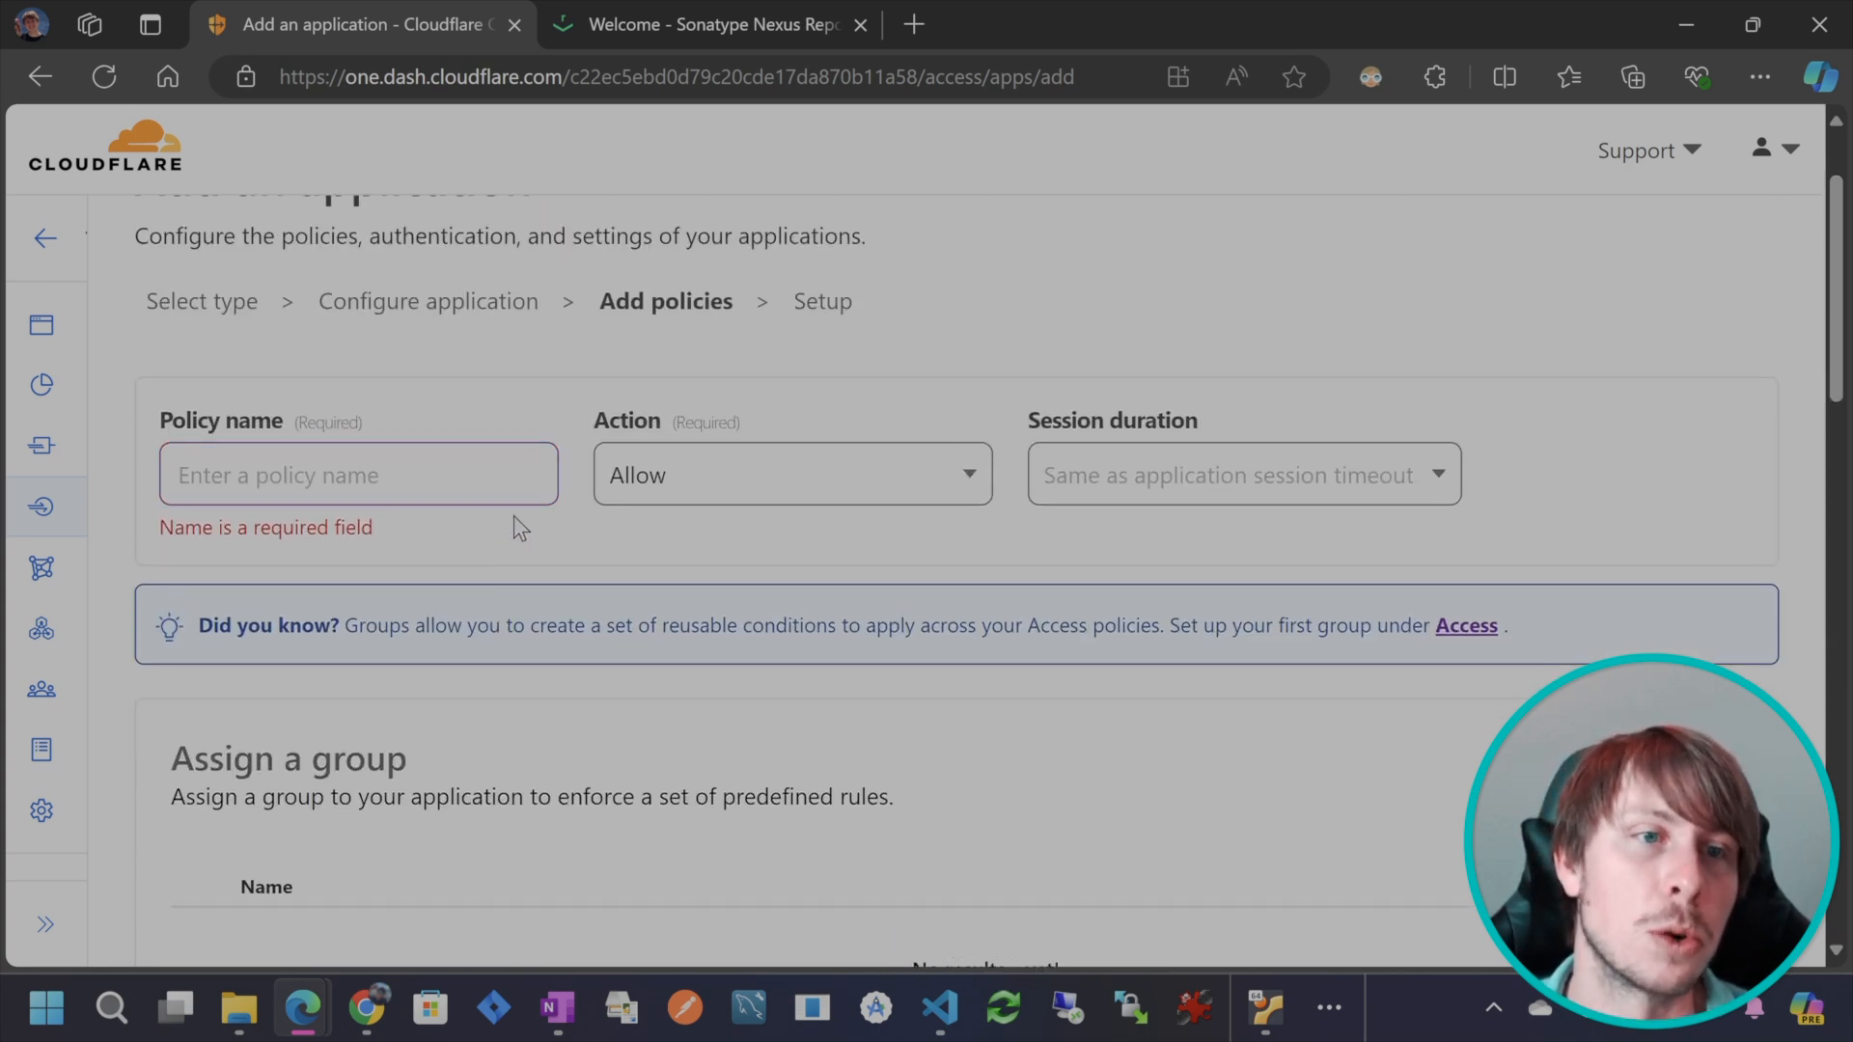
click(358, 474)
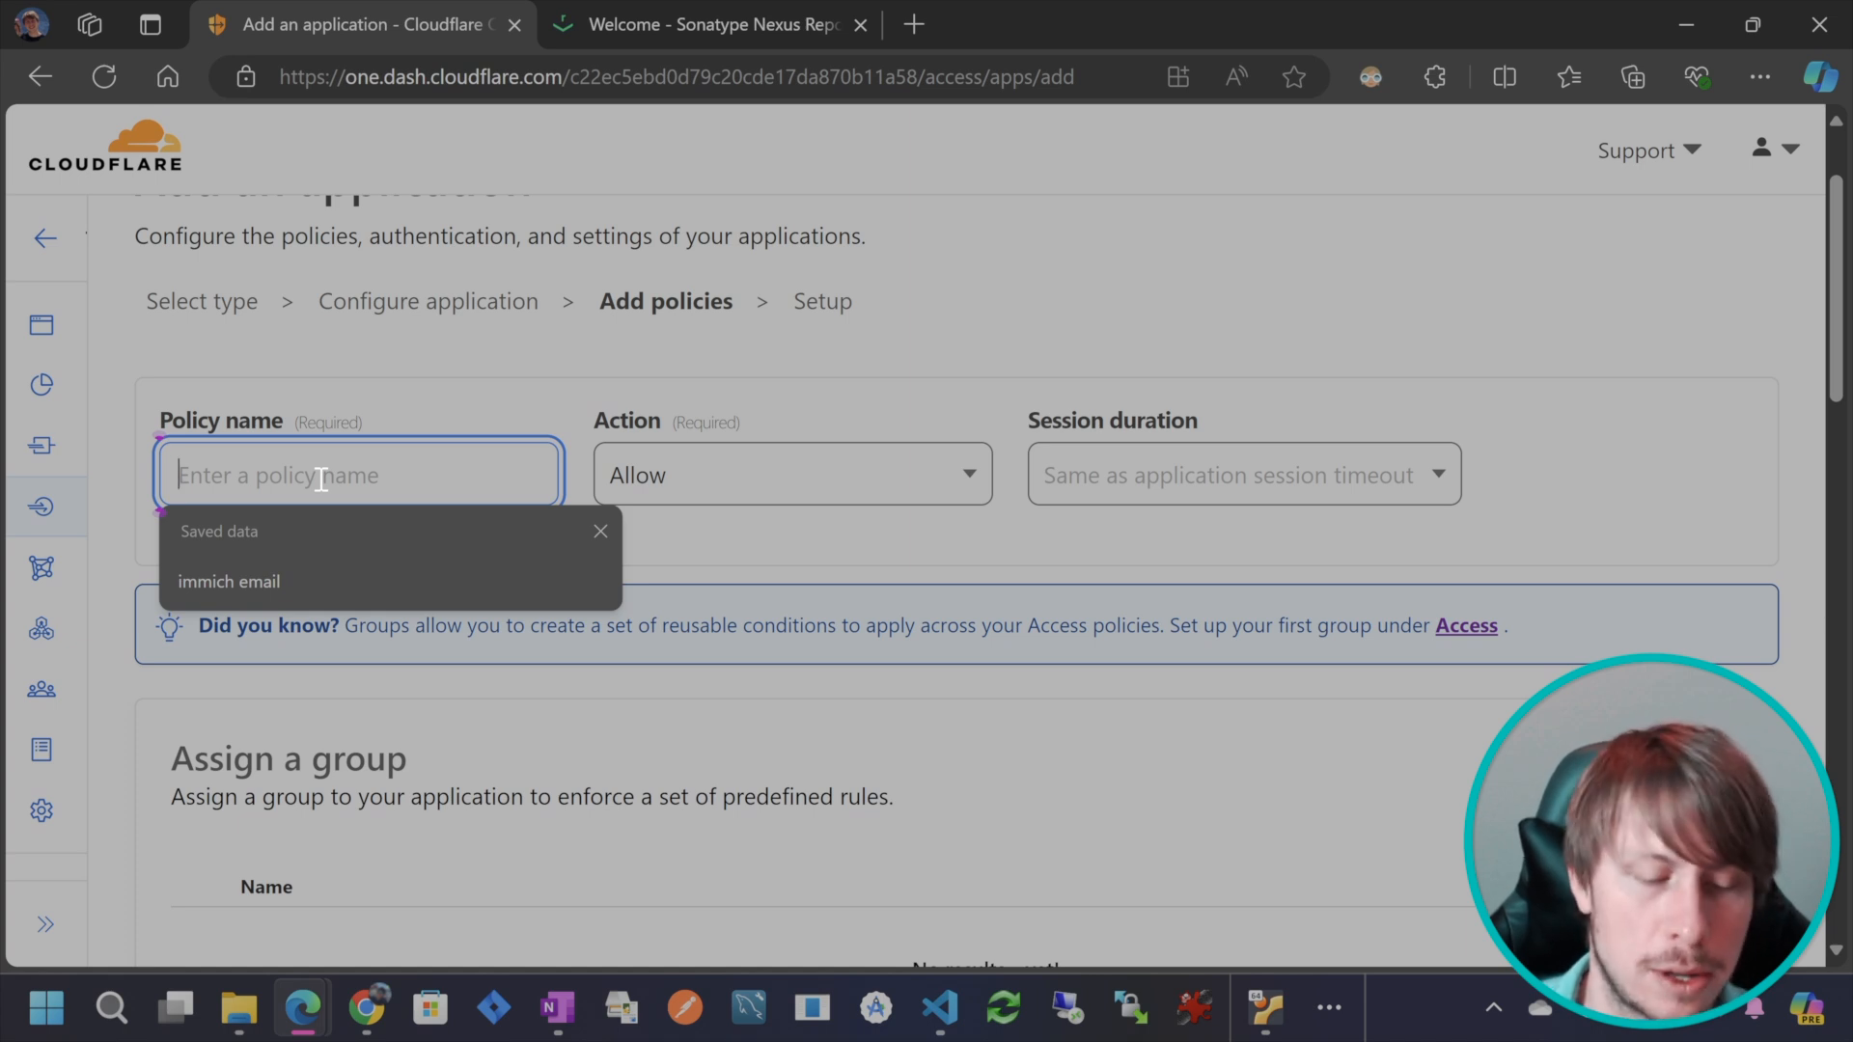
text(Nexus Email)
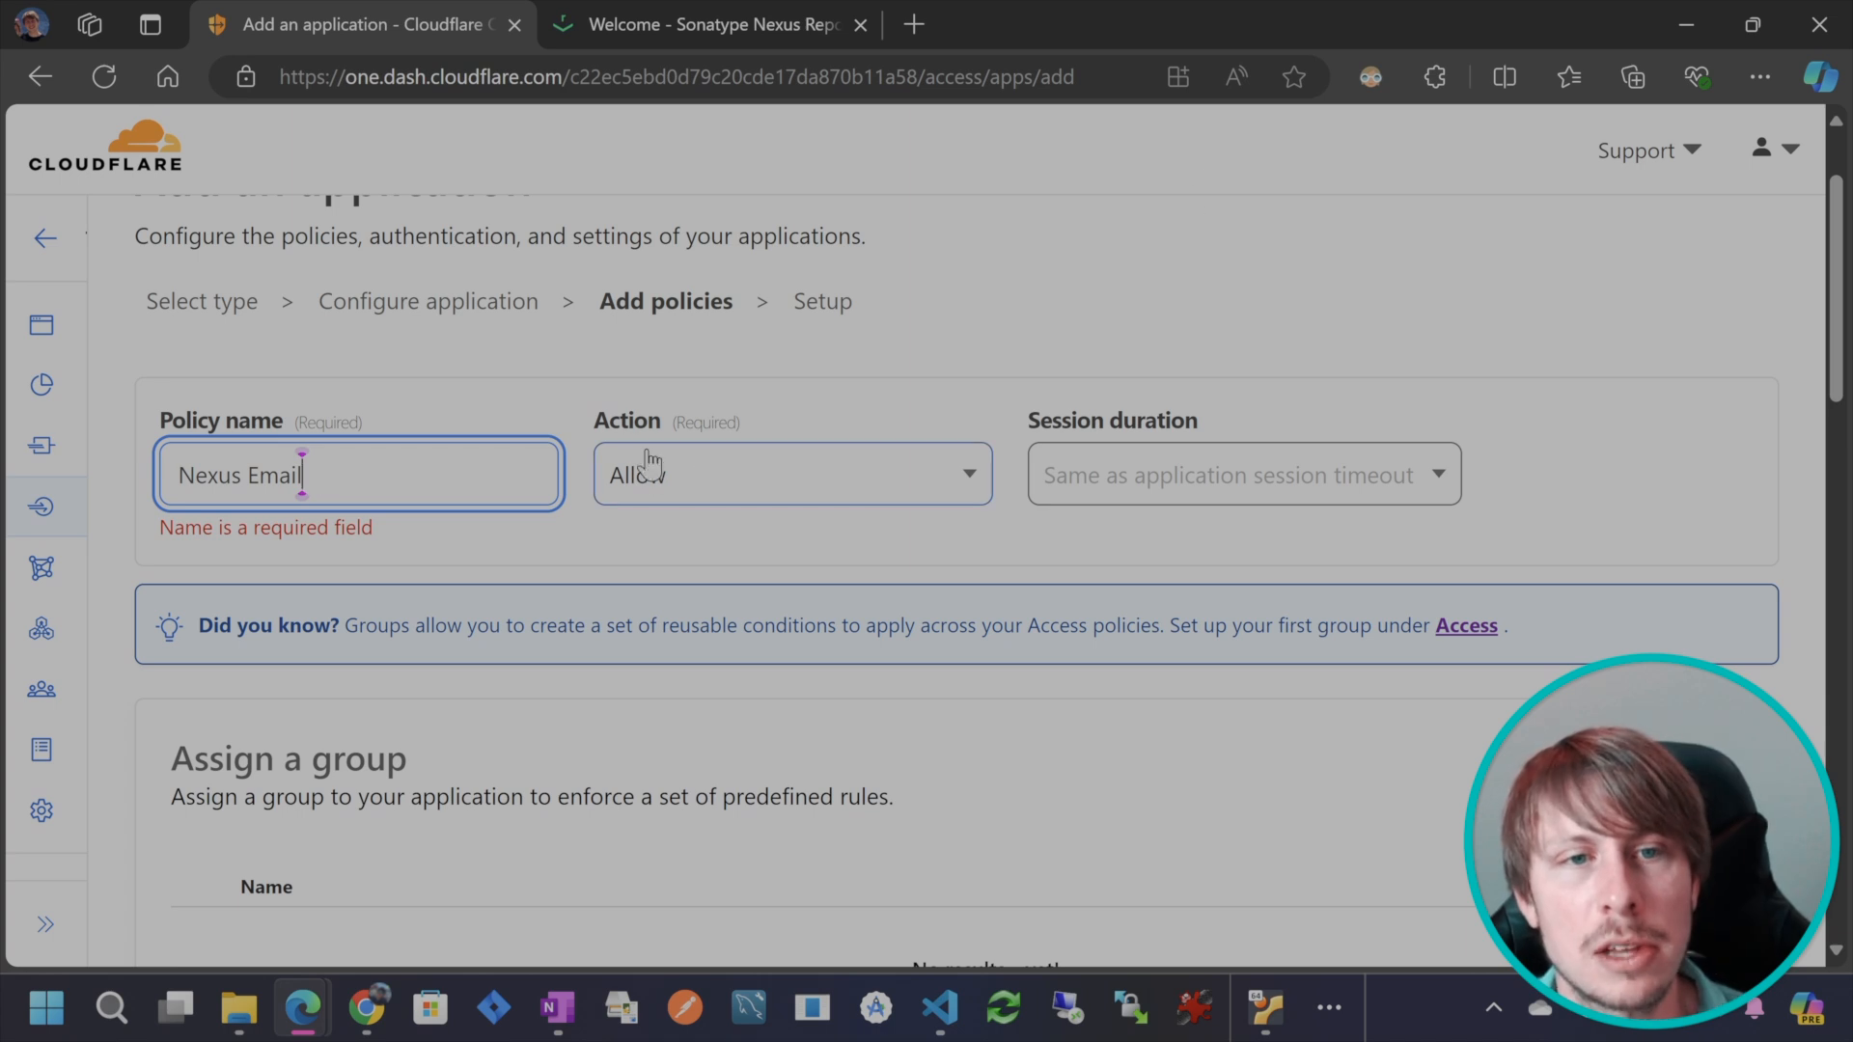
click(792, 474)
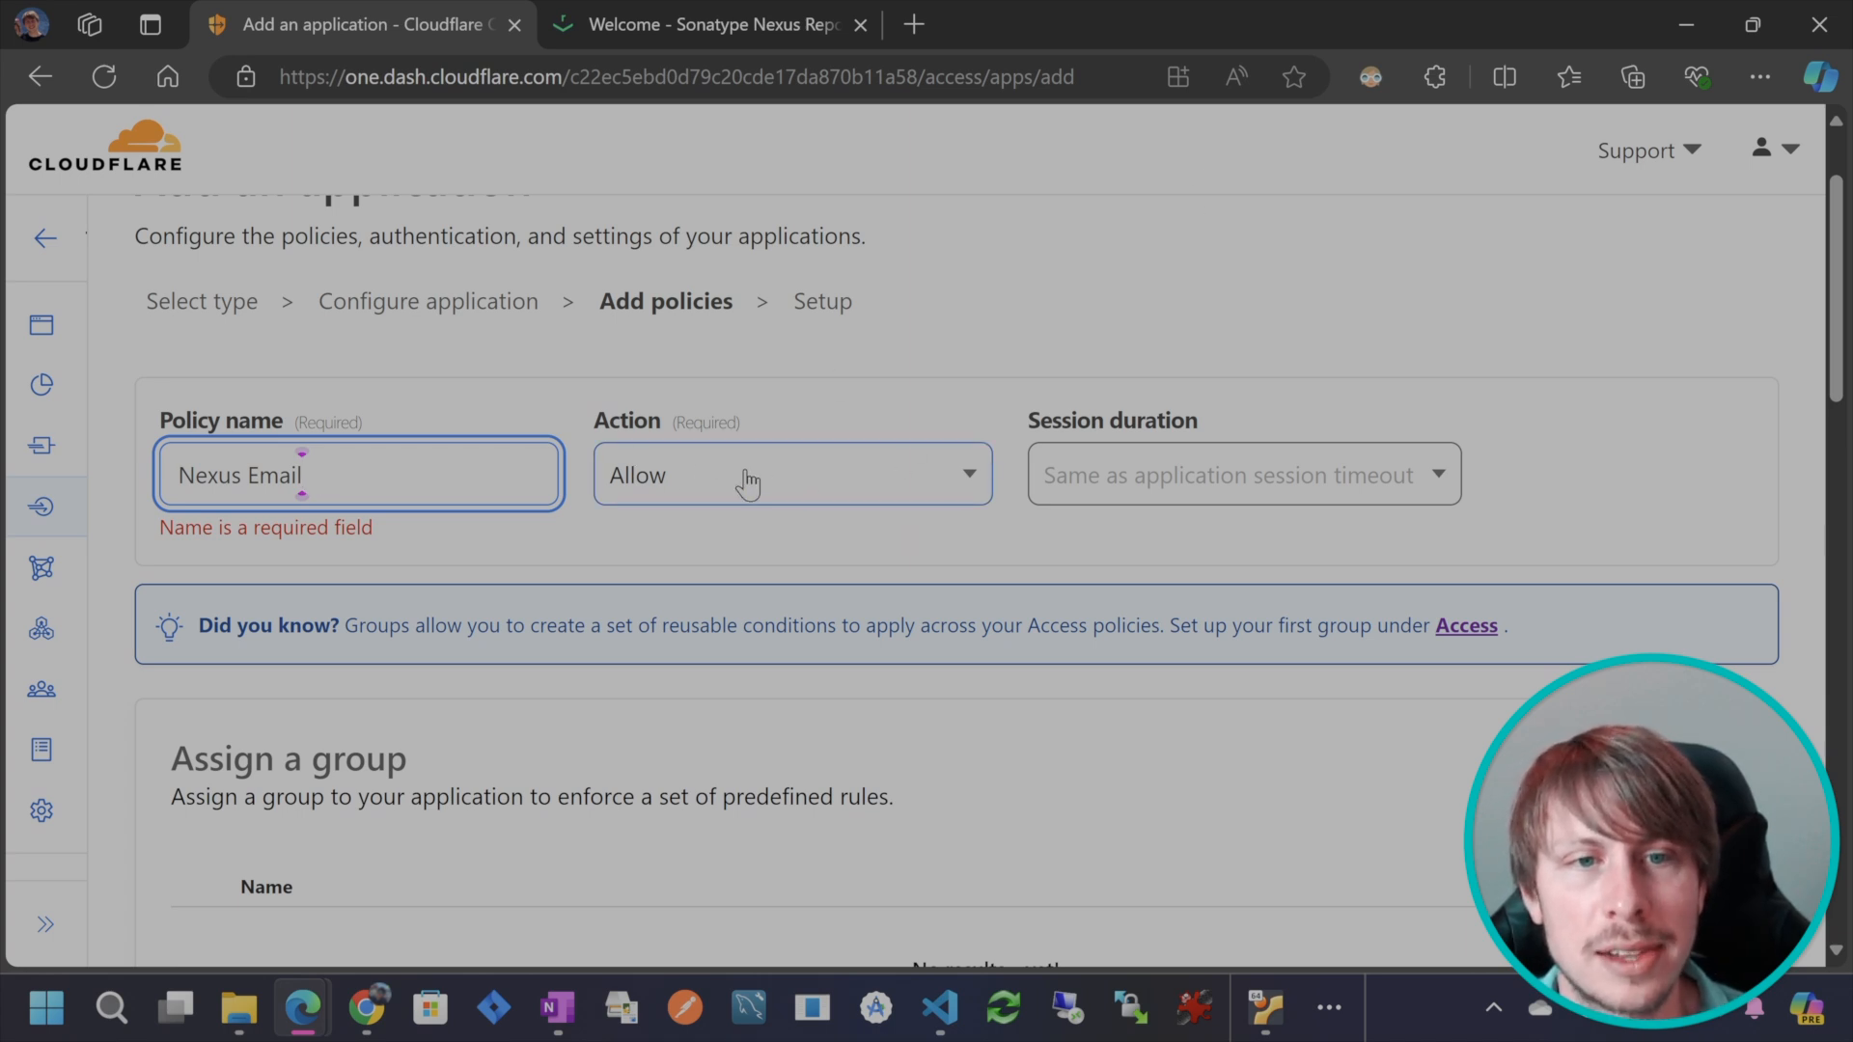
scroll(down, 3)
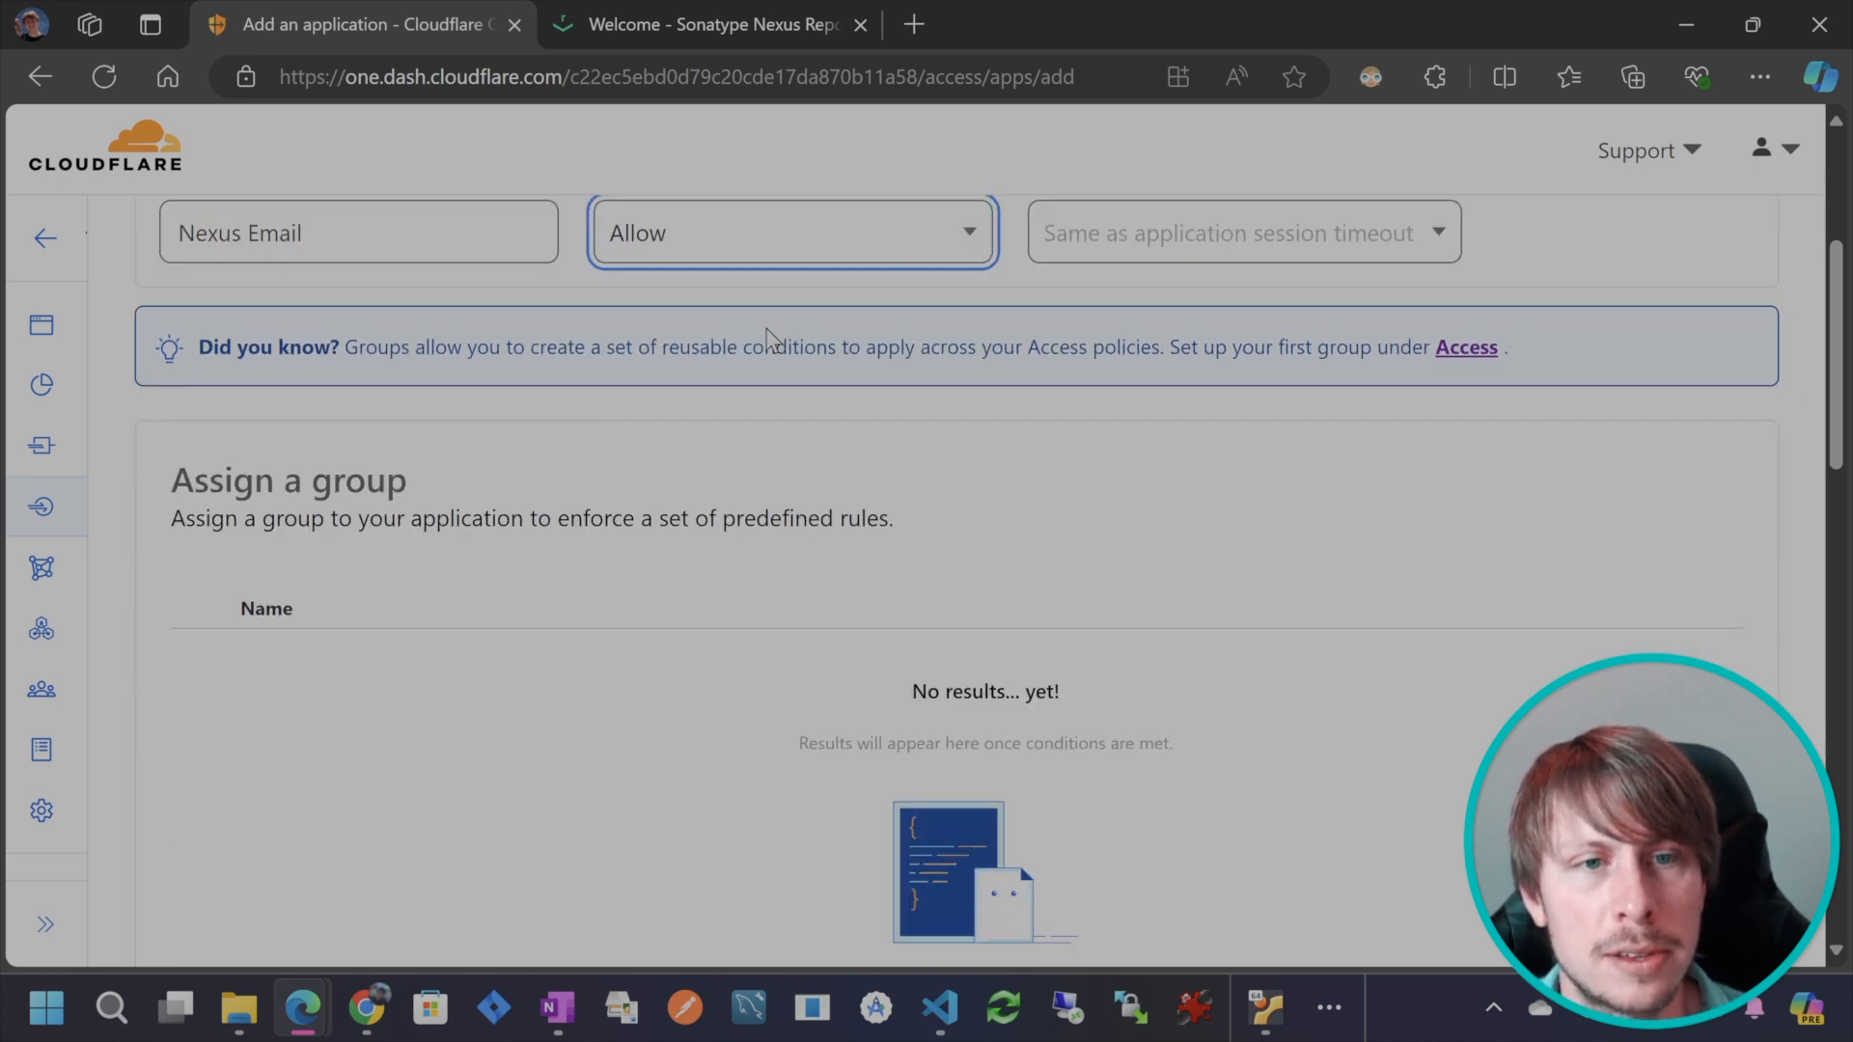
click(343, 596)
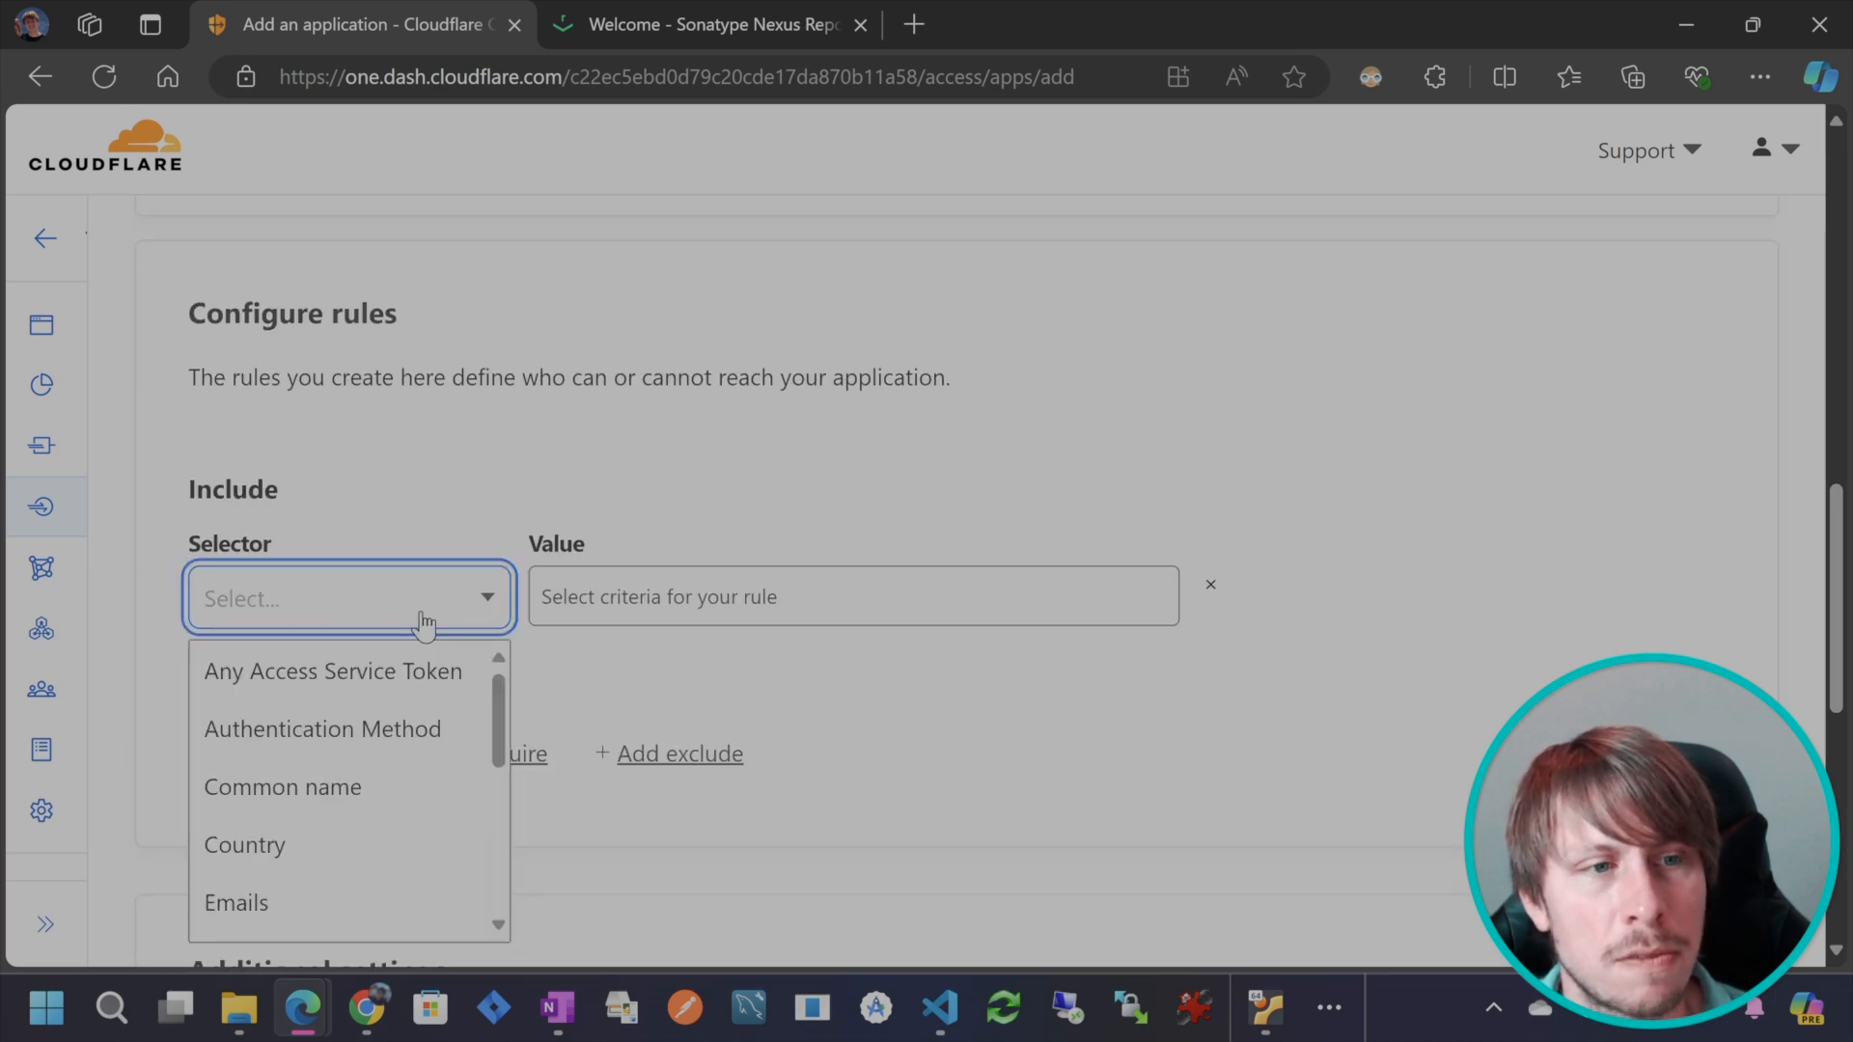
scroll(down, 3)
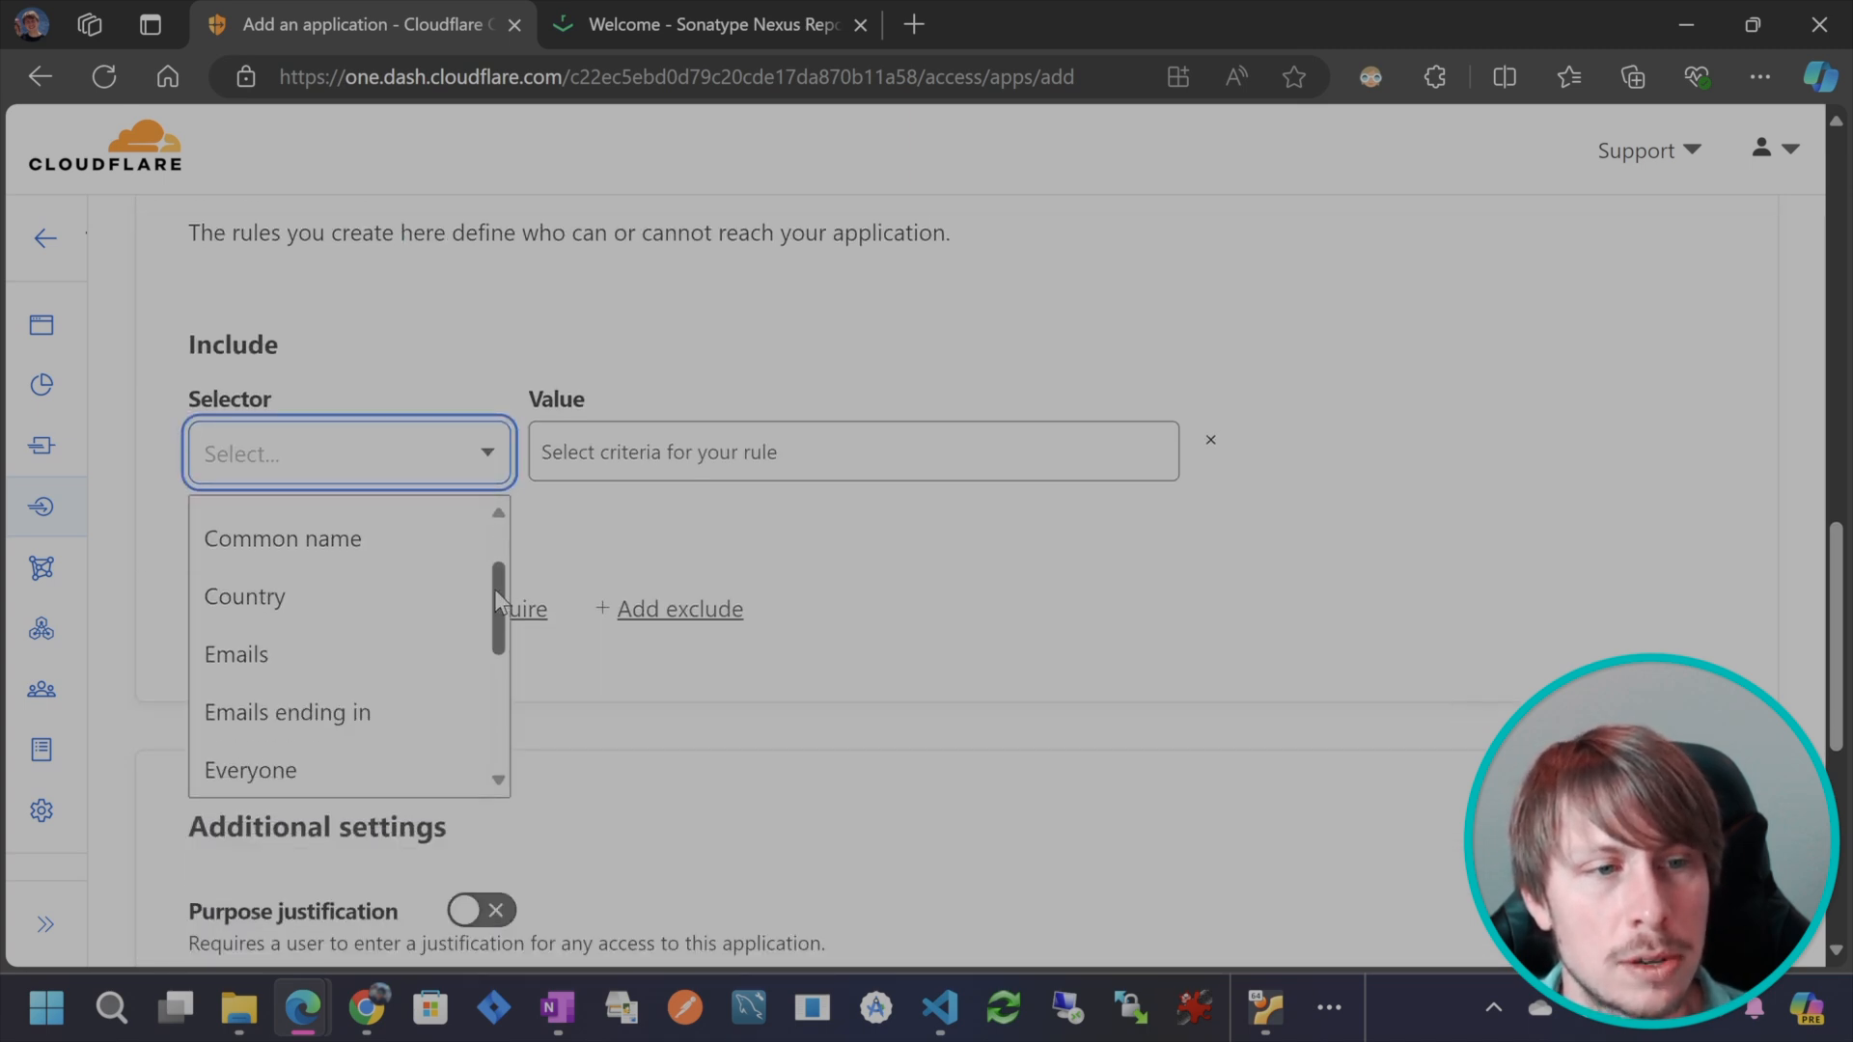
mouse_move(286, 712)
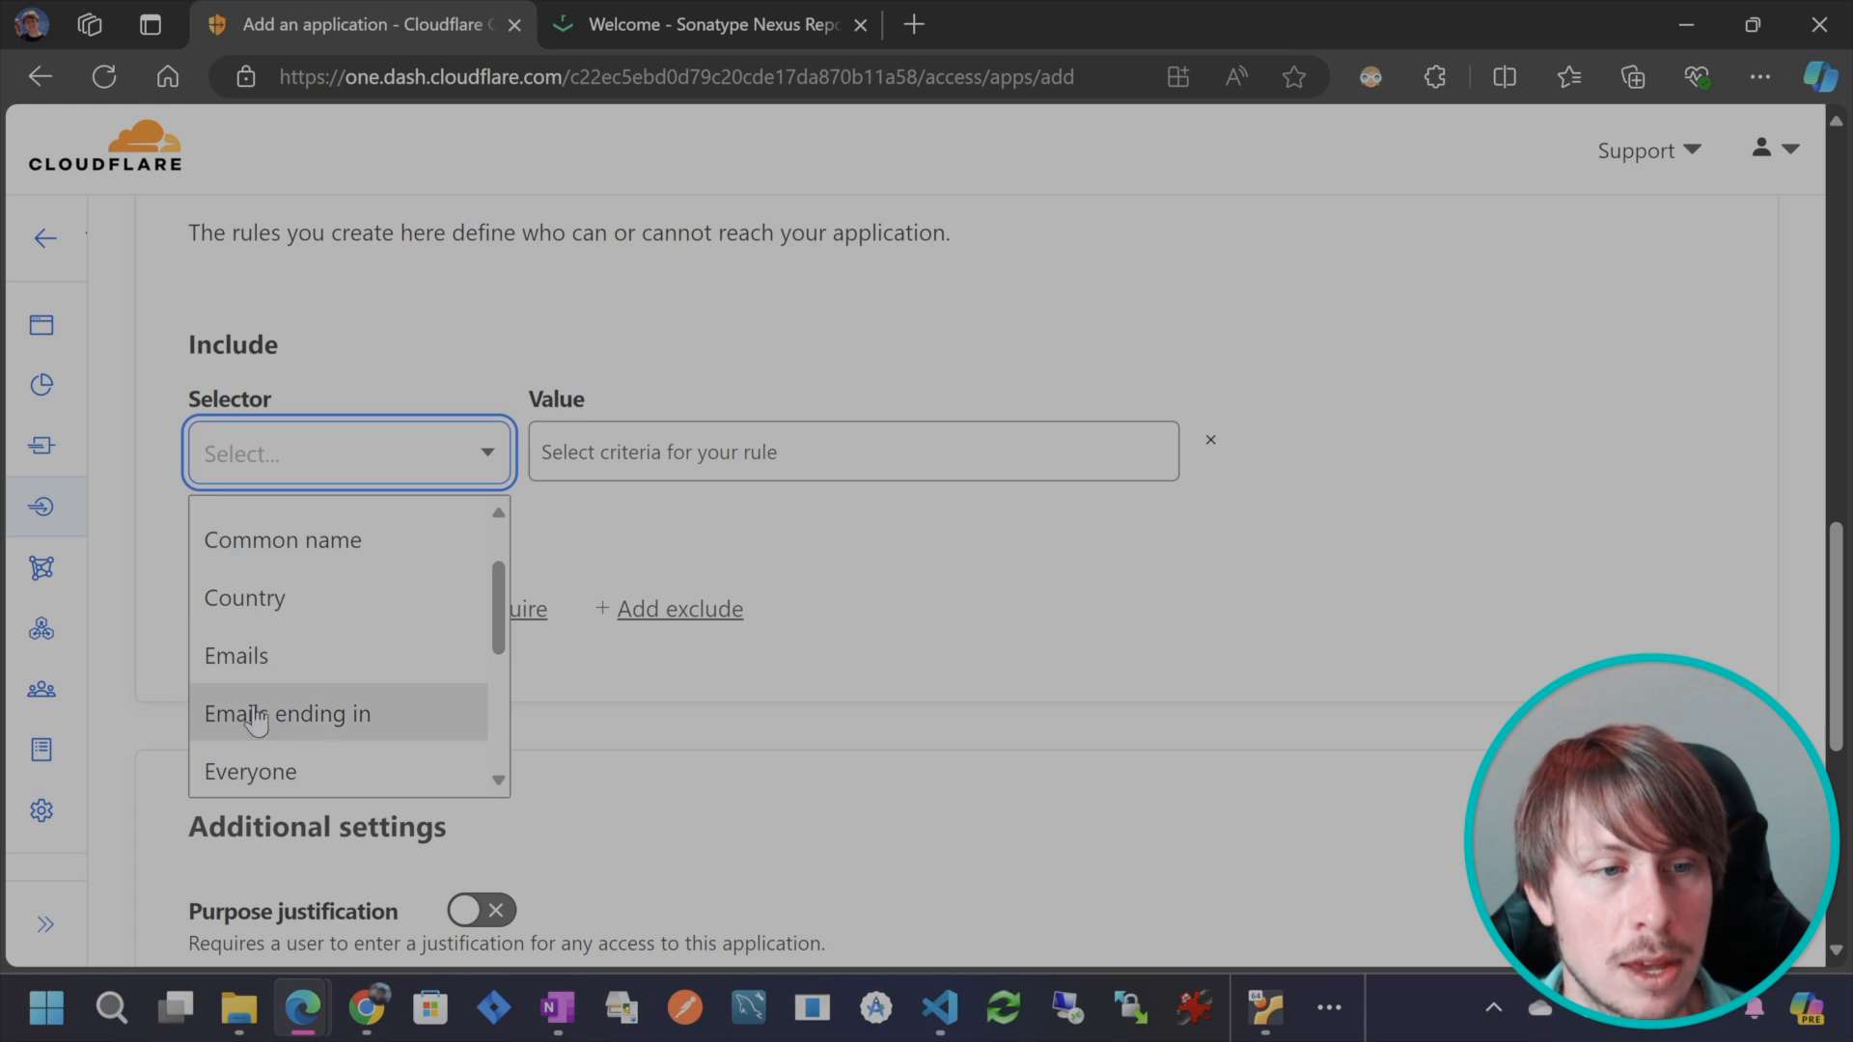
mouse_move(404, 725)
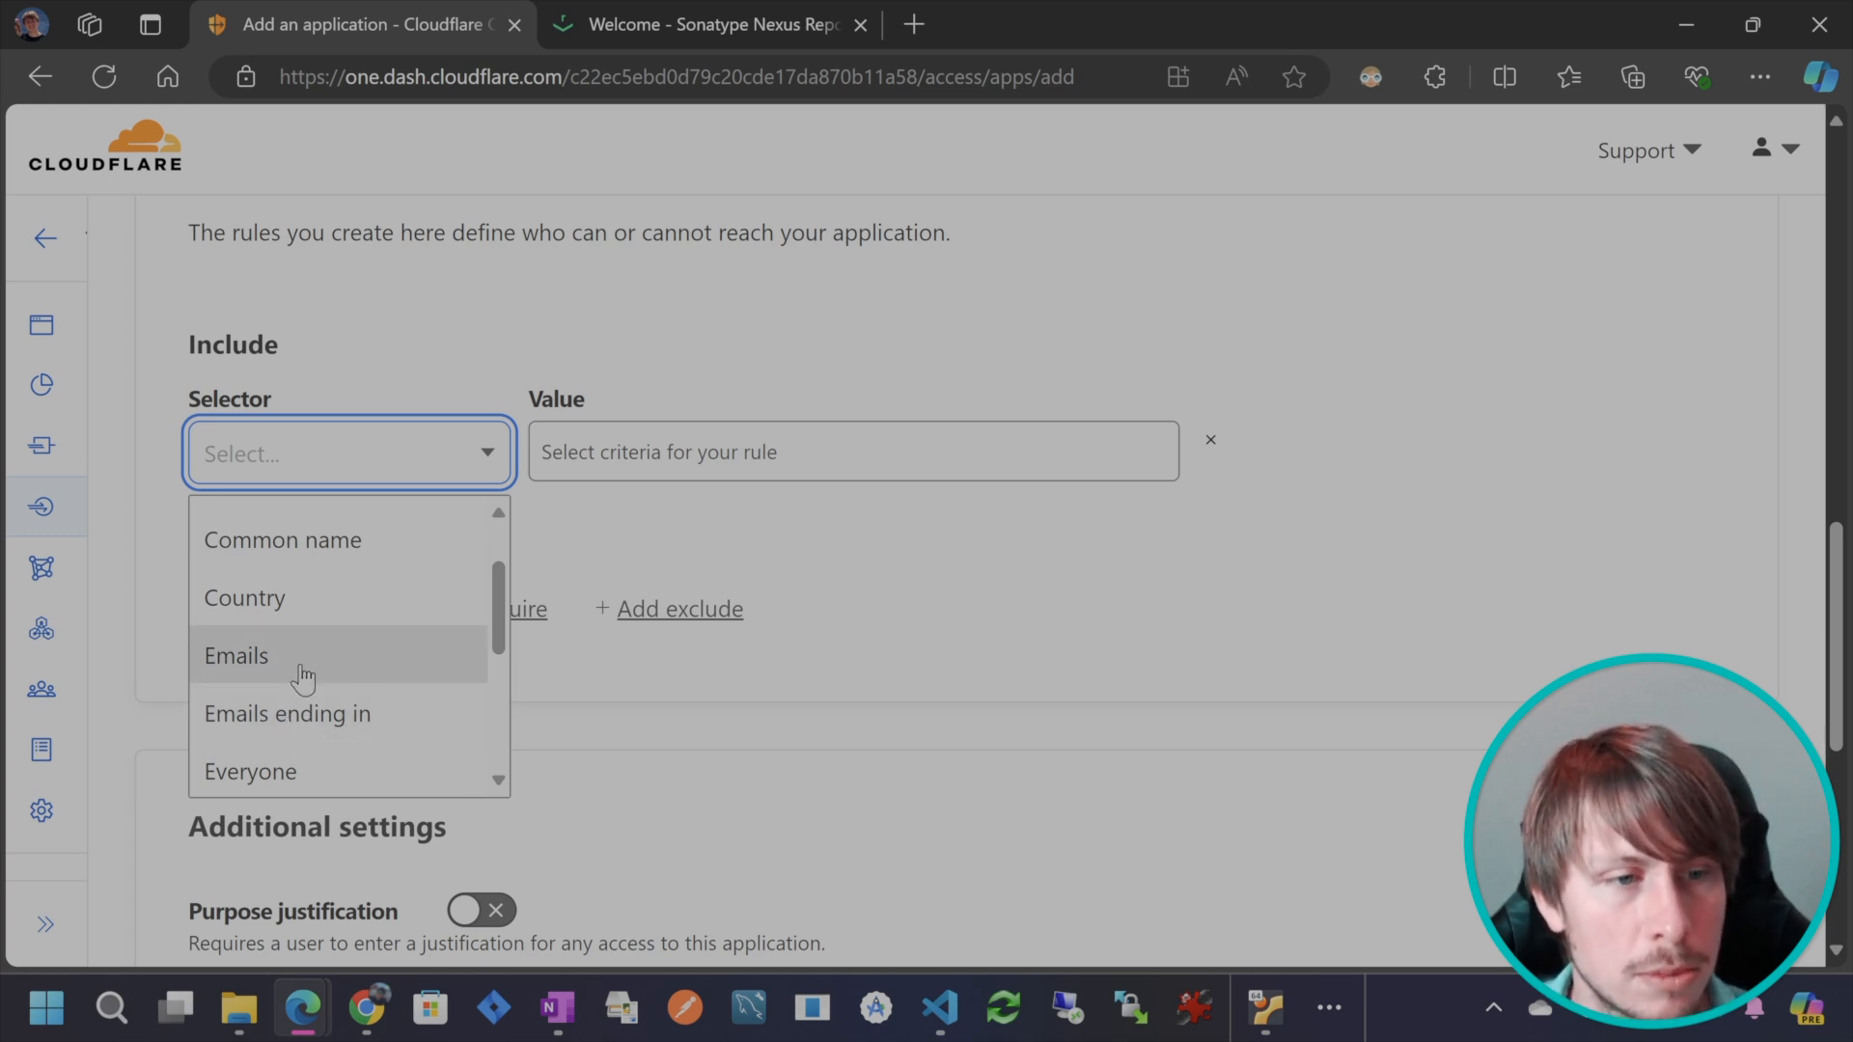
mouse_move(248, 638)
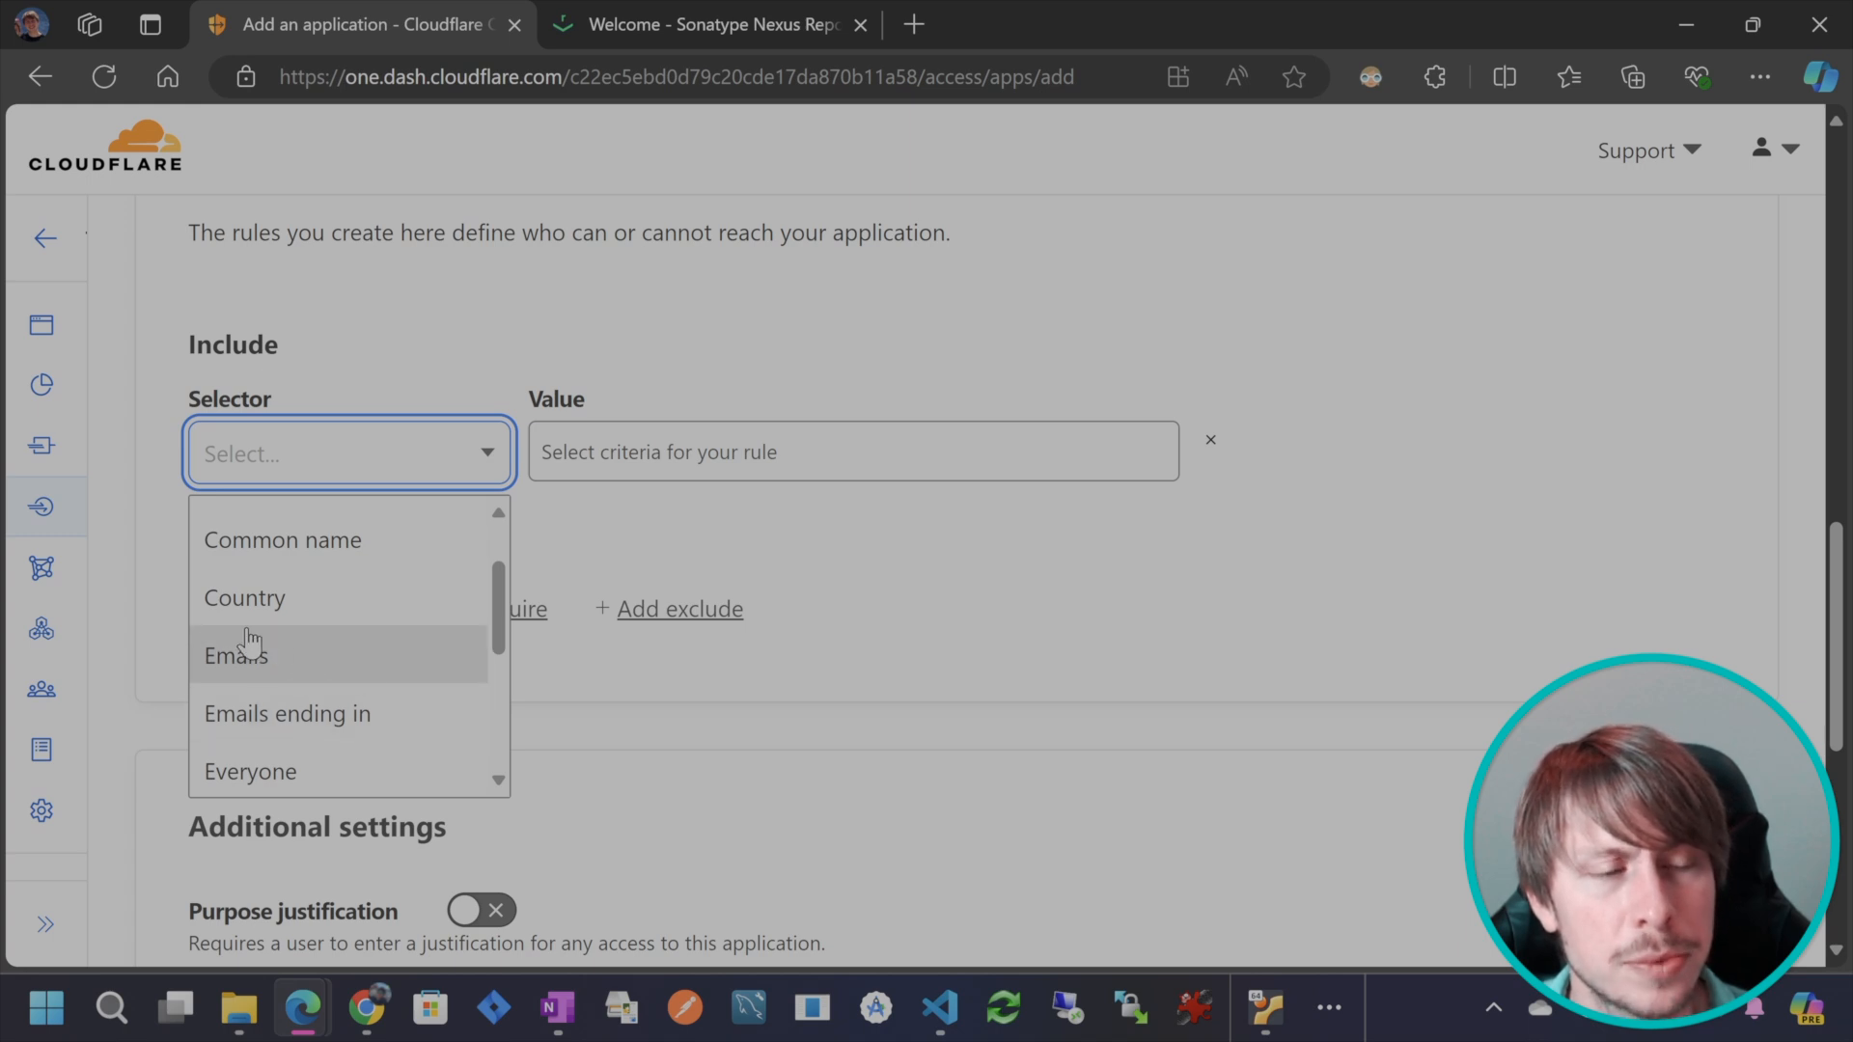
mouse_move(301, 671)
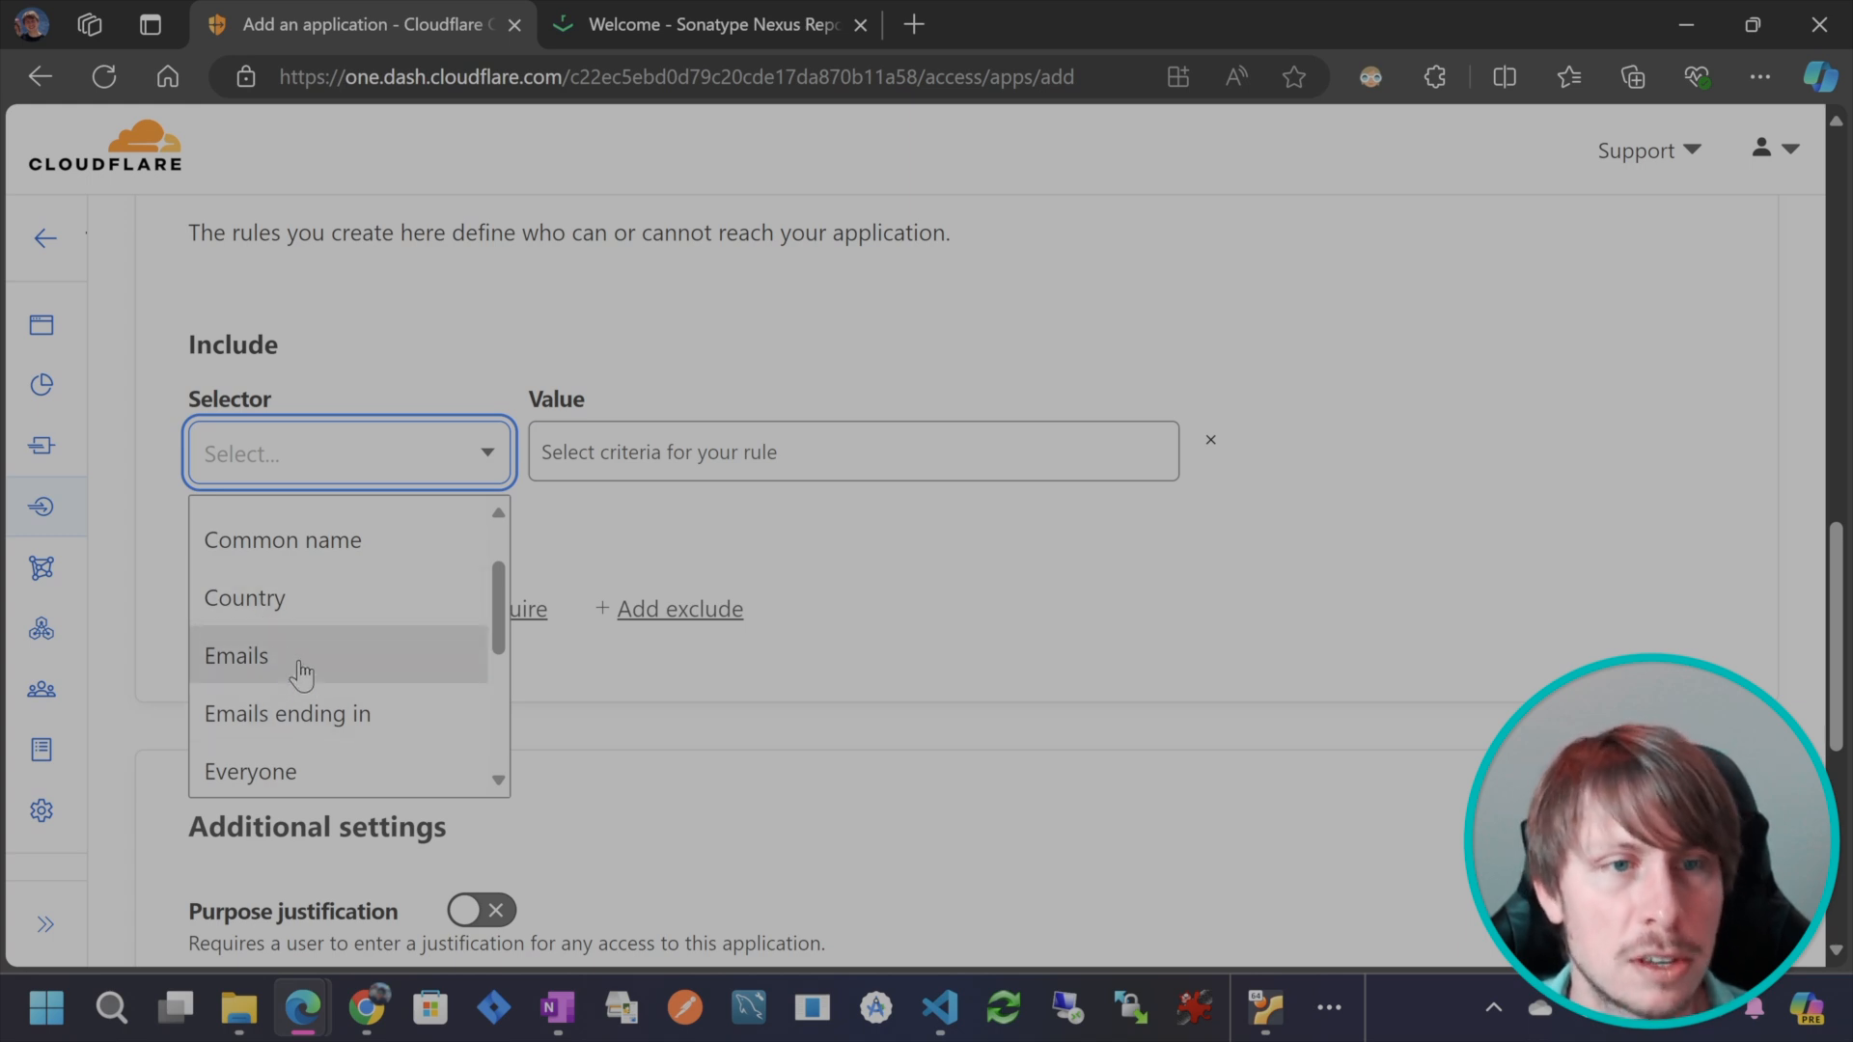
click(236, 656)
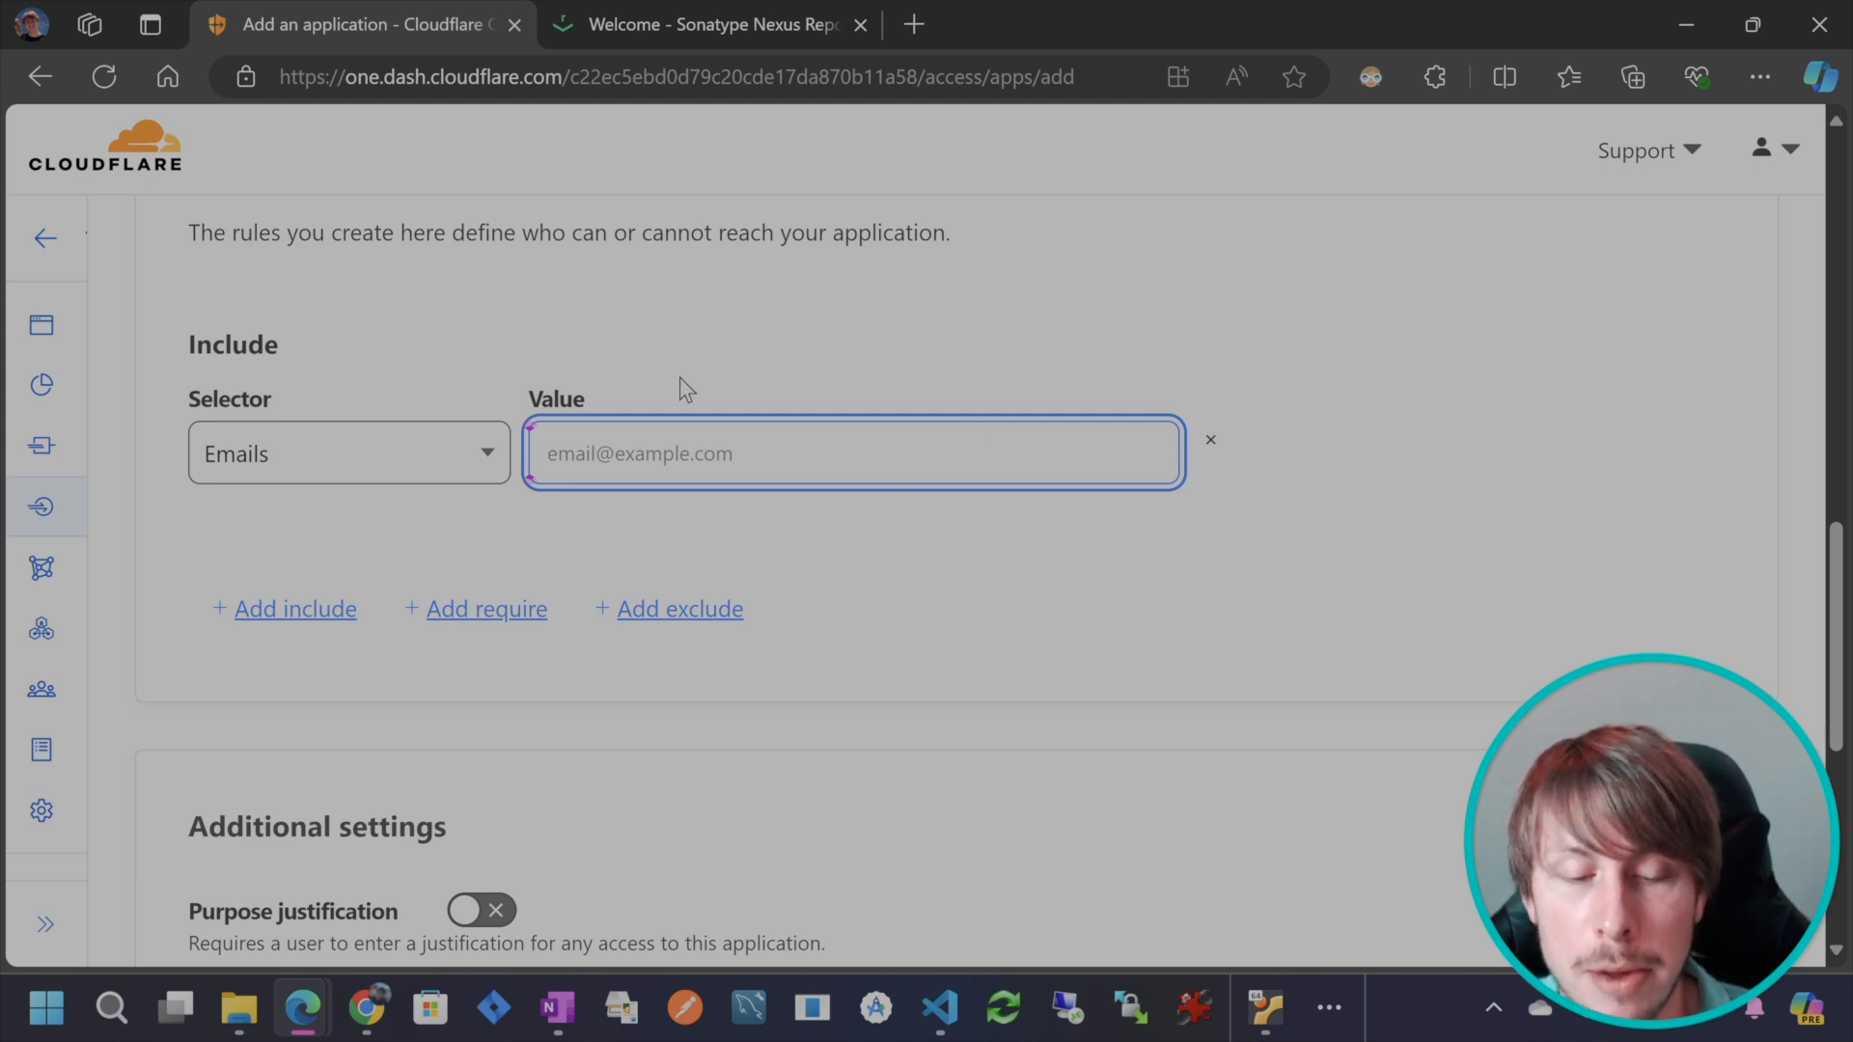
scroll(down, 3)
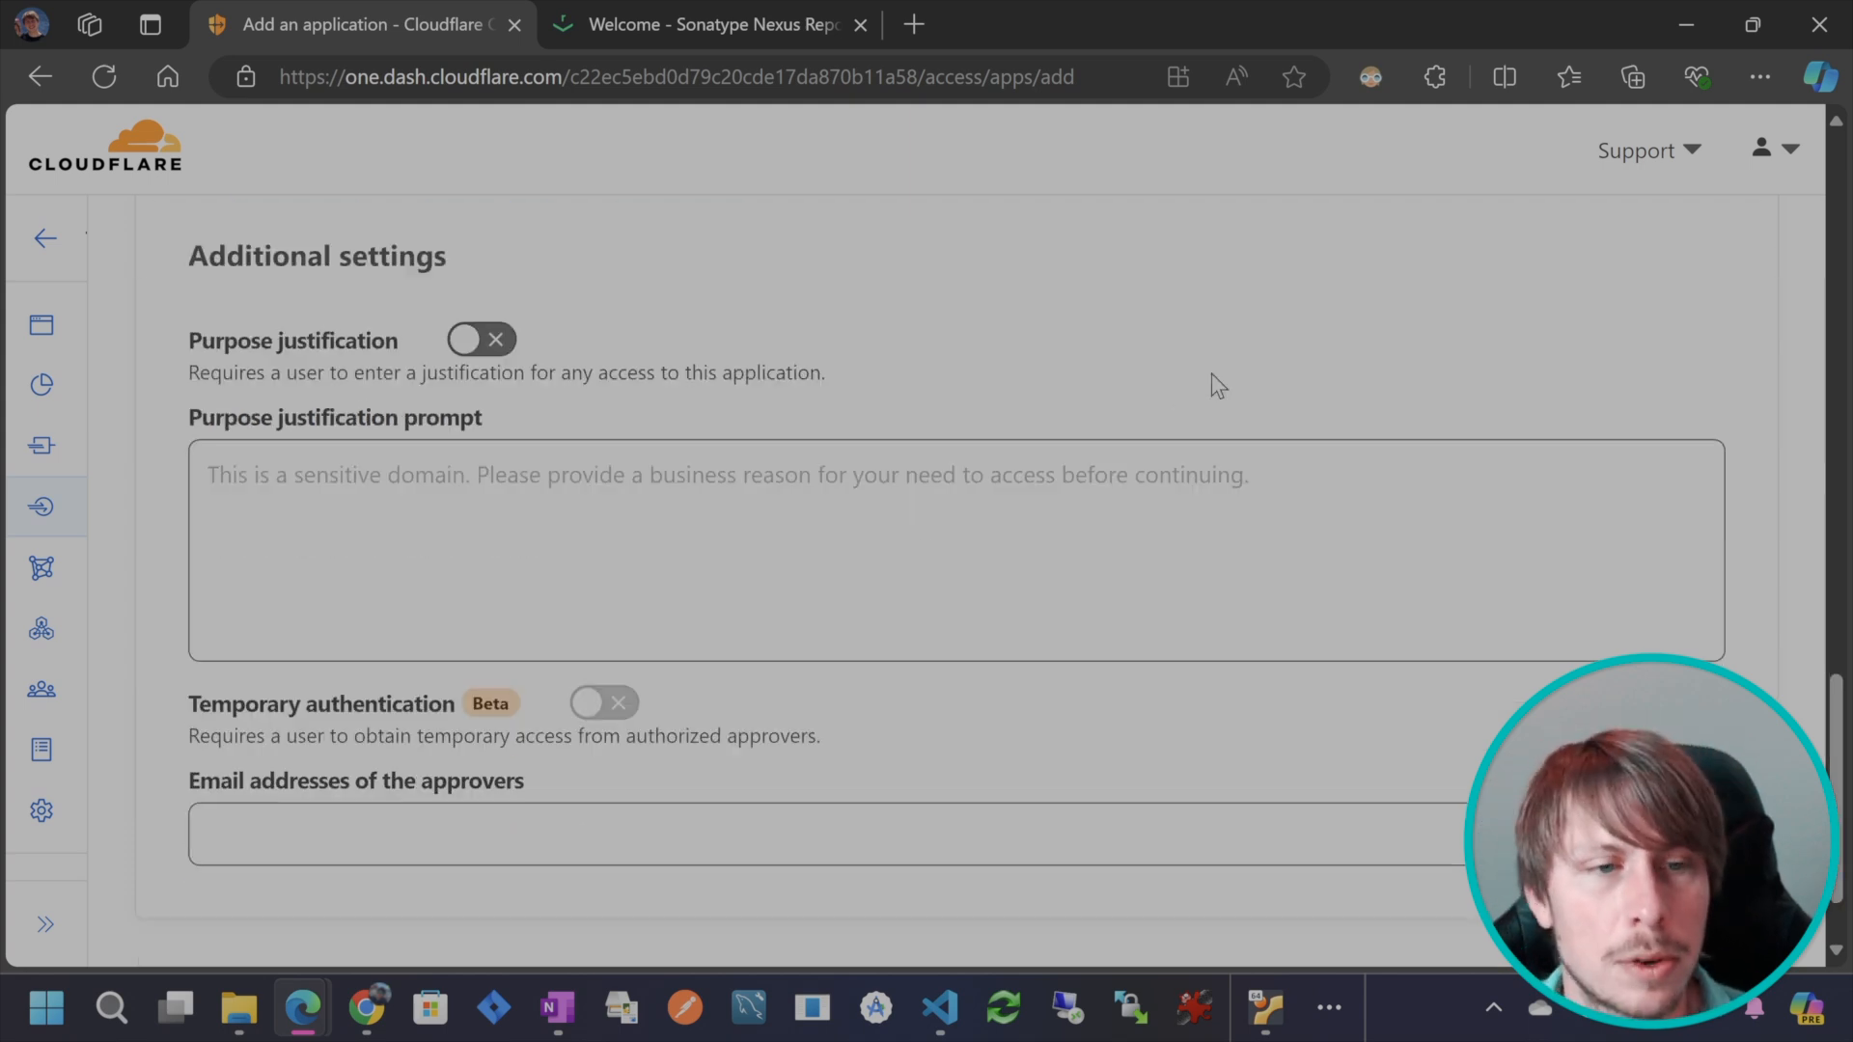
scroll(down, 3)
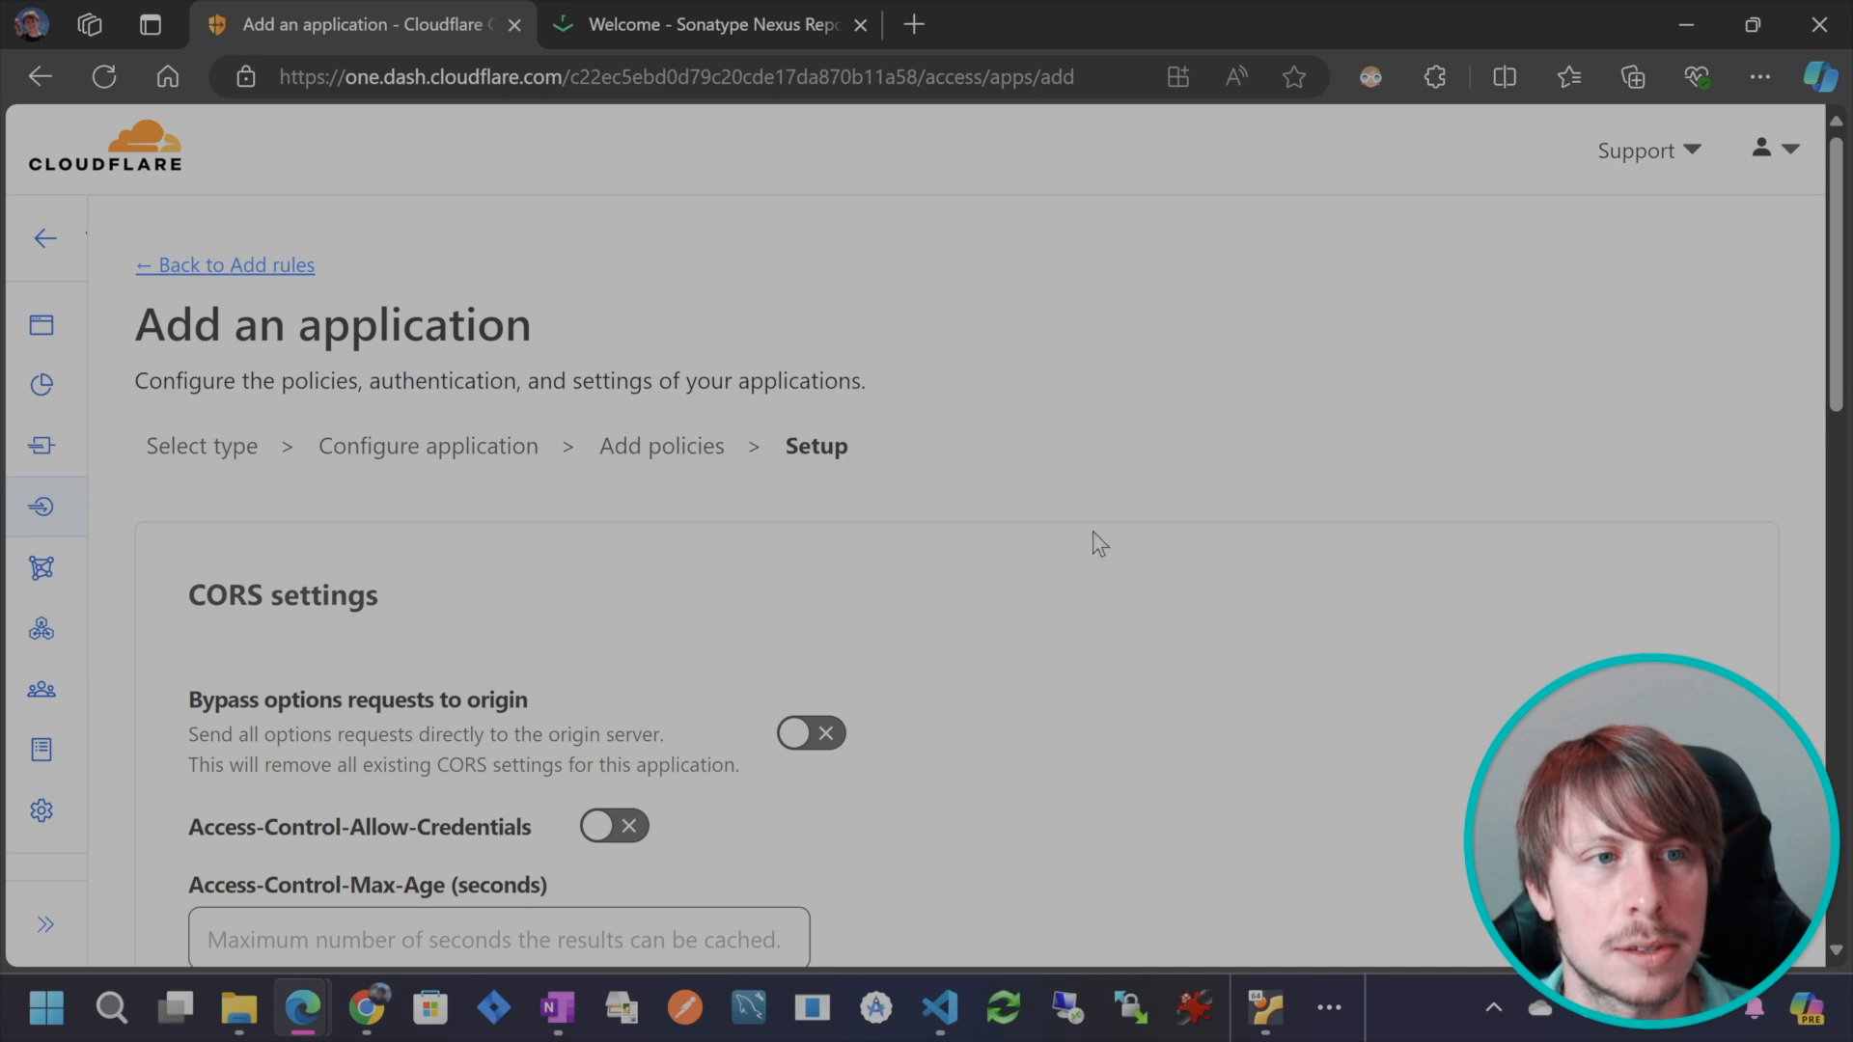
Open the nexus2.wildebeastmedia.com address from the Applications list to test its login page.
scroll(down, 3)
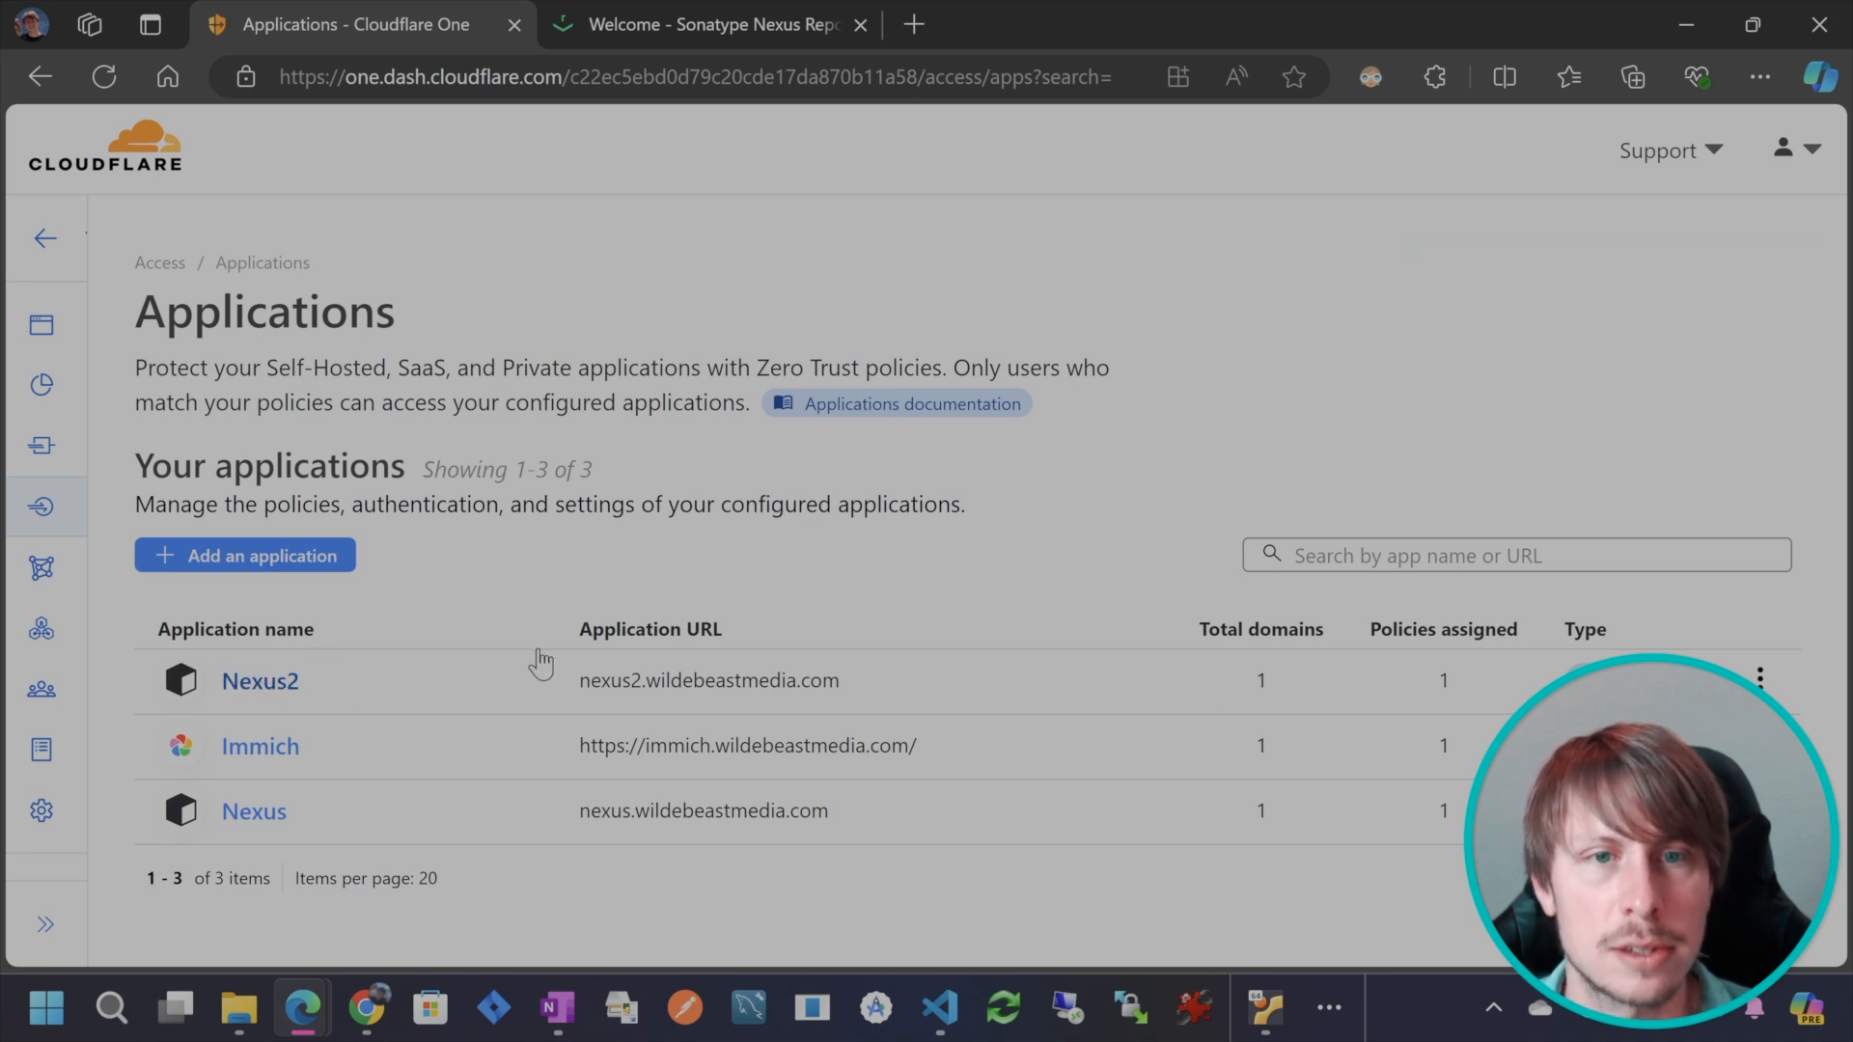
mouse_move(845, 694)
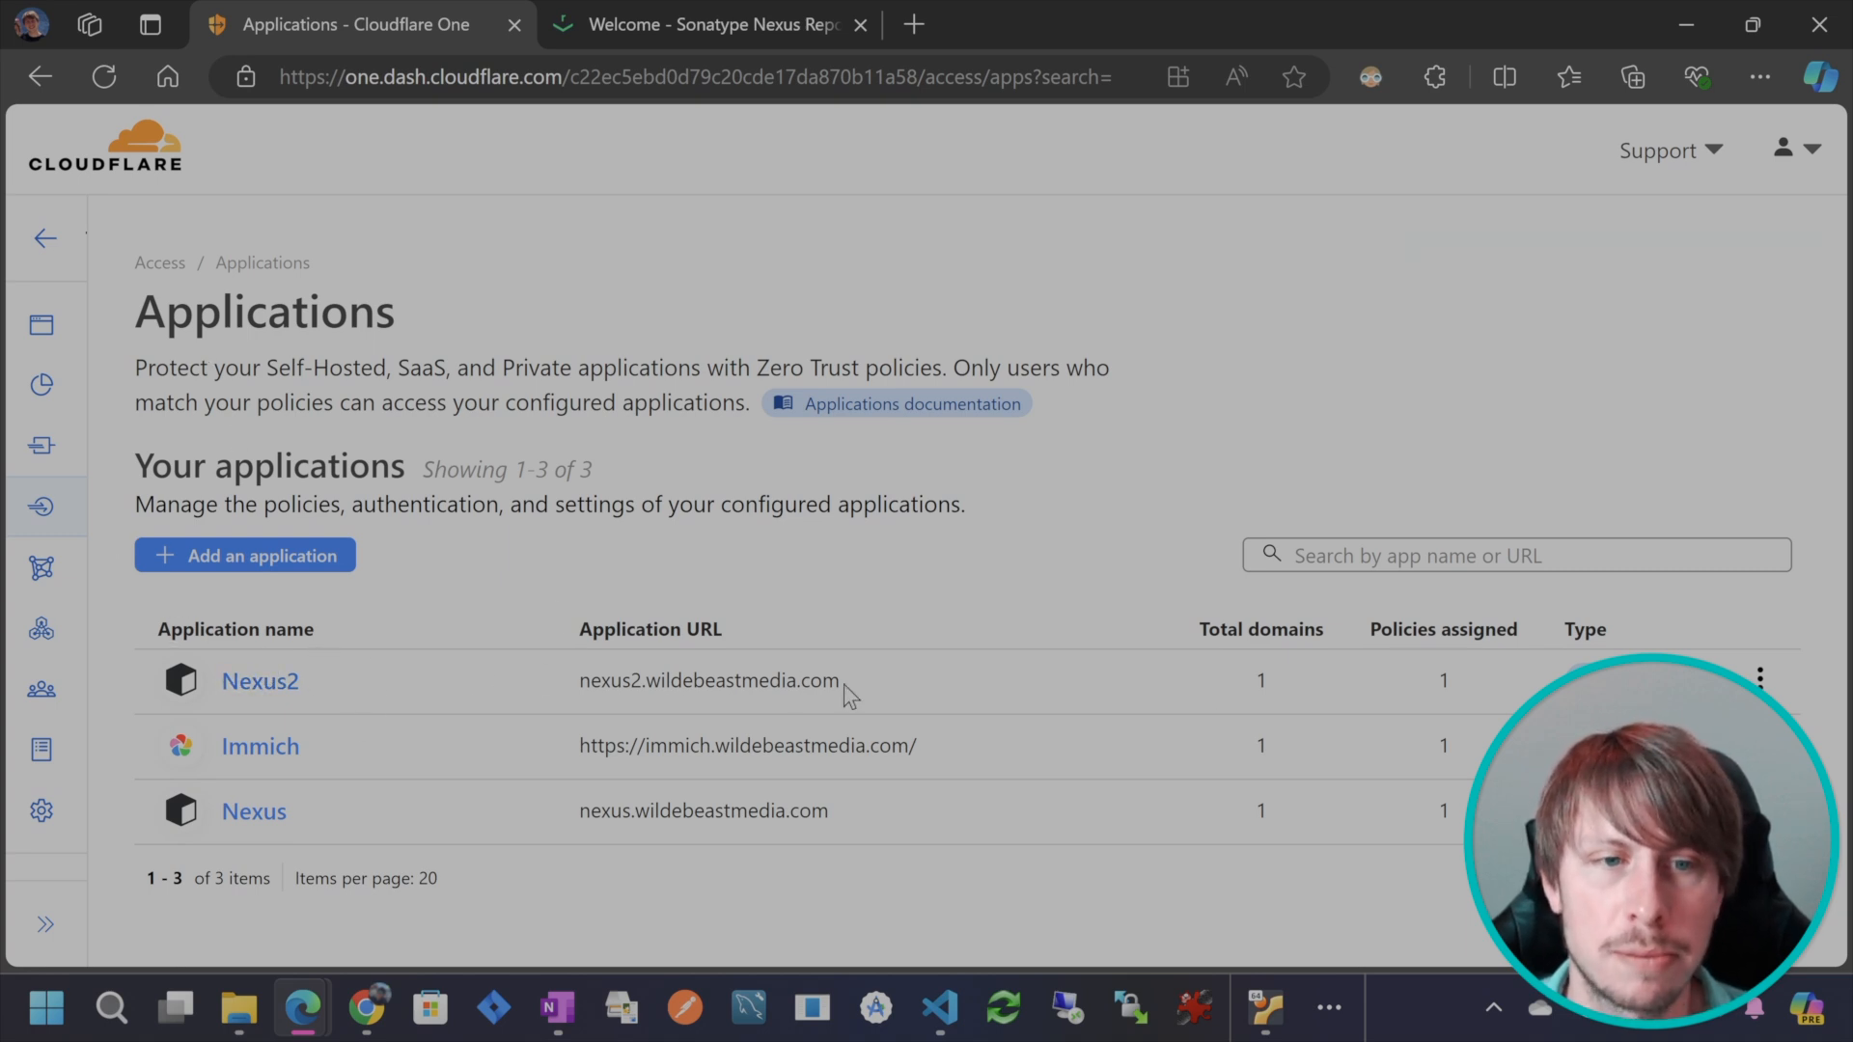
click(701, 23)
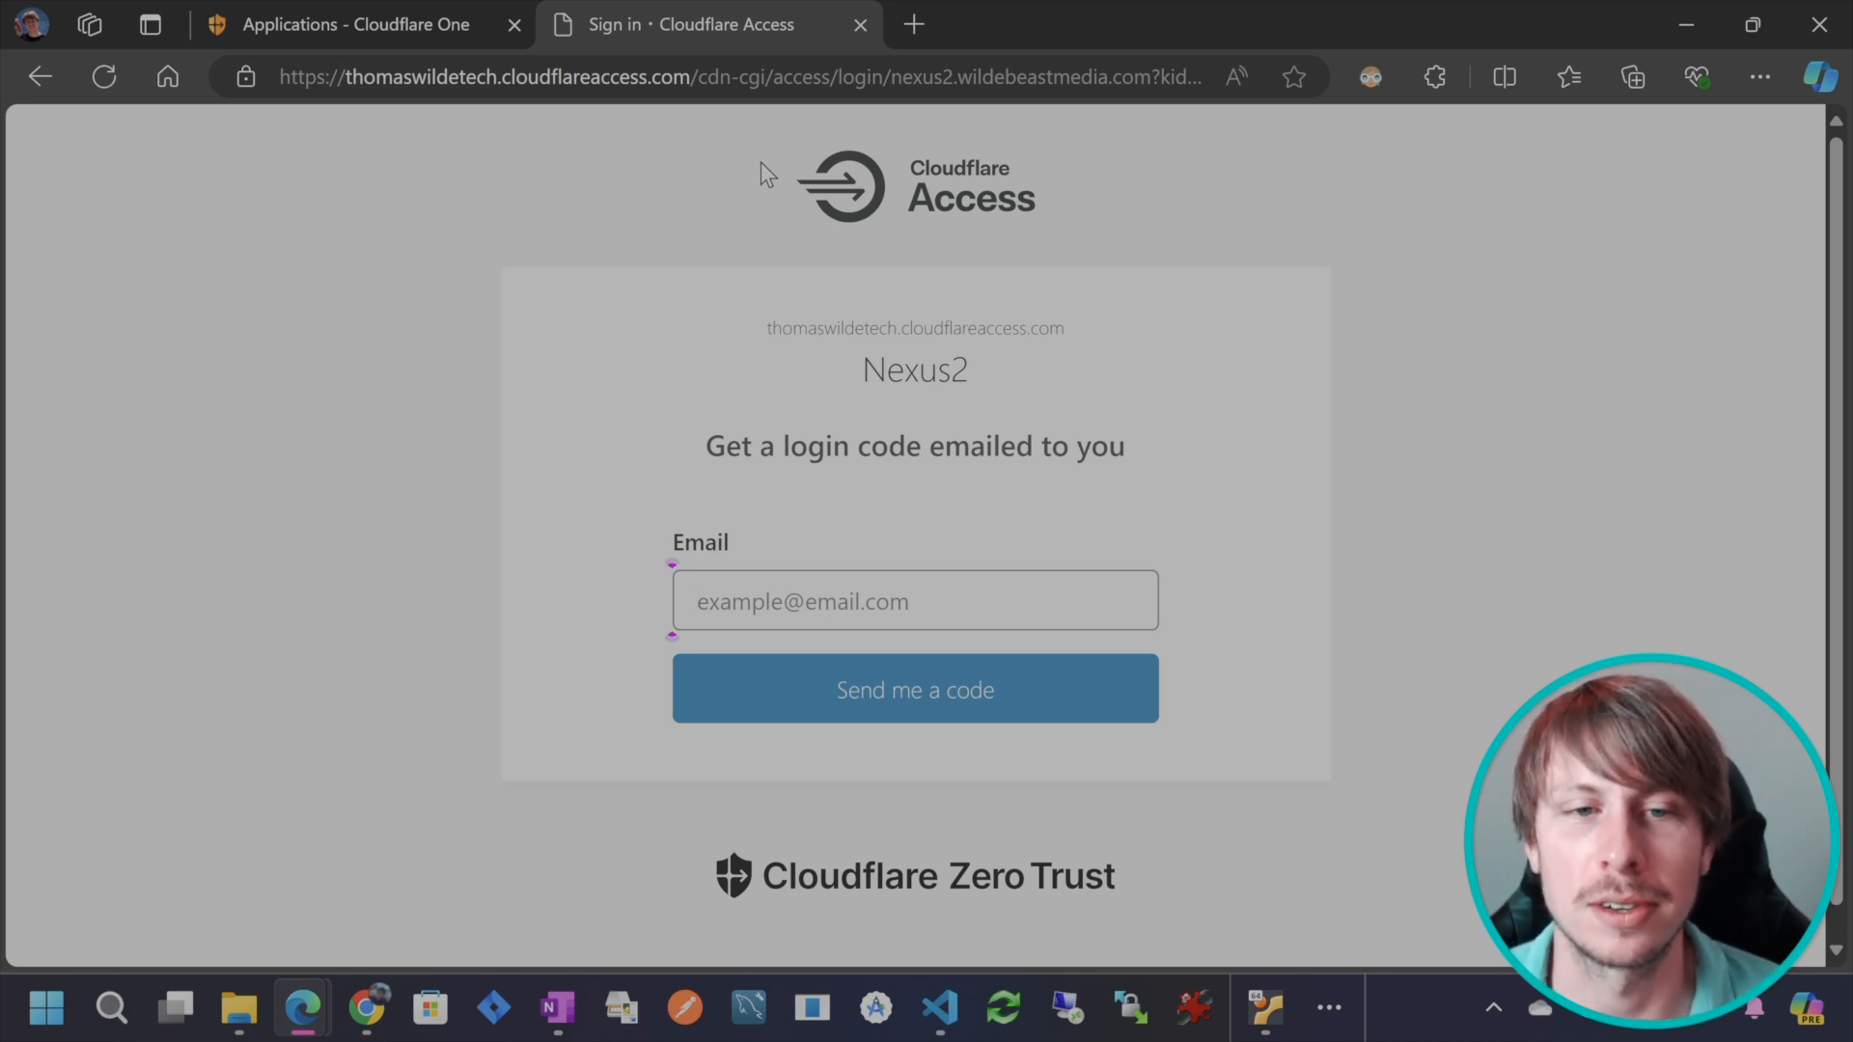
Select the Email field on the Nexus2 Cloudflare Access sign-in page.
click(916, 601)
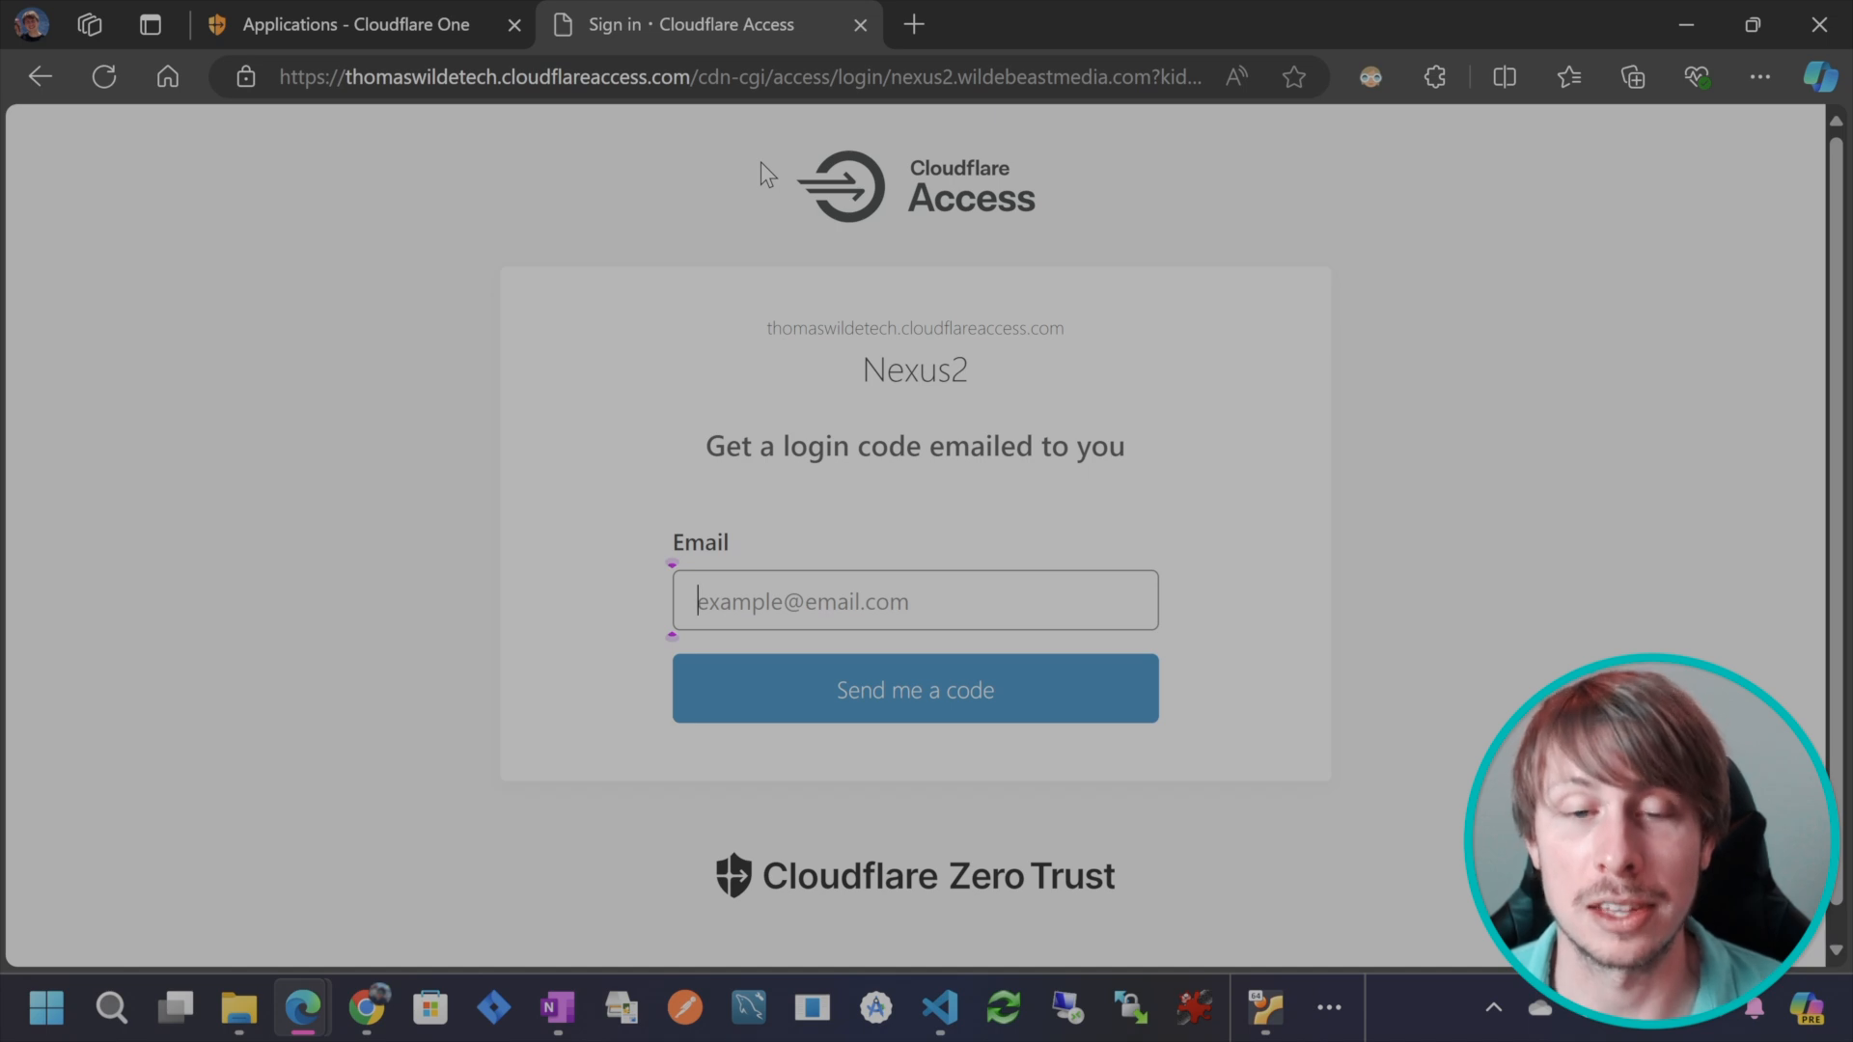